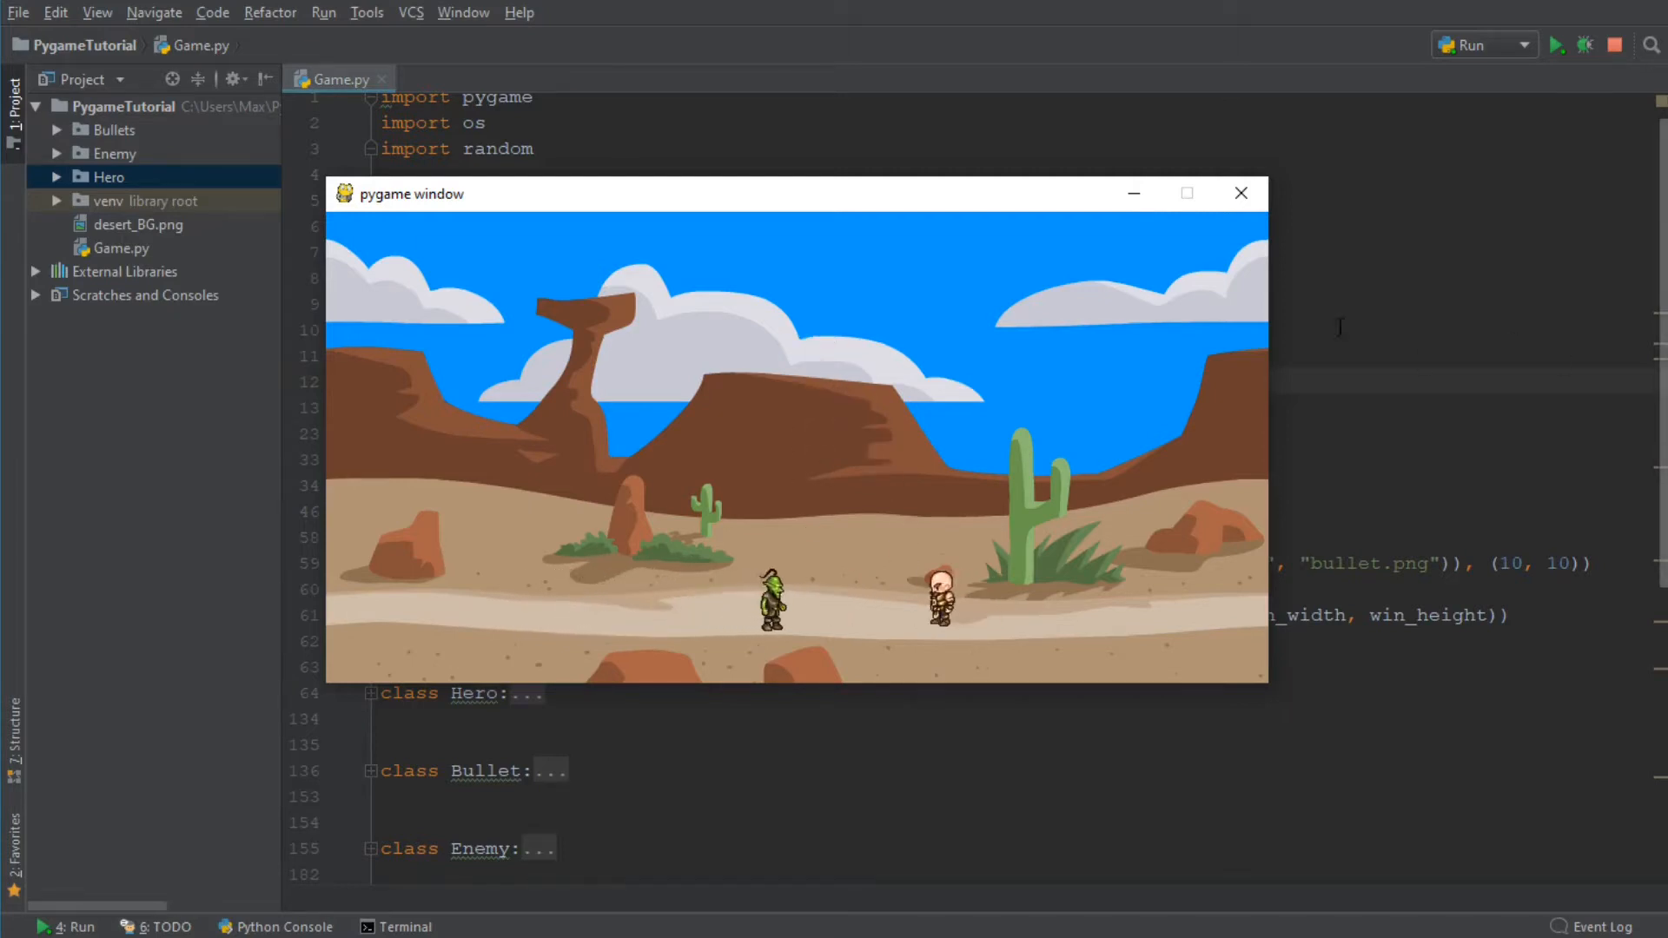
mouse_move(1239, 193)
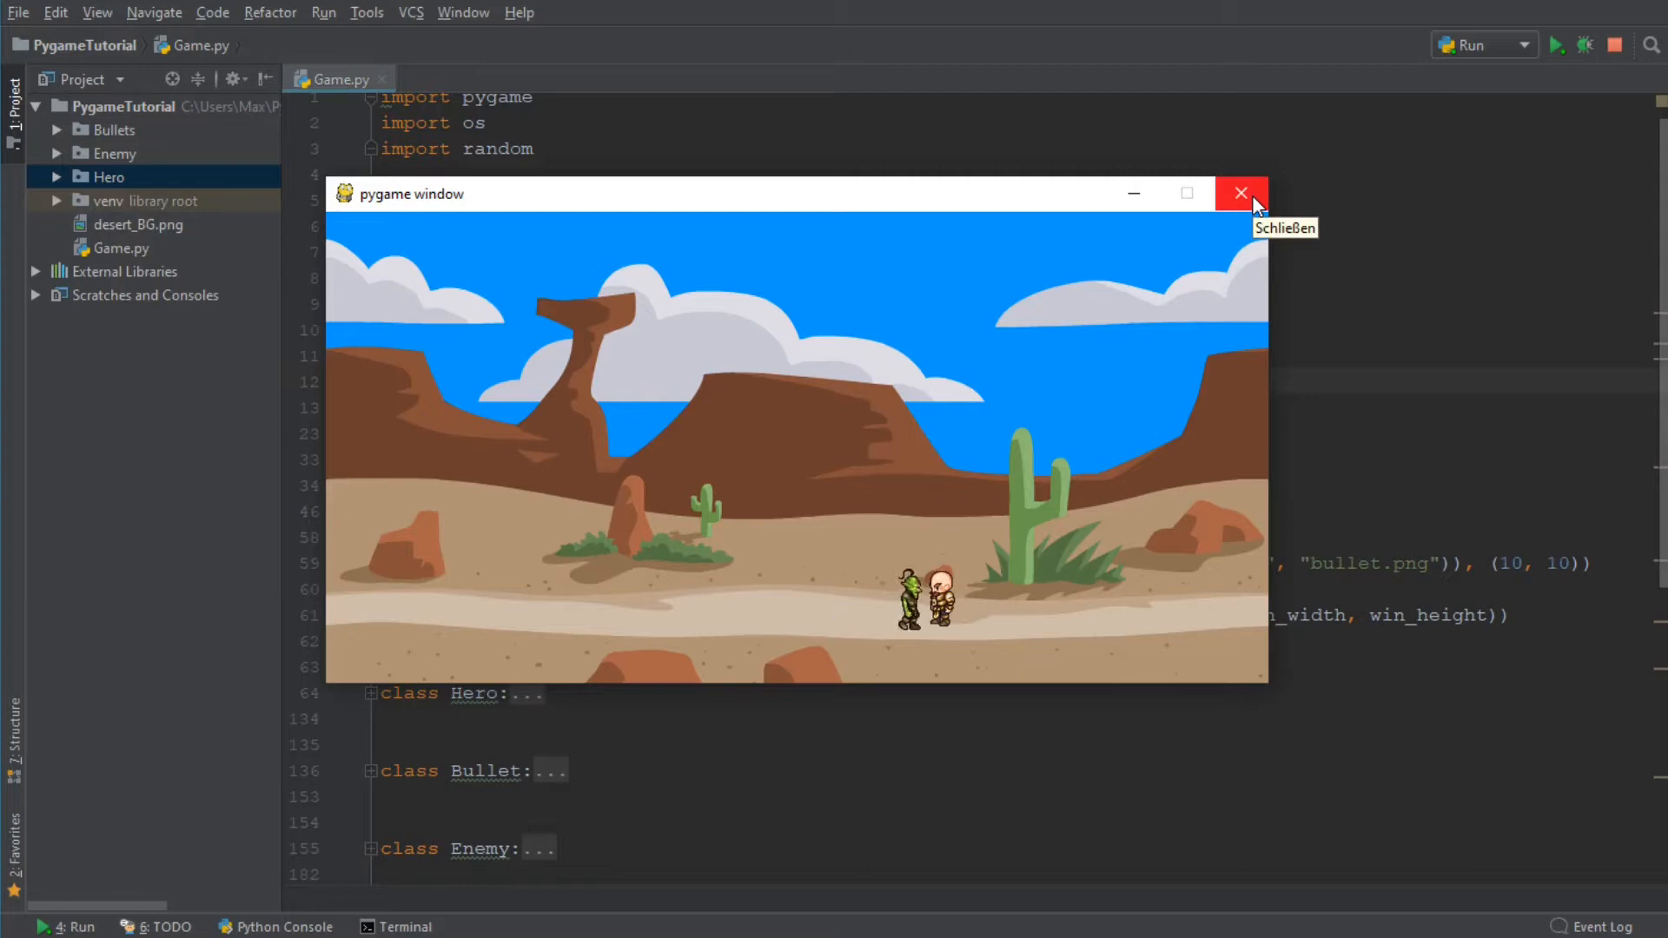
Close the running desert game window and scroll down through Game.py
click(1241, 193)
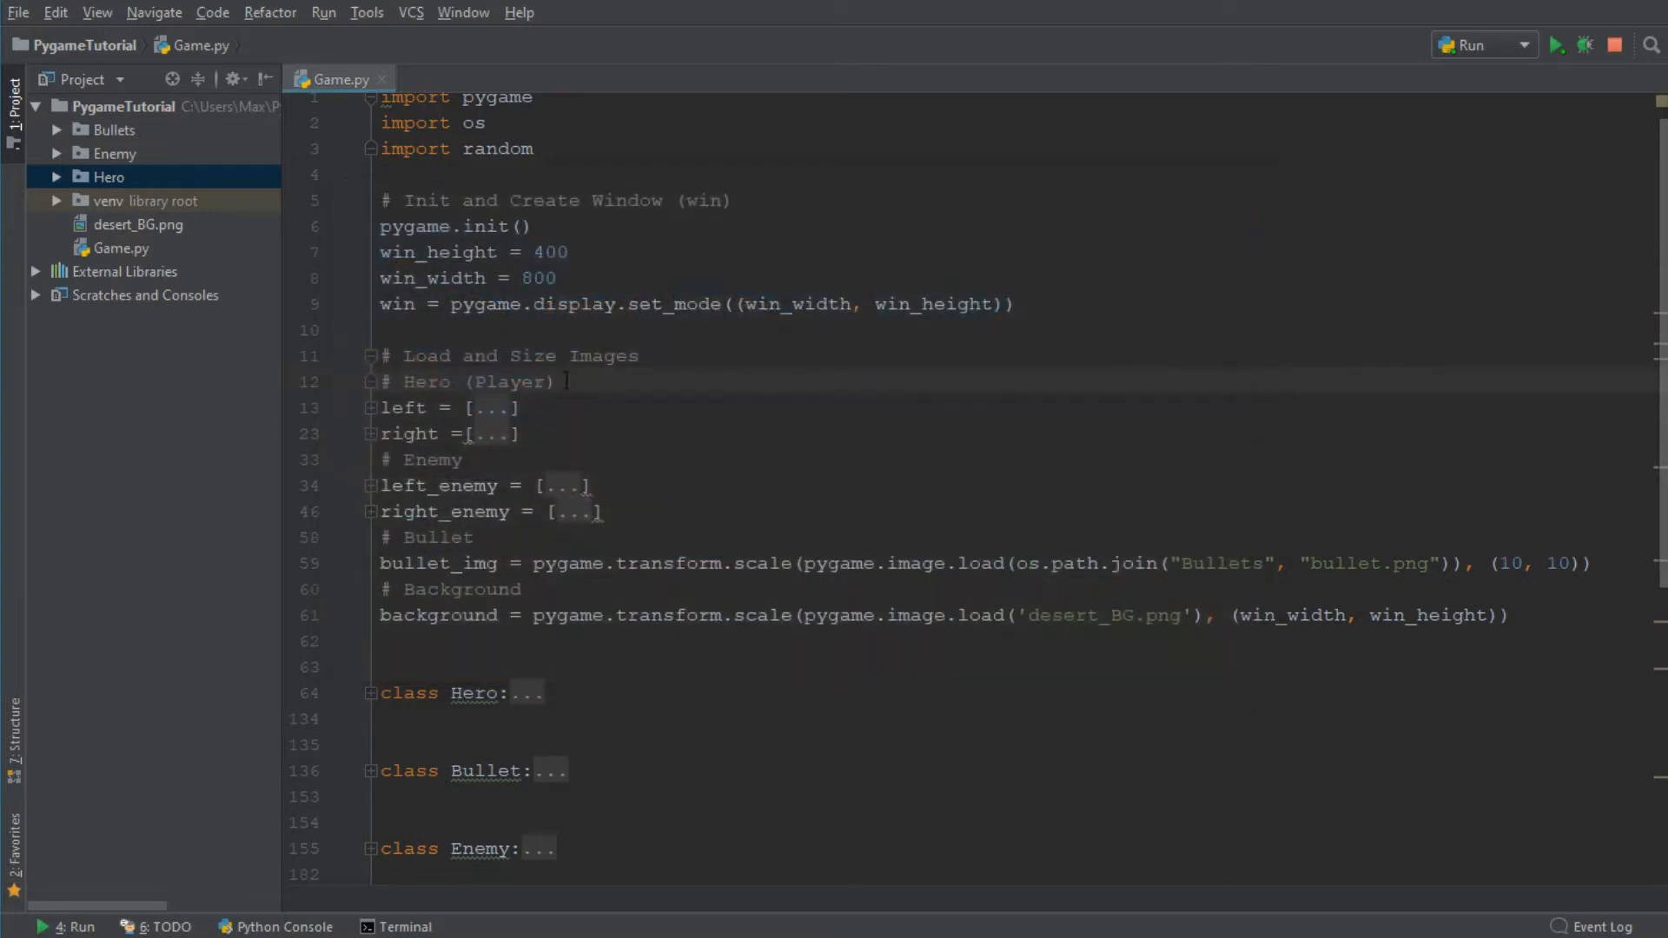
scroll(down, 3)
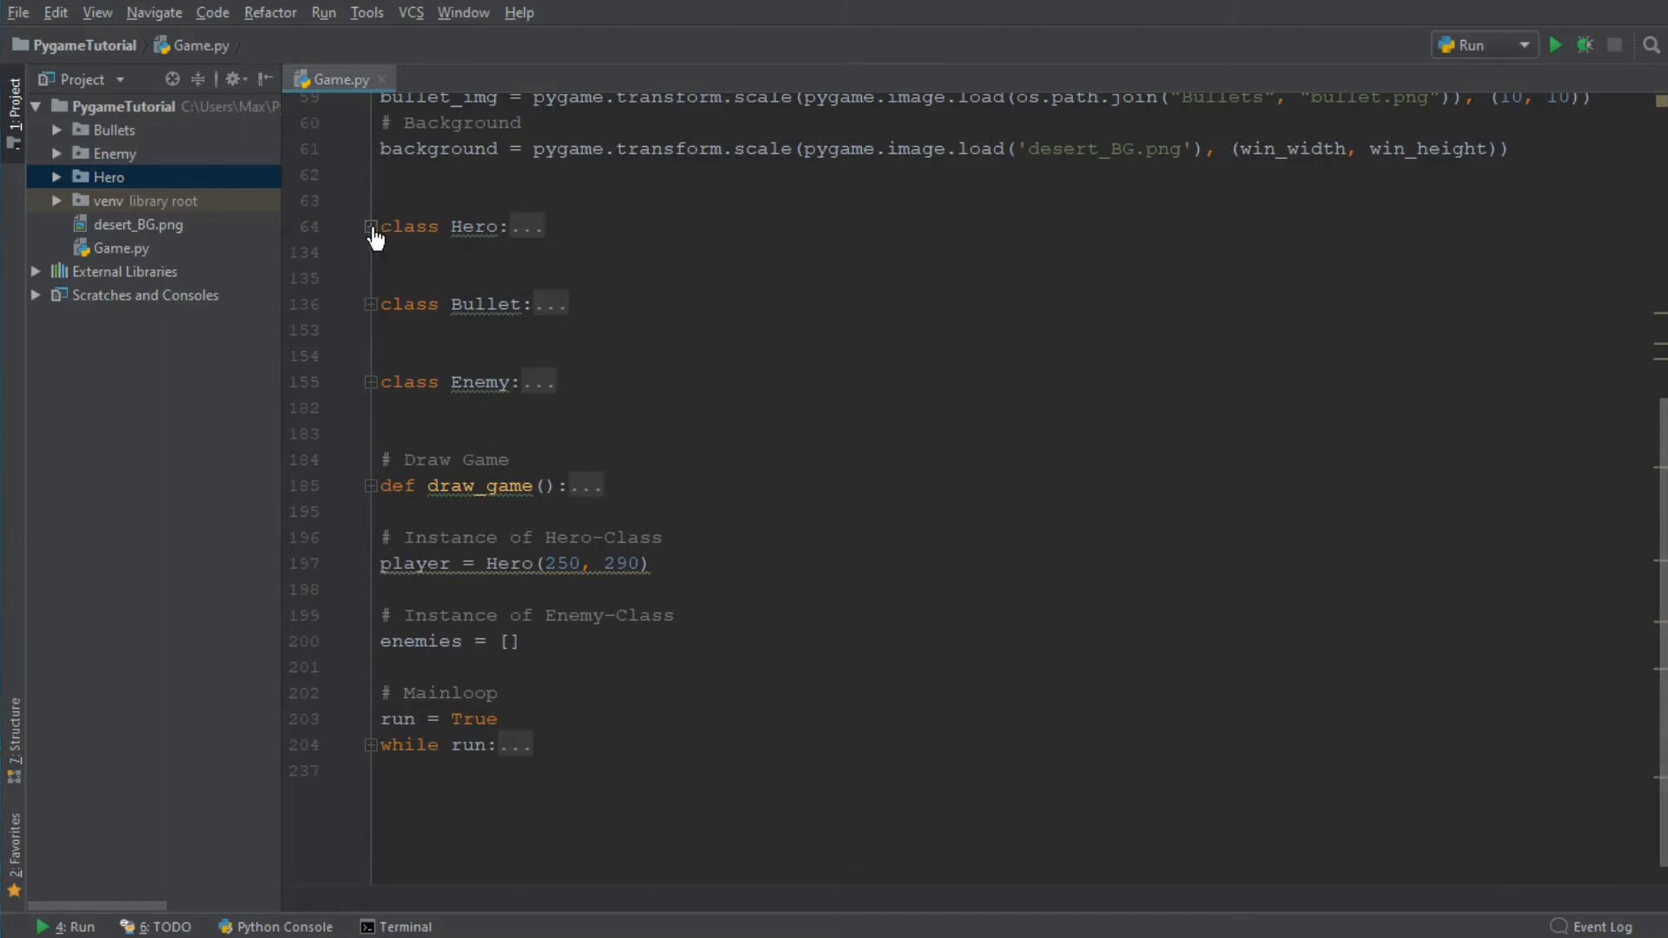
Unfold the Hero class and add a '# Health' comment after self.cool_down_count = 0
click(370, 226)
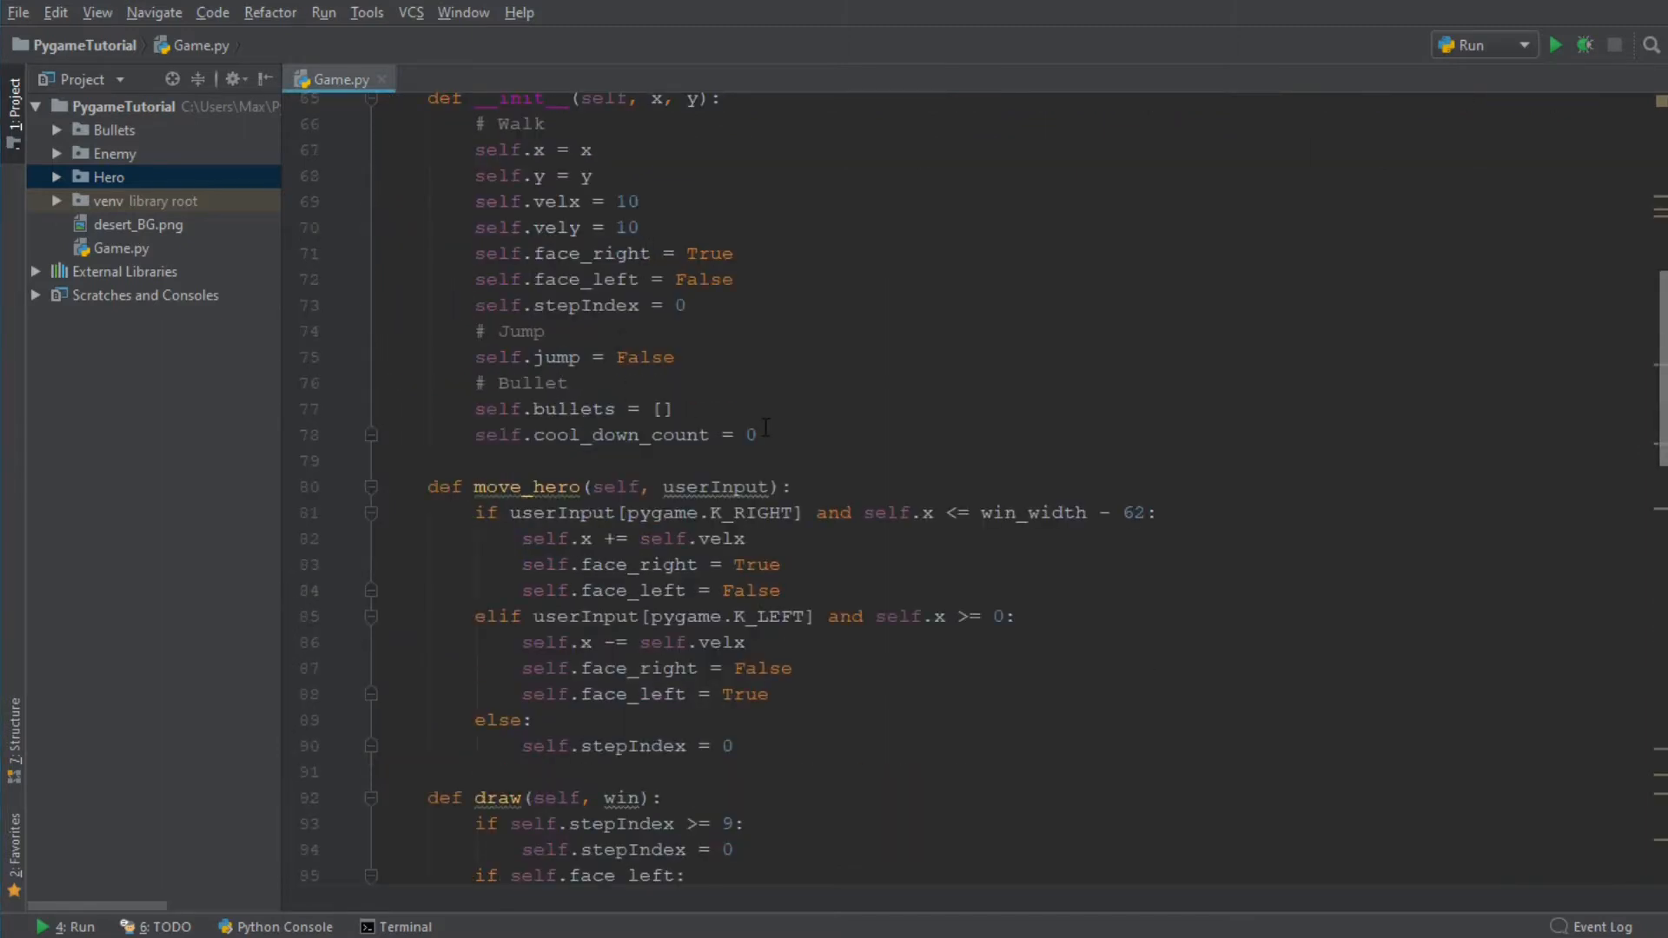
click(752, 435)
text(#)
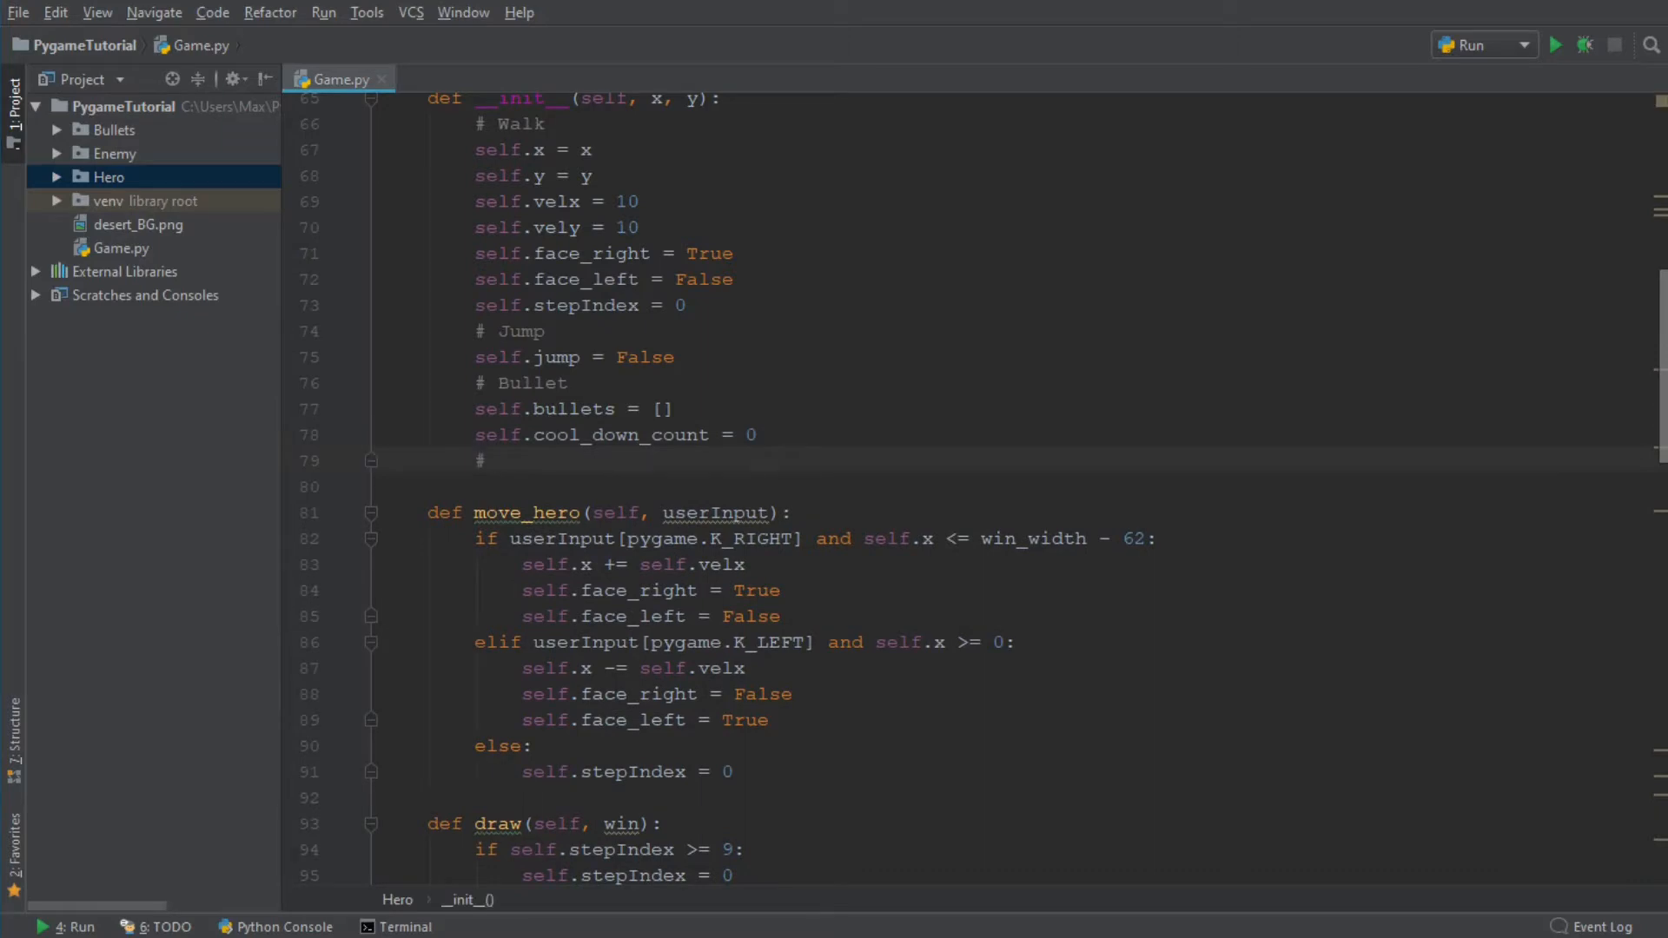
text(He)
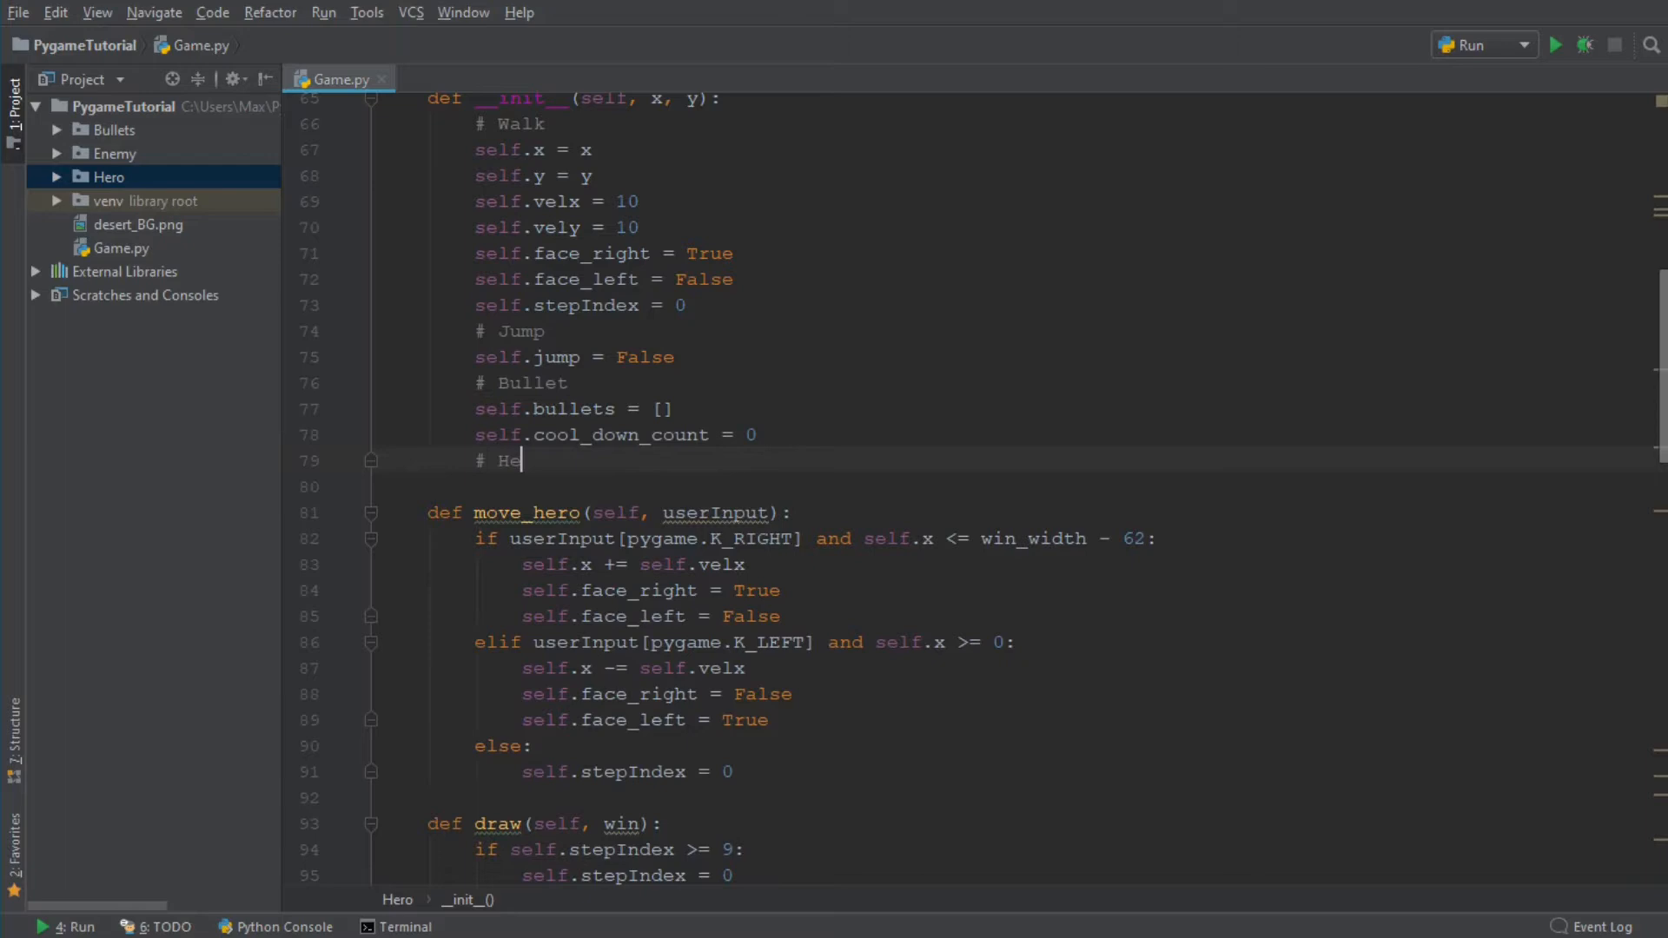
text(alth)
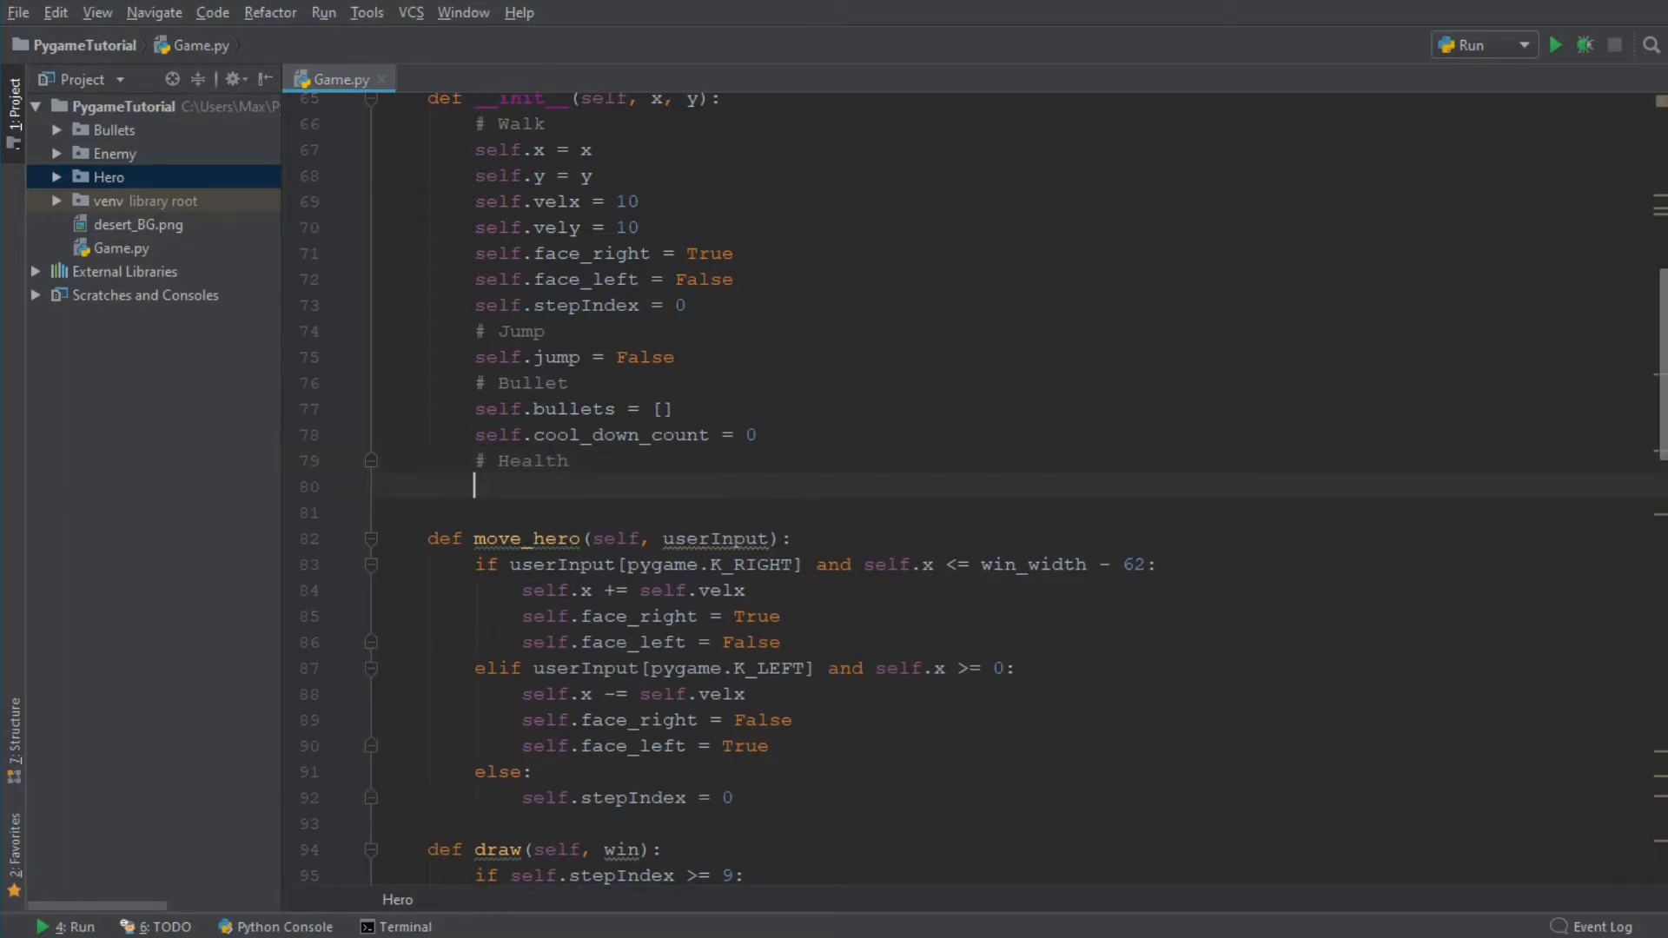
Add self.hitbox = (self.x, self.y, 64, 64) under the Health comment
text(self.)
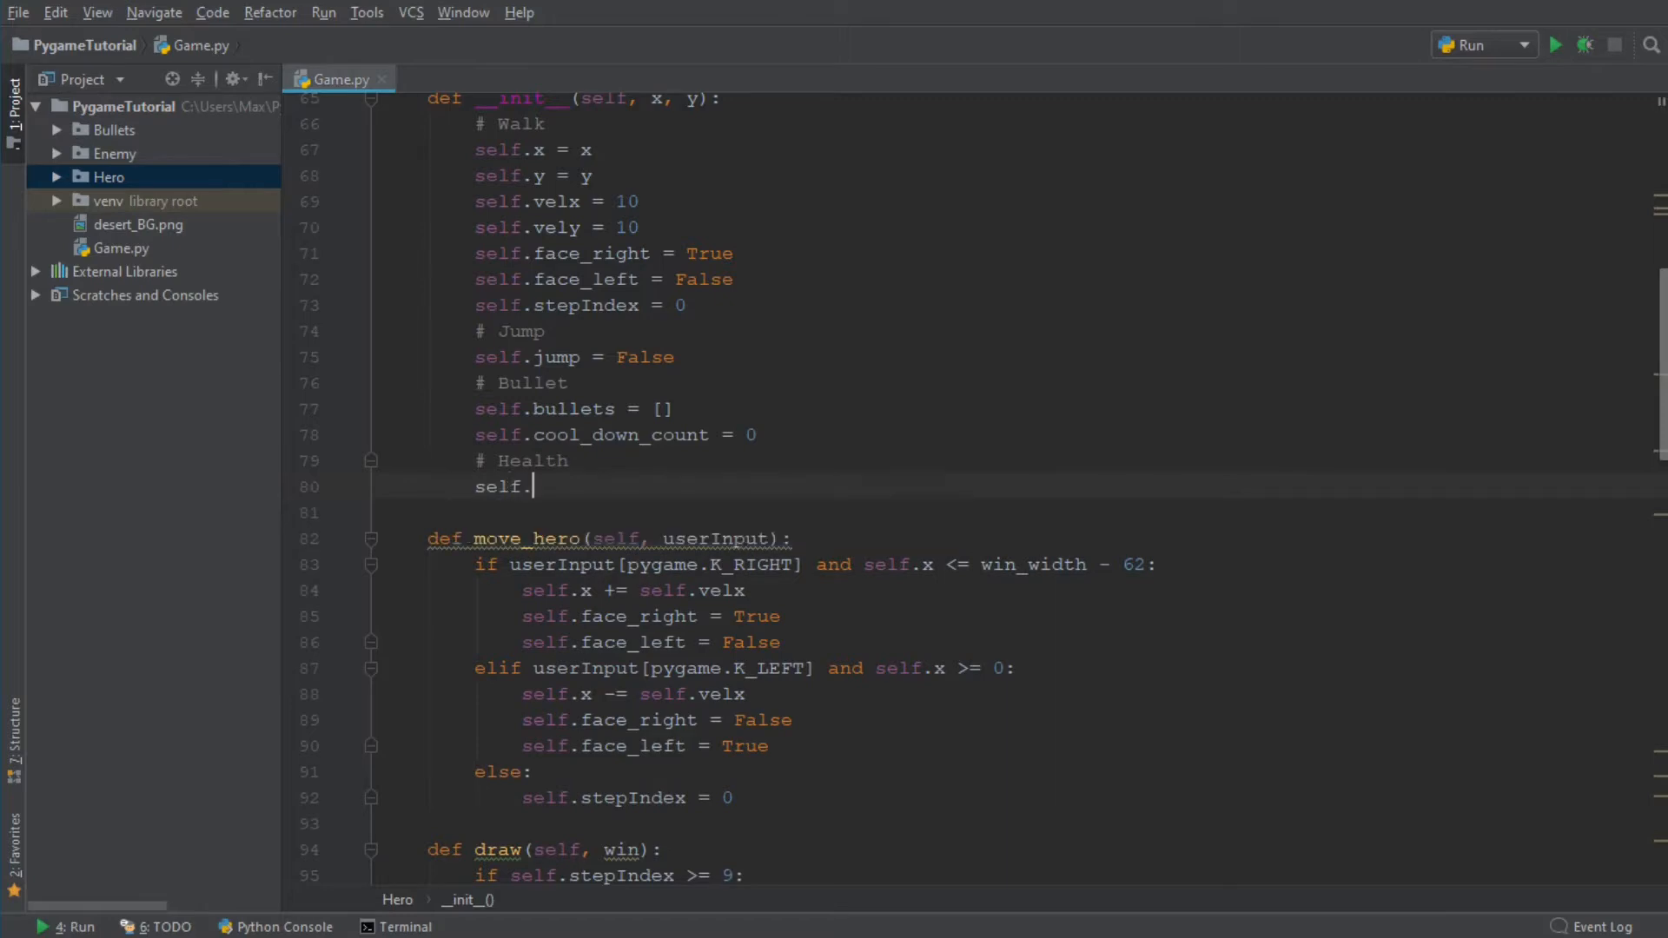
text(hi)
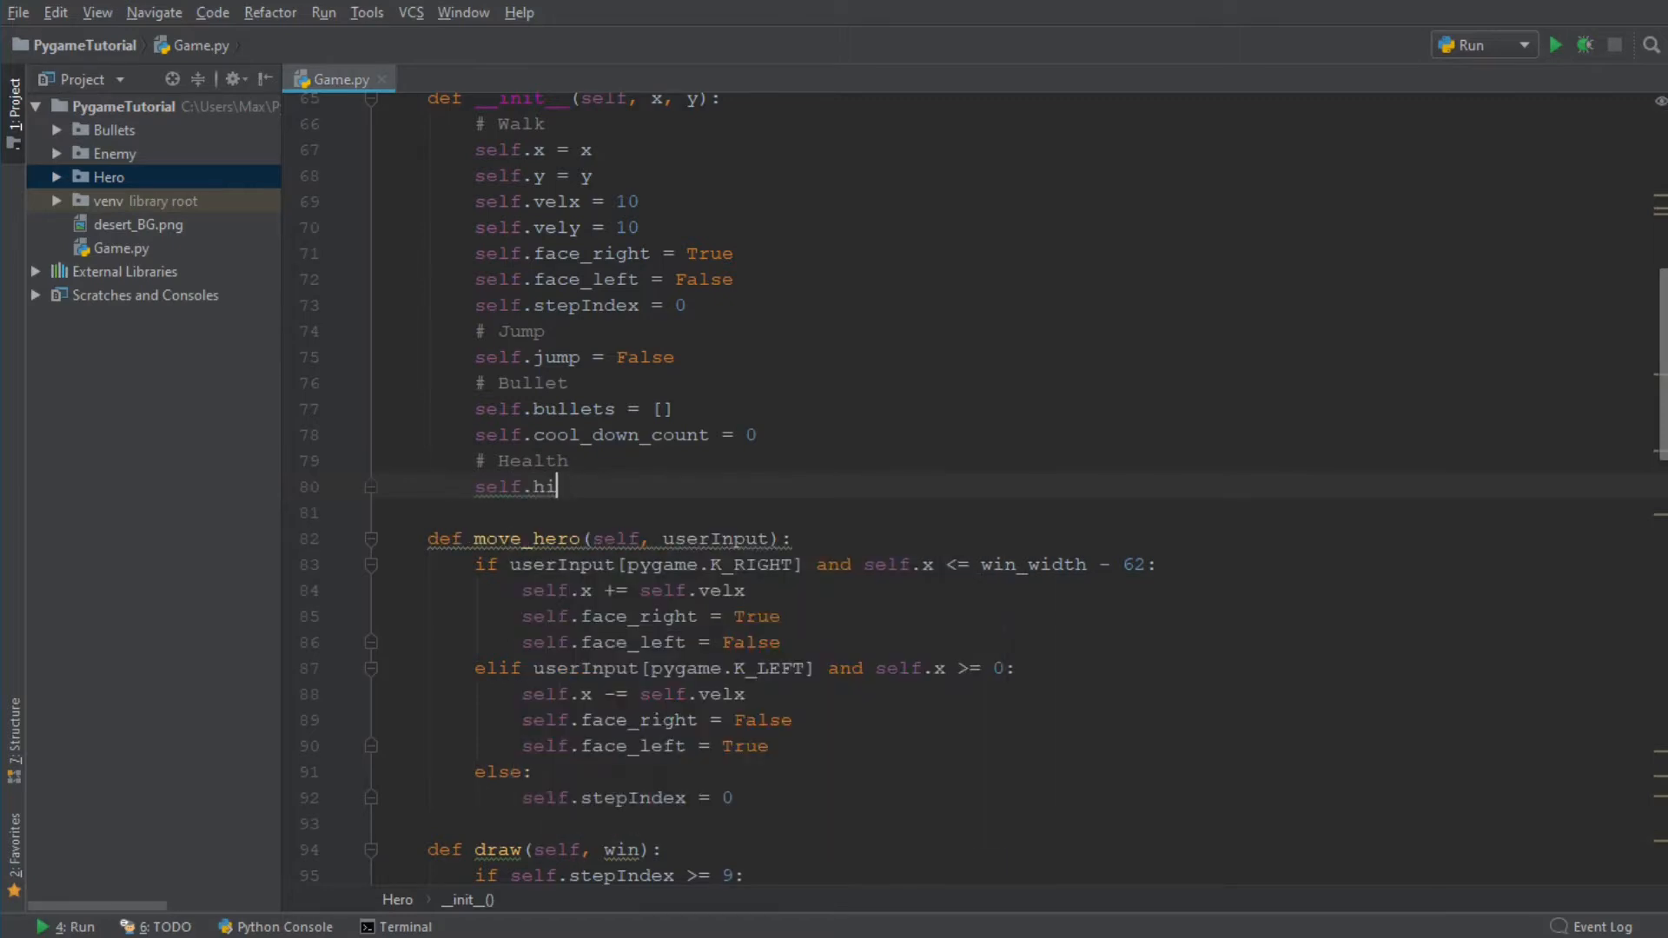
text(tbox =)
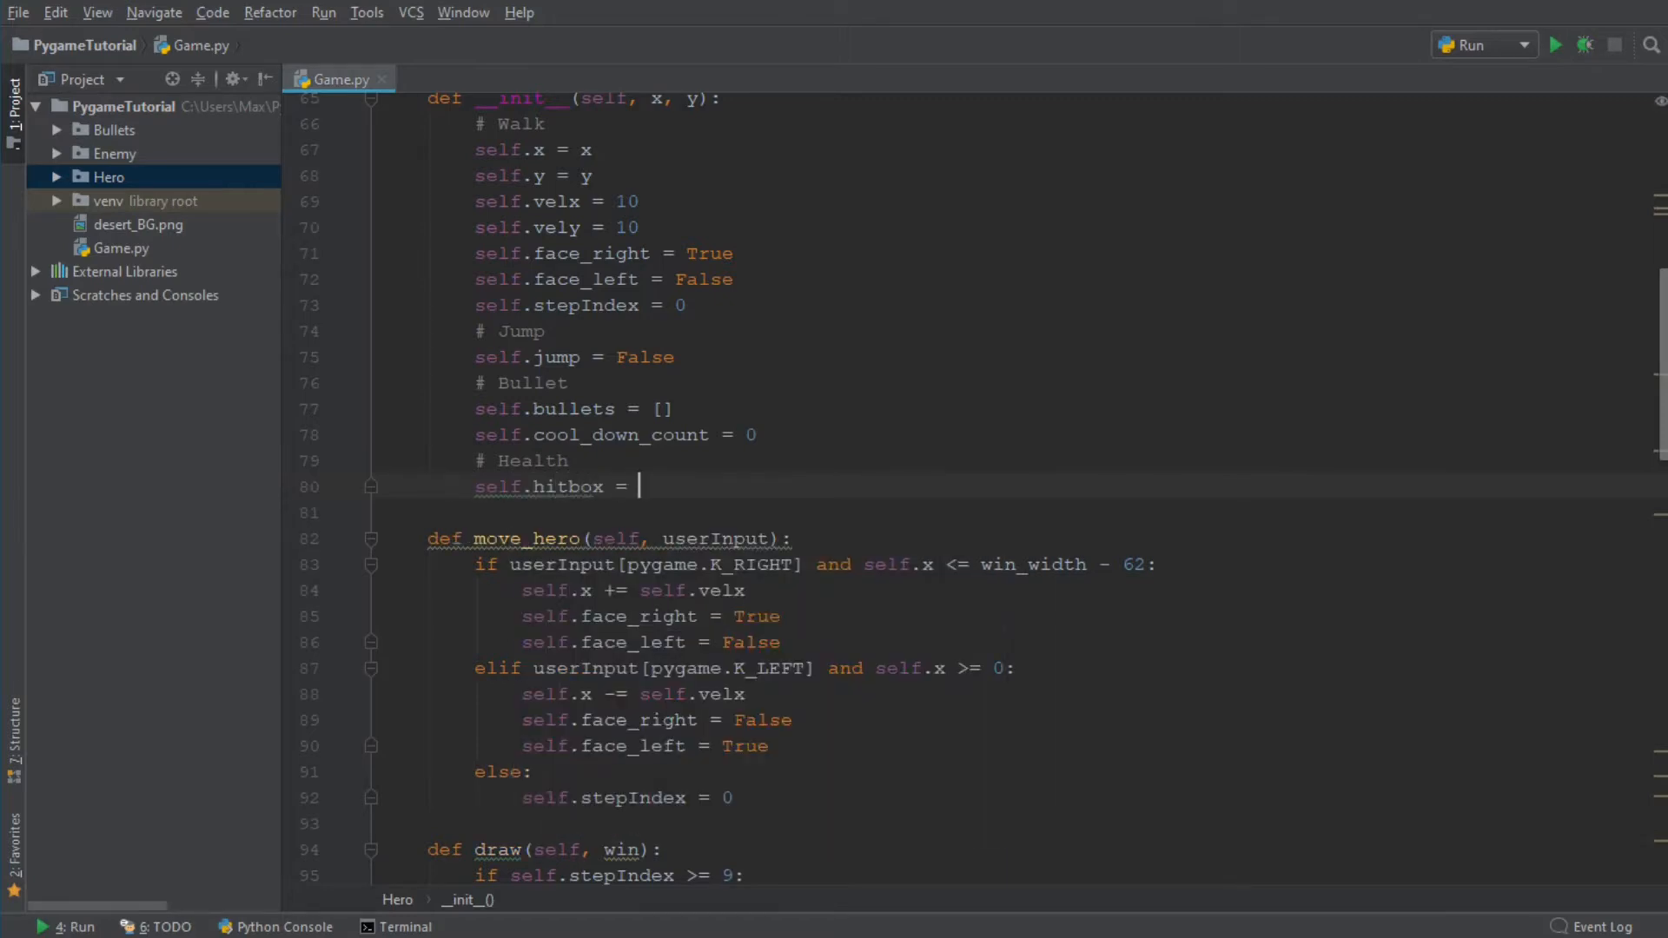
text(())
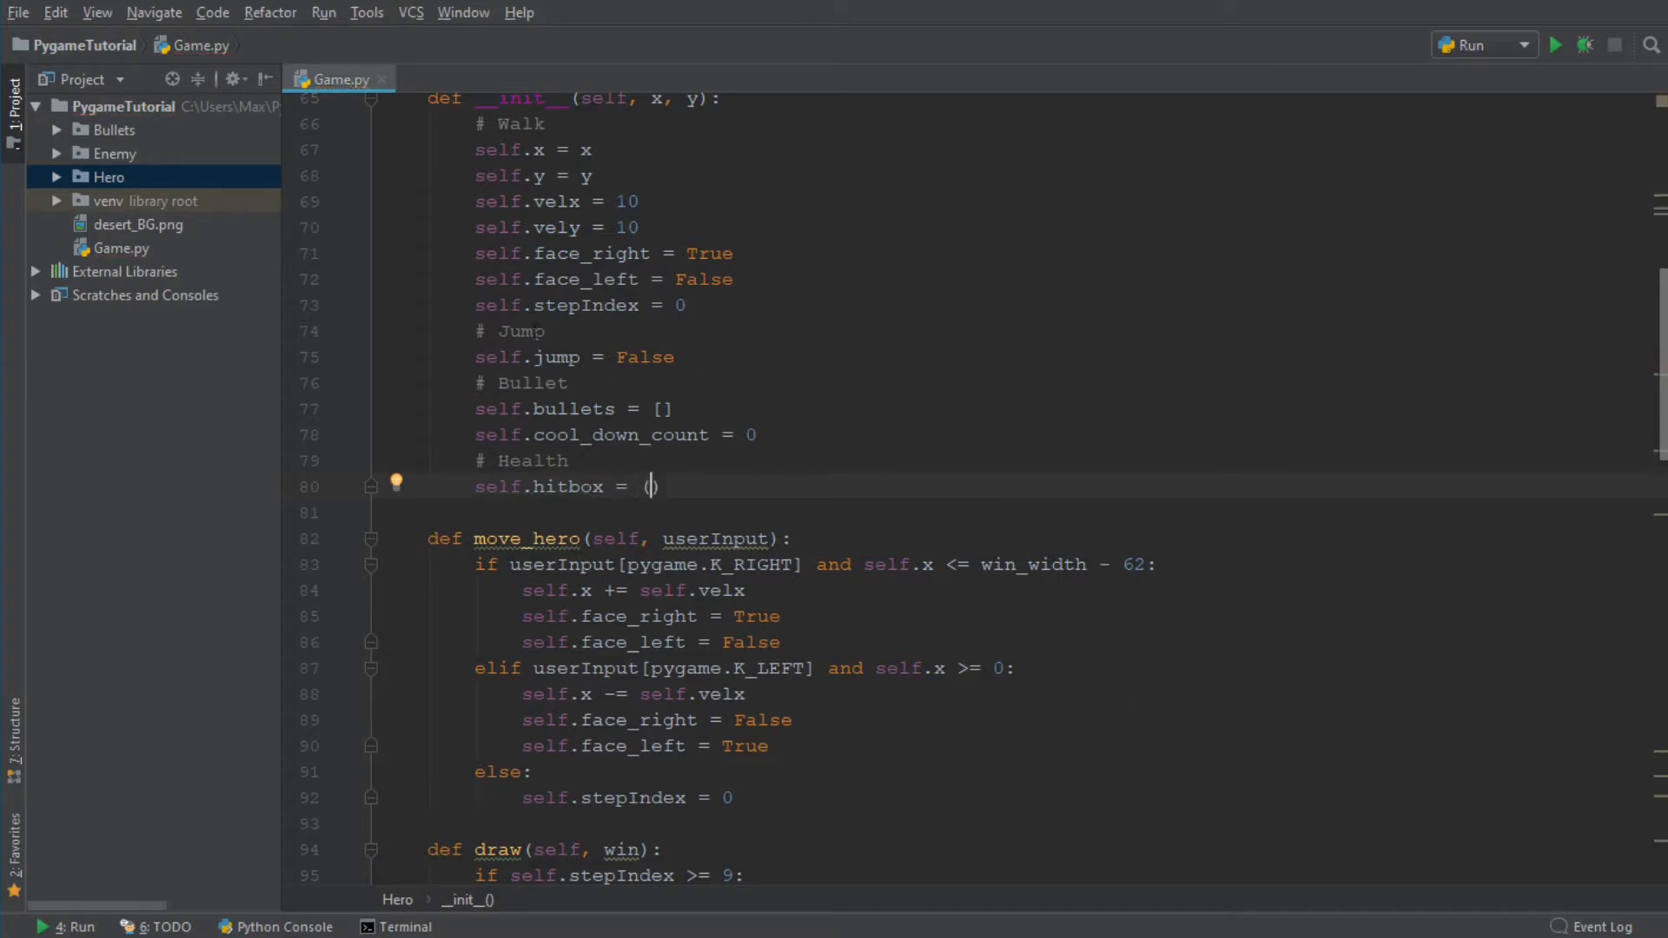
mouse_move(1128, 426)
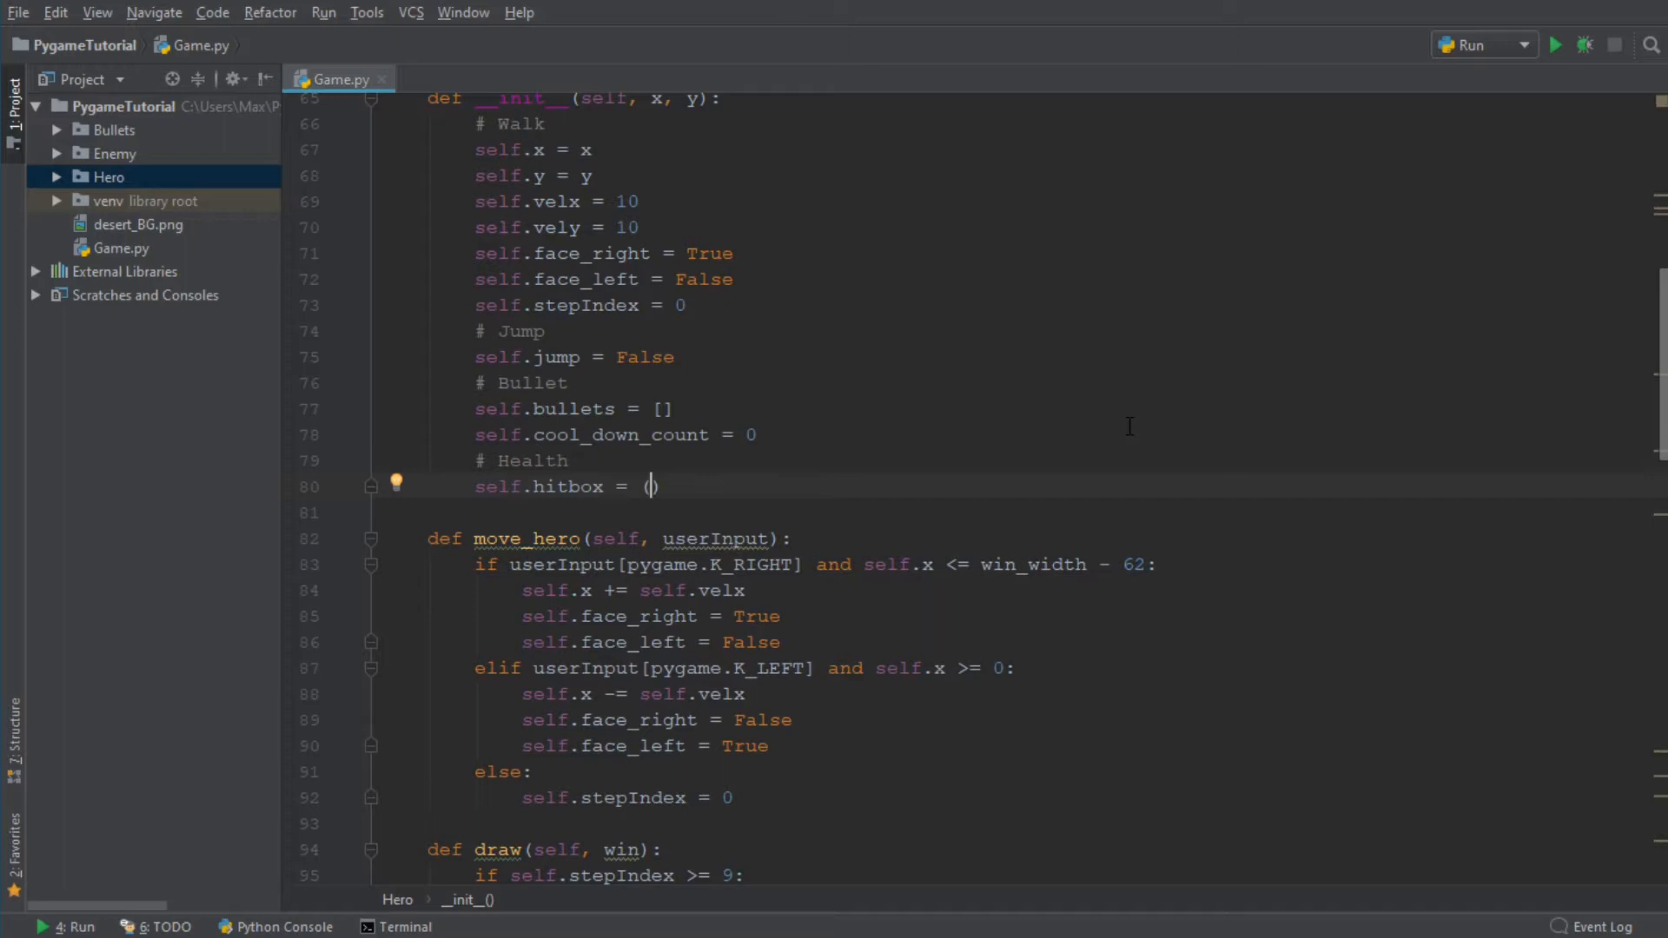
text(self.x)
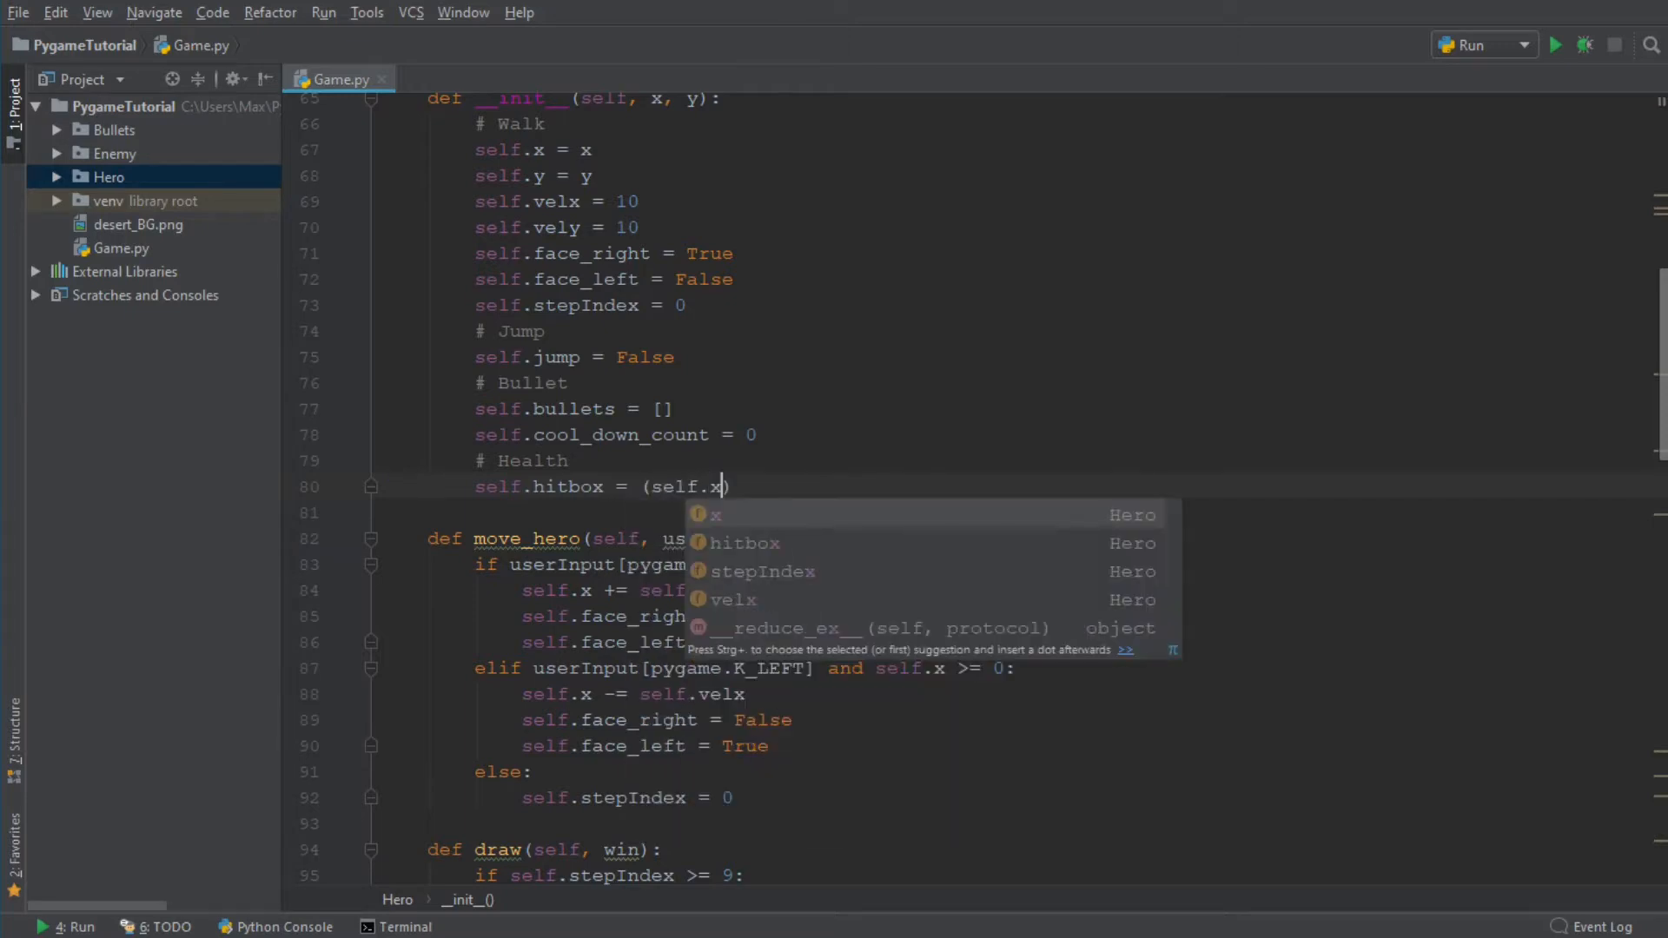
text(, sel)
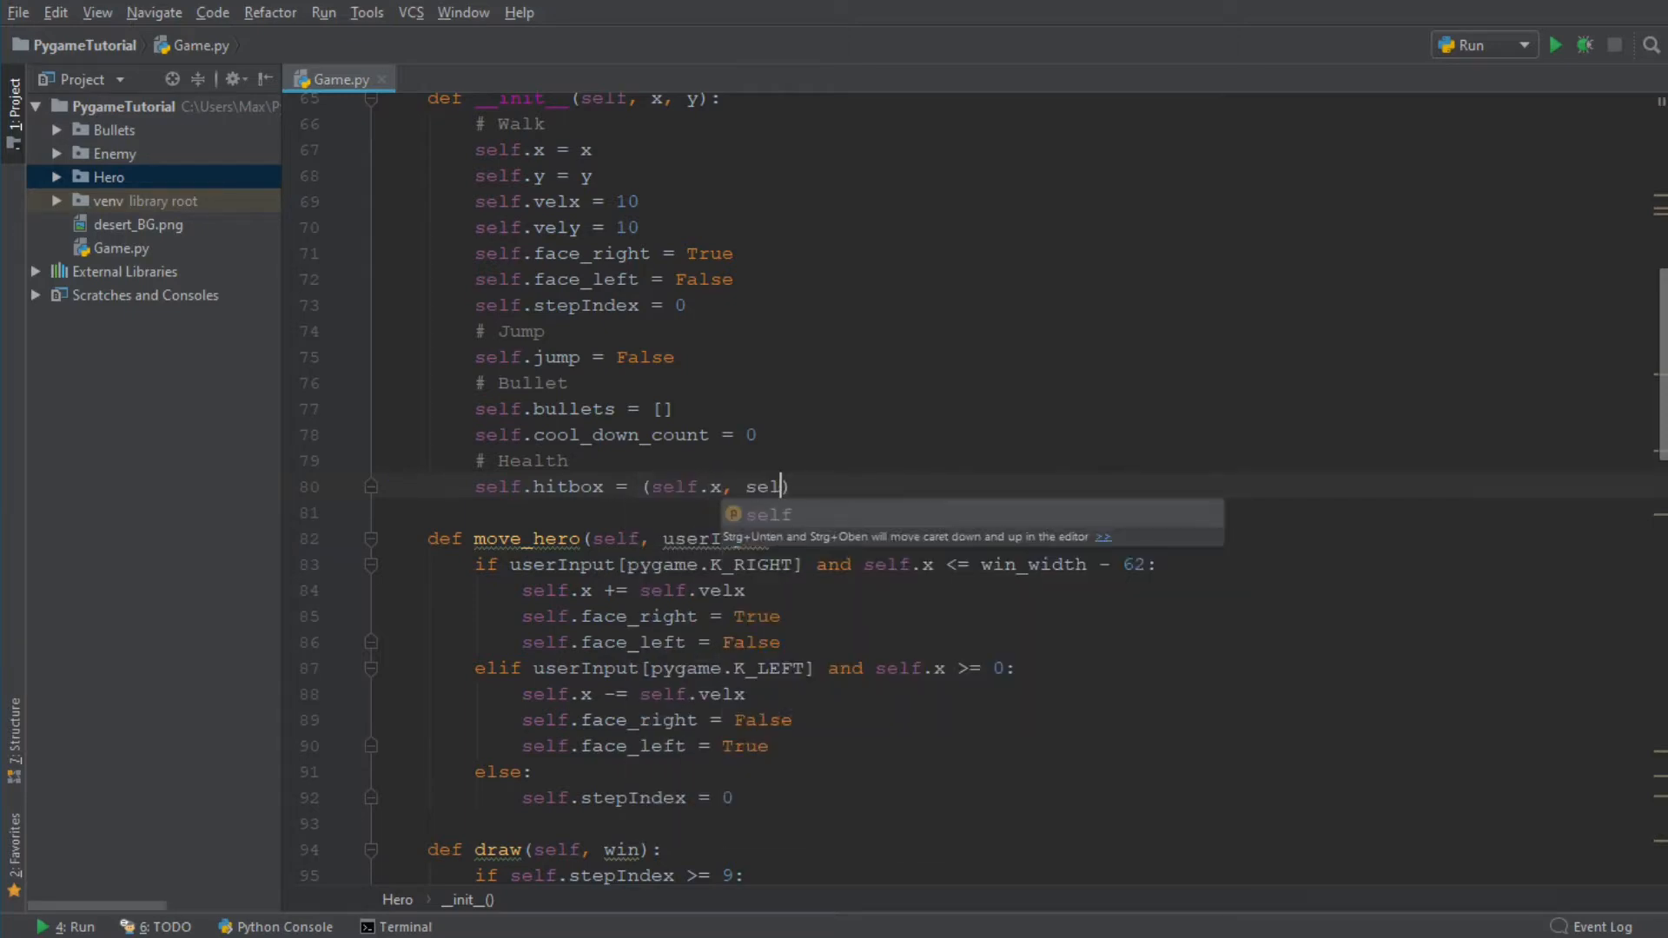
text(.y)
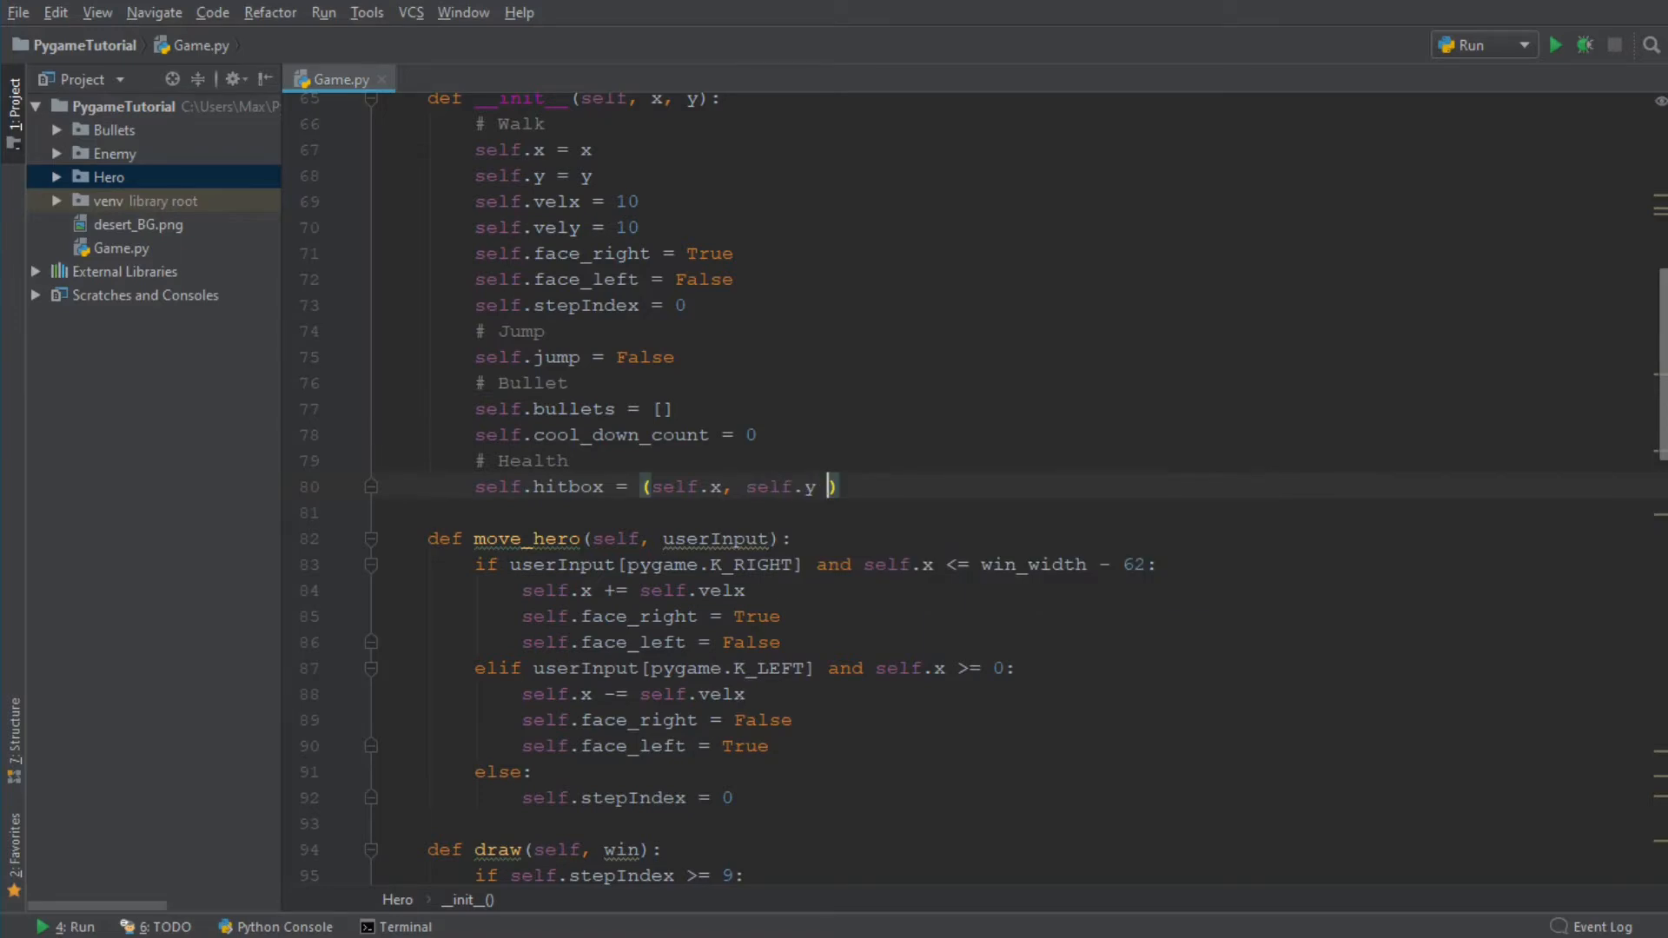
text(,)
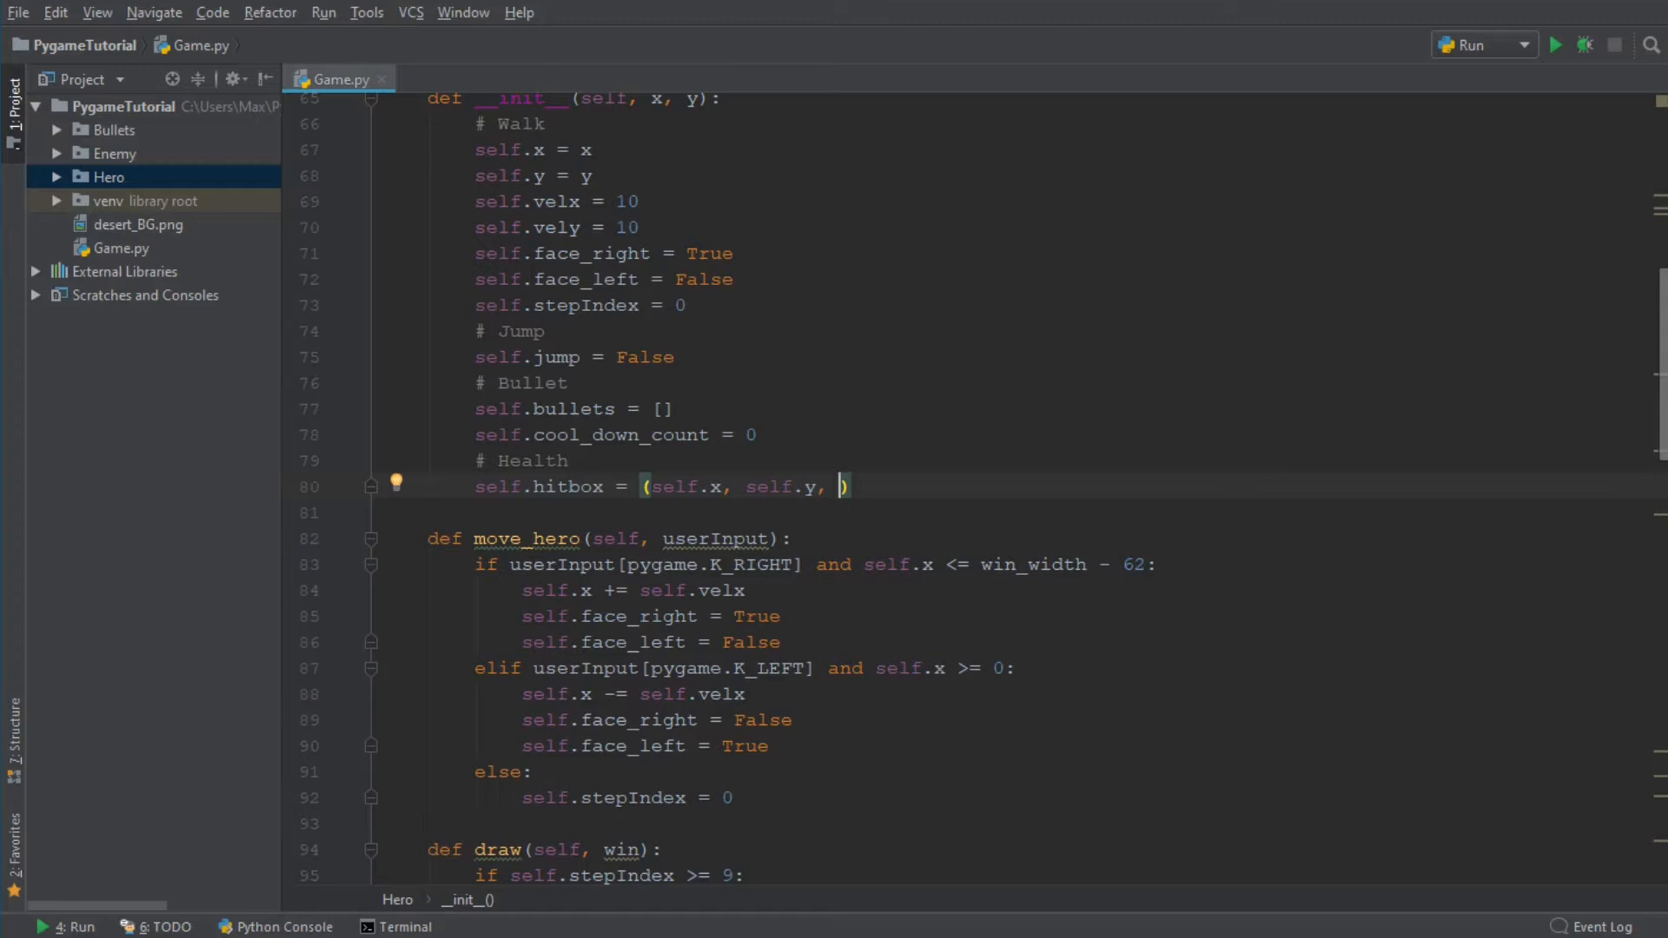
text(64)
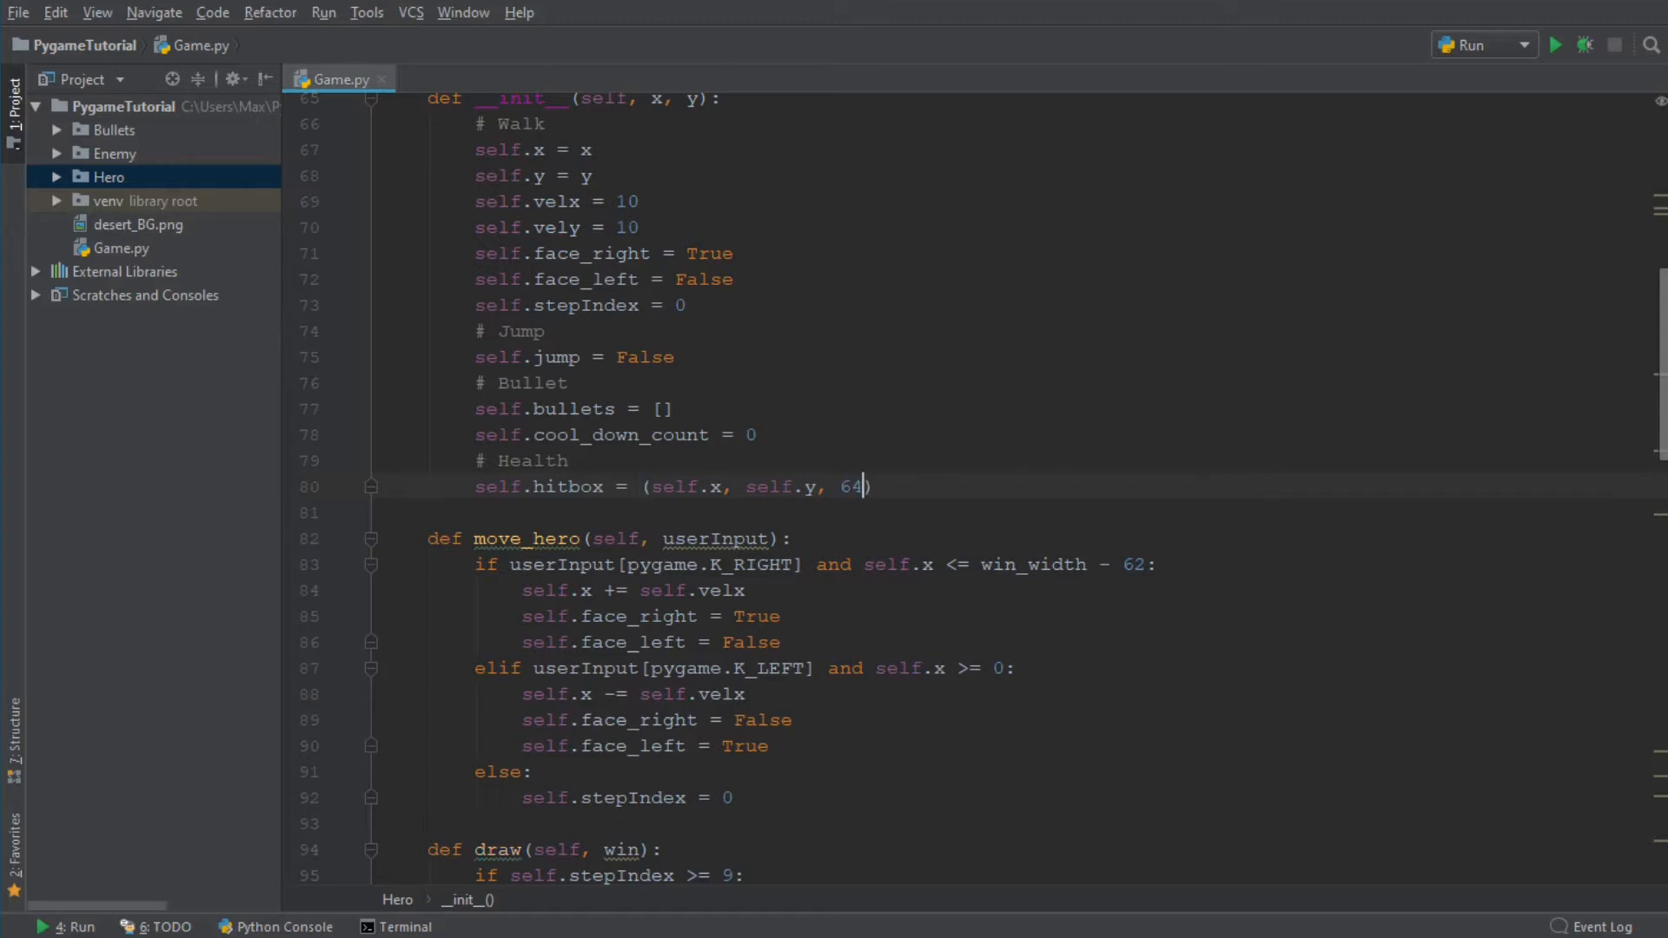
text(, 64)
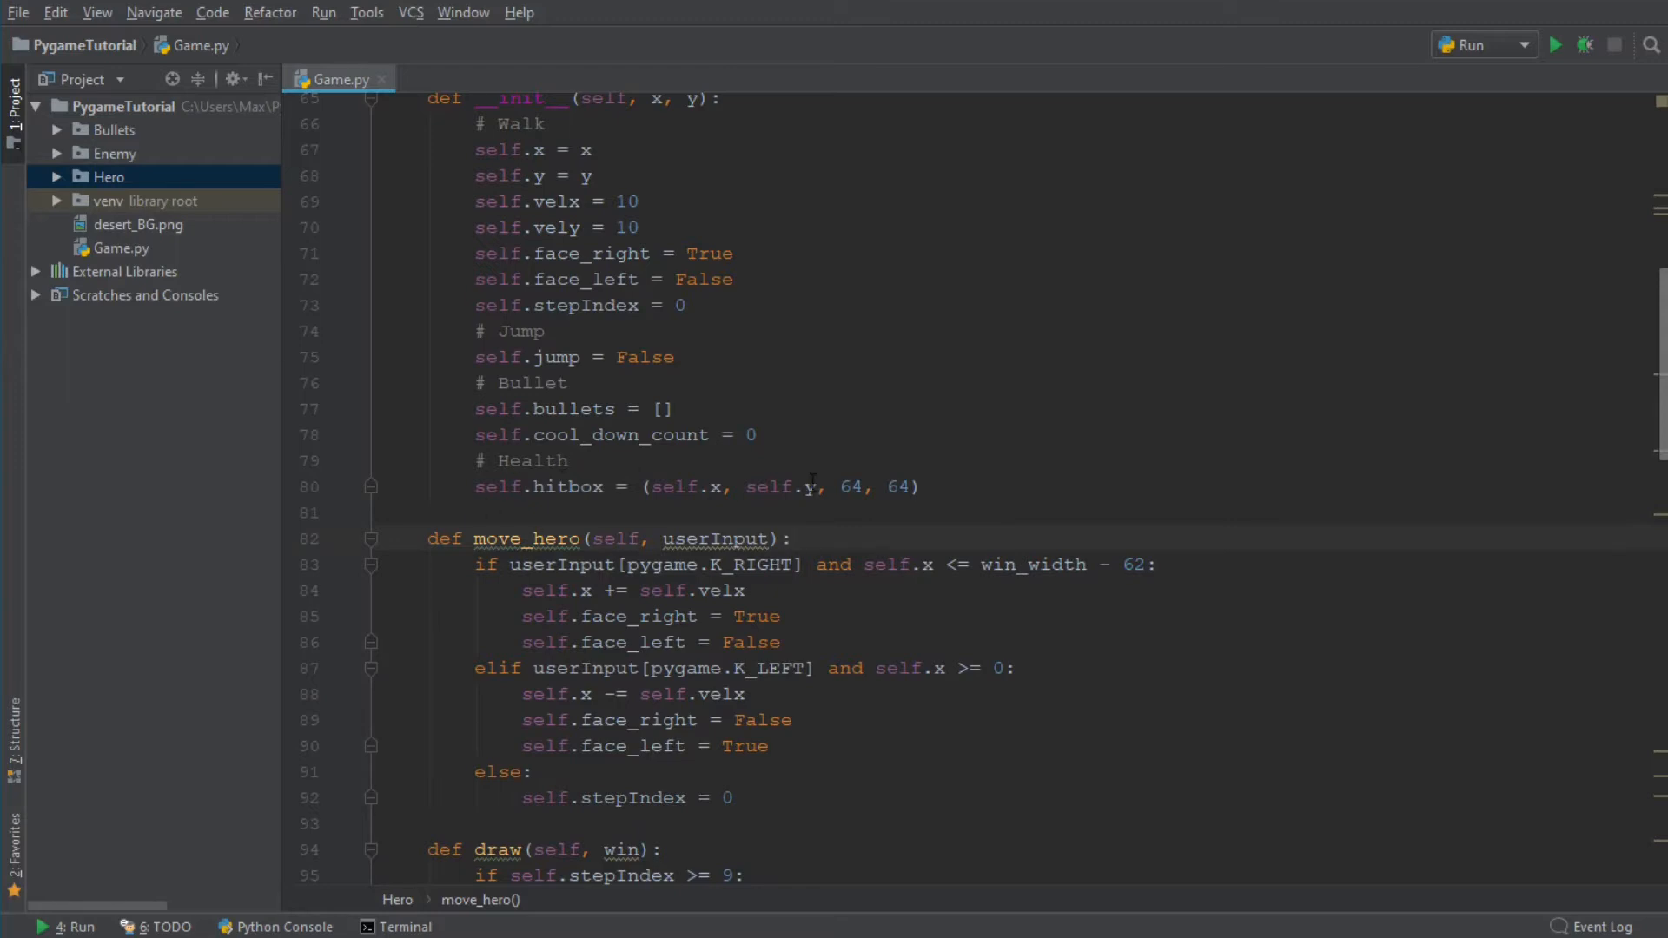
Start Hero.draw with self.hitbox = (self.x, self.y, 64, 64)
scroll(down, 3)
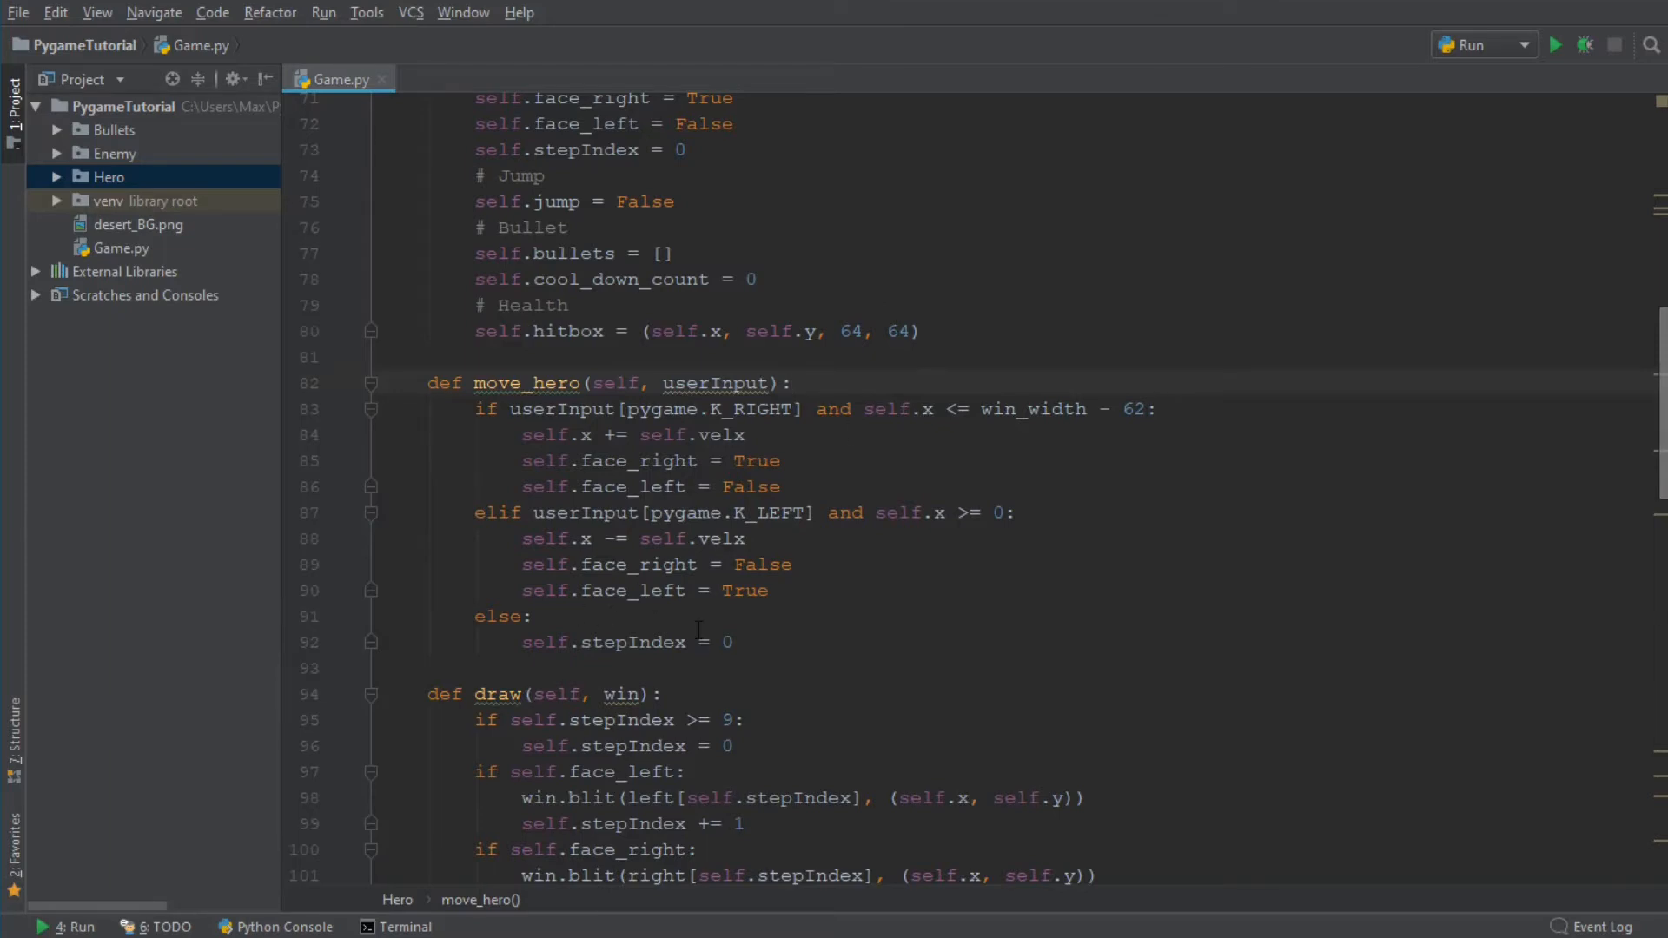
scroll(down, 3)
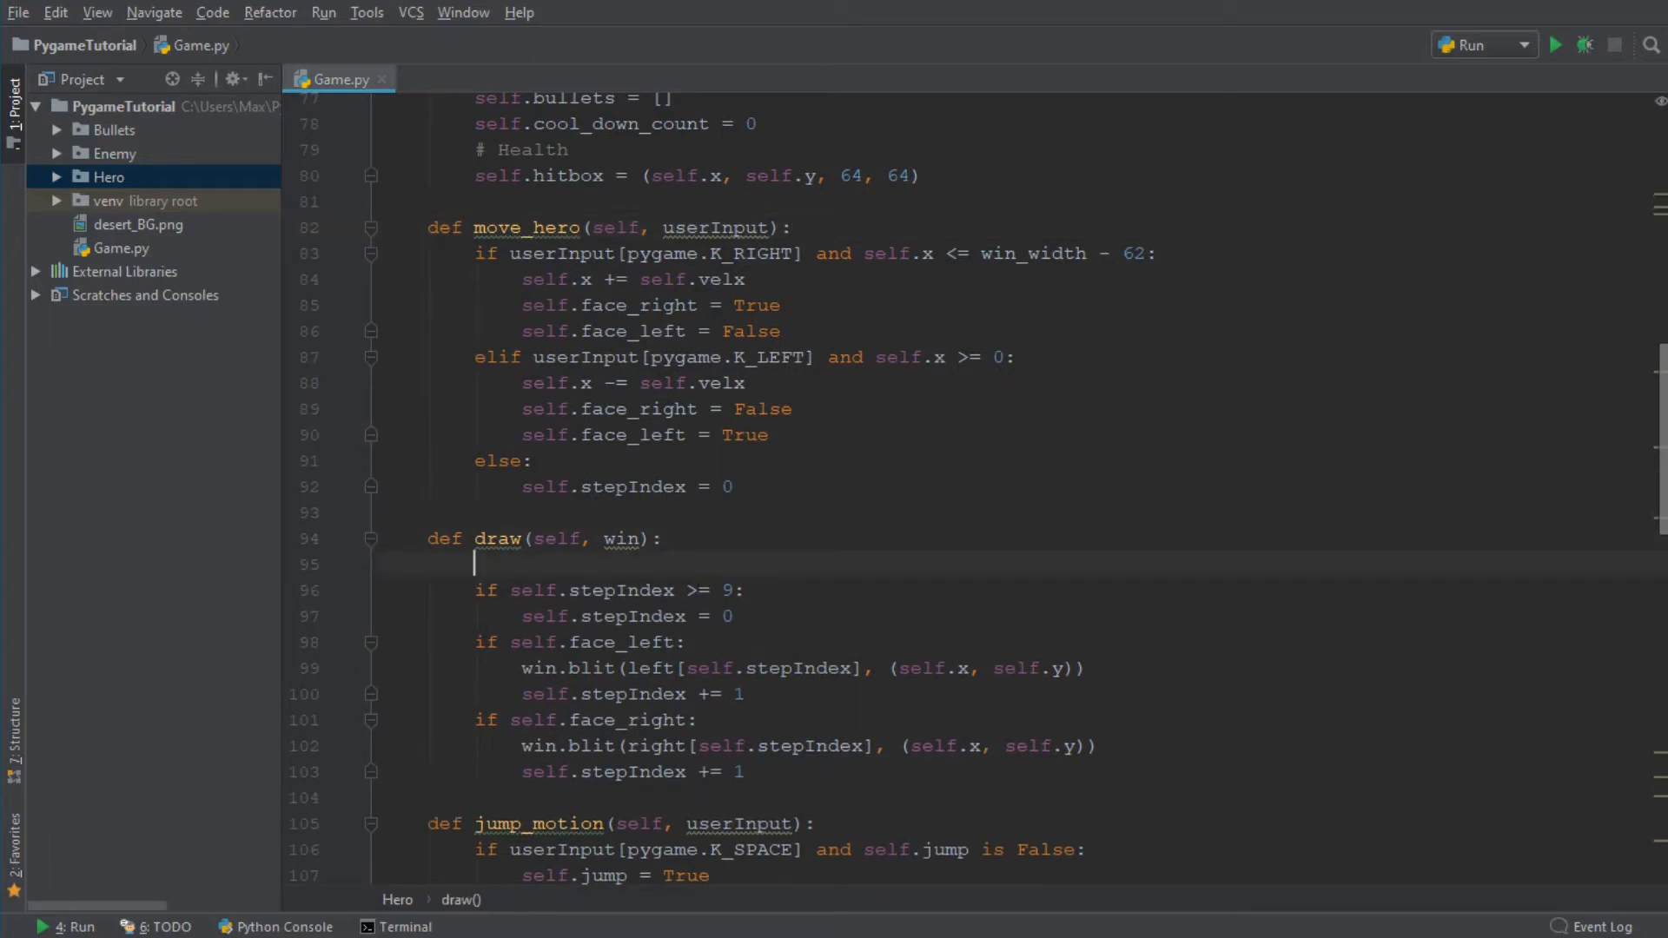
text(self)
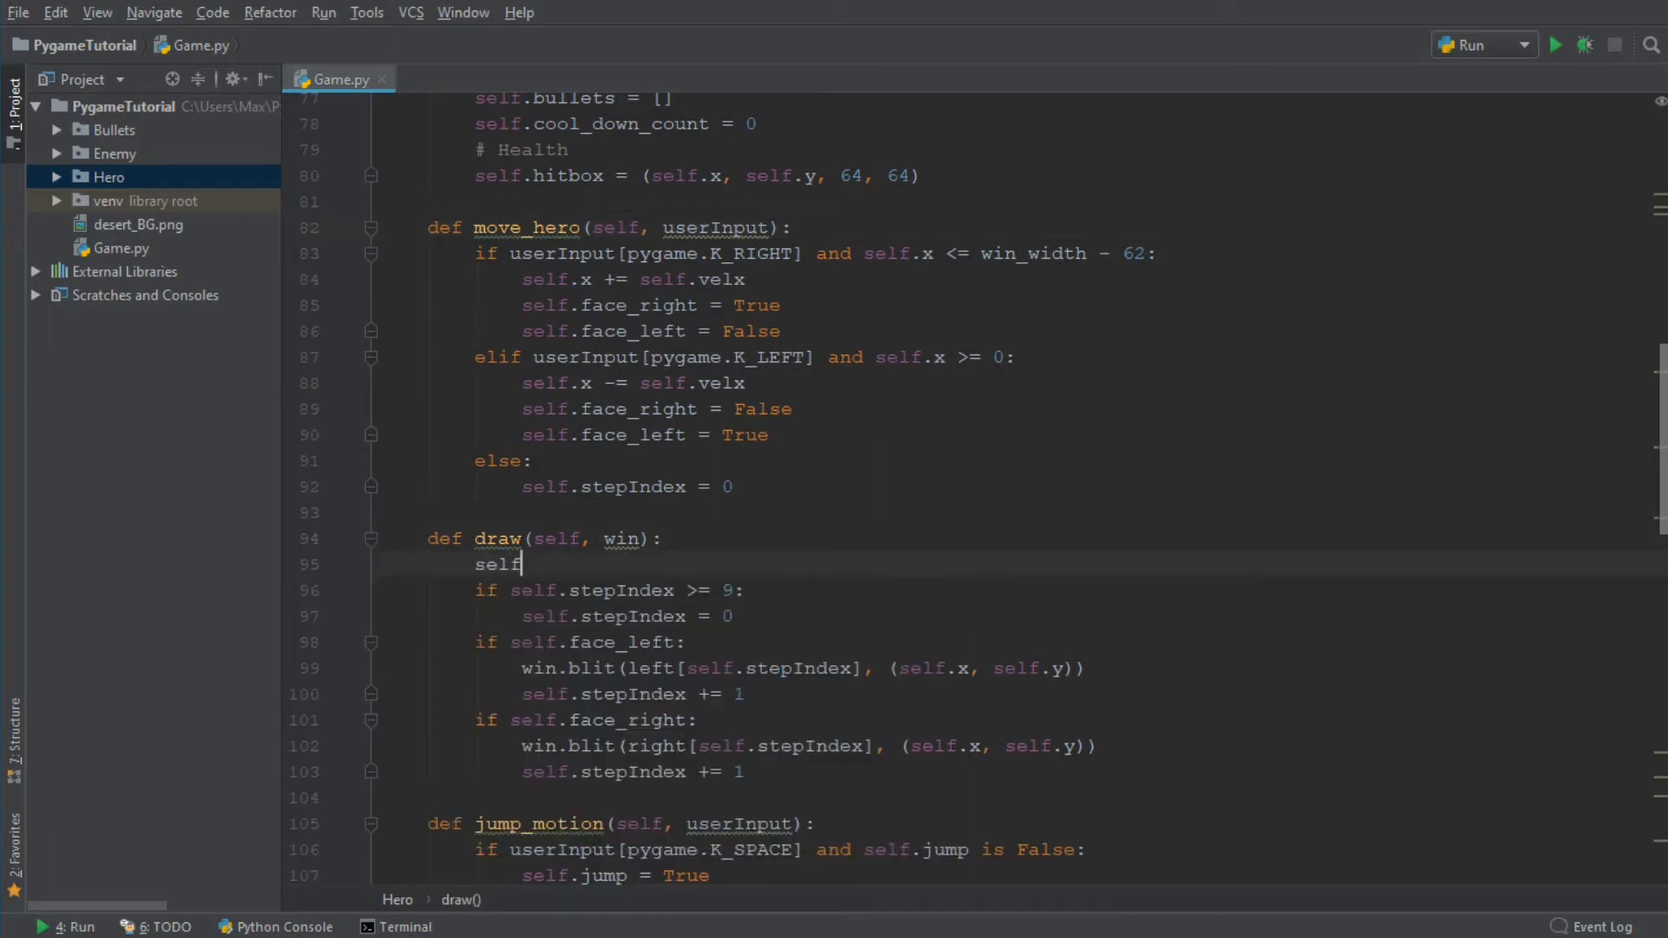
text(.hitbox = (self.x, self.y, 64, 64)
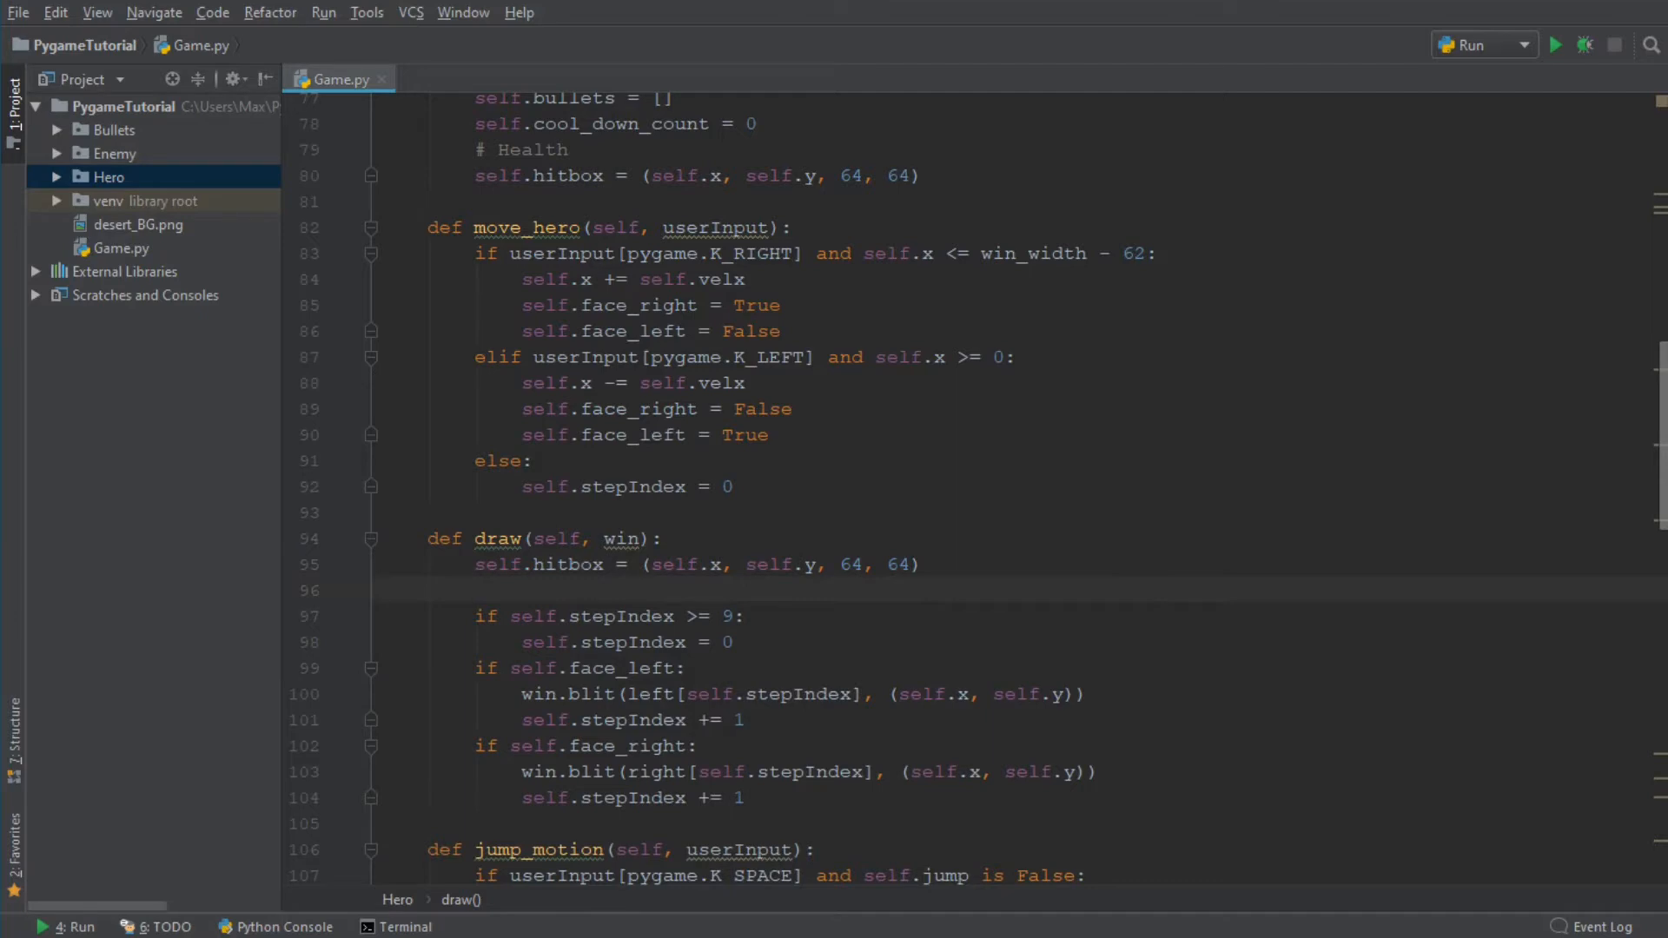
Below the hitbox update, start a pygame.draw.rect(win, call
text(py)
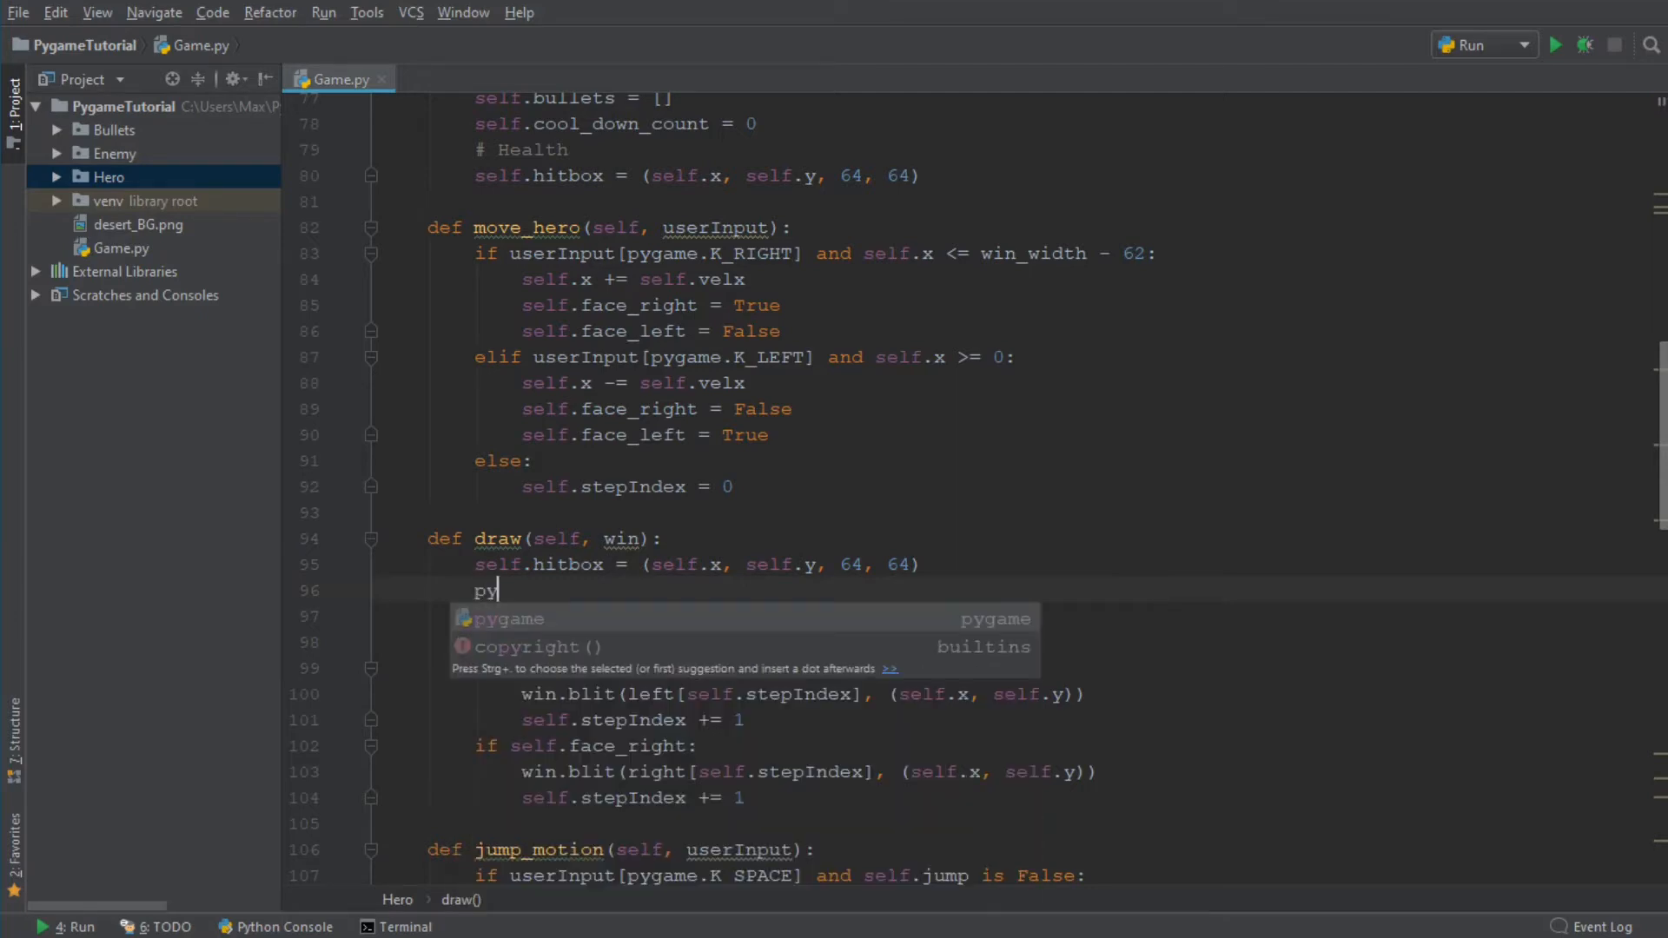
text(game.draw)
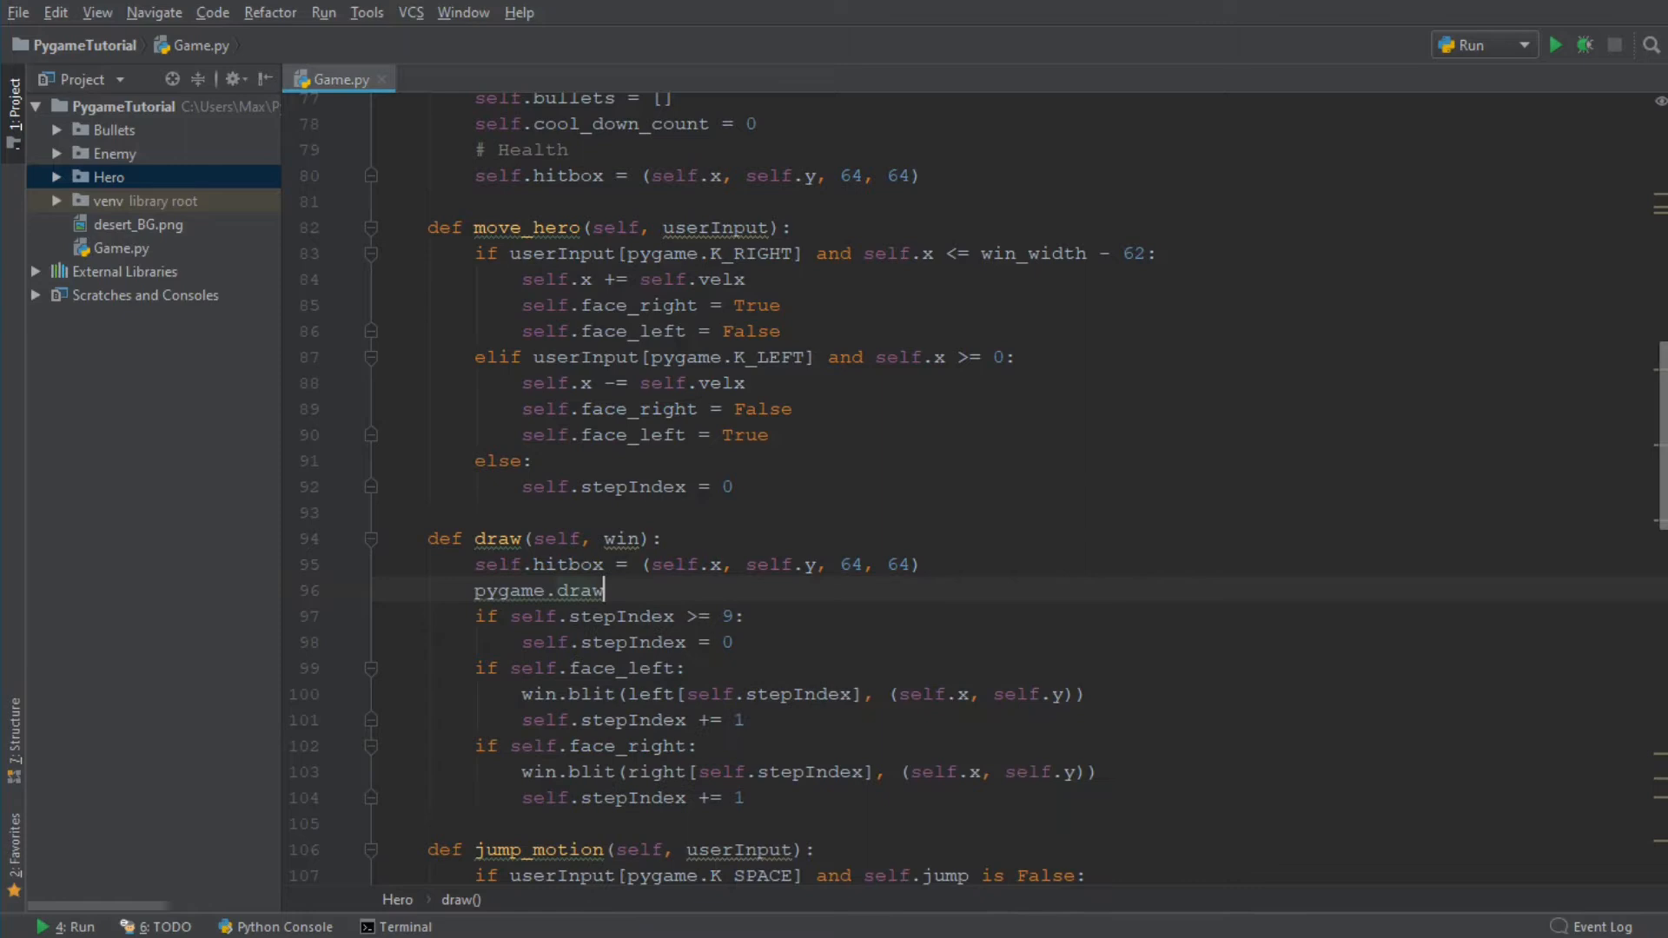
text(.rect()
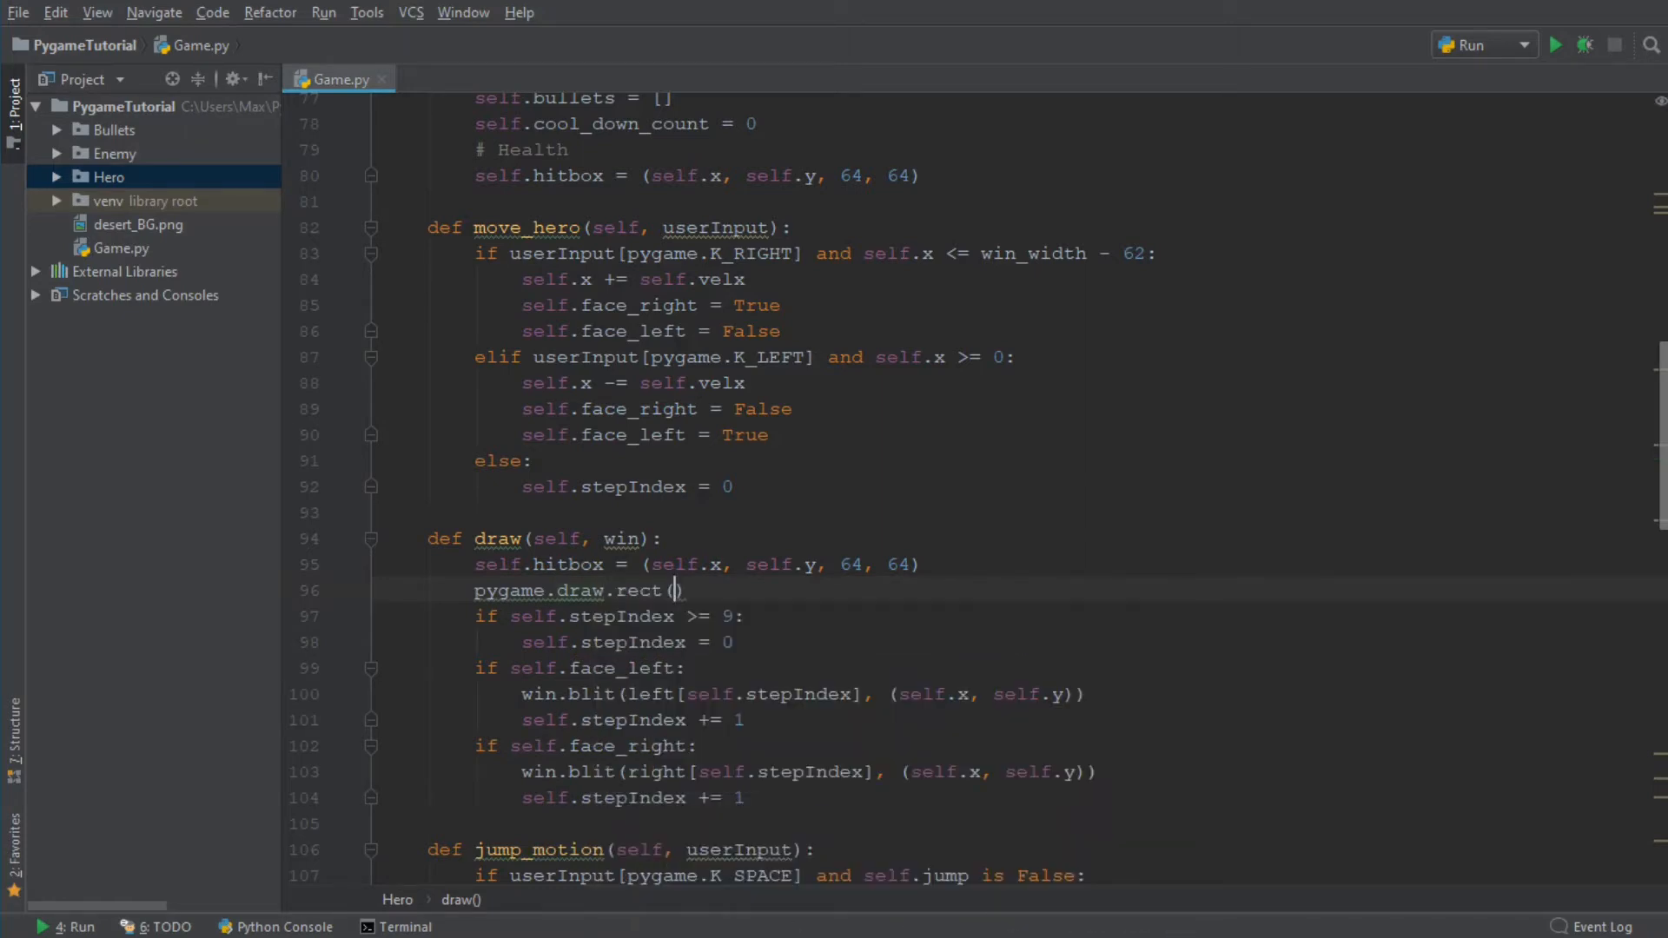
mouse_move(675, 591)
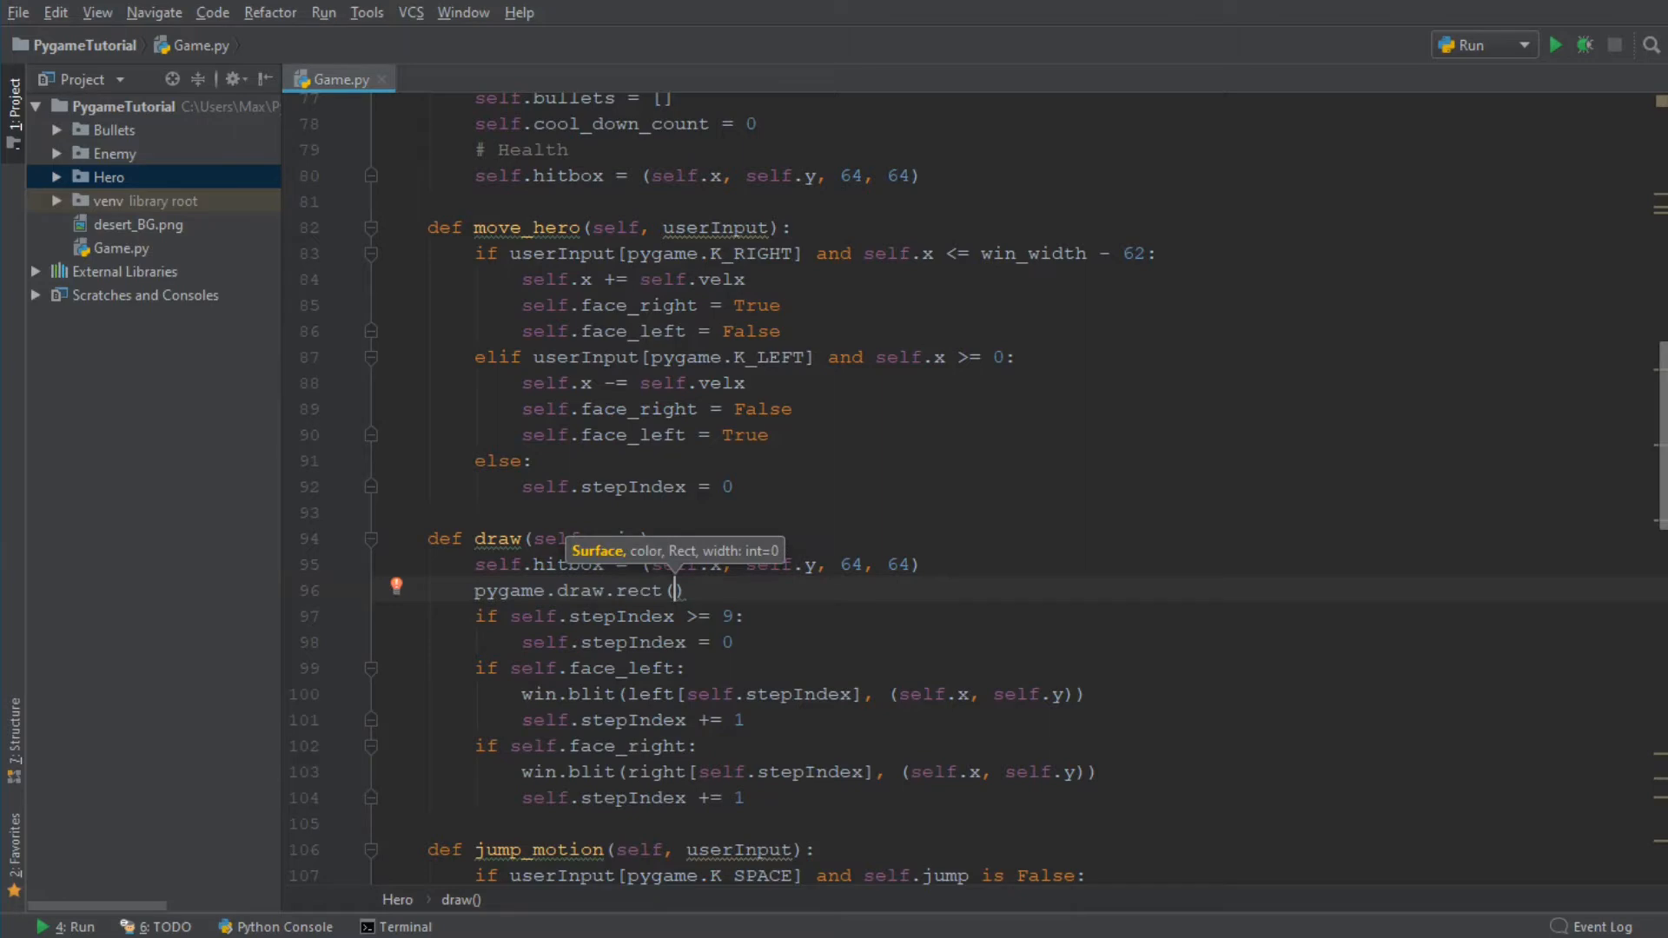
text(w)
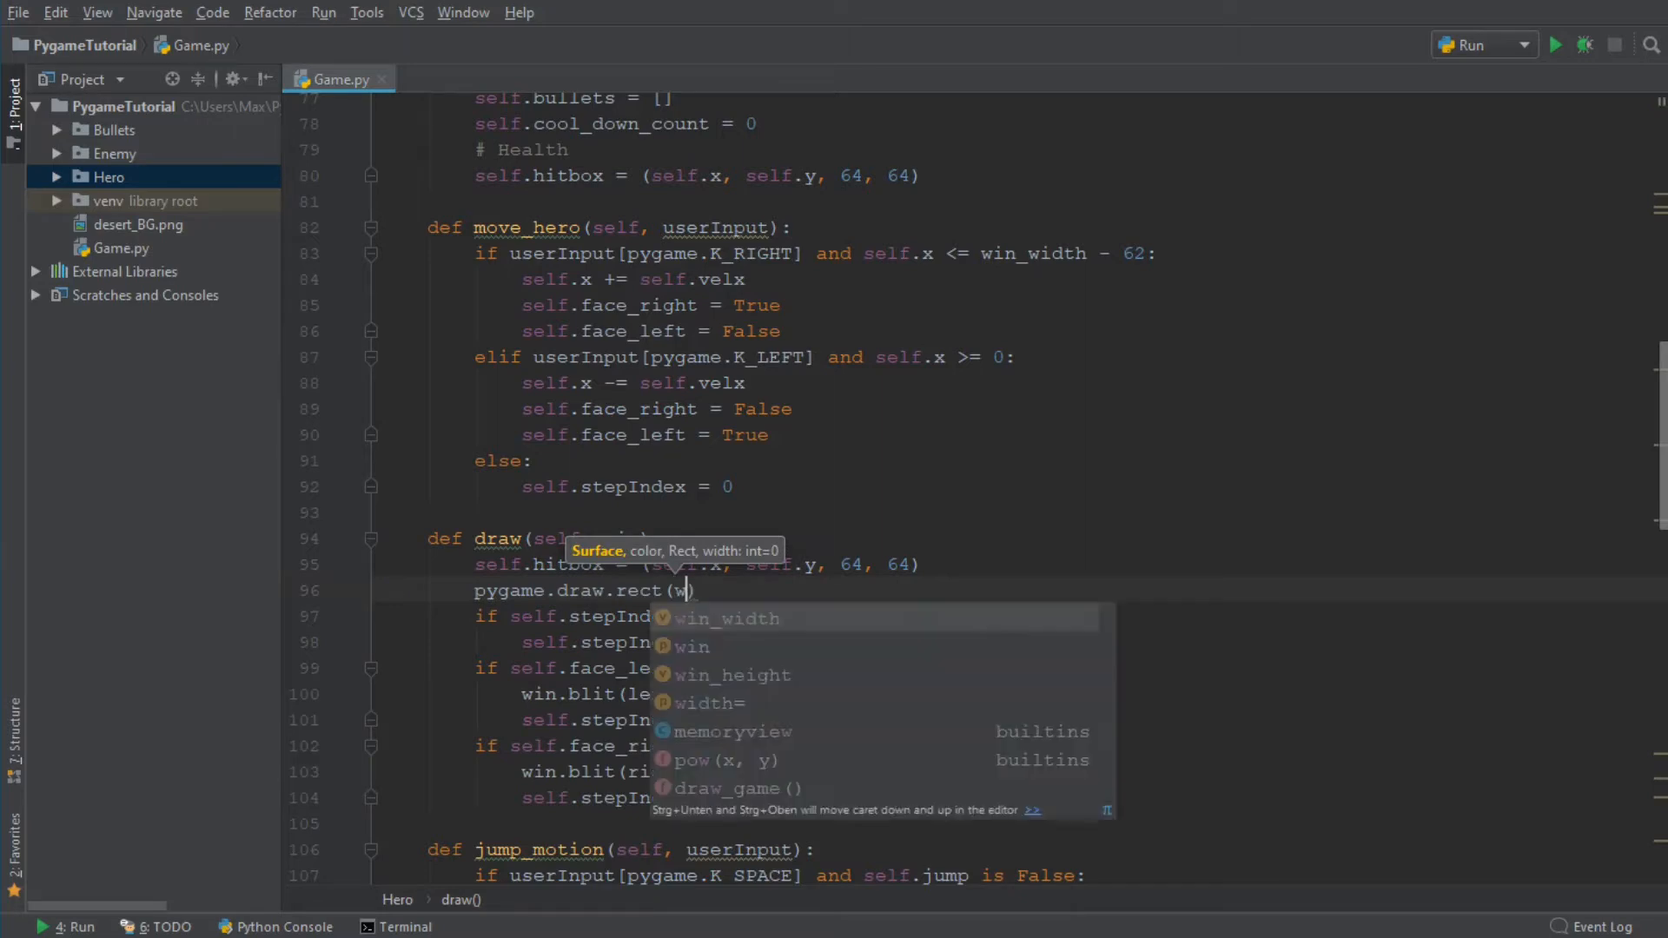
text(in)
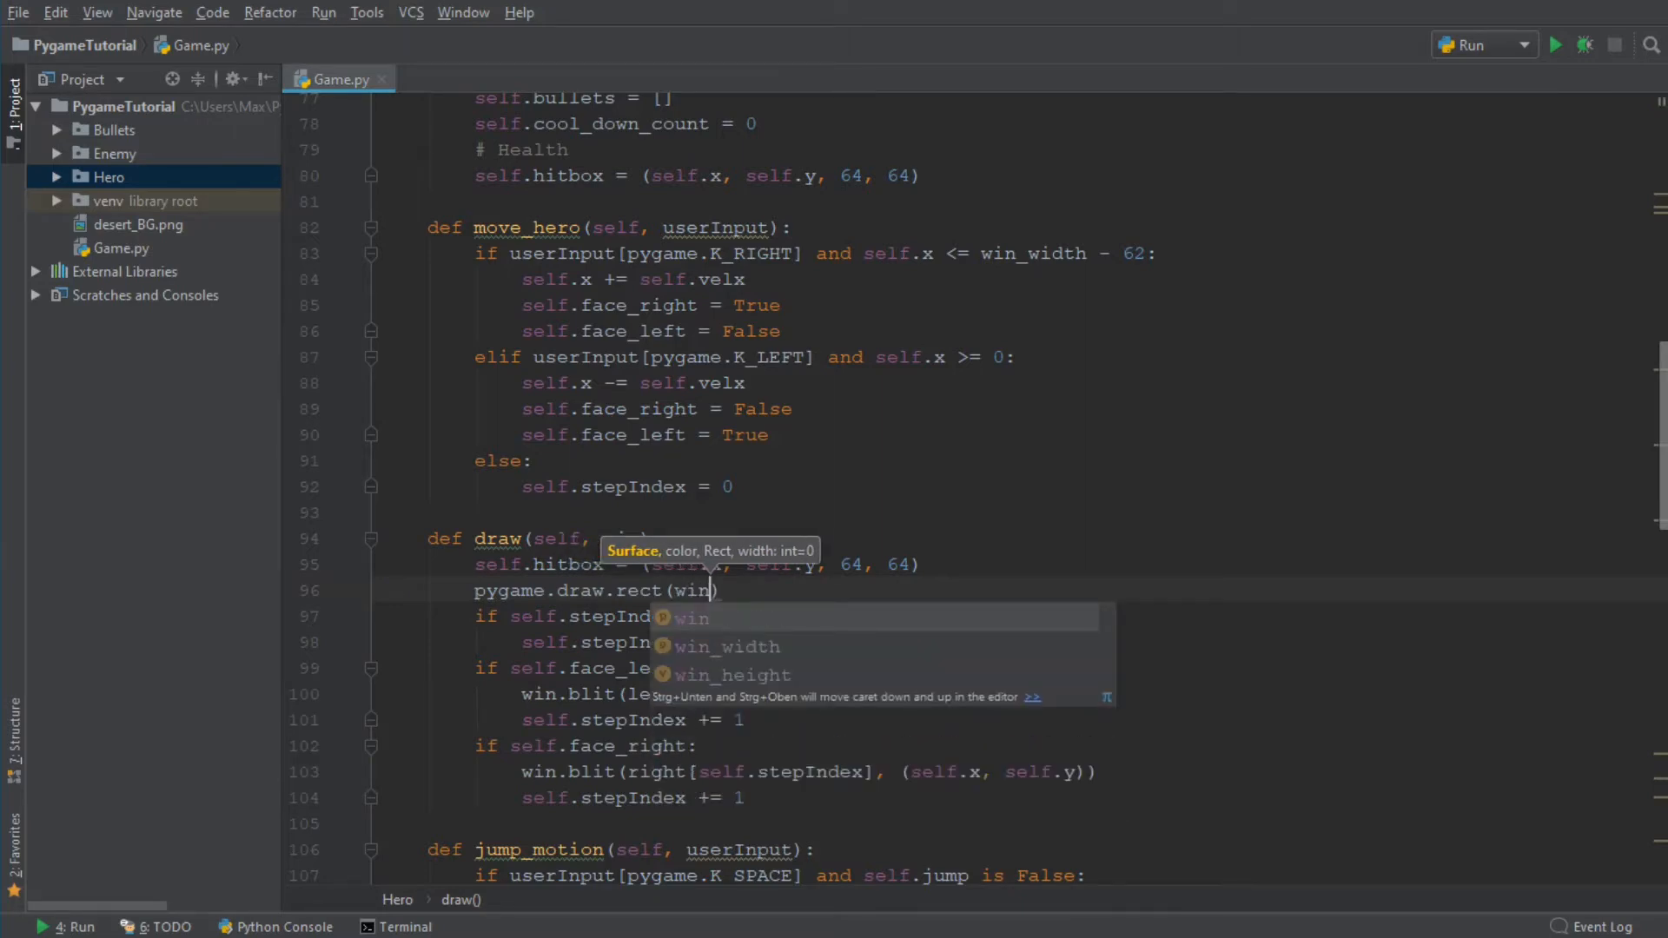
text(,)
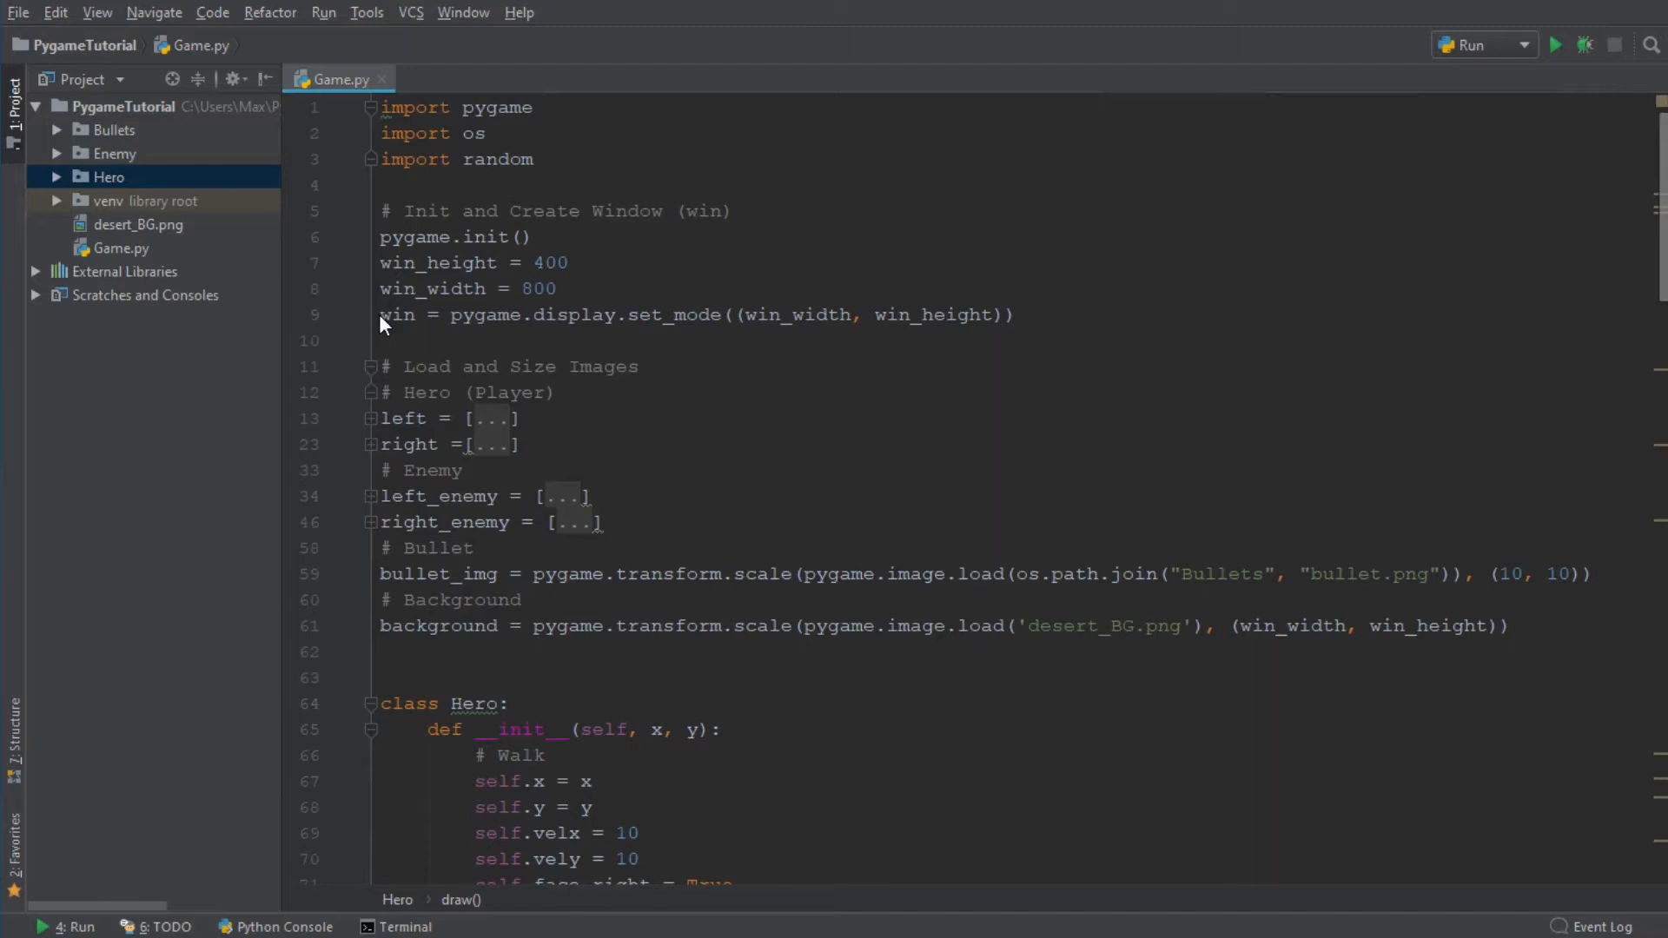
mouse_move(904, 304)
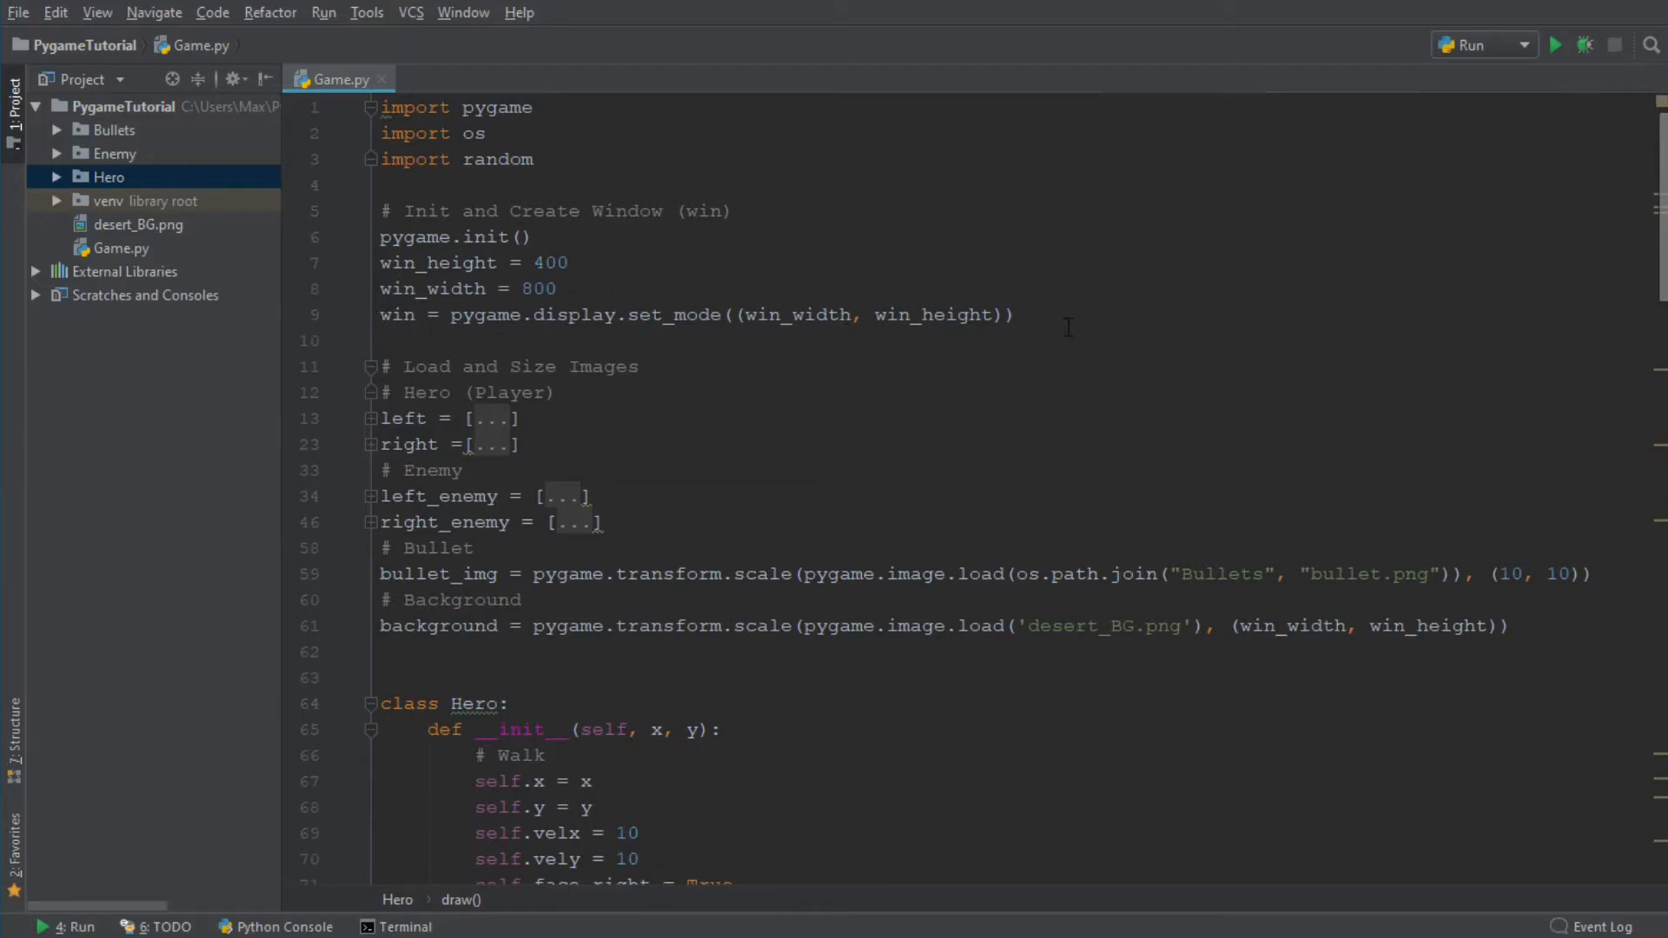
Scroll down to the unfinished pygame.draw.rect call in Hero.draw
scroll(down, 3)
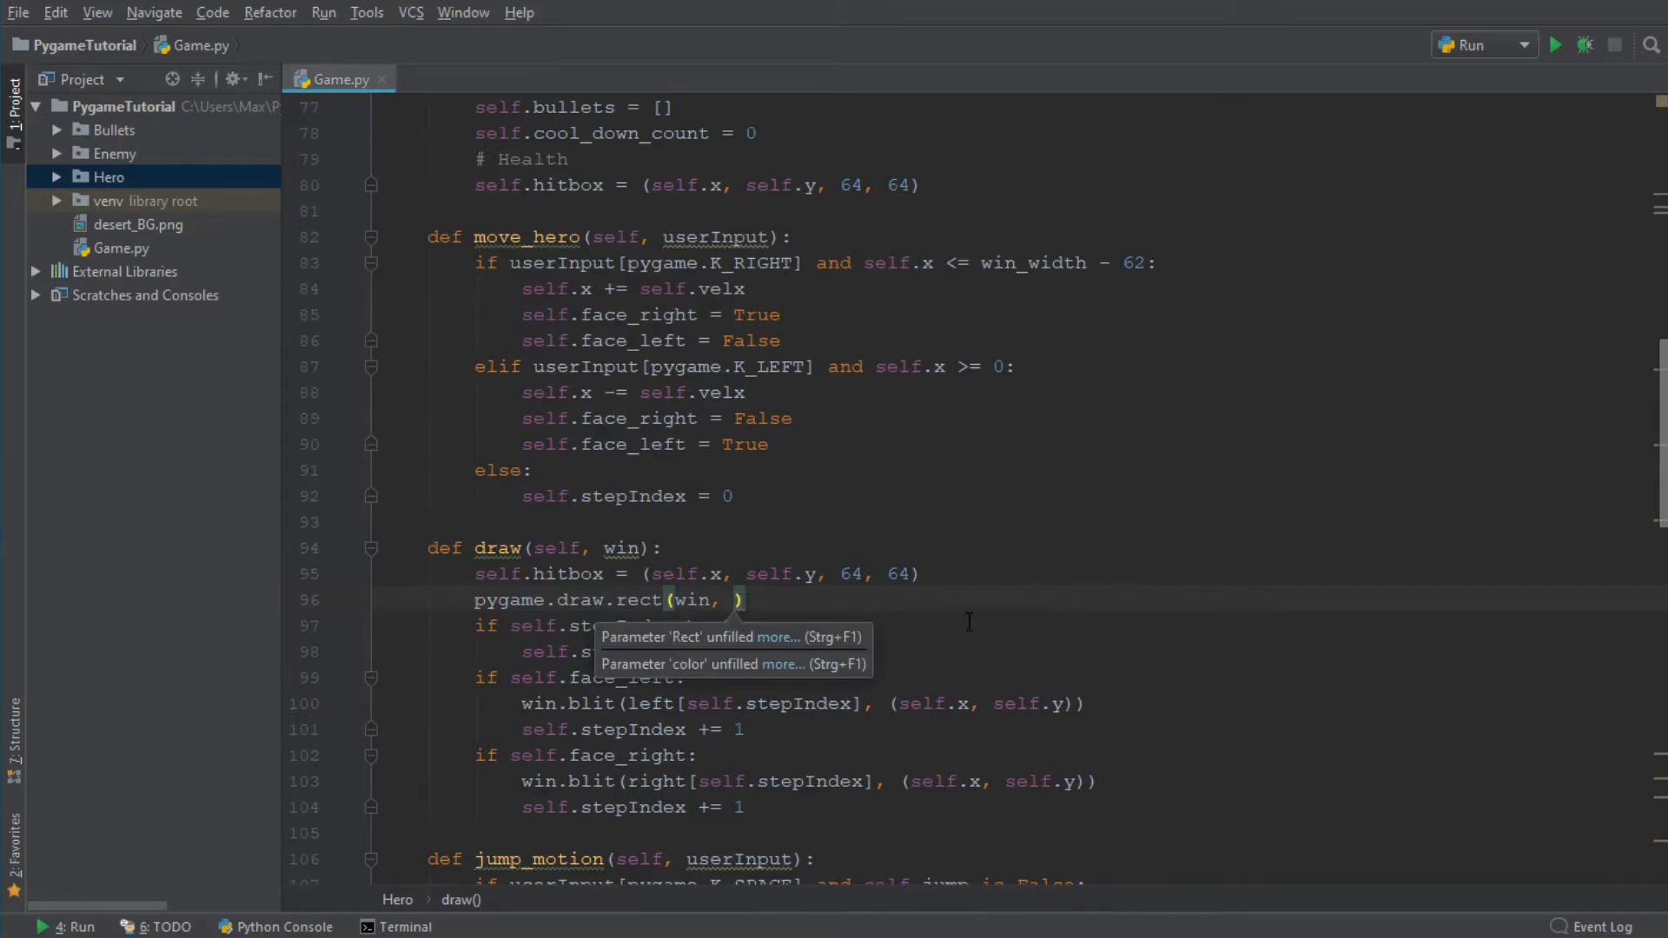
Complete the call as pygame.draw.rect(win, (0,0,0), self.hitbox, 1)
text(())
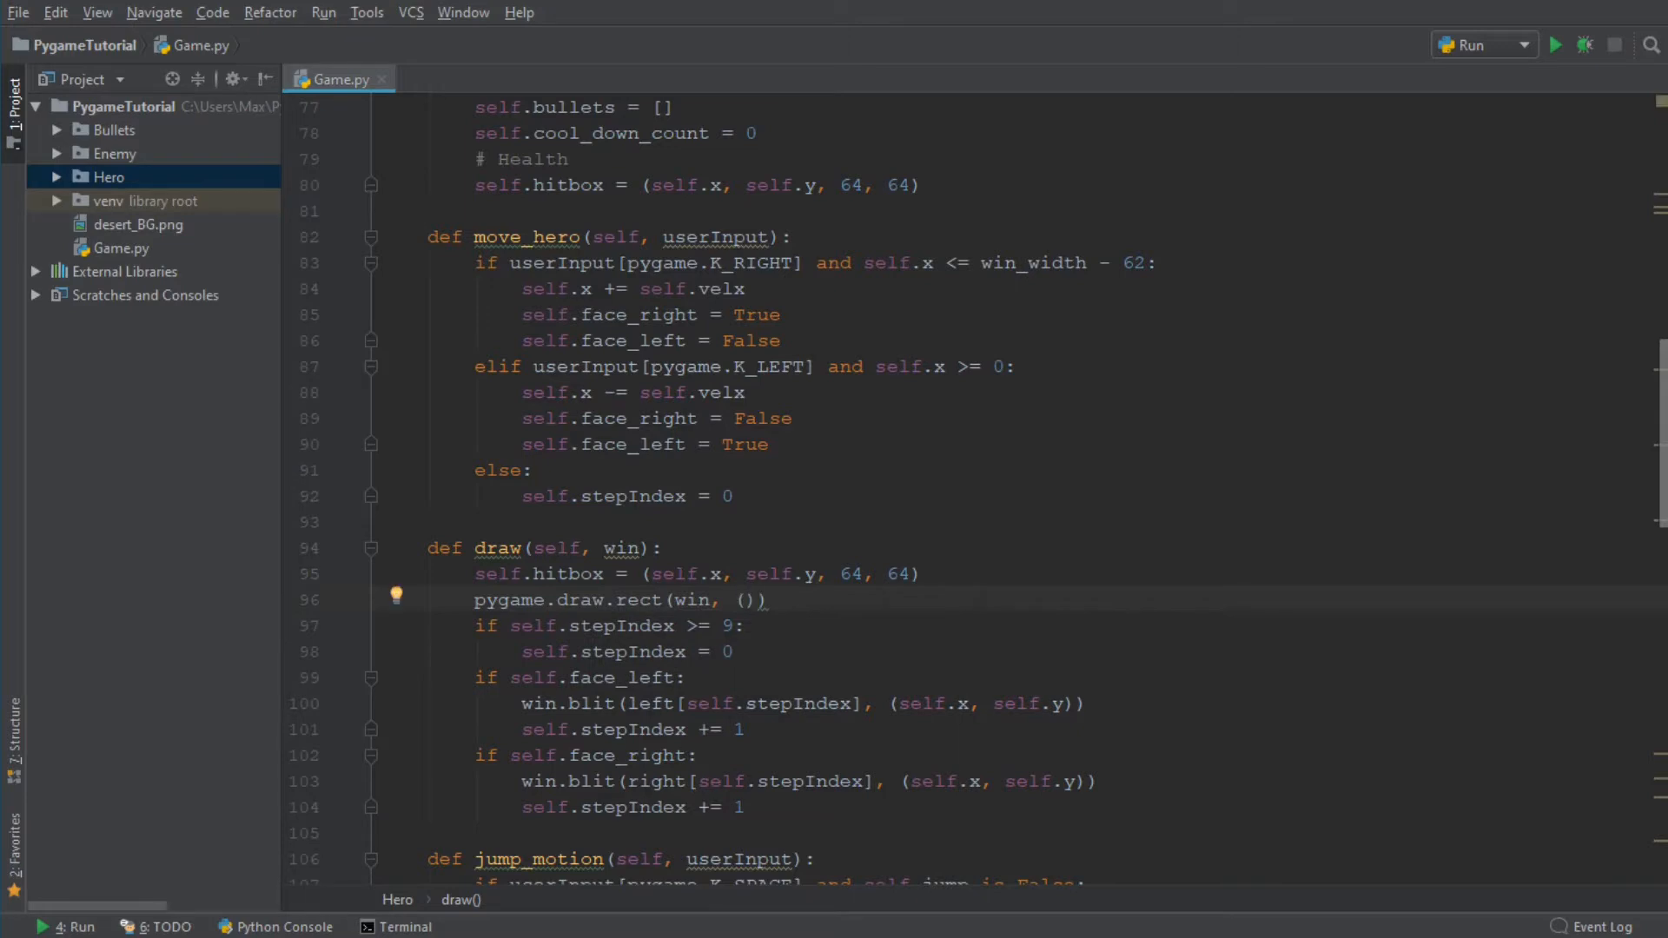
text(0,0,0,)
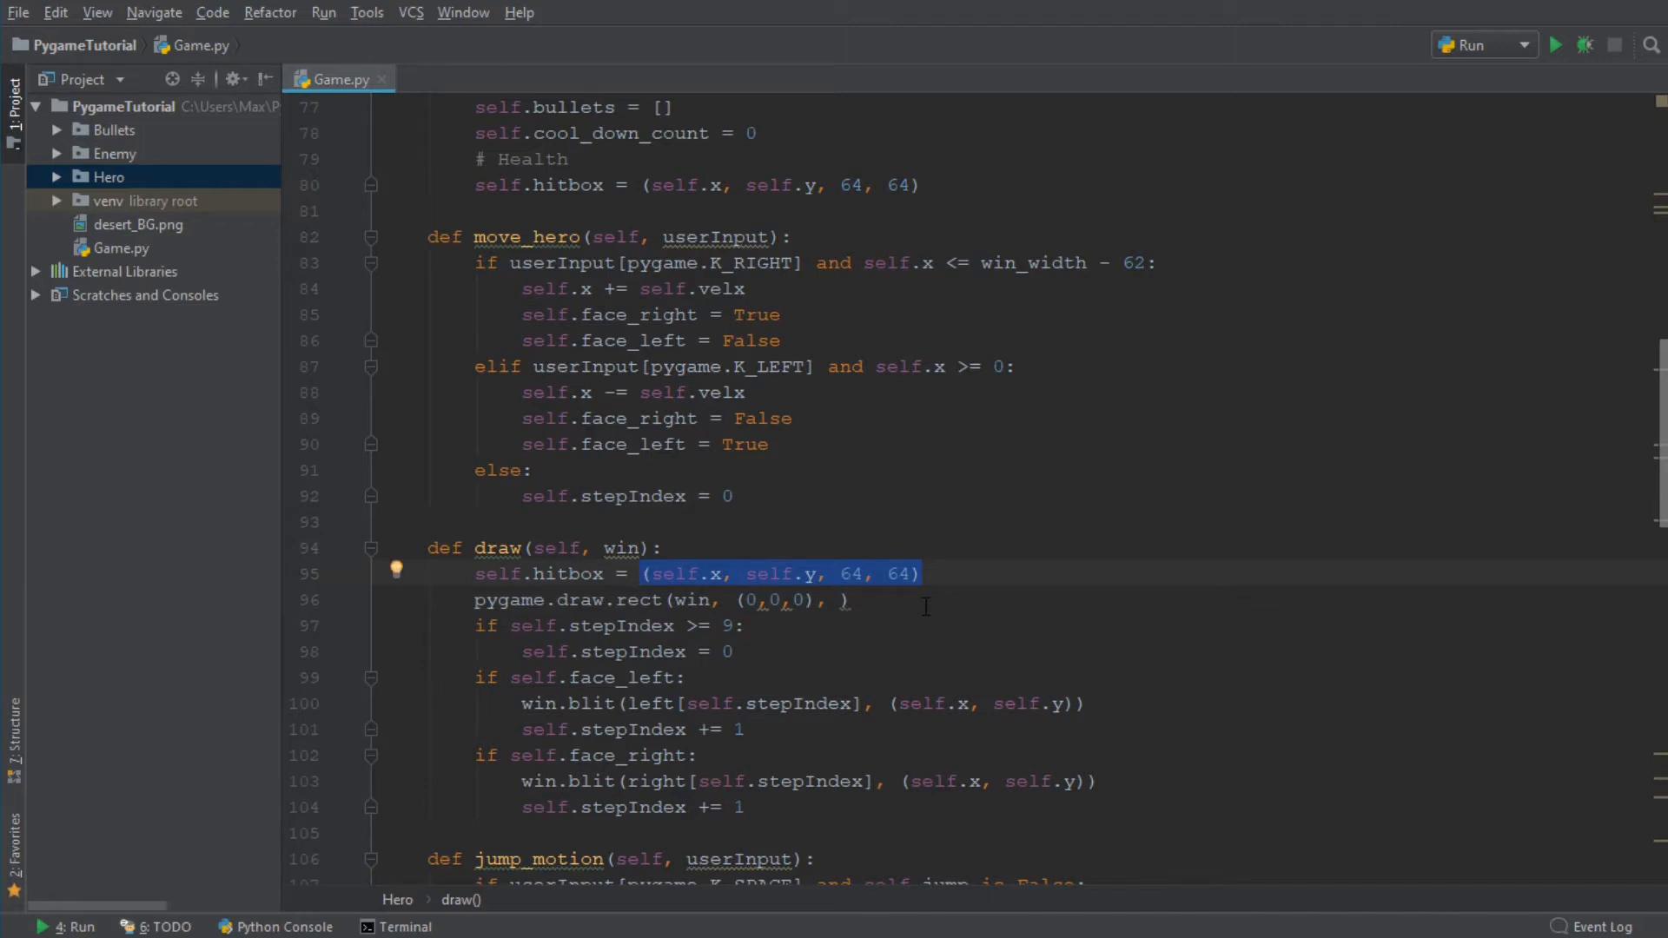
mouse_move(785, 579)
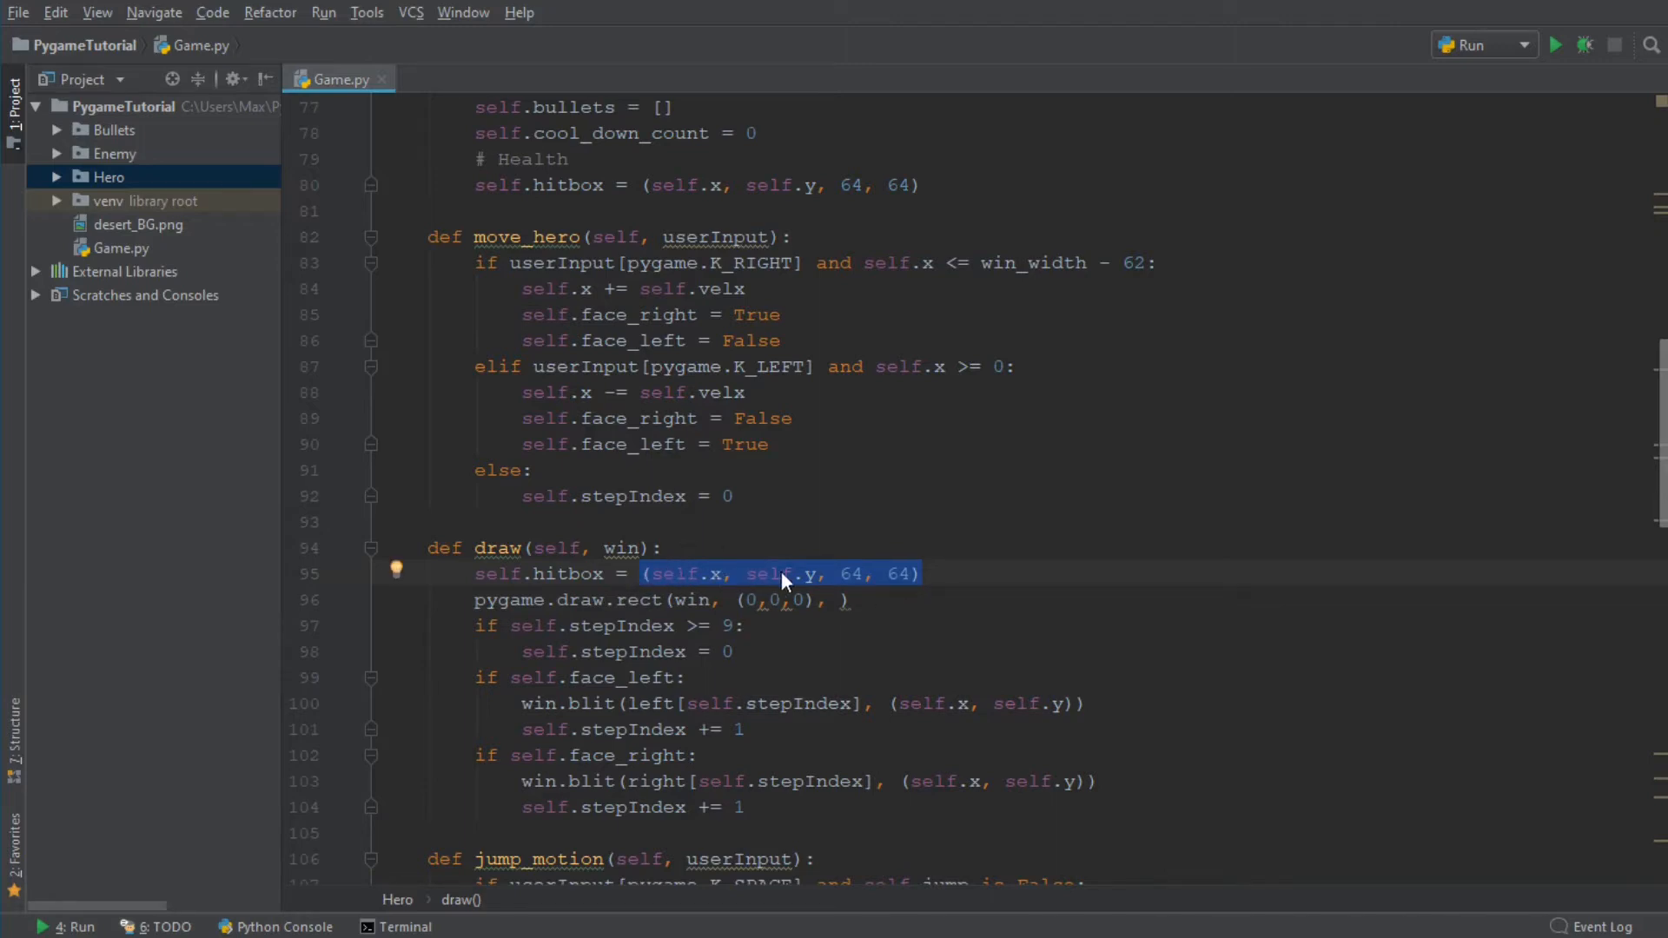
mouse_move(840, 601)
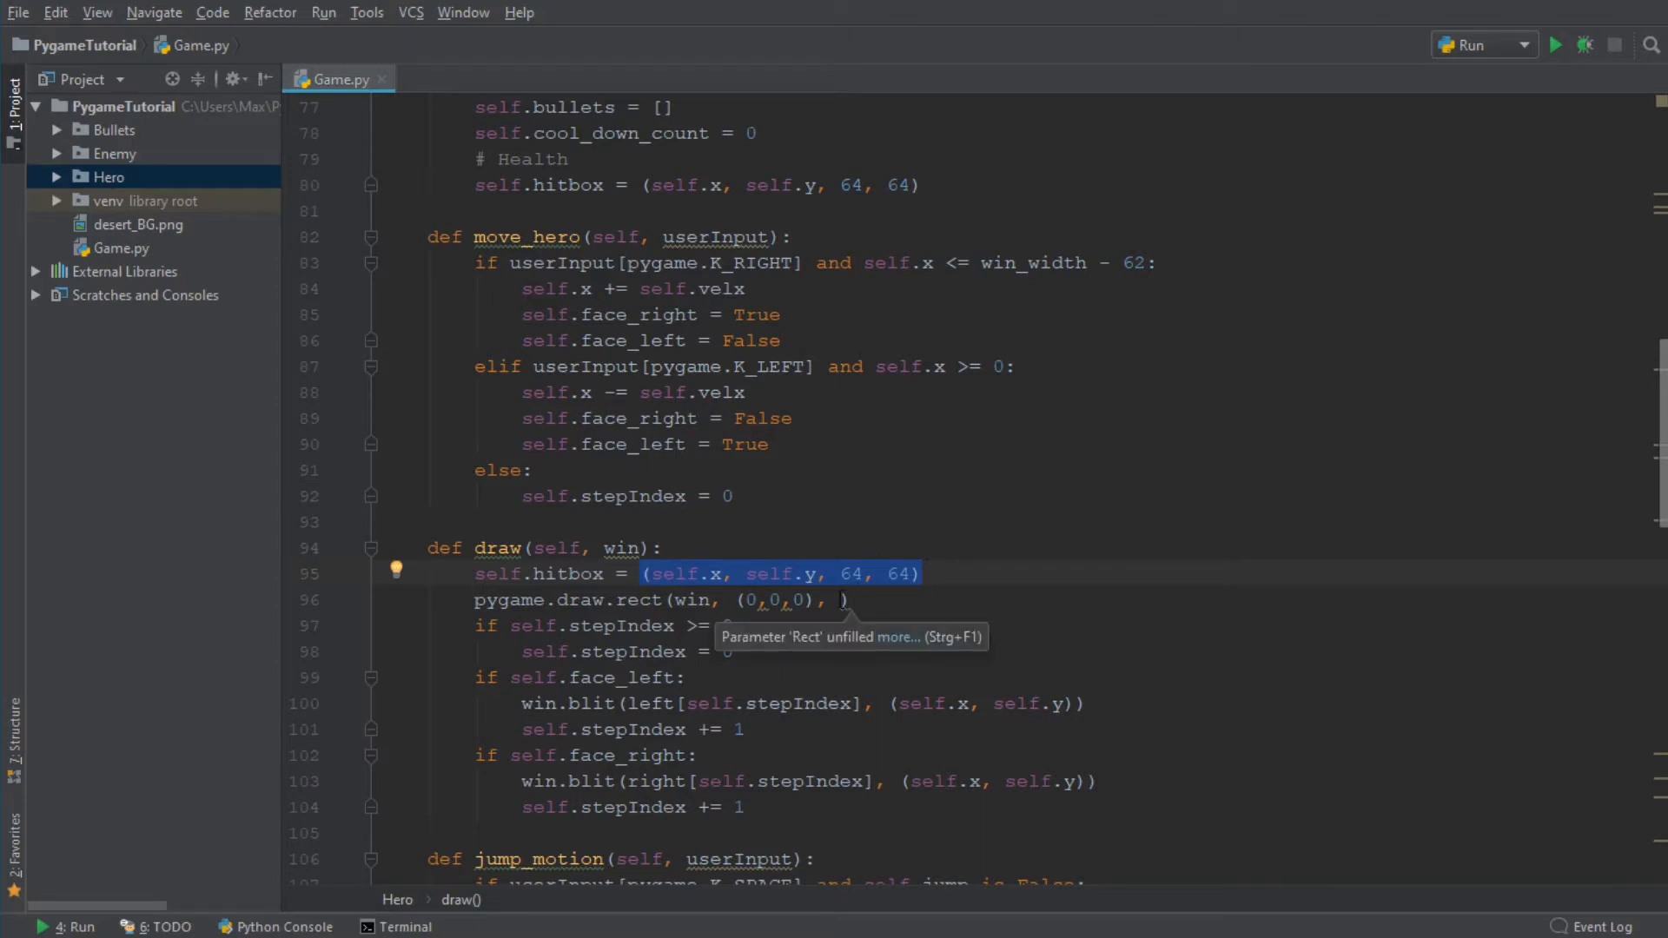
click(839, 600)
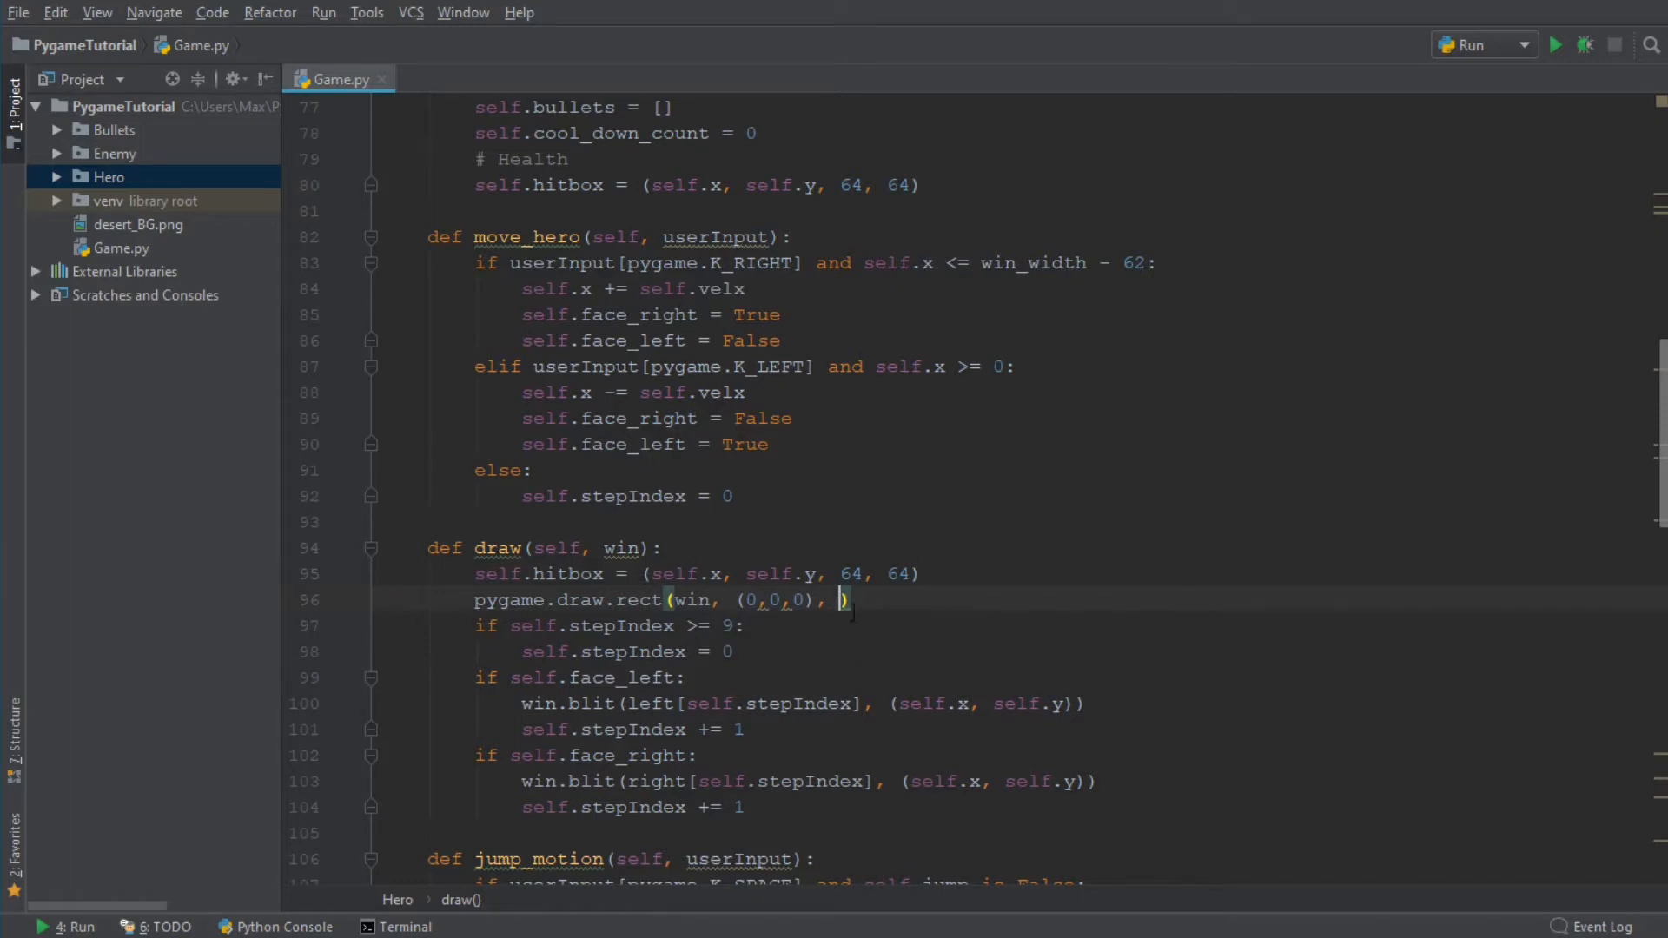
mouse_move(838, 645)
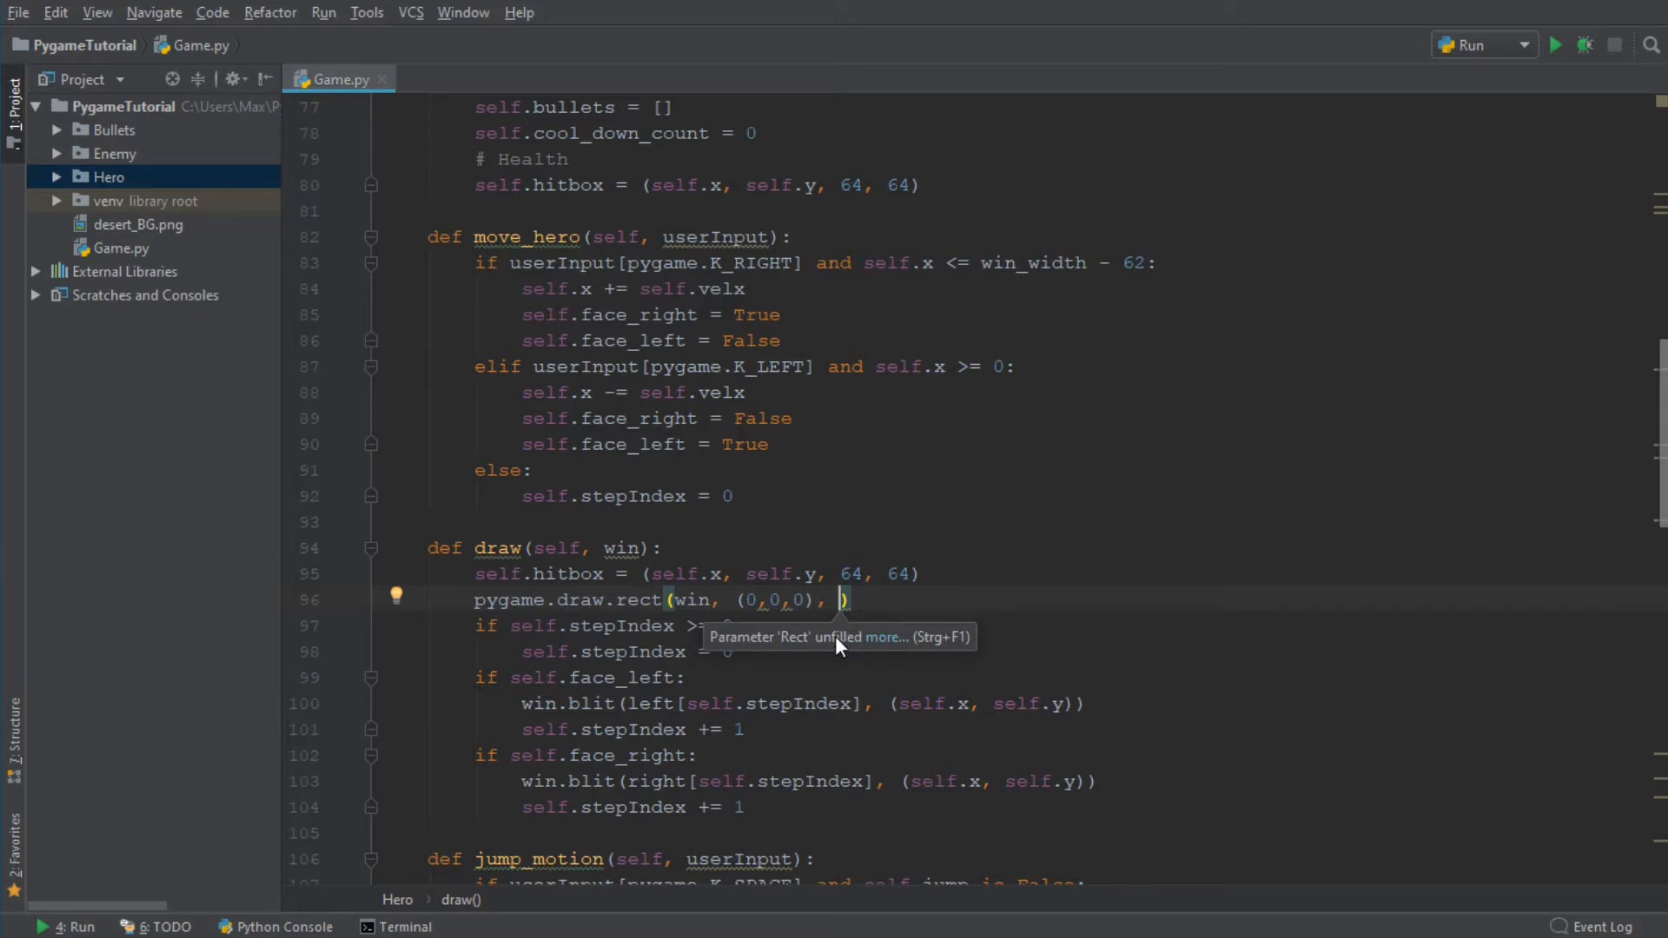
text(se)
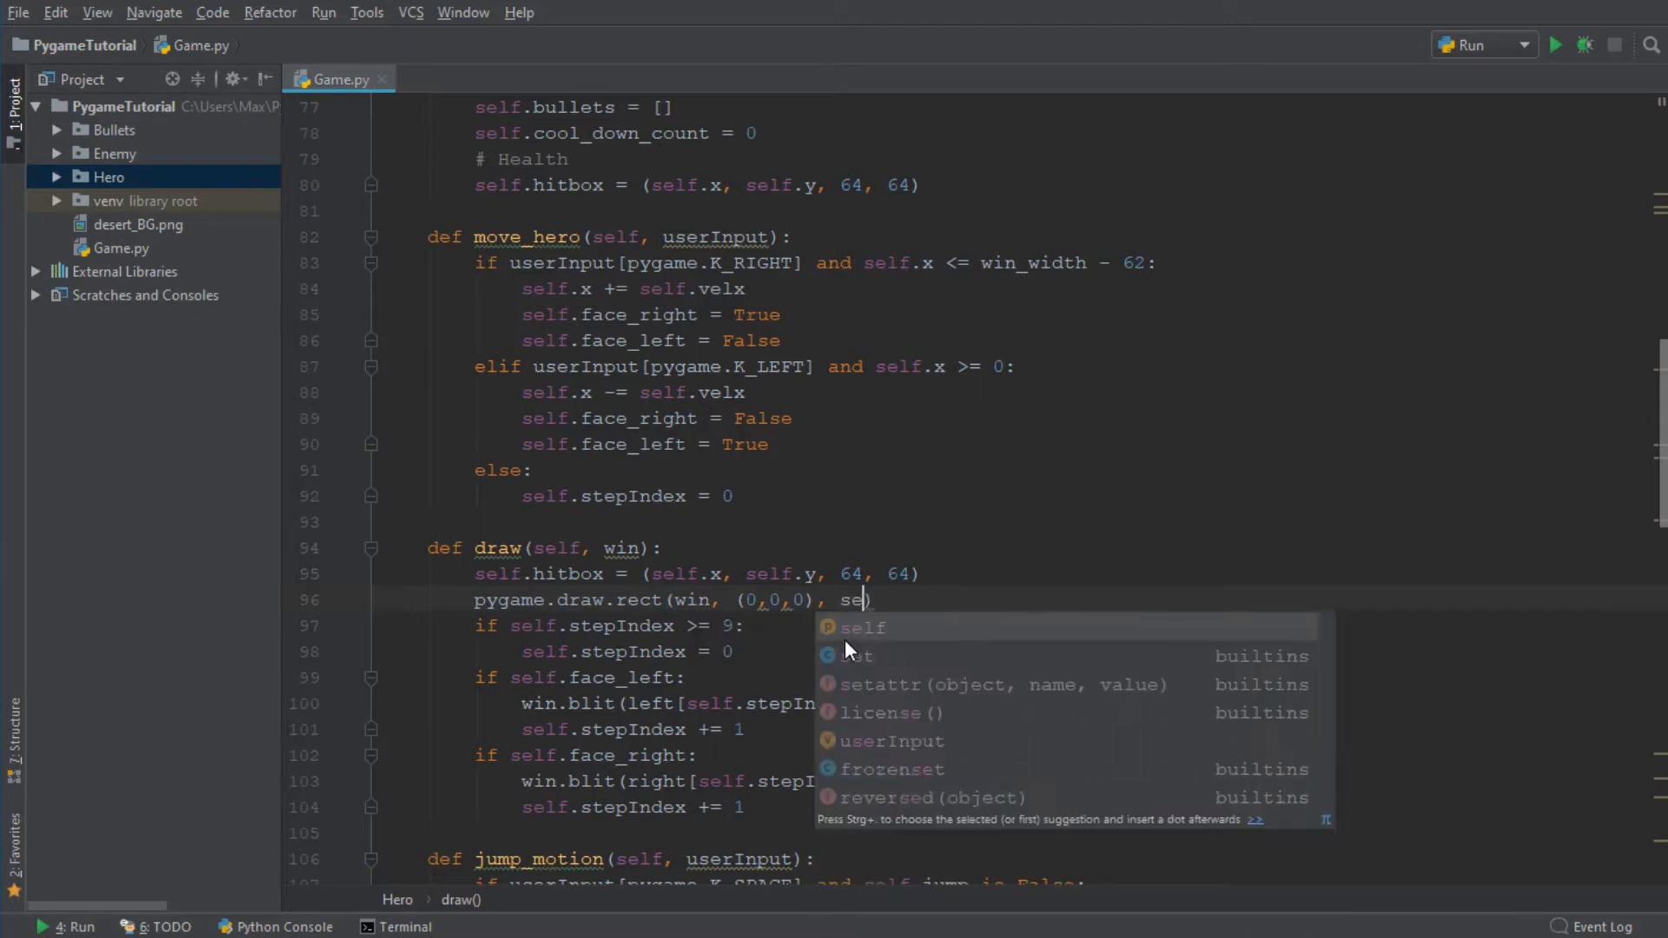
text(.hitbox)
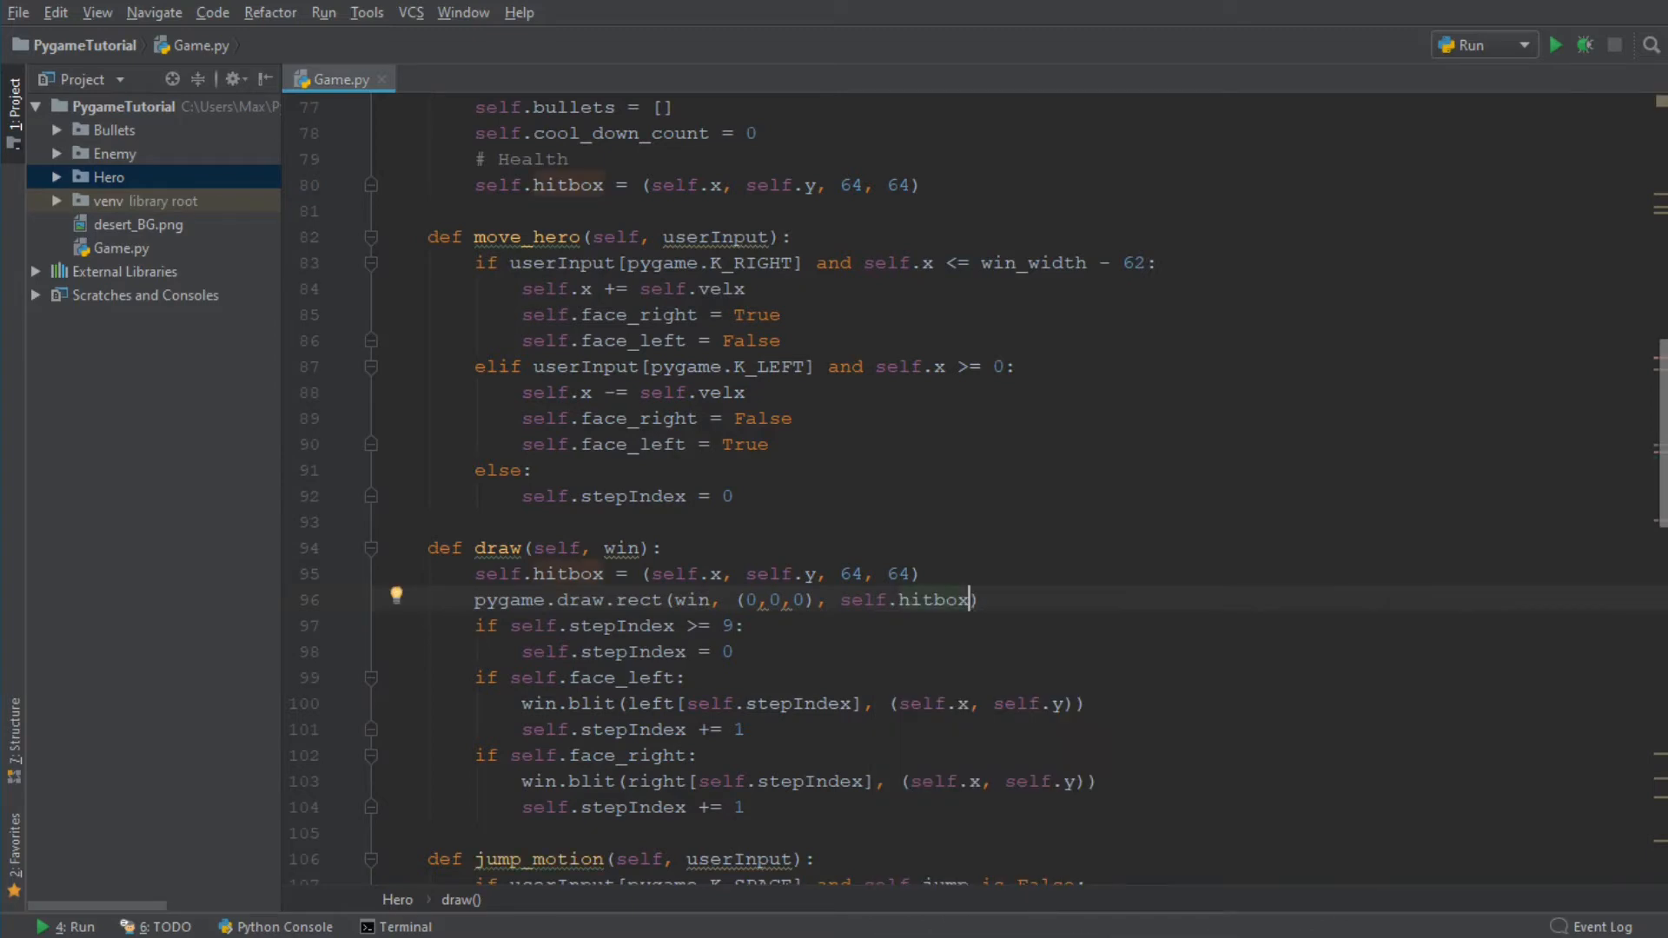
text(,)
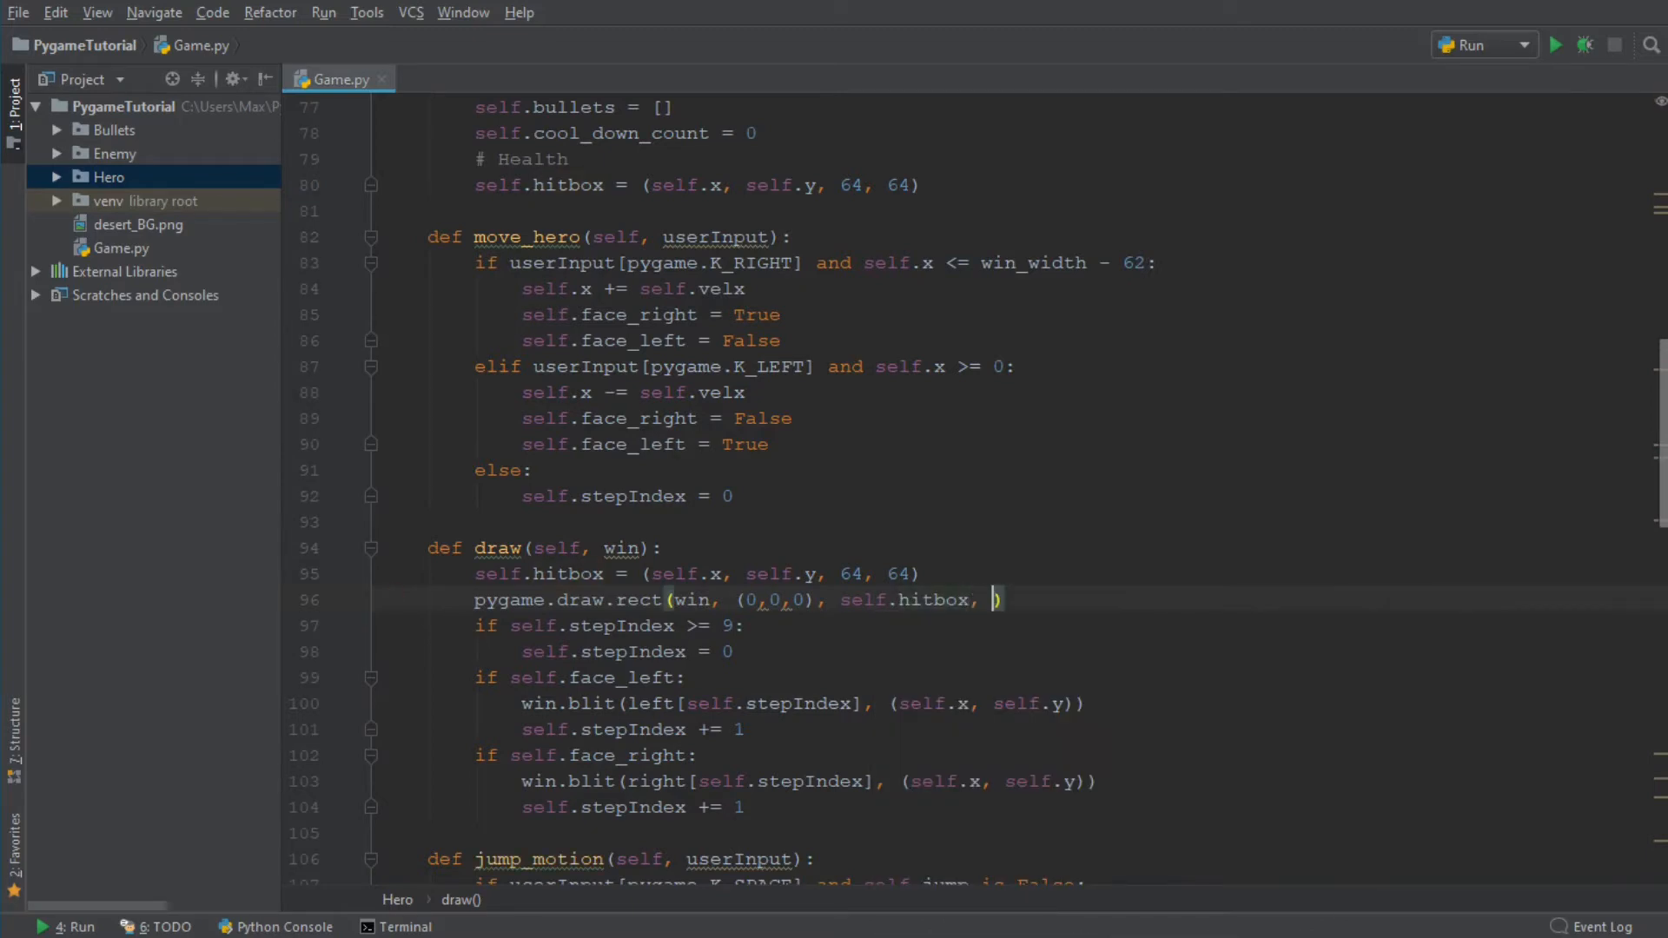
text(1)
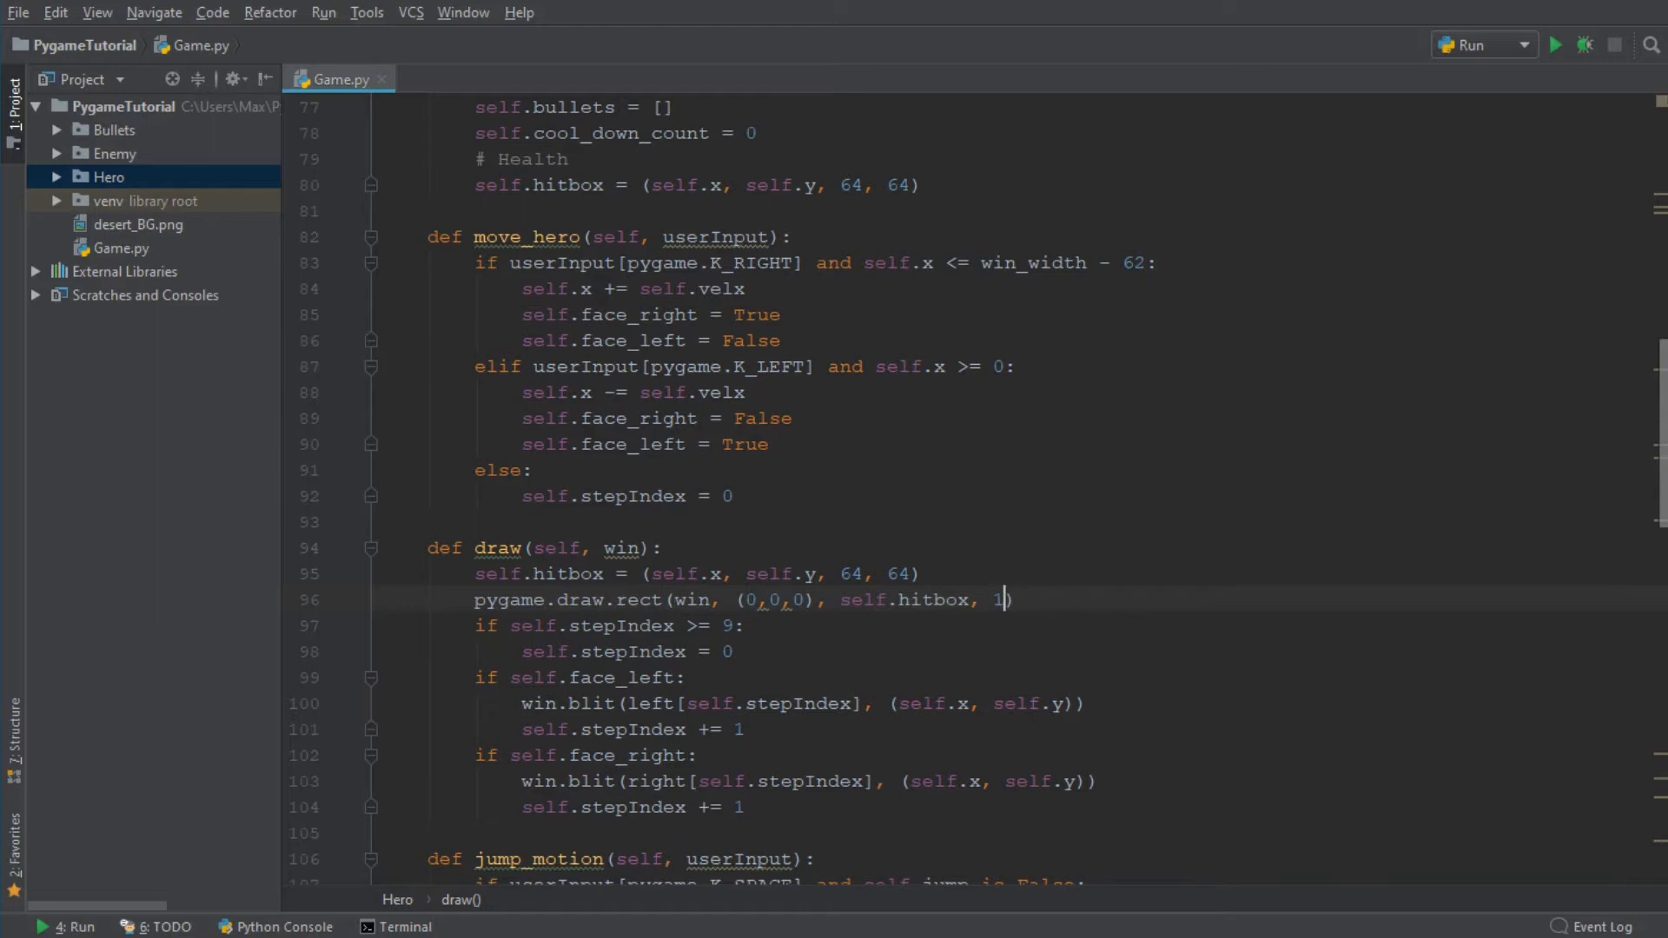
double_click(999, 598)
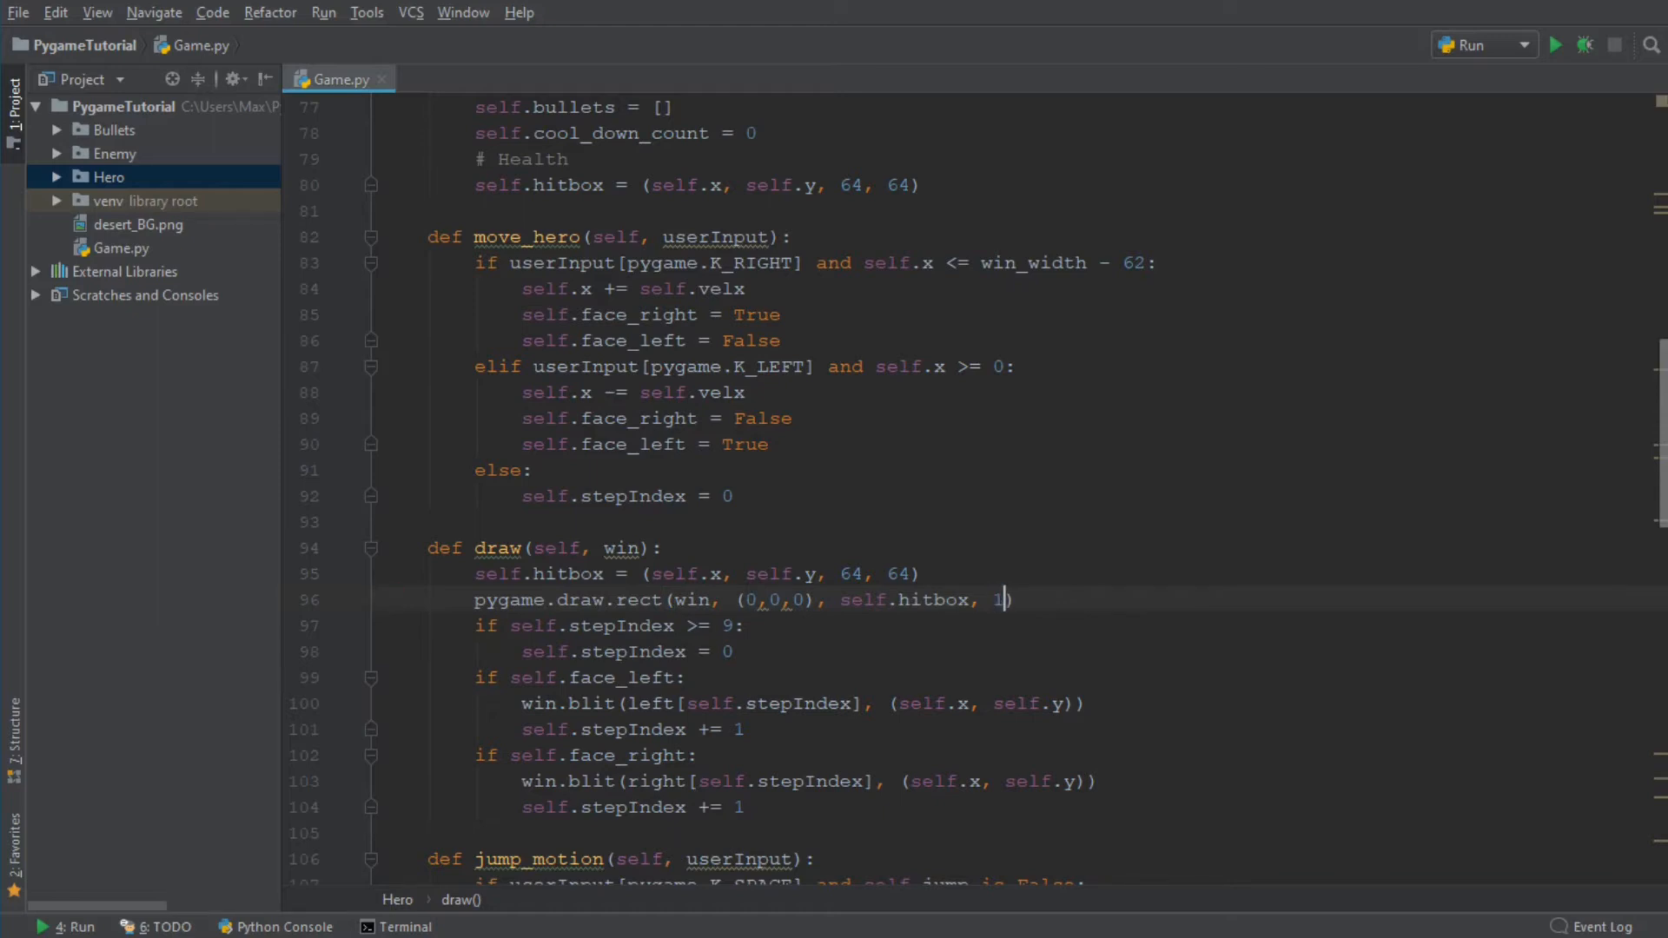
mouse_move(1554, 44)
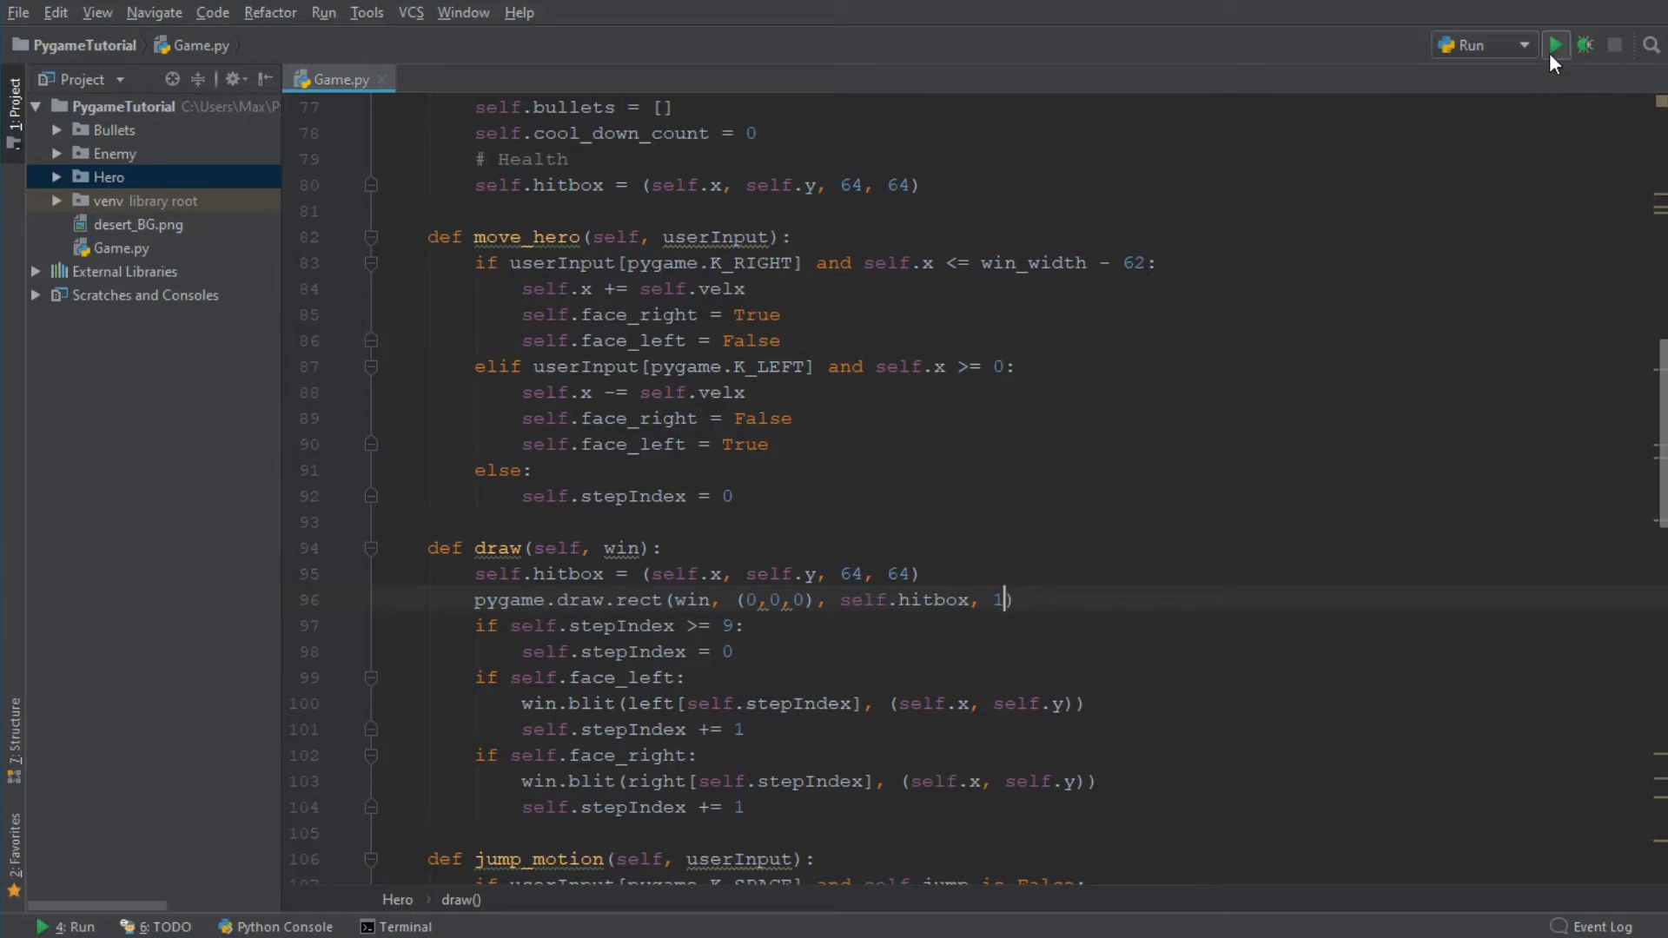
Run the game to check the hero's black outline box, then close the window
click(1554, 44)
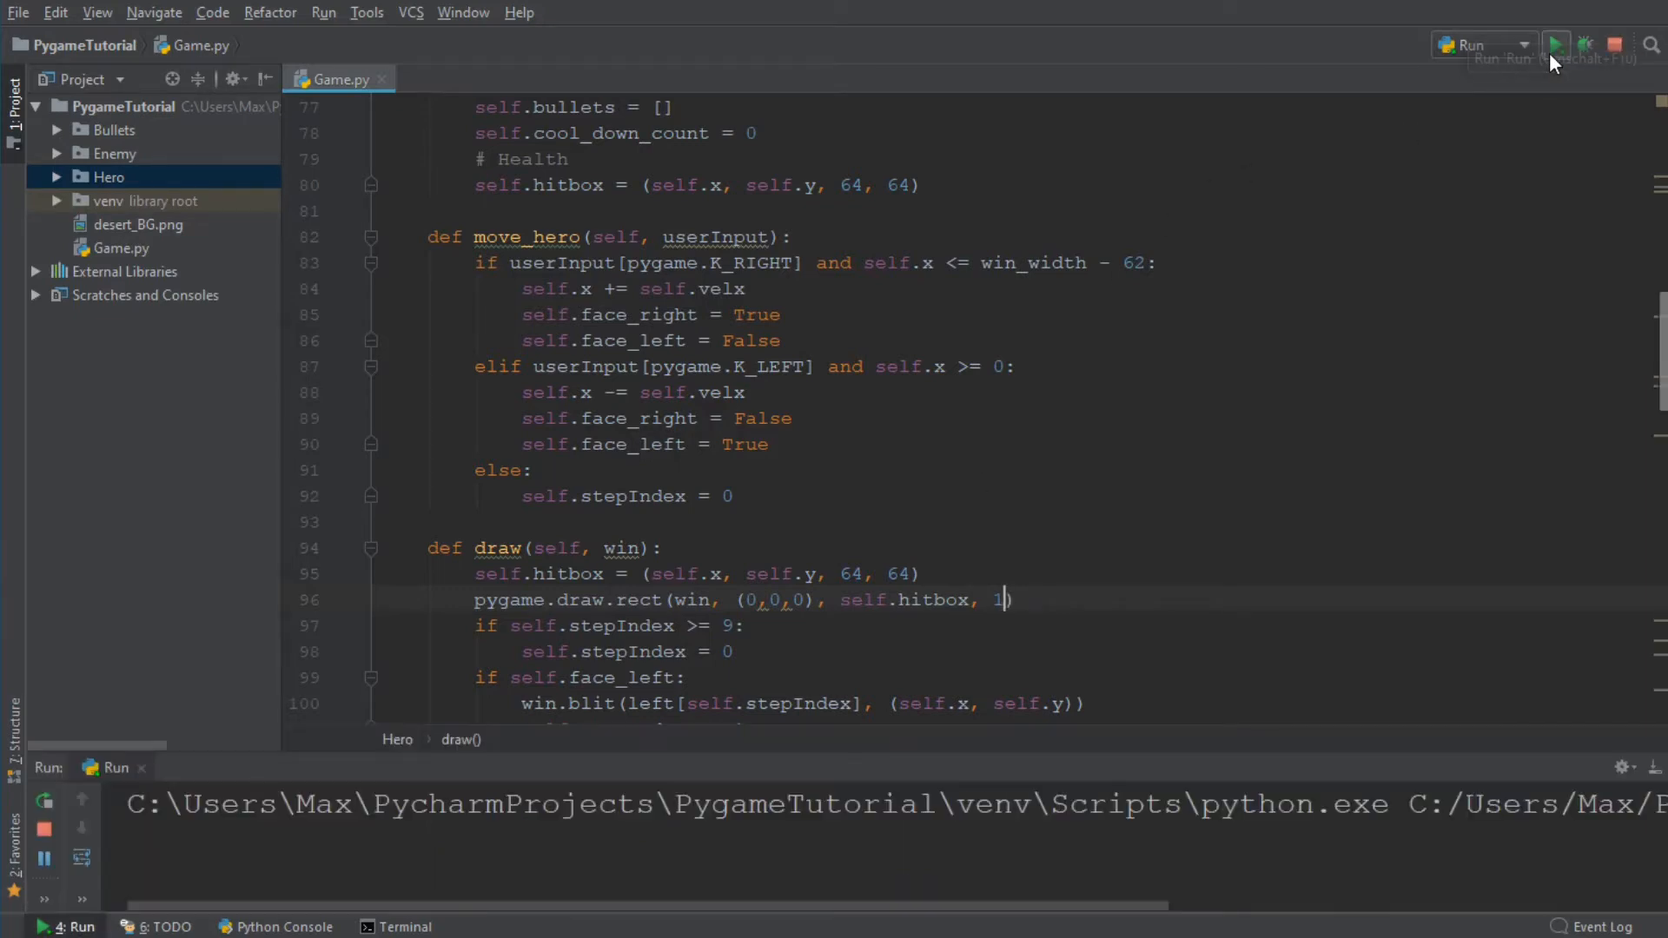
click(1554, 44)
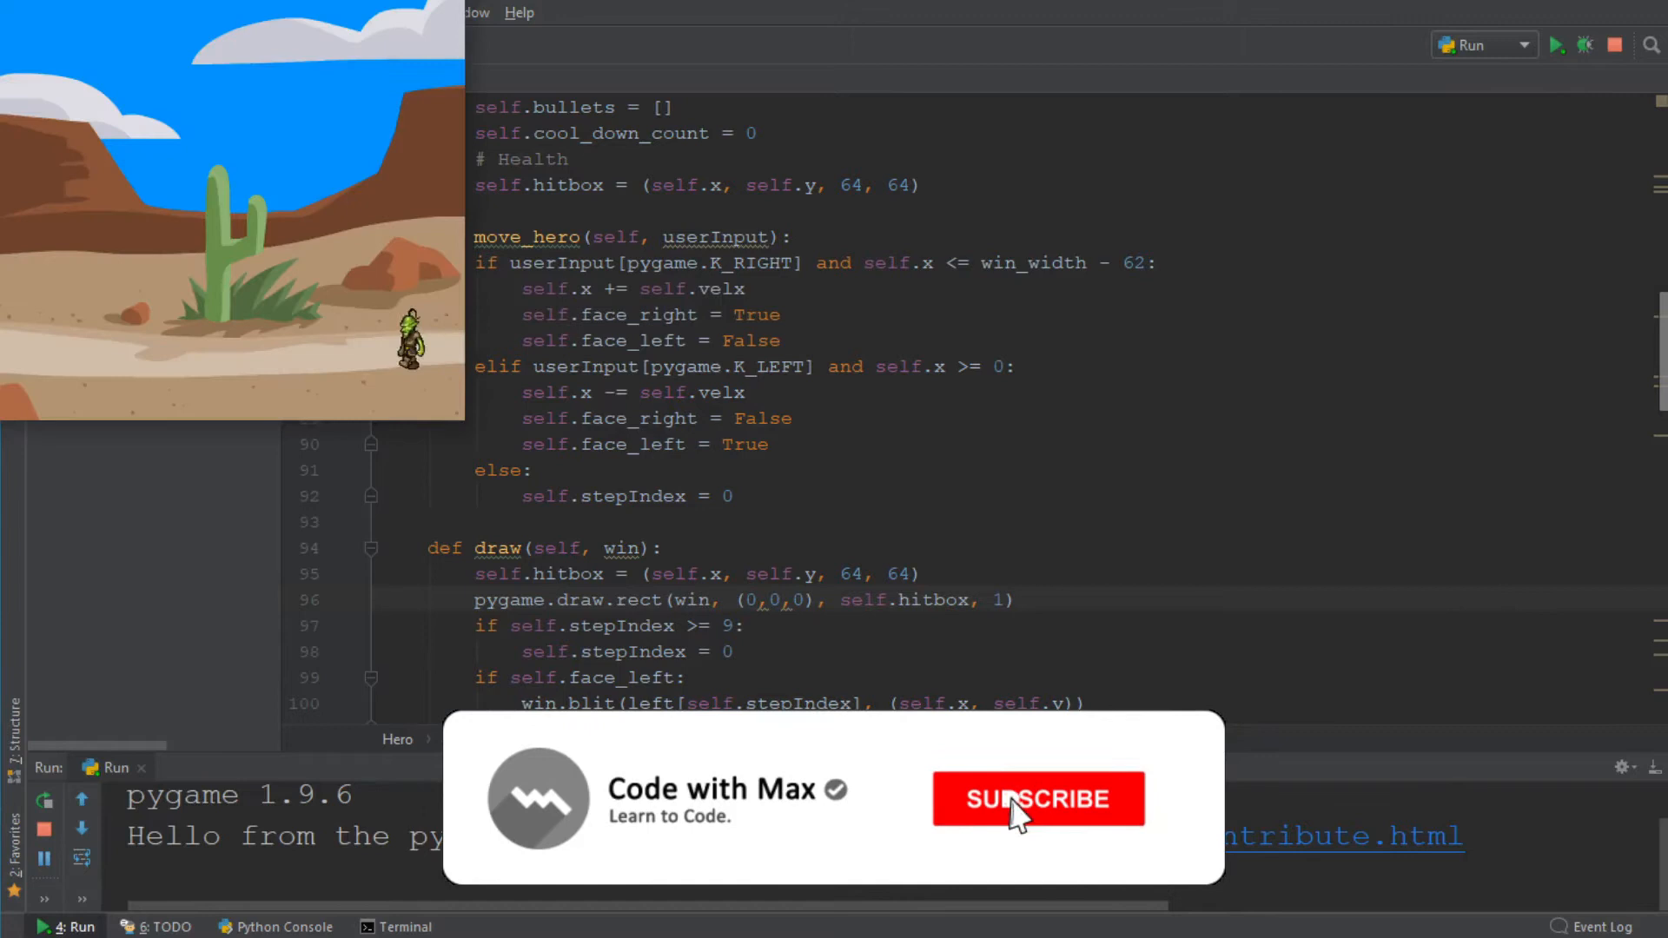
click(1037, 799)
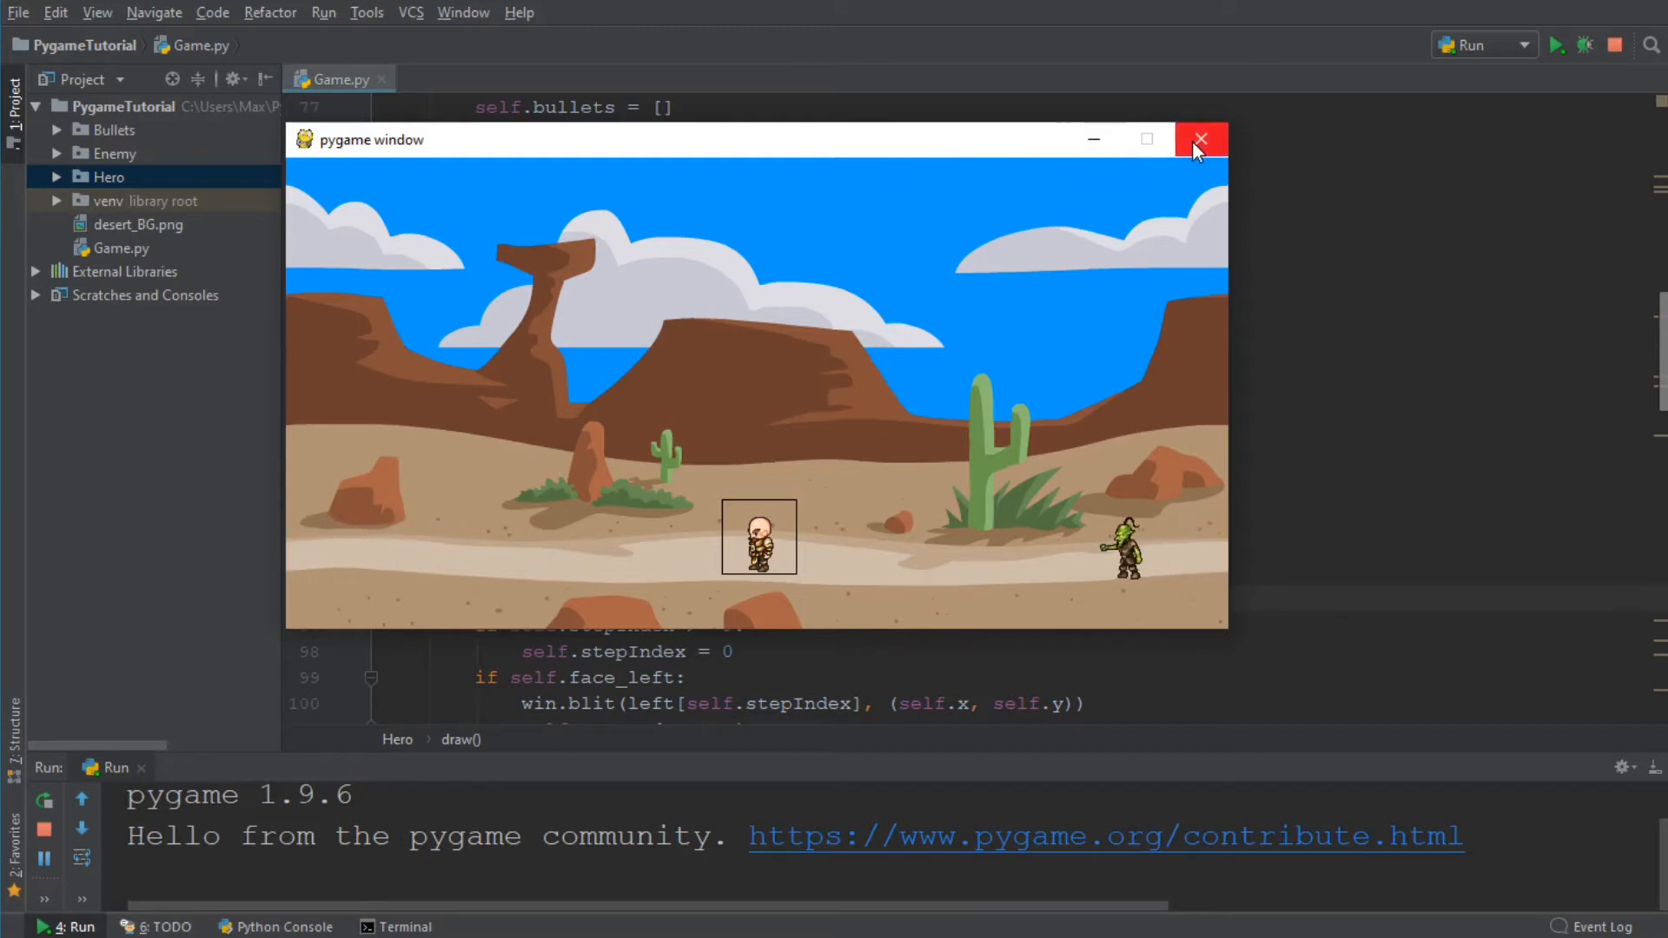
click(1199, 139)
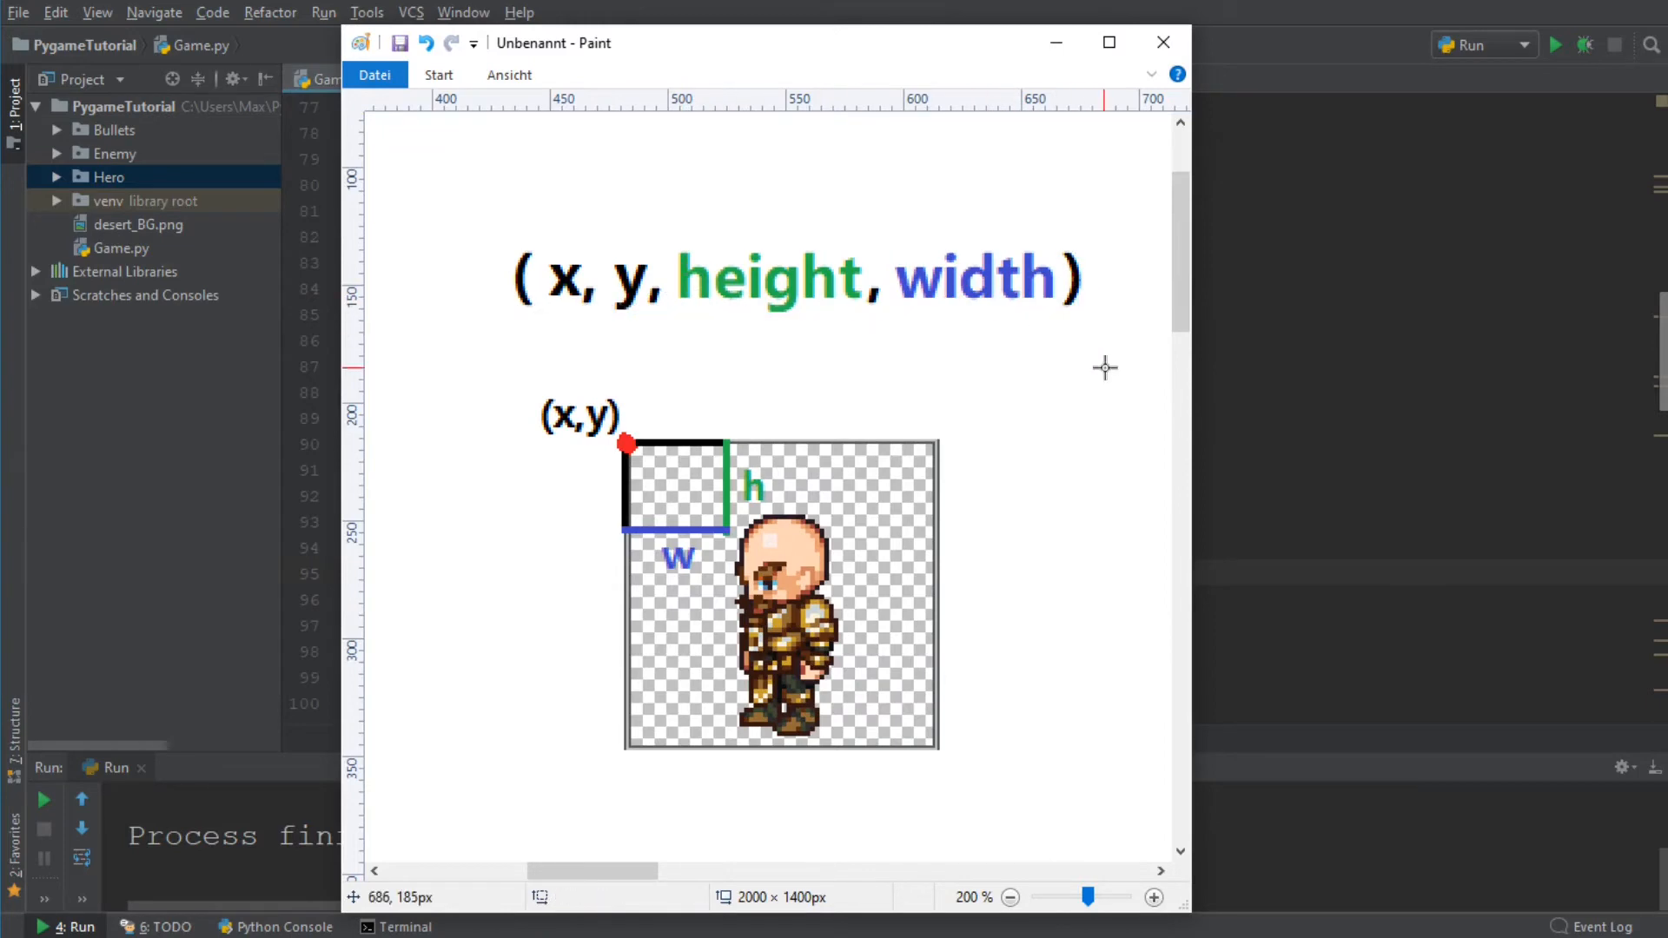
mouse_move(562, 322)
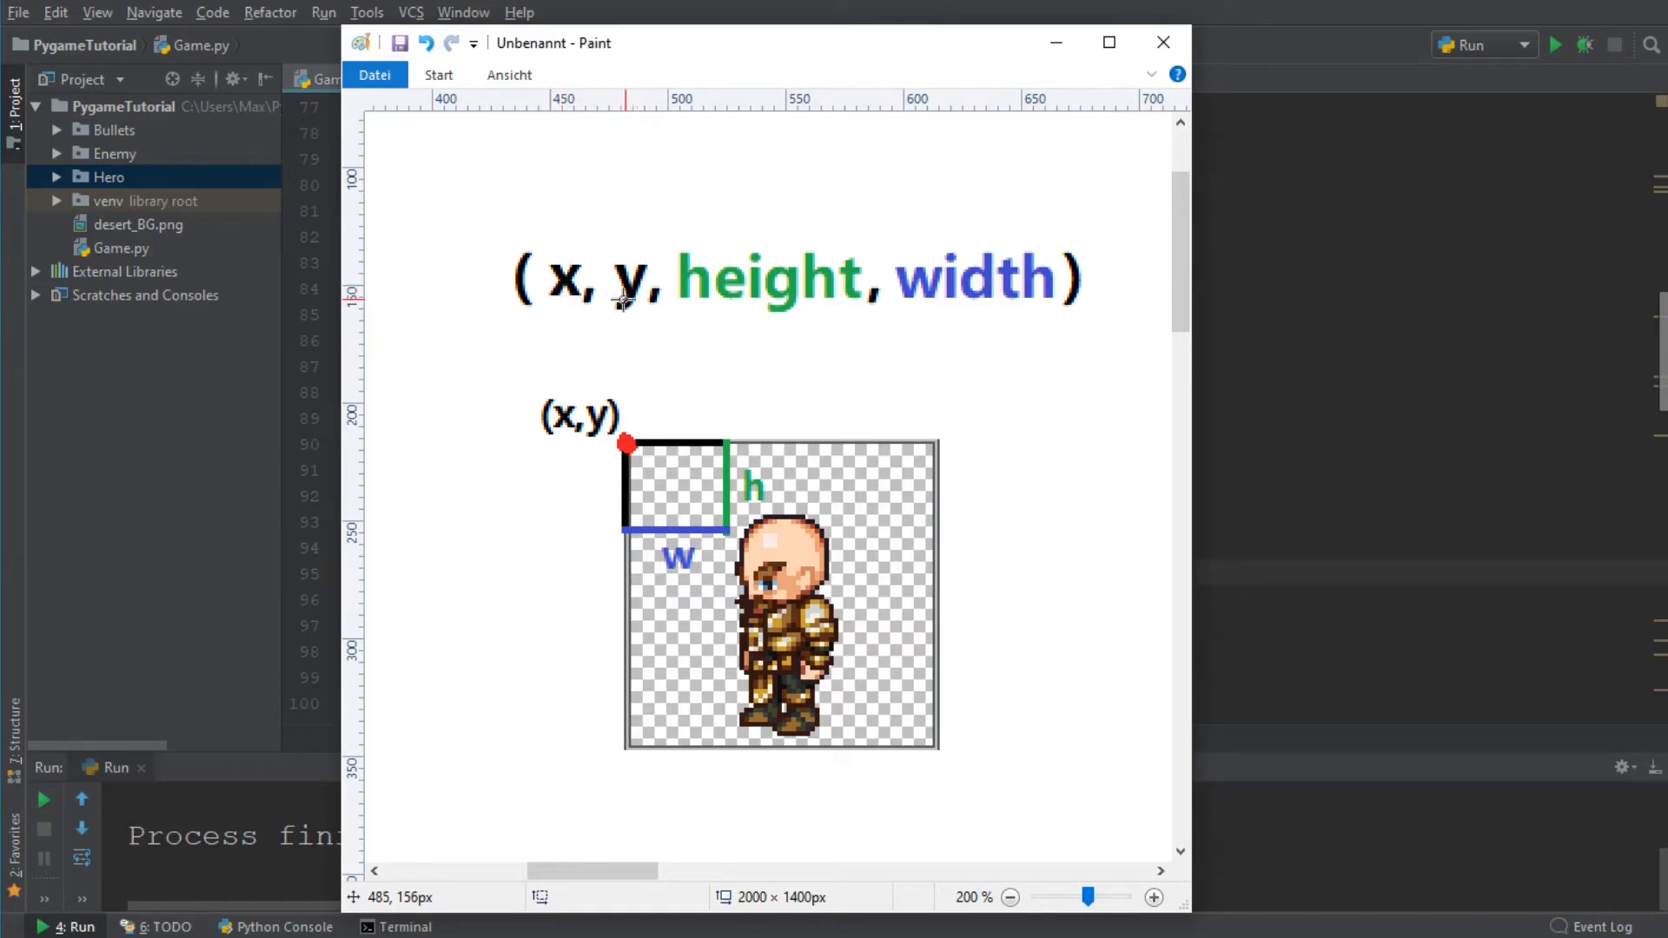
mouse_move(625, 307)
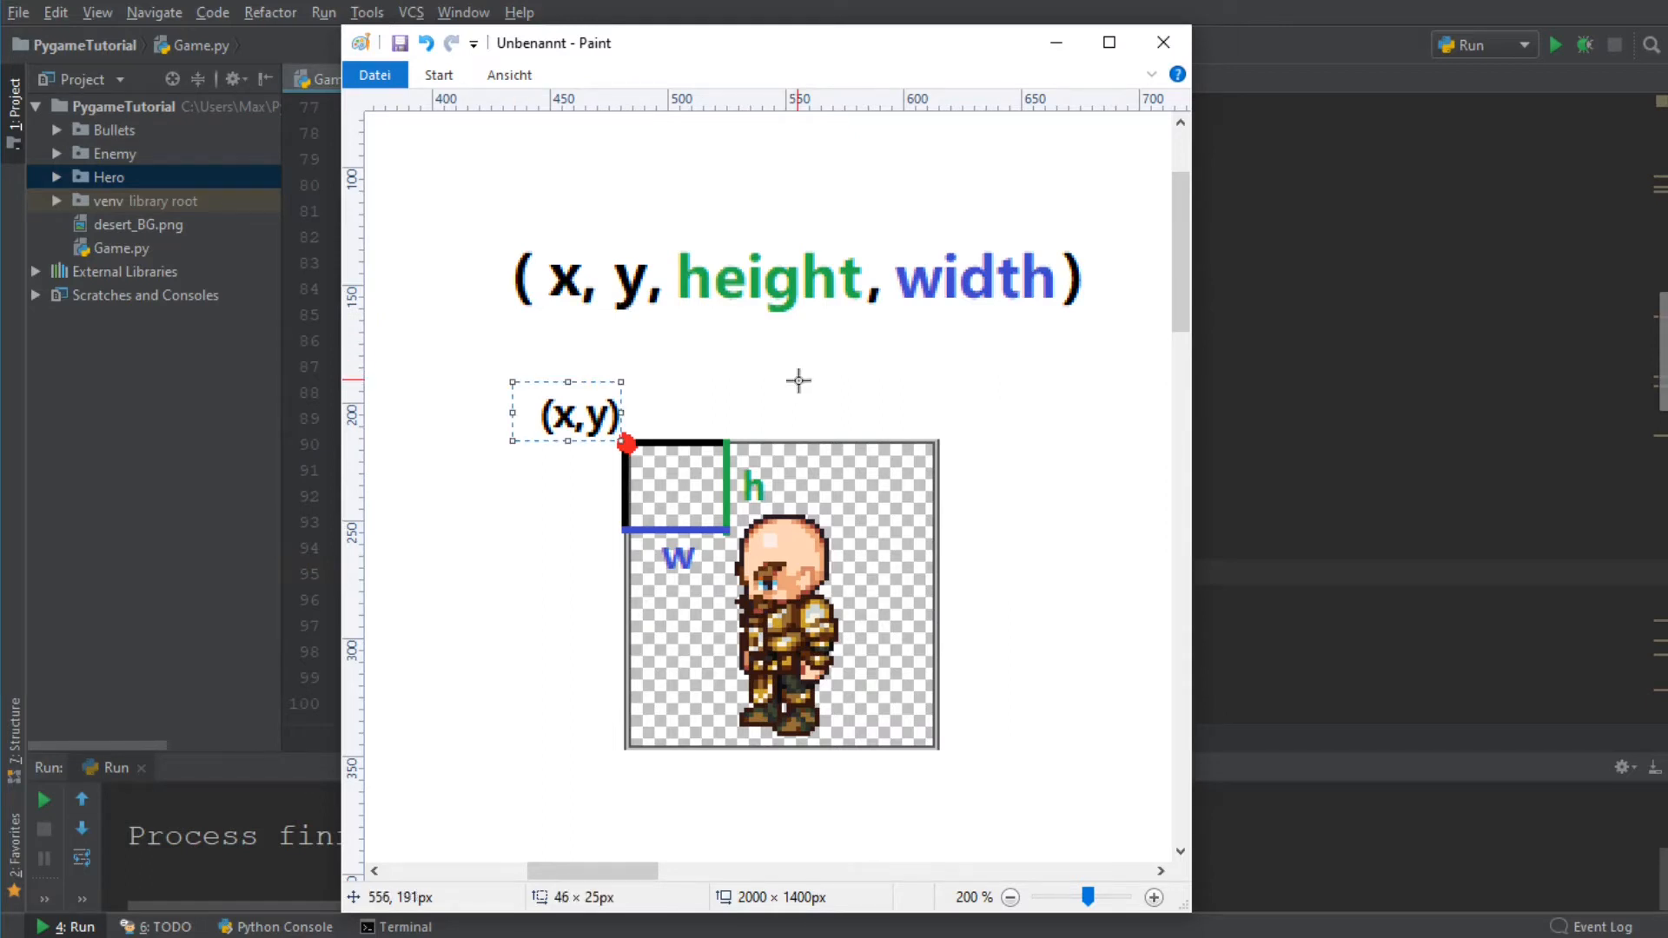
mouse_move(568, 487)
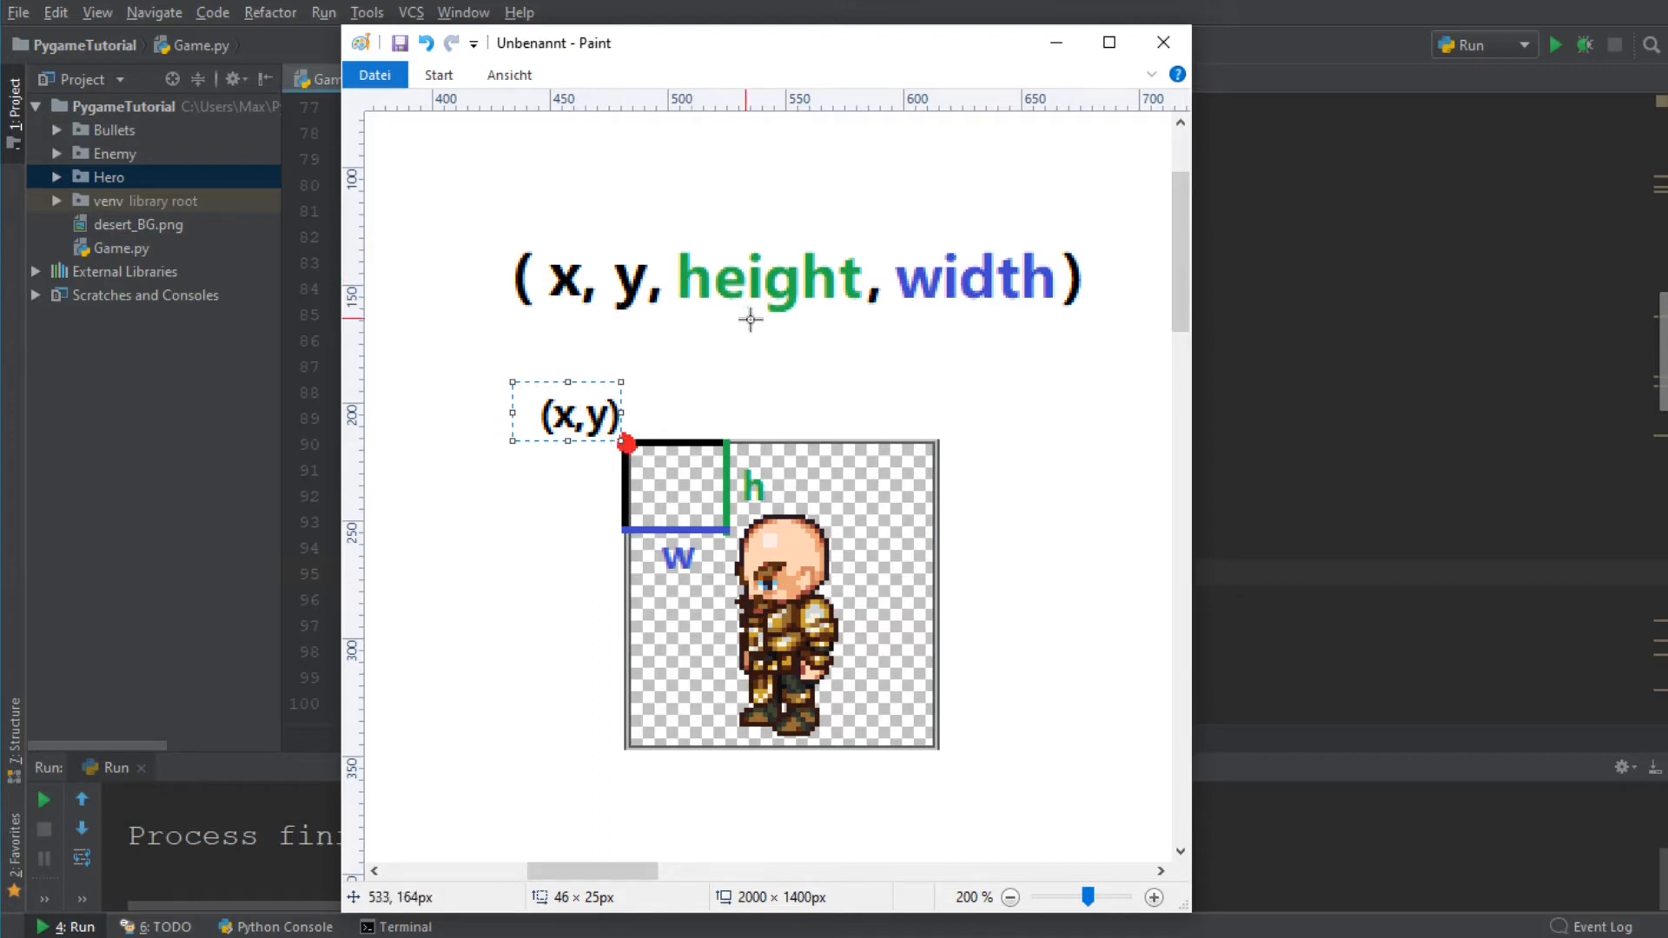
mouse_move(753, 308)
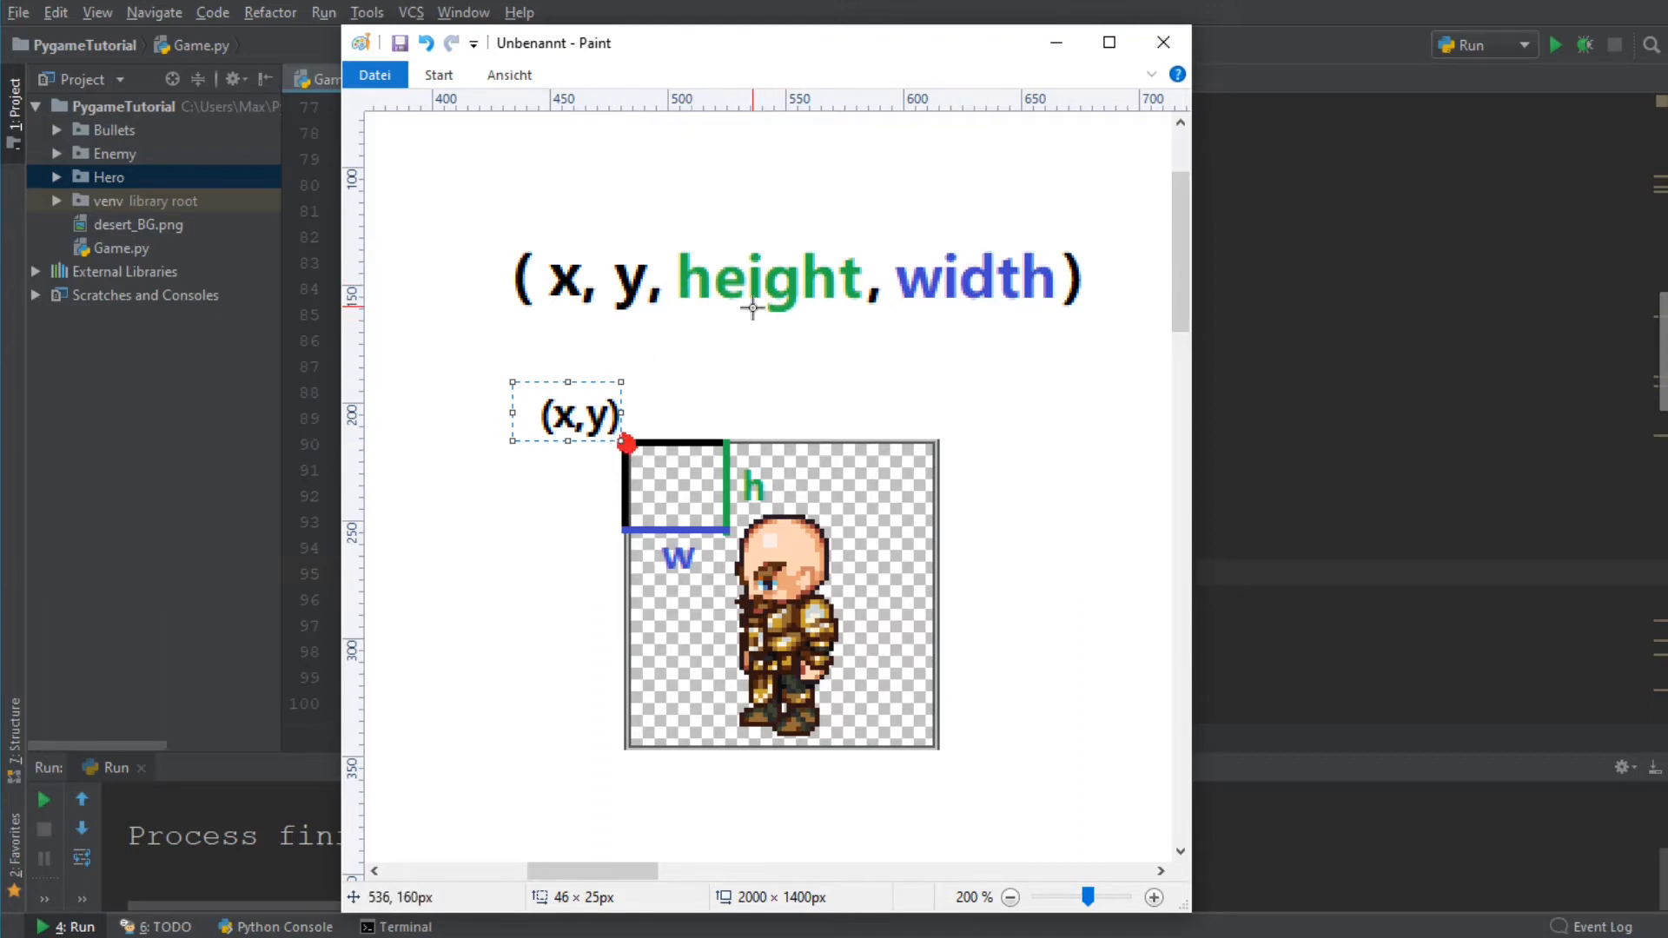
mouse_move(759, 311)
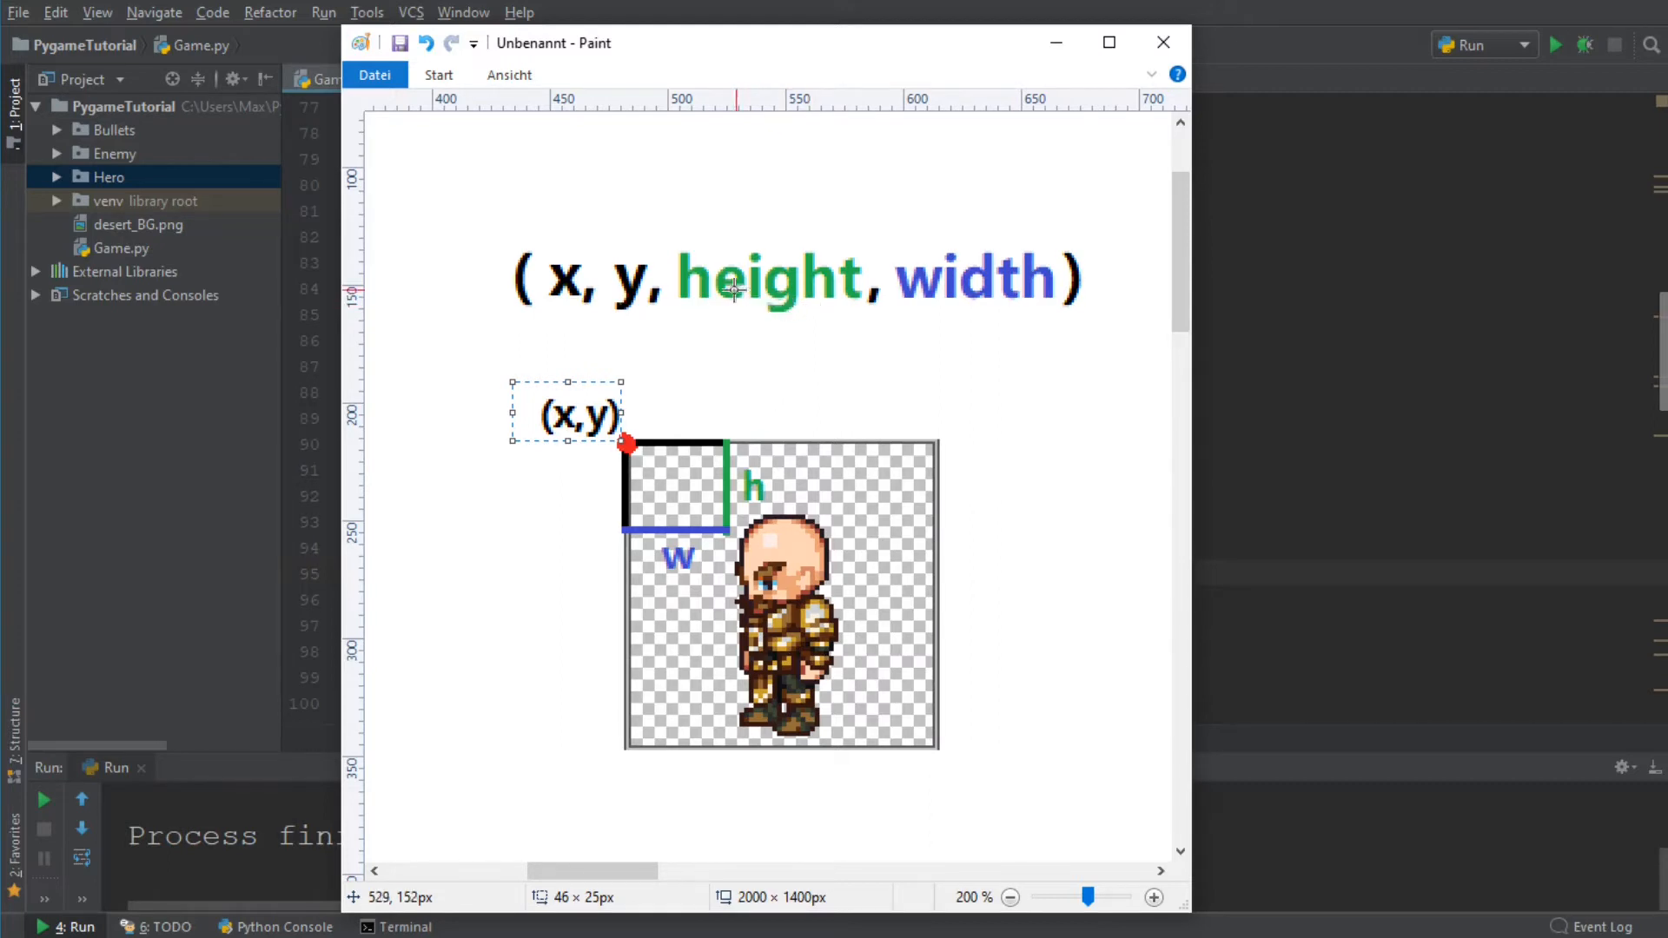
mouse_move(745, 489)
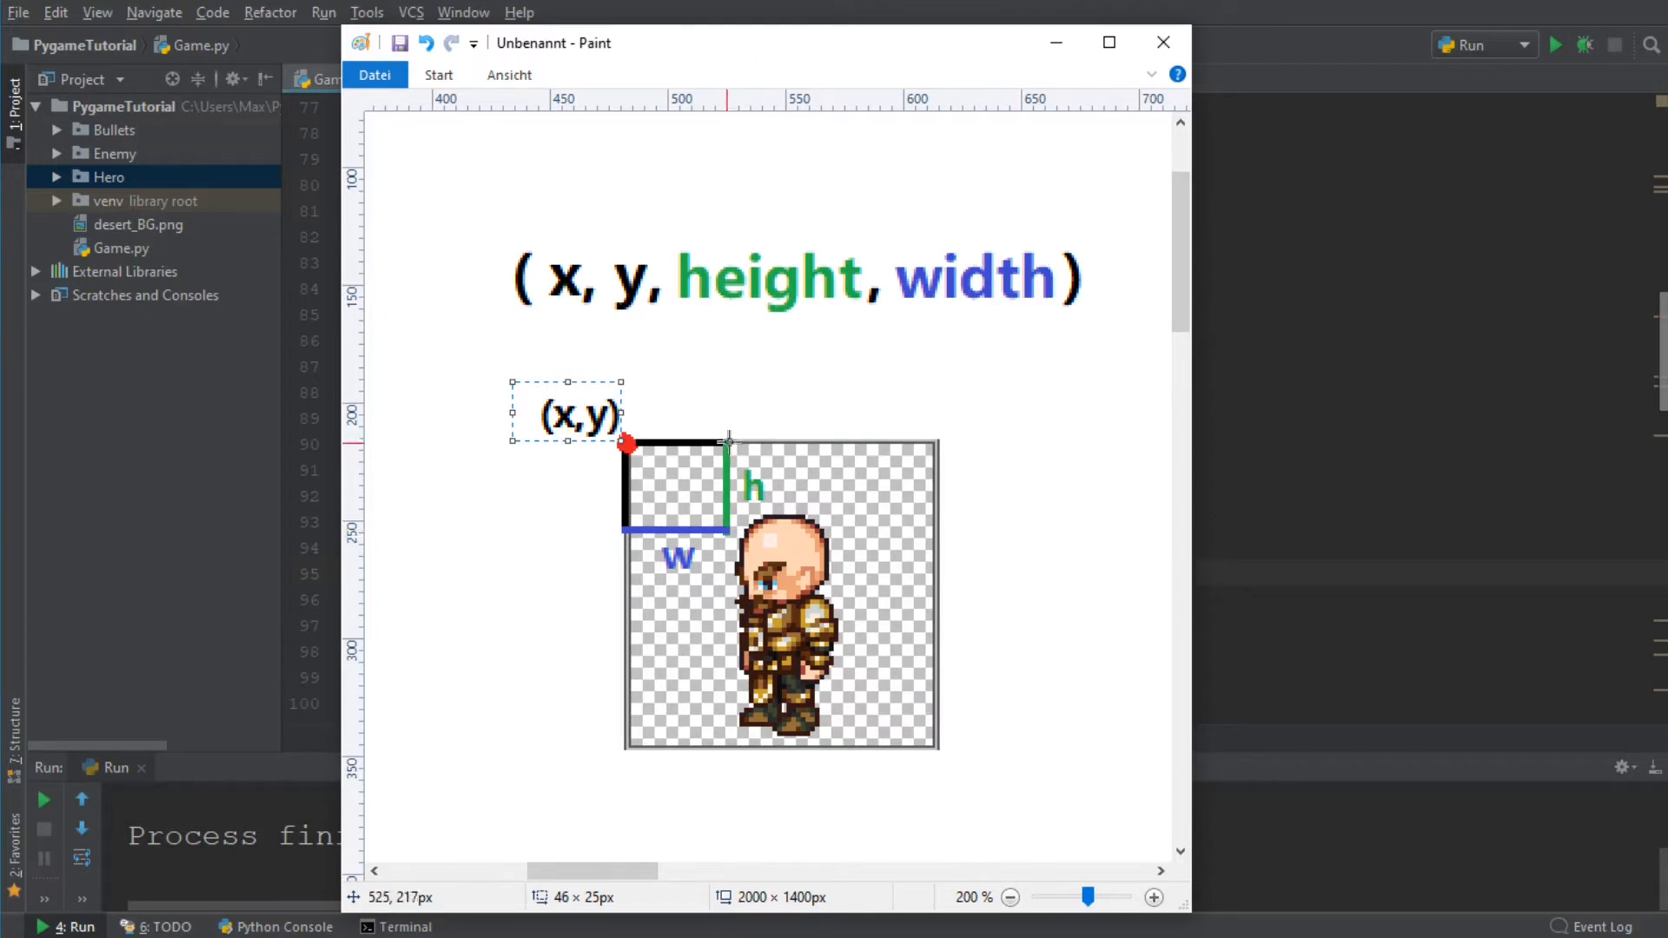
mouse_move(1074, 290)
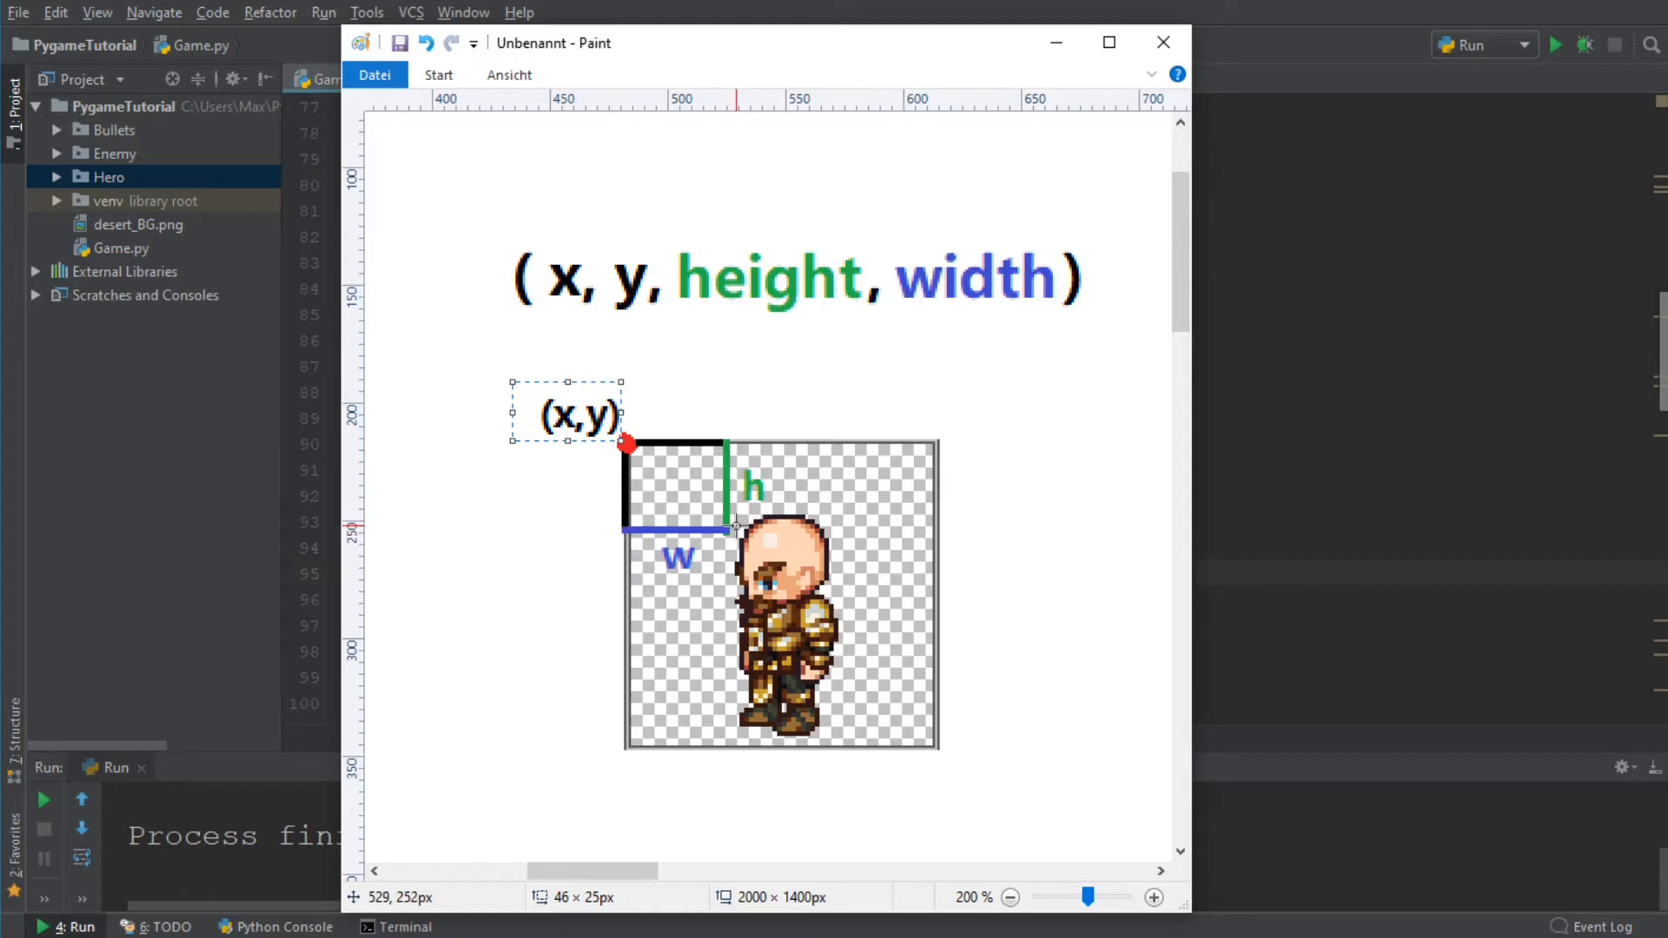
mouse_move(735, 594)
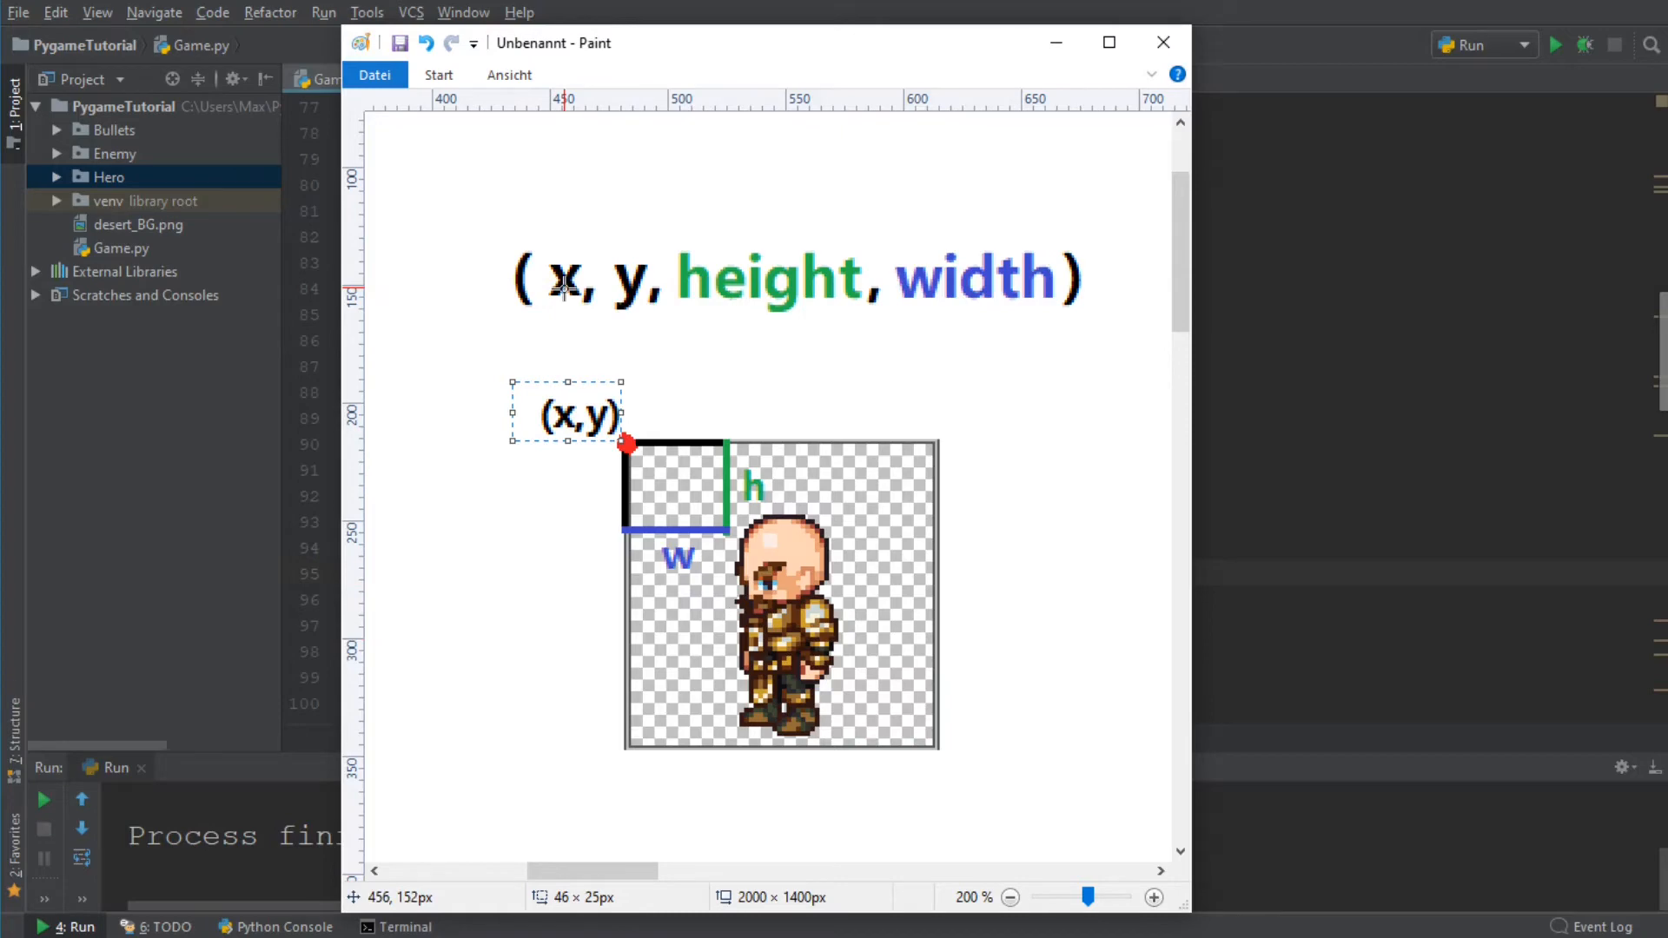
mouse_move(735, 281)
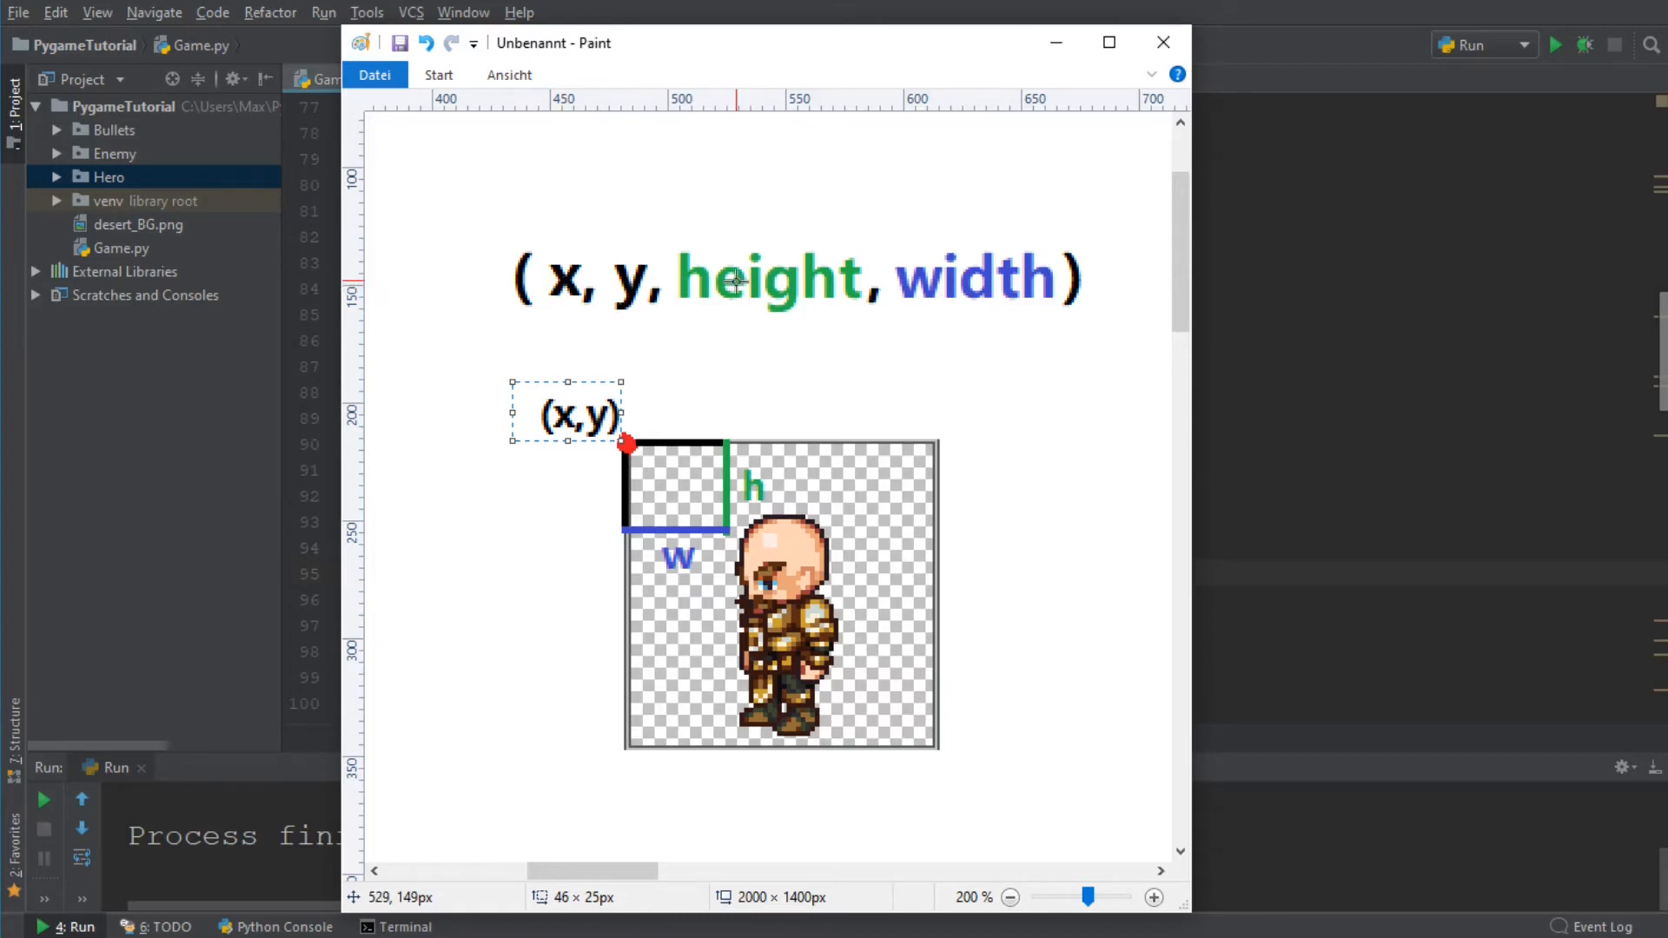
mouse_move(764, 351)
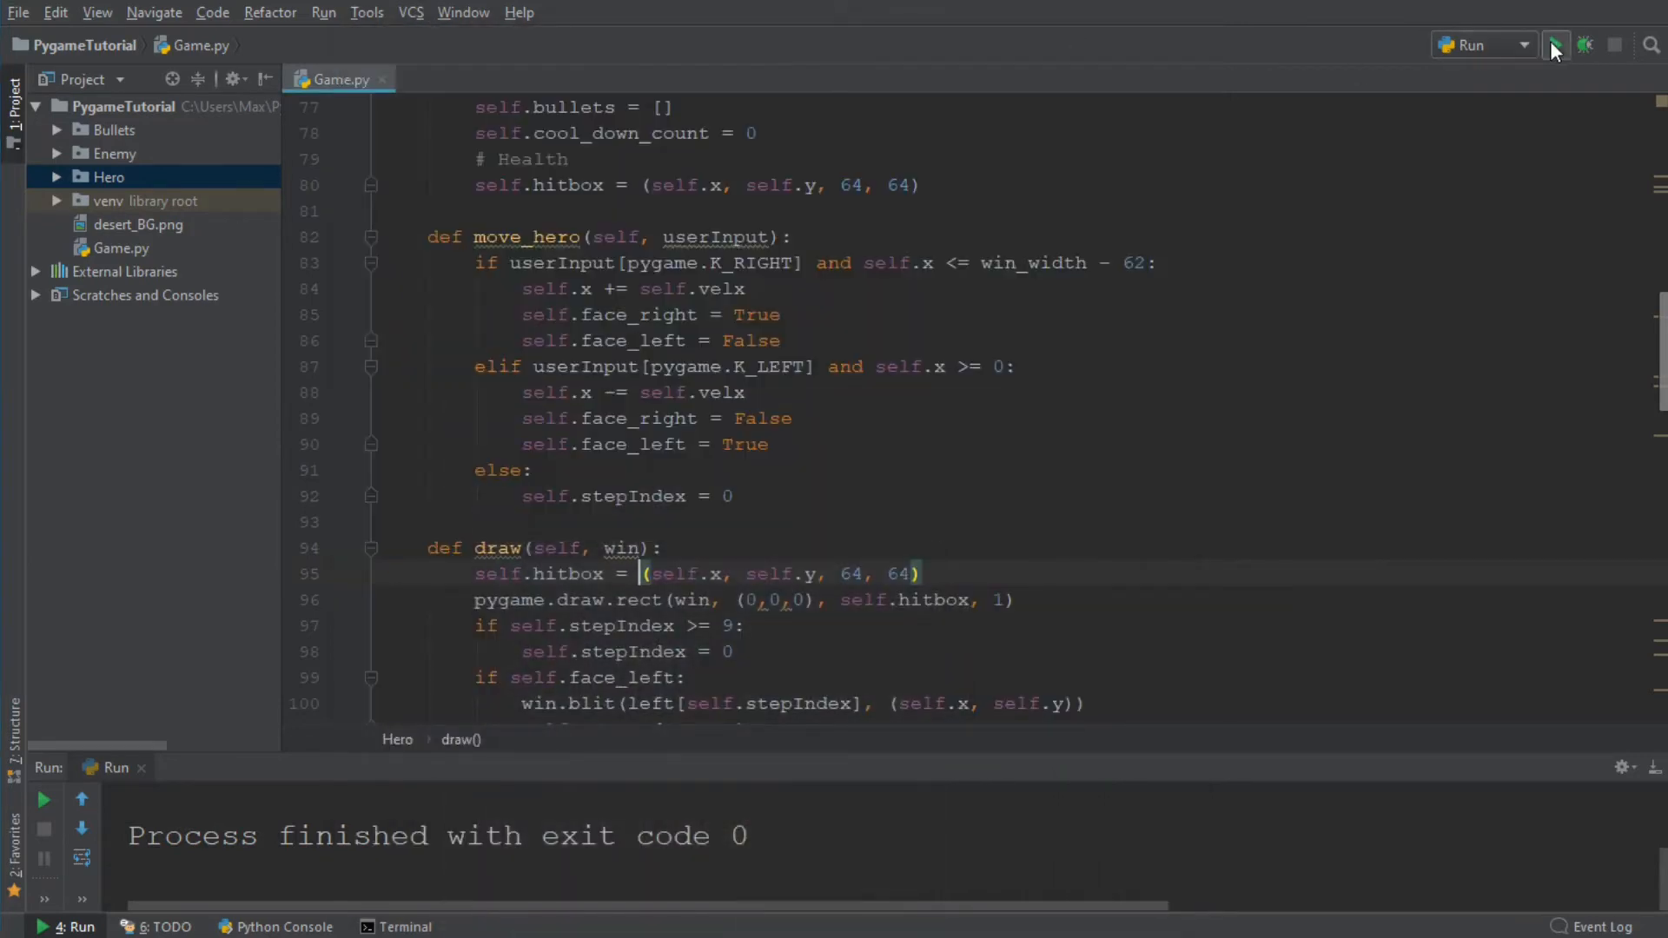
Run Game.py again to view the hero's black hitbox, then close the game window
click(1554, 44)
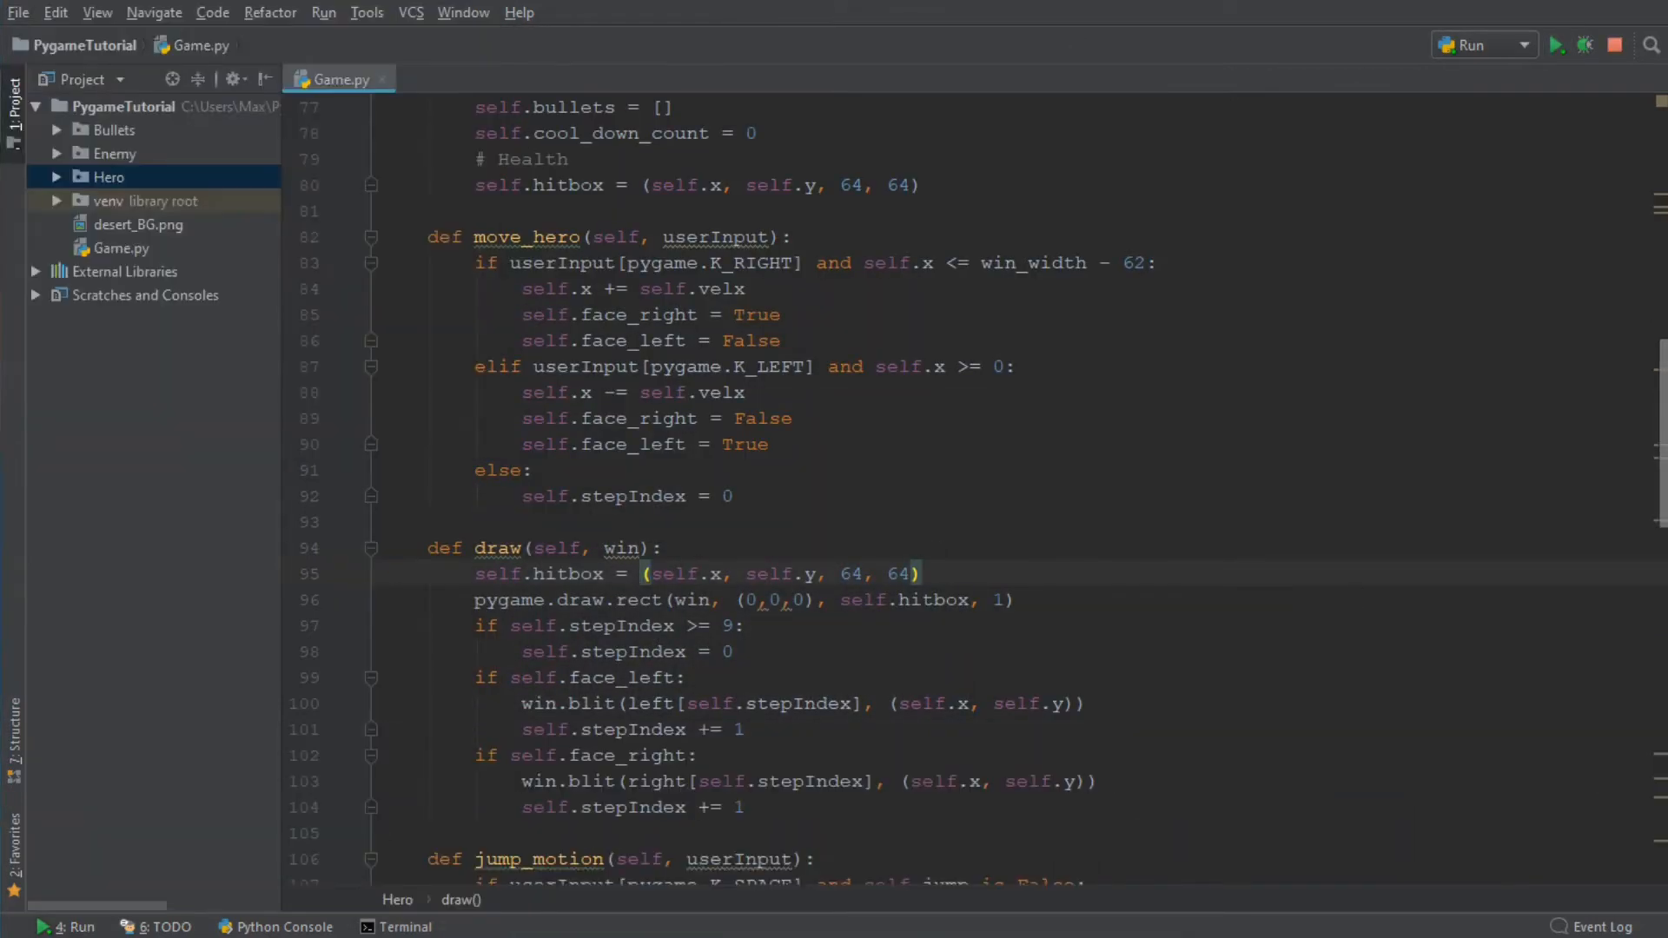
click(1554, 44)
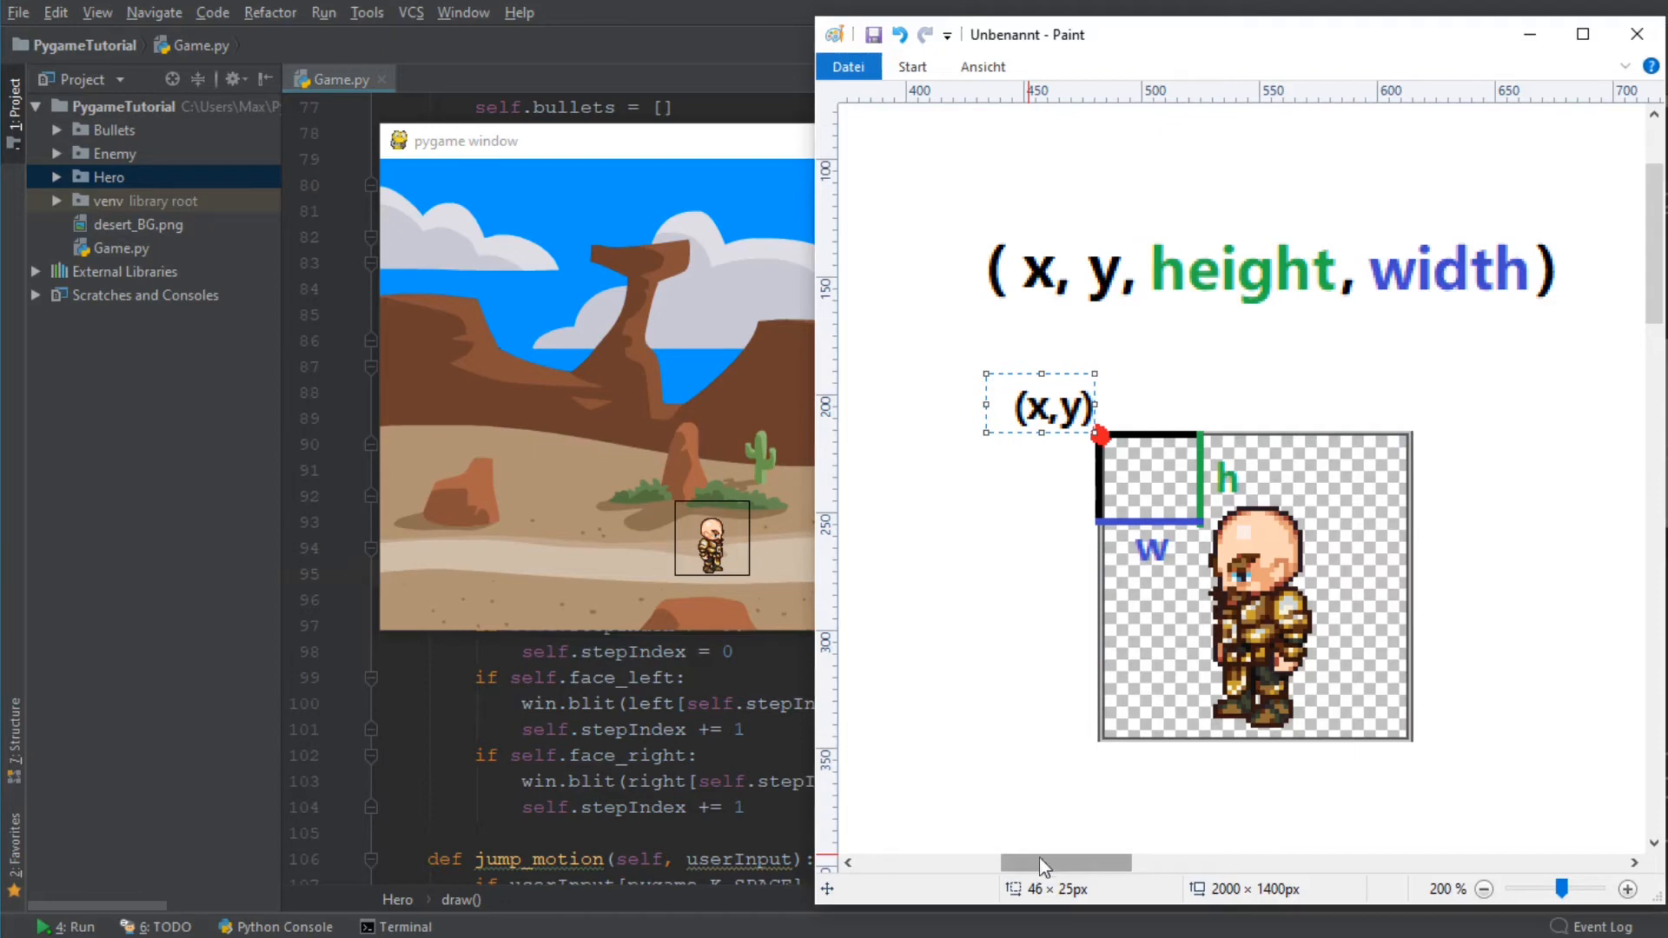
mouse_move(1530, 34)
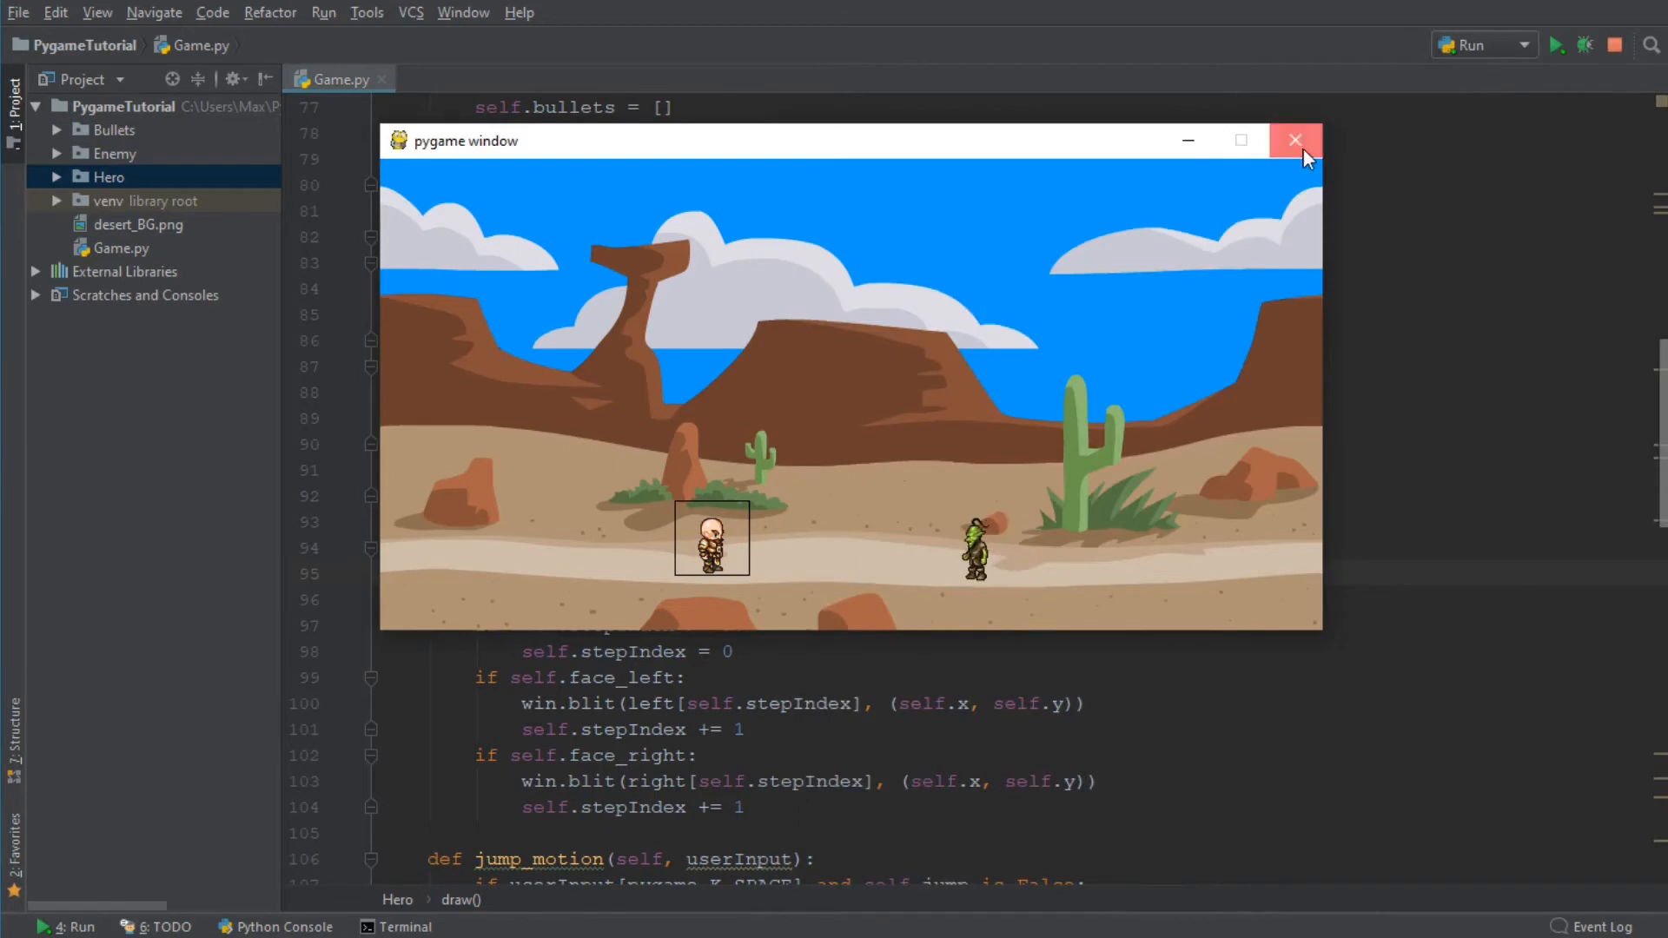
click(1294, 139)
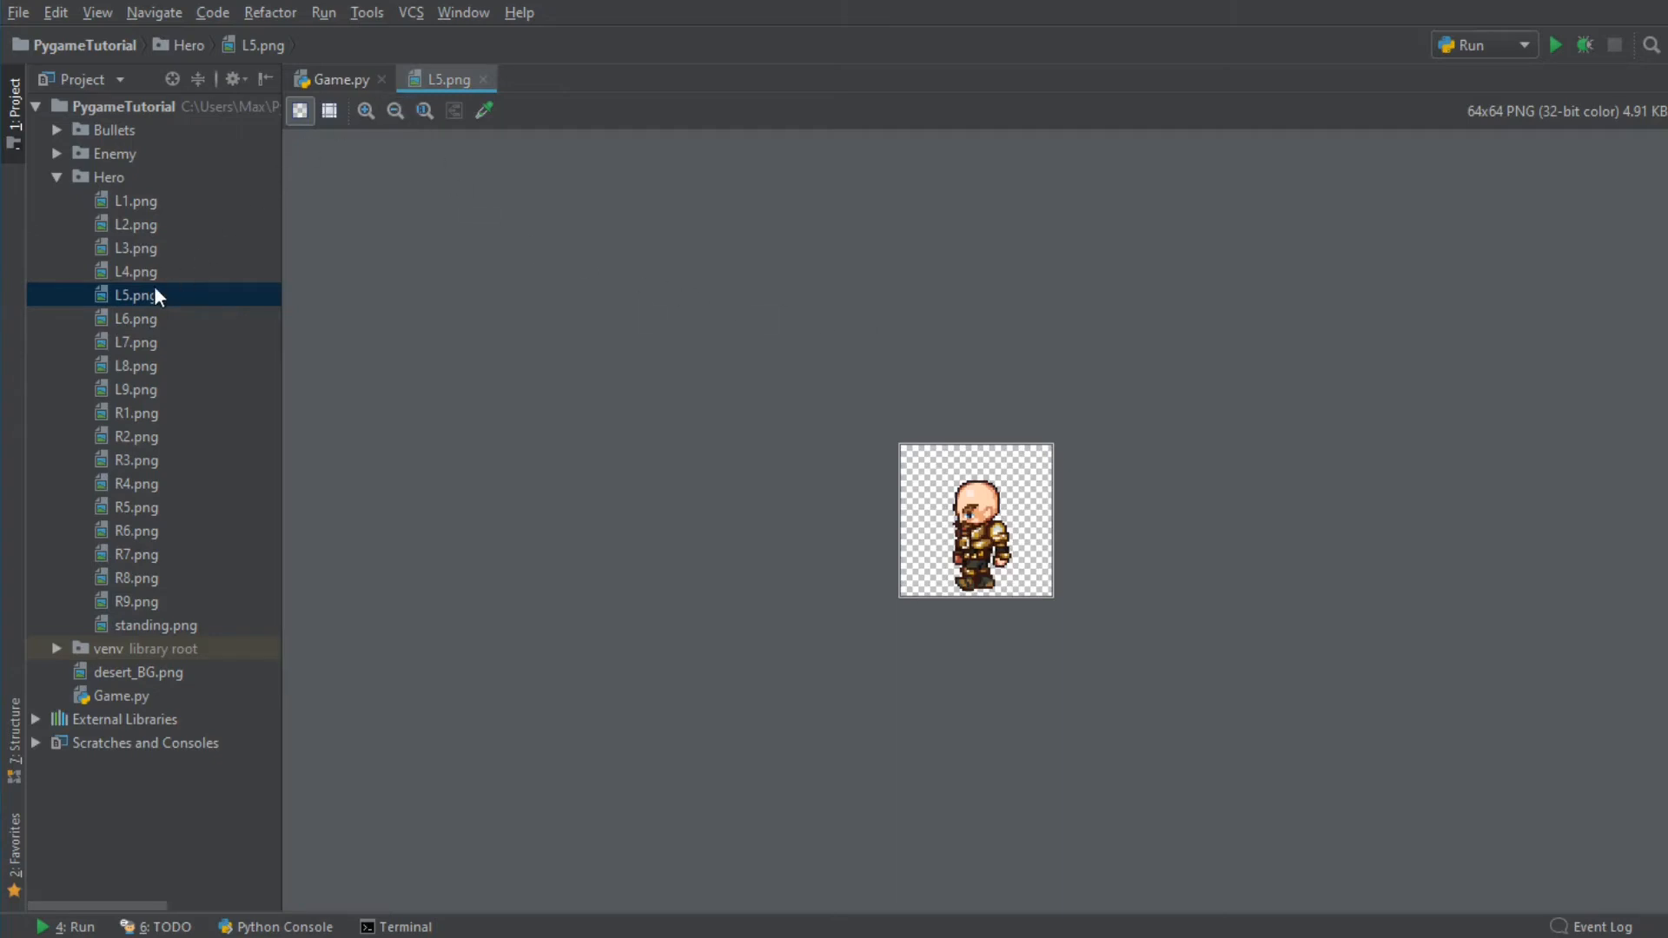
mouse_move(798, 627)
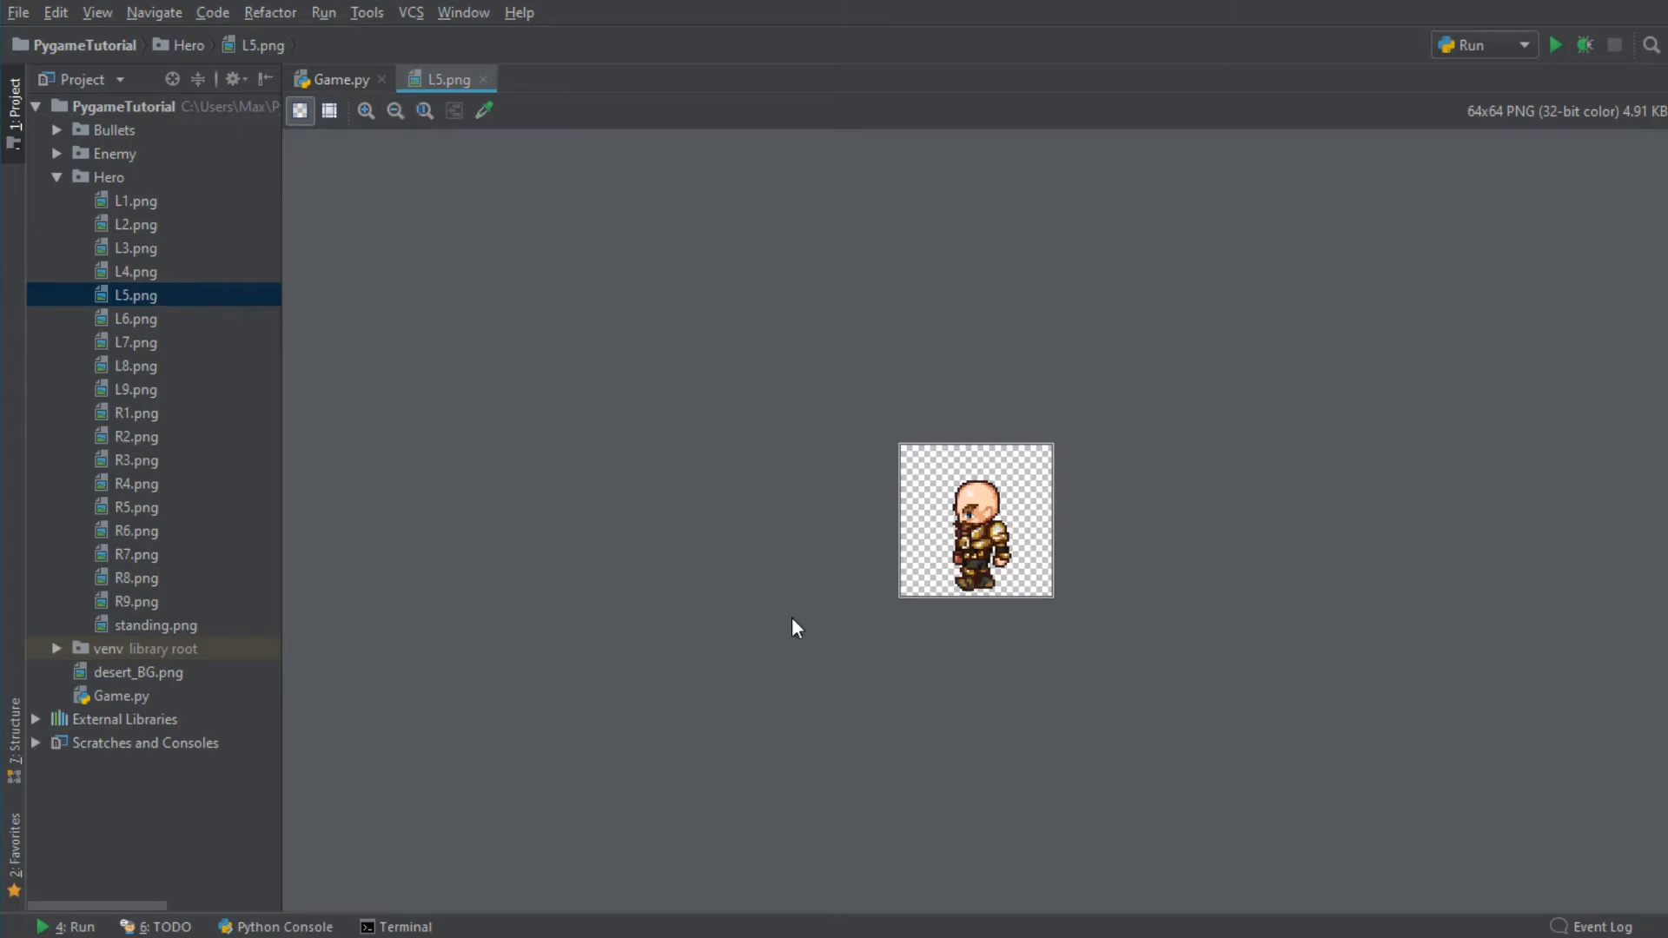
mouse_move(941, 571)
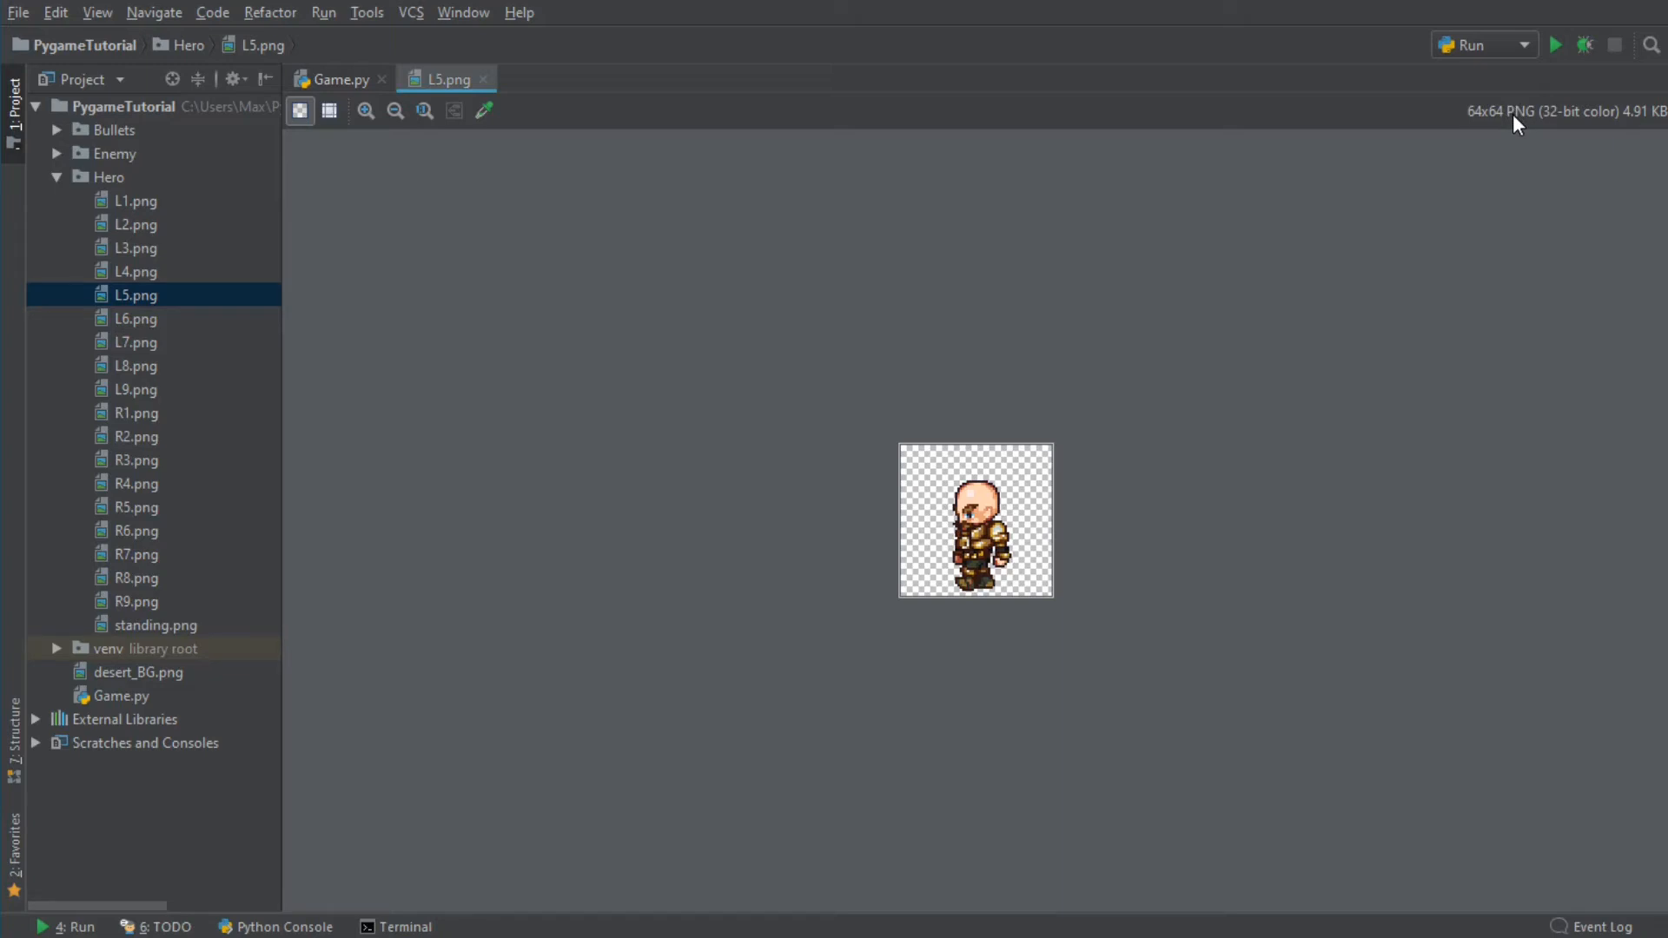
mouse_move(920, 434)
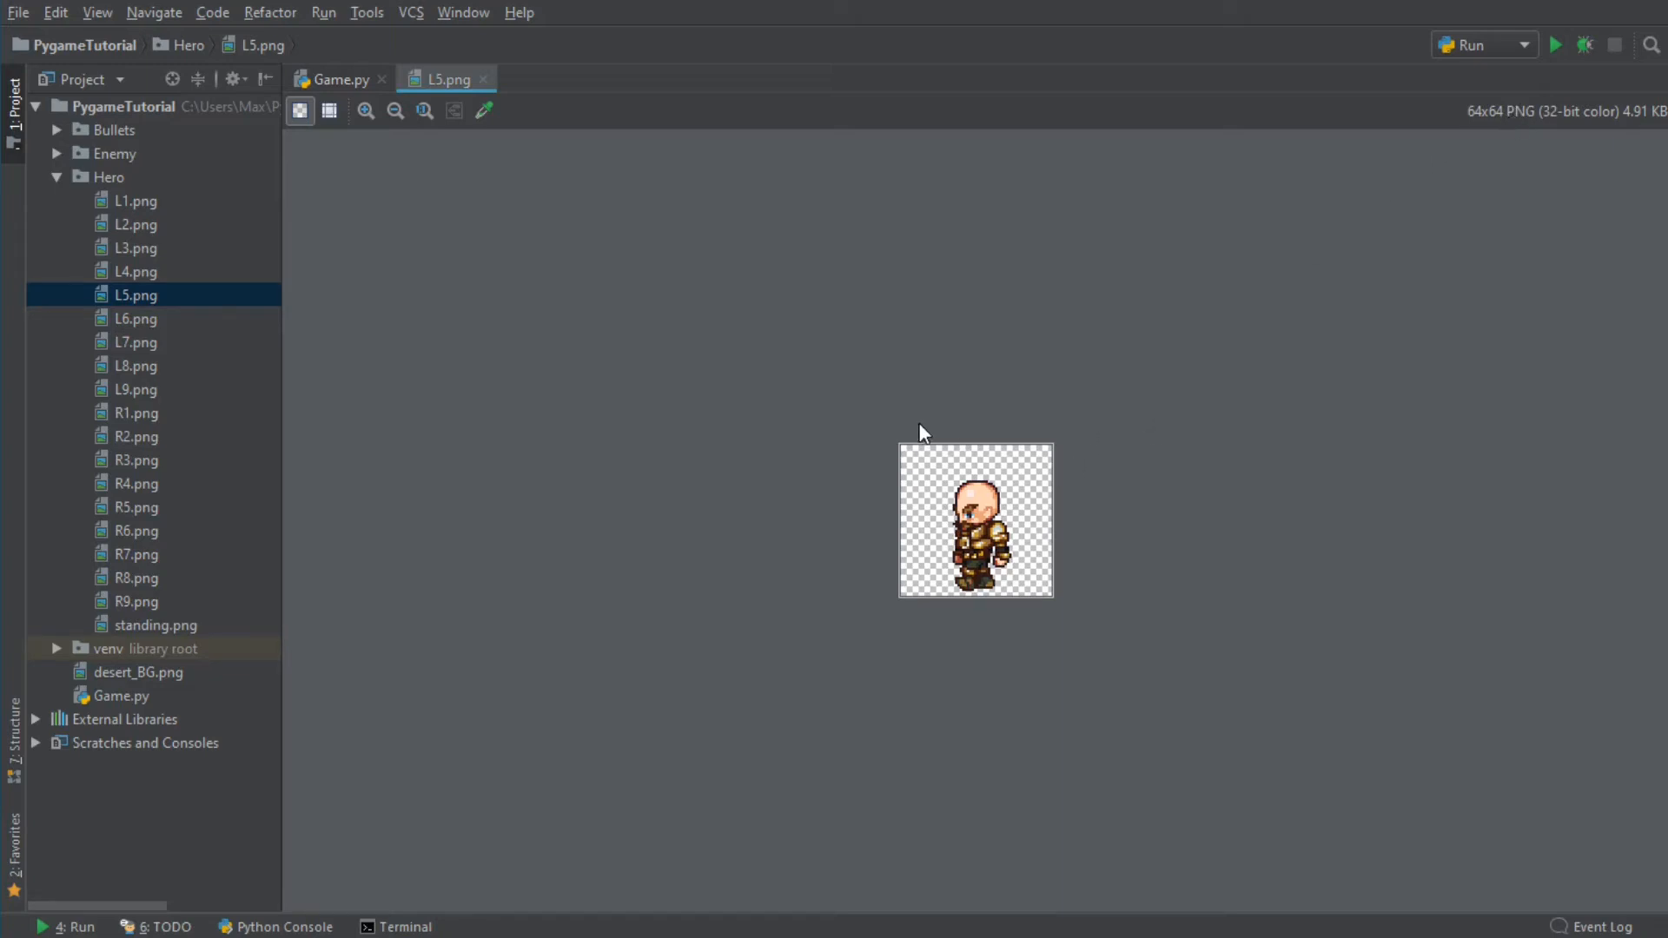
mouse_move(900, 637)
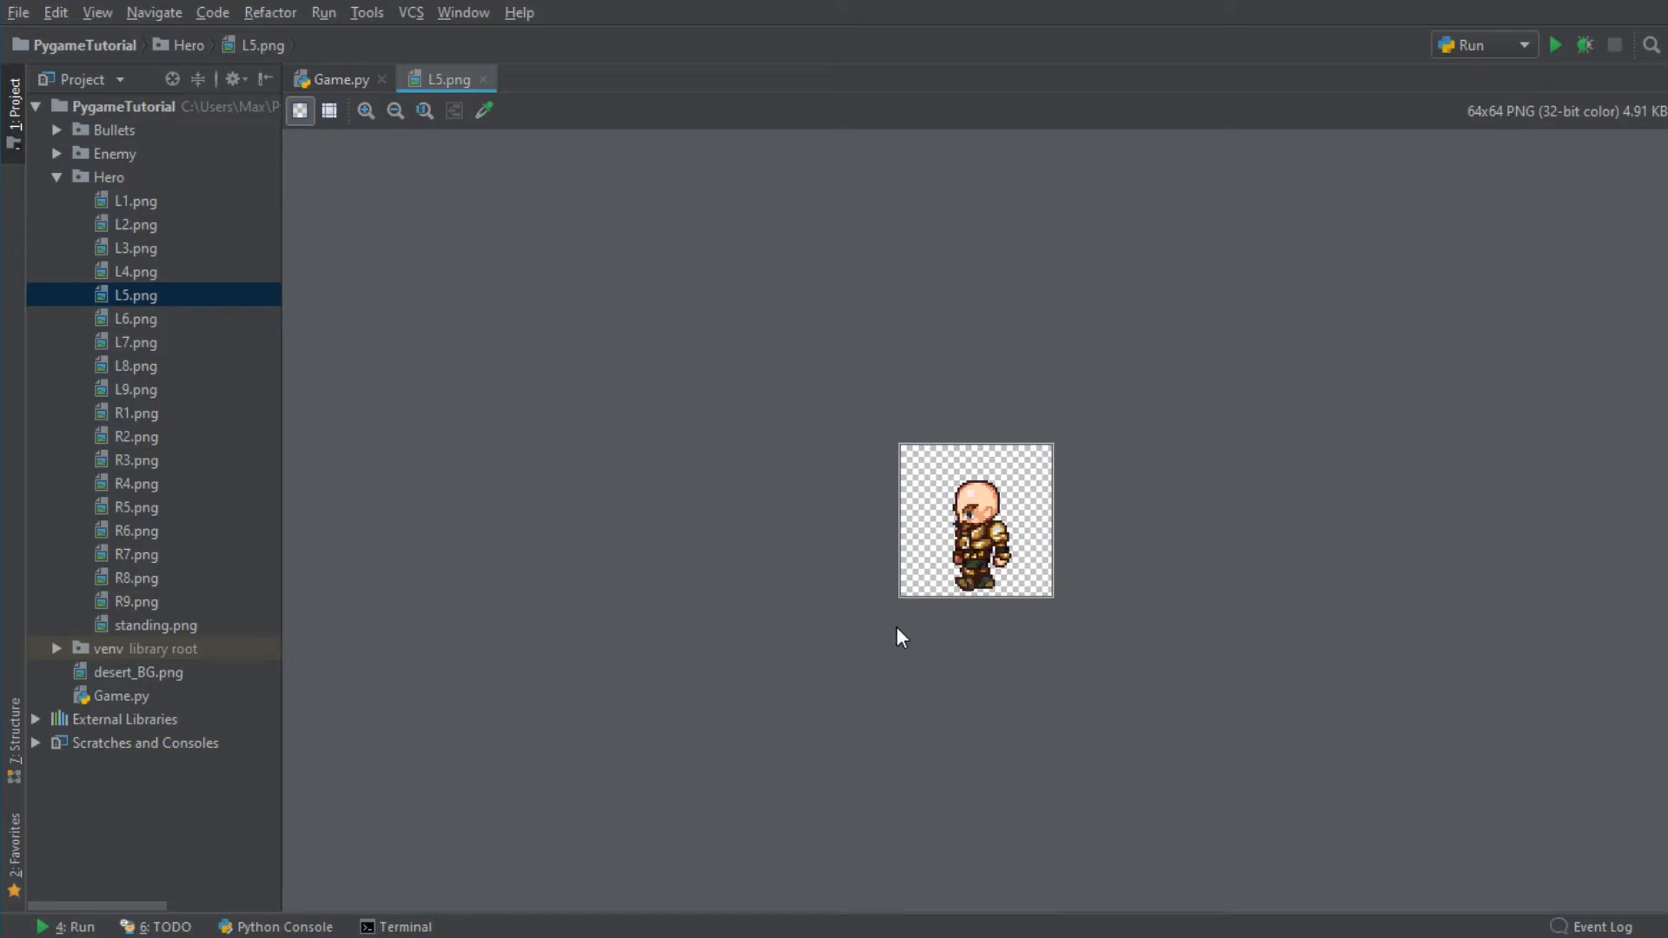
mouse_move(998, 507)
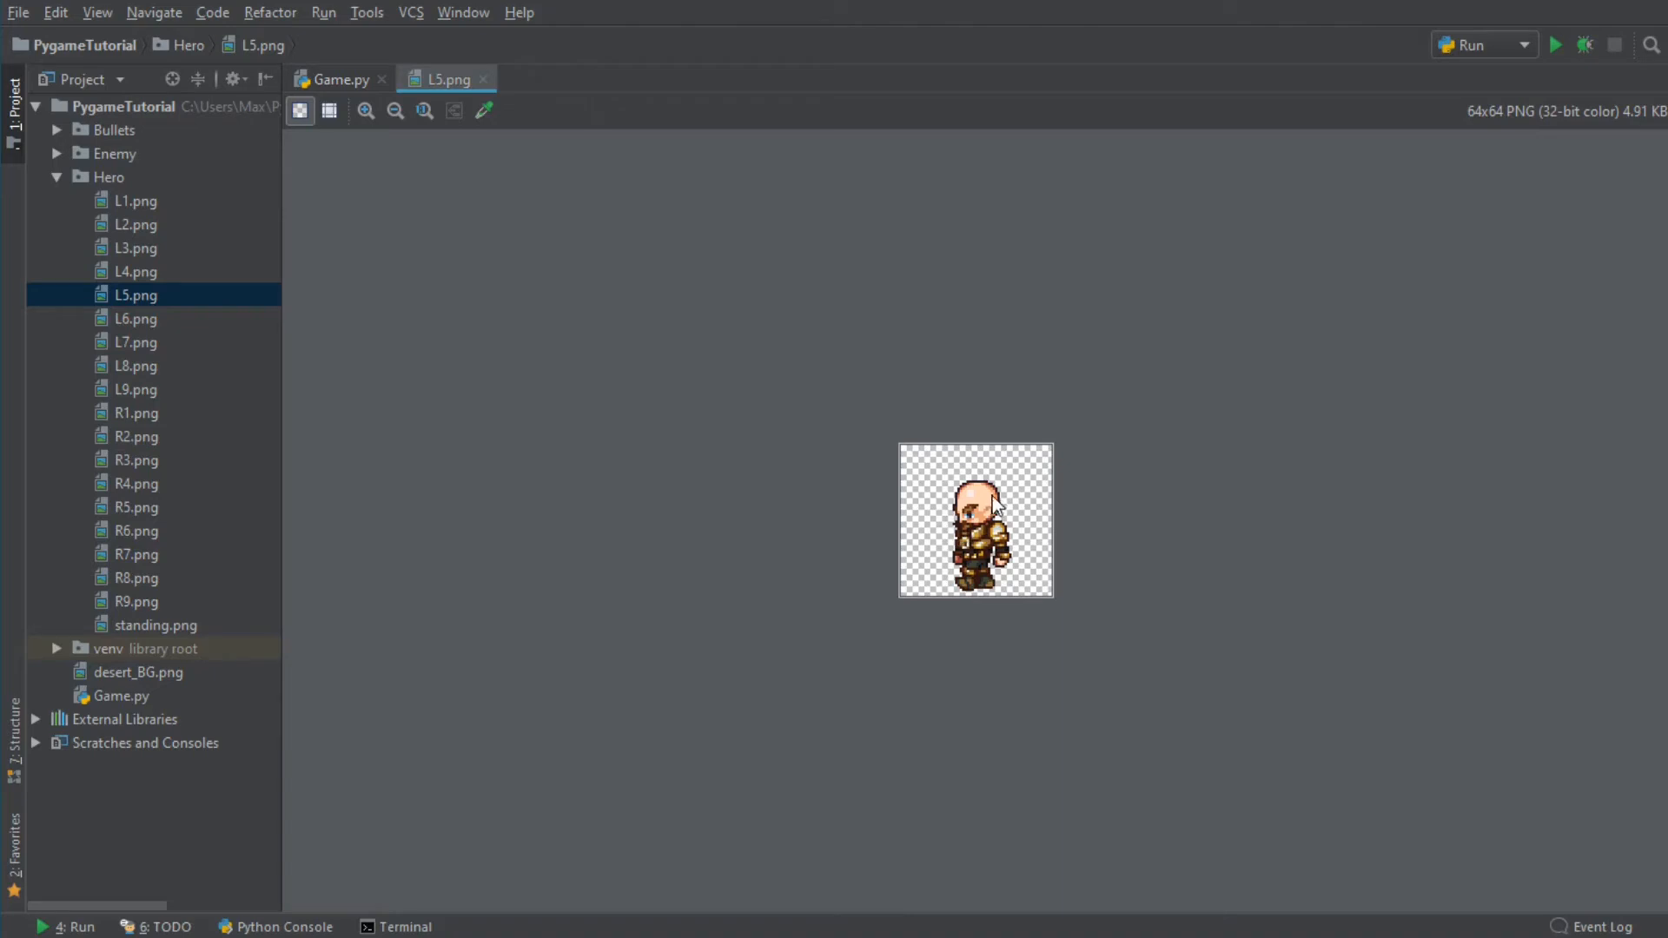
mouse_move(957, 578)
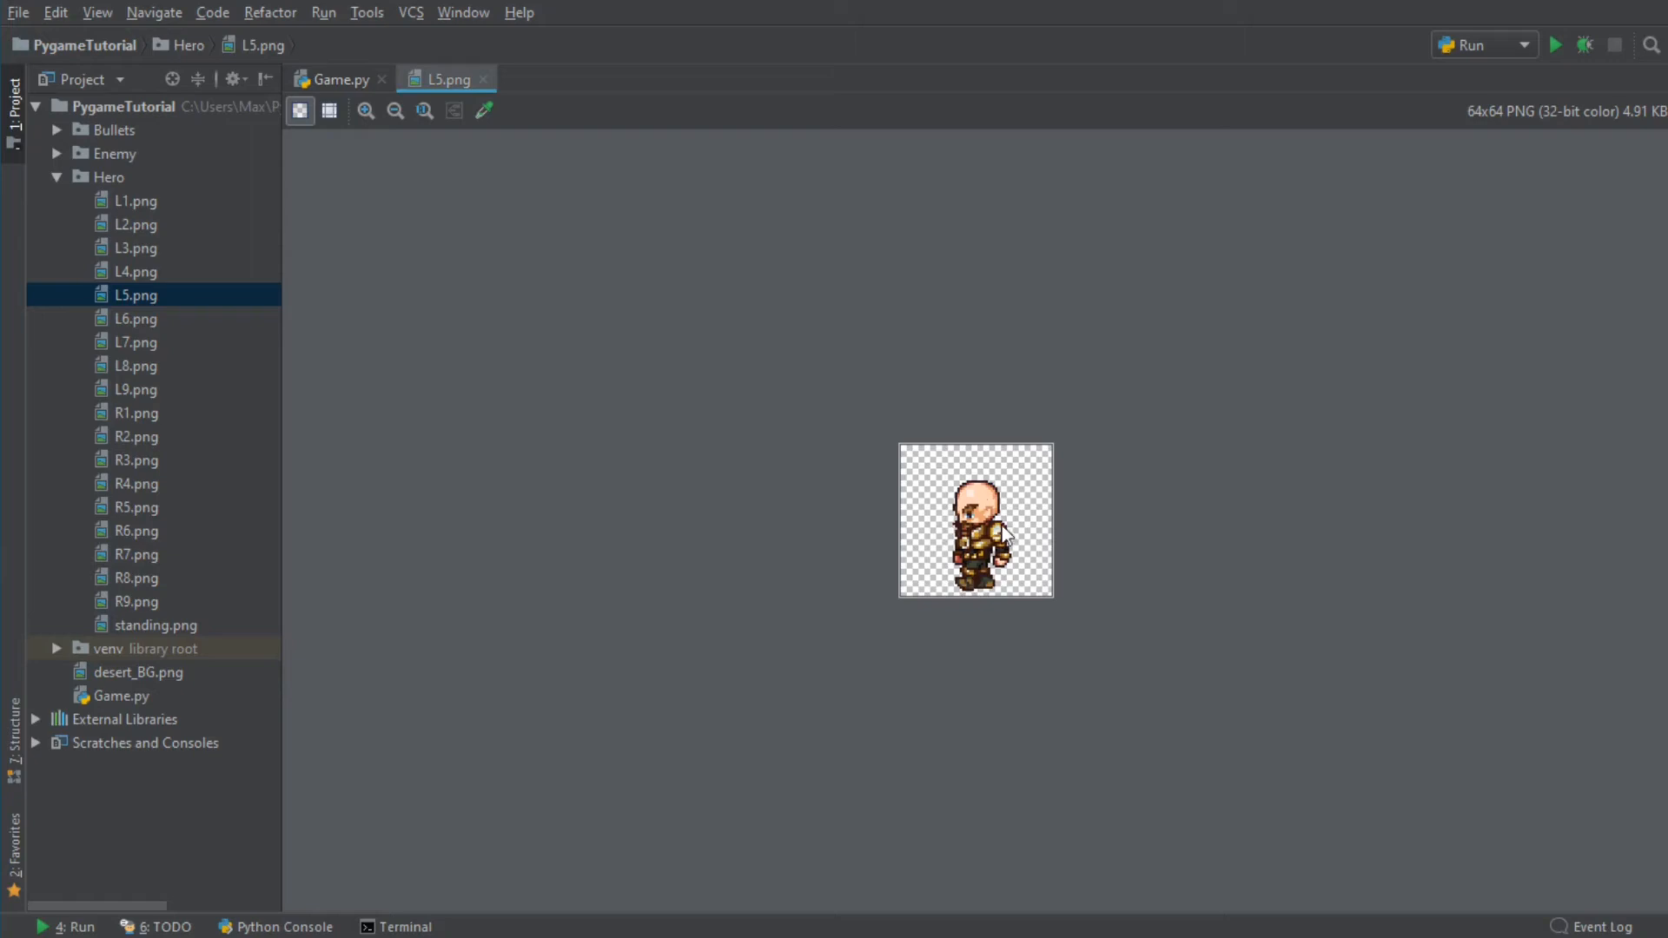
mouse_move(986, 500)
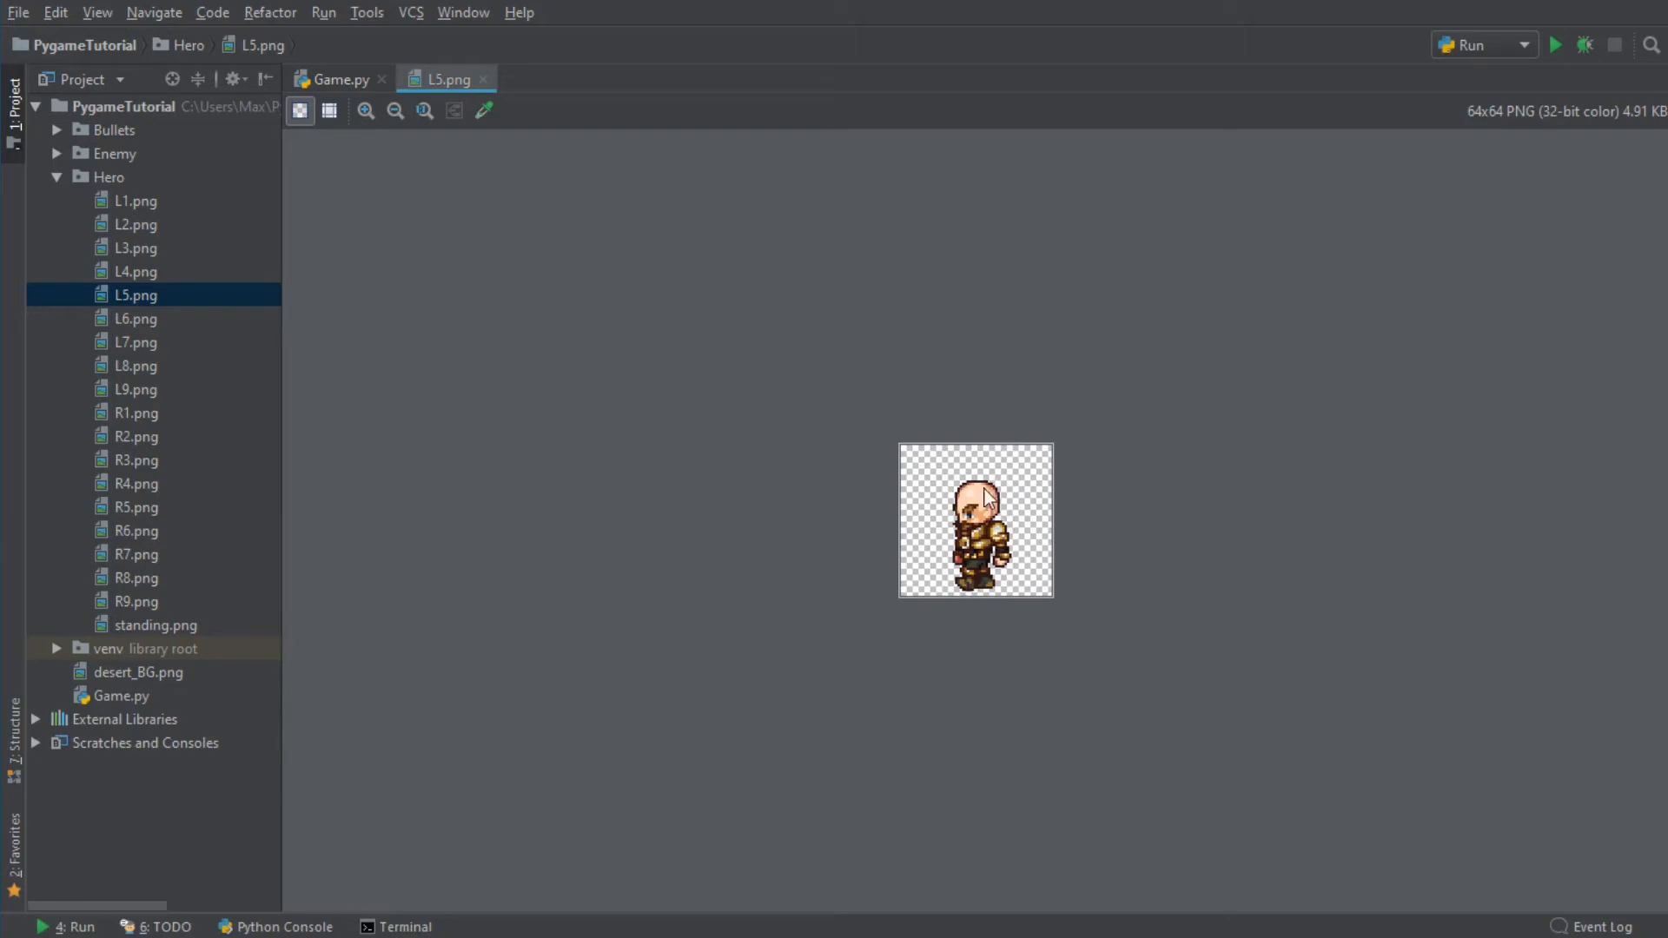
click(333, 79)
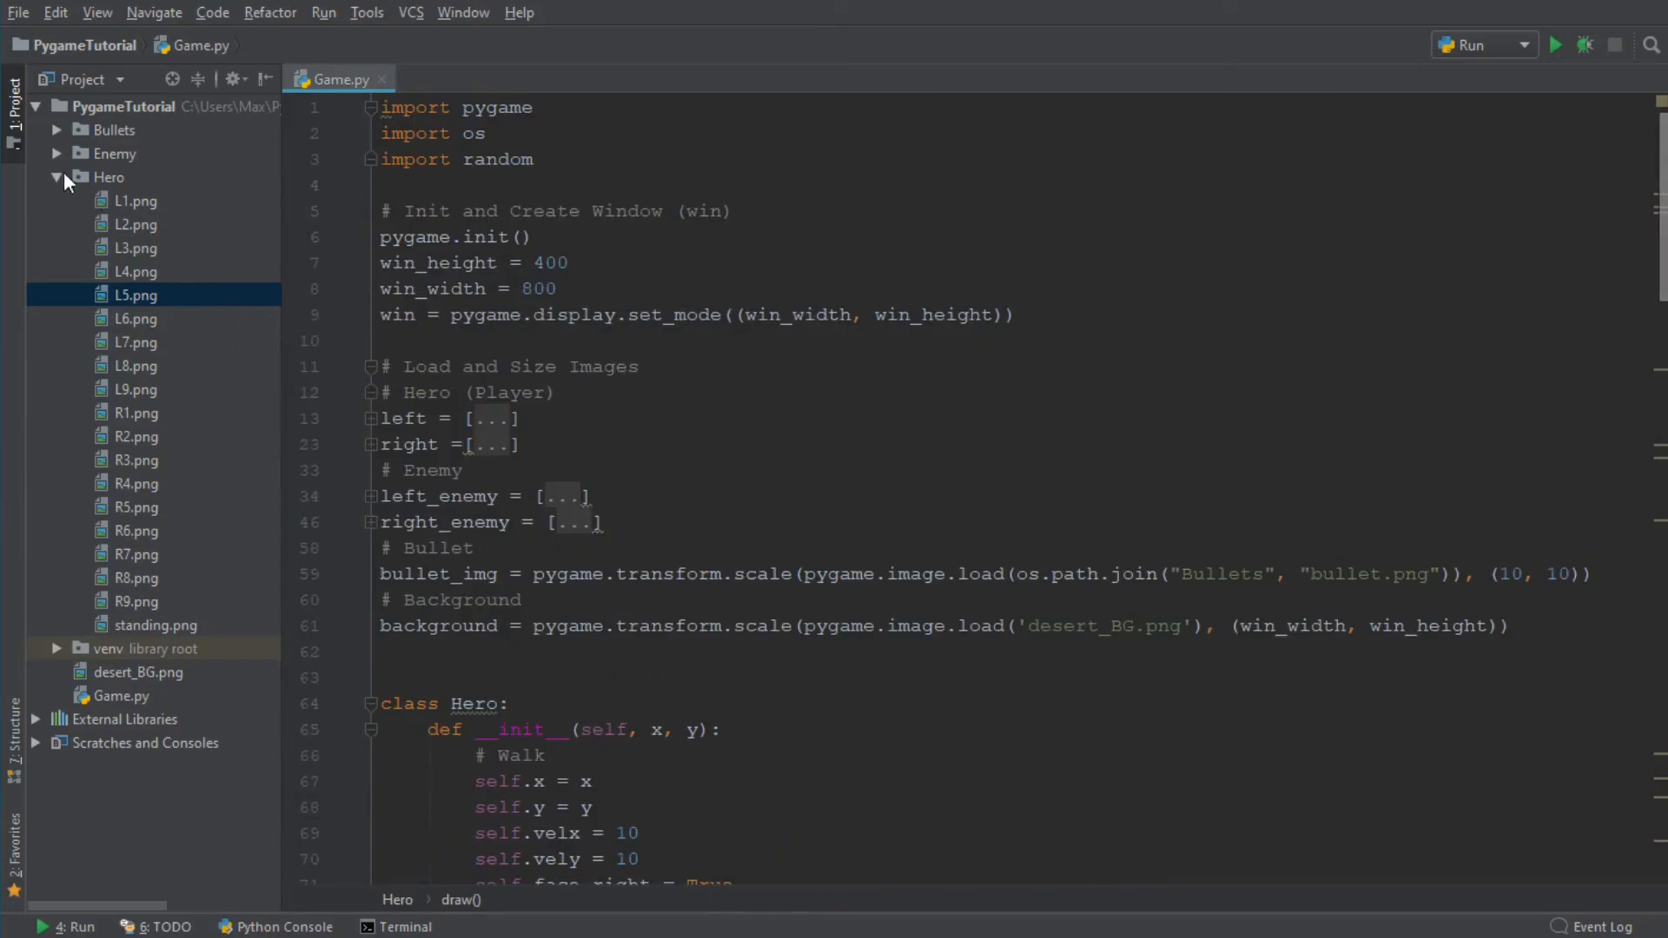
Collapse the Hero folder and offset the draw hitbox to self.x + 15, self.y + 15
click(56, 176)
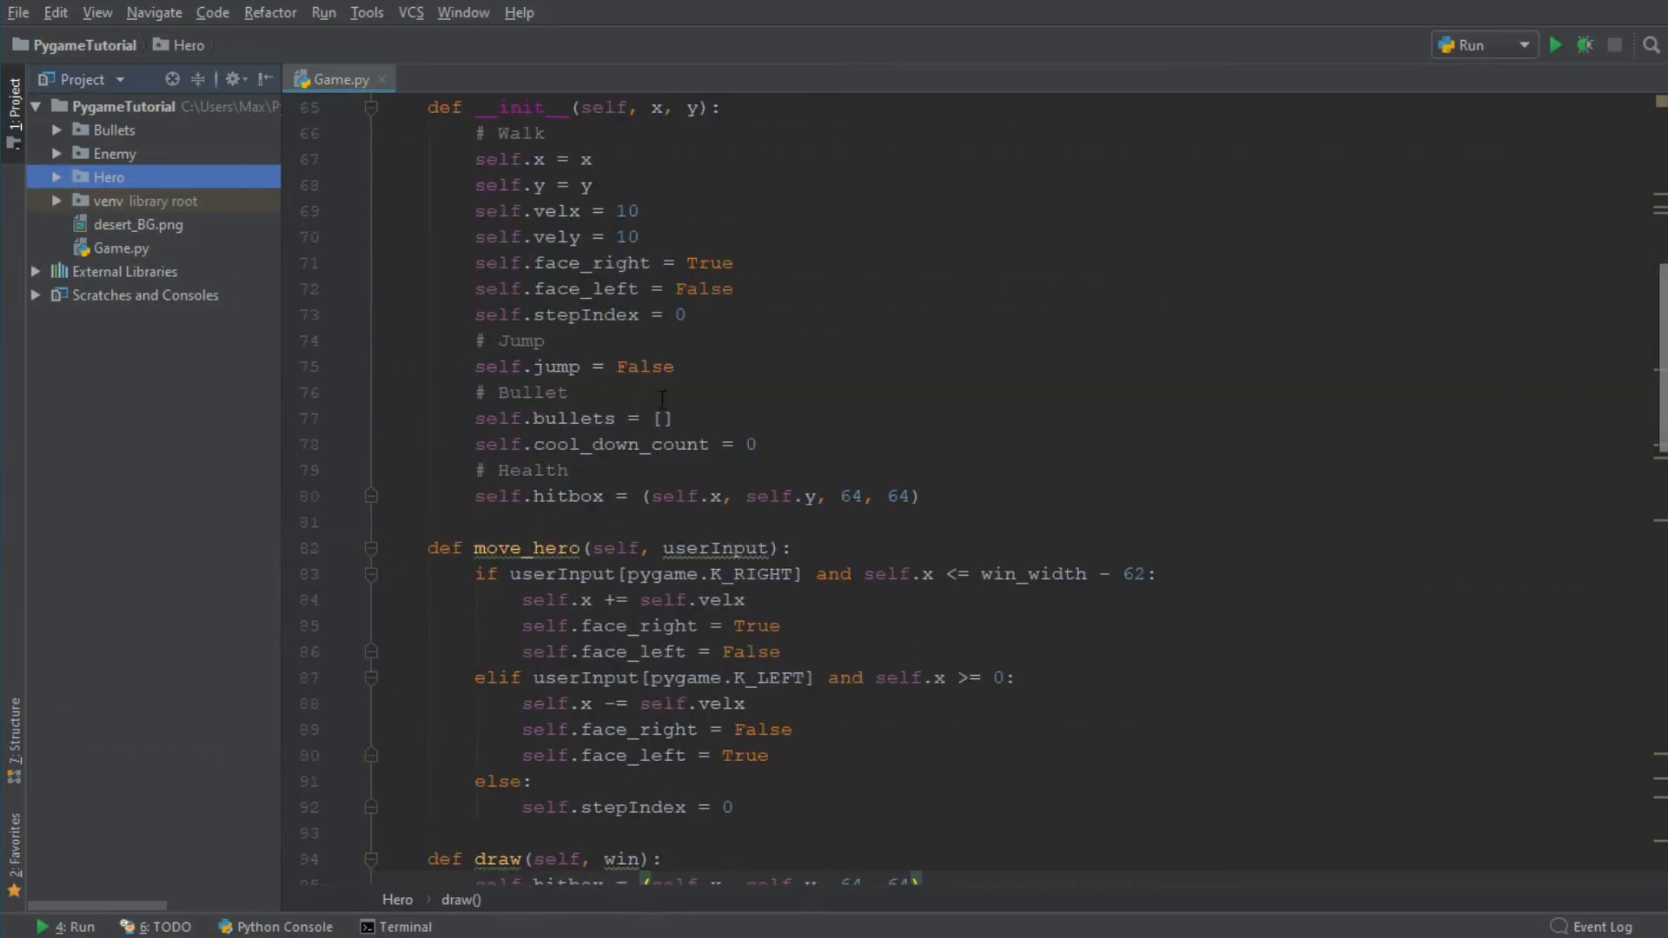
scroll(down, 3)
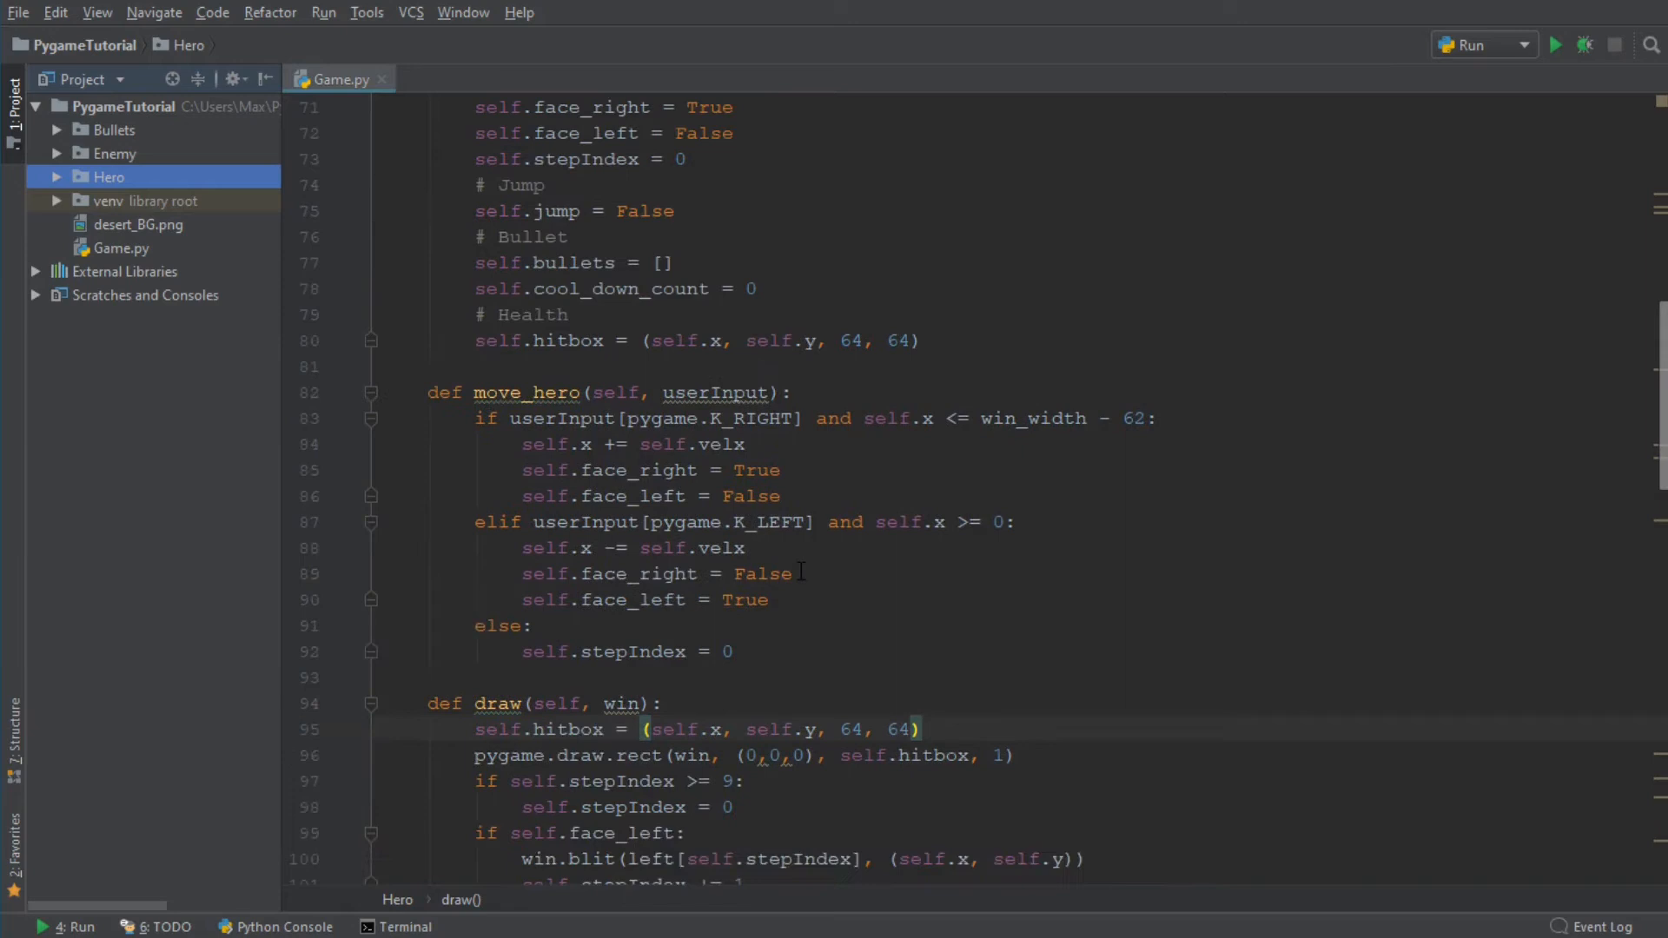
scroll(down, 3)
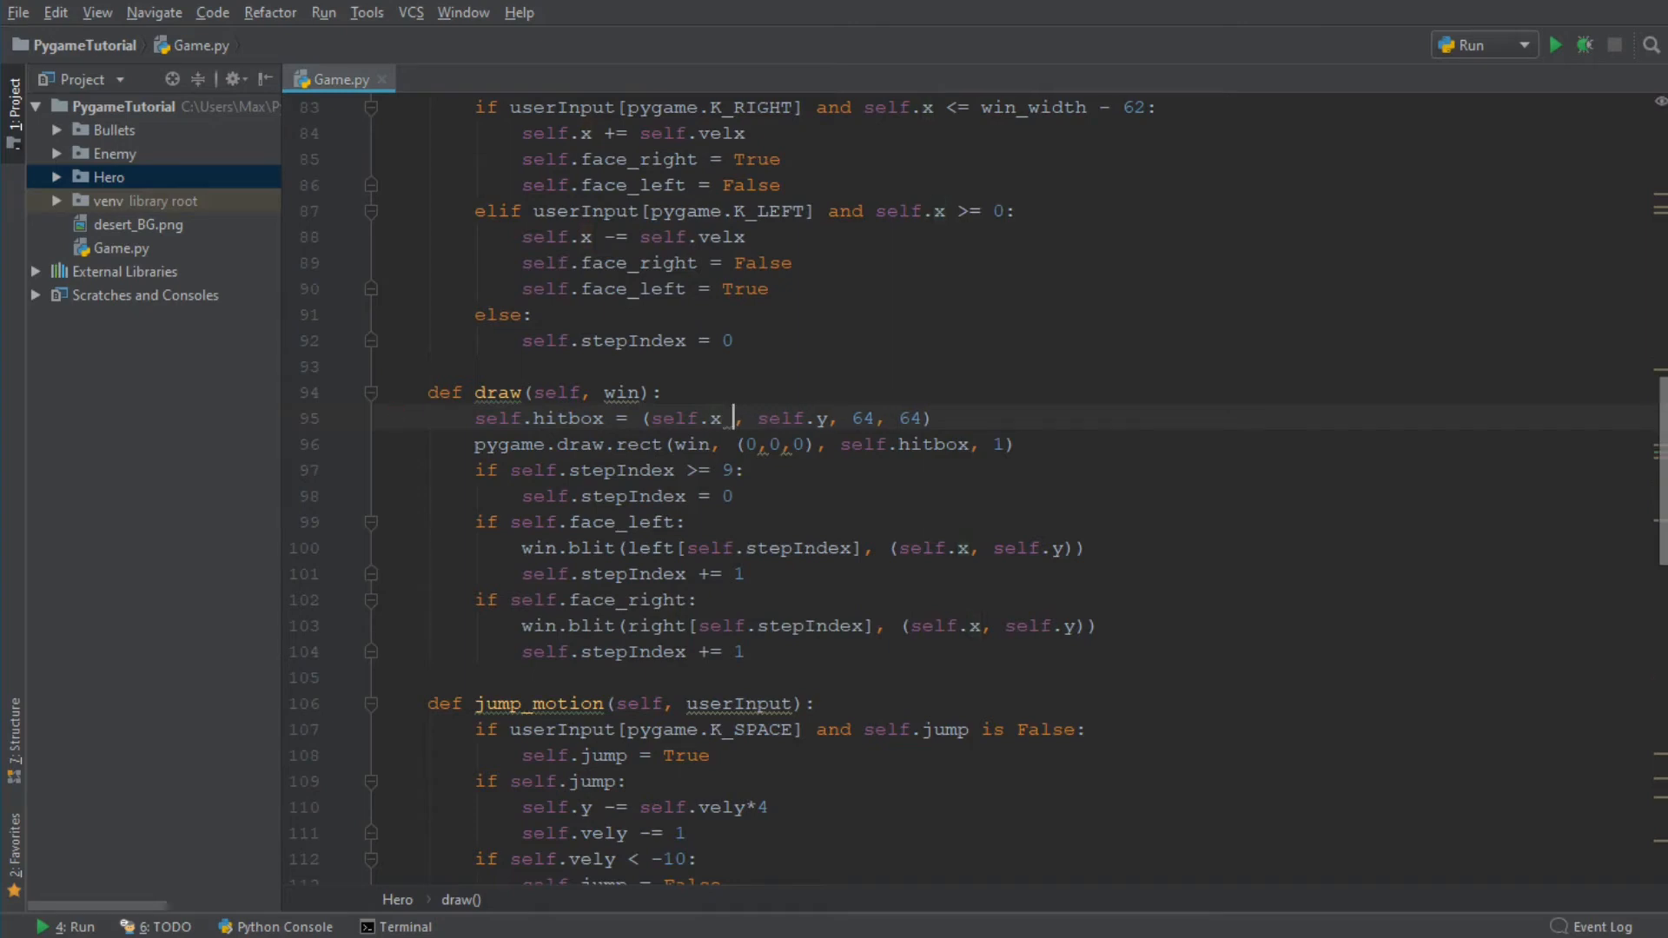
text(+)
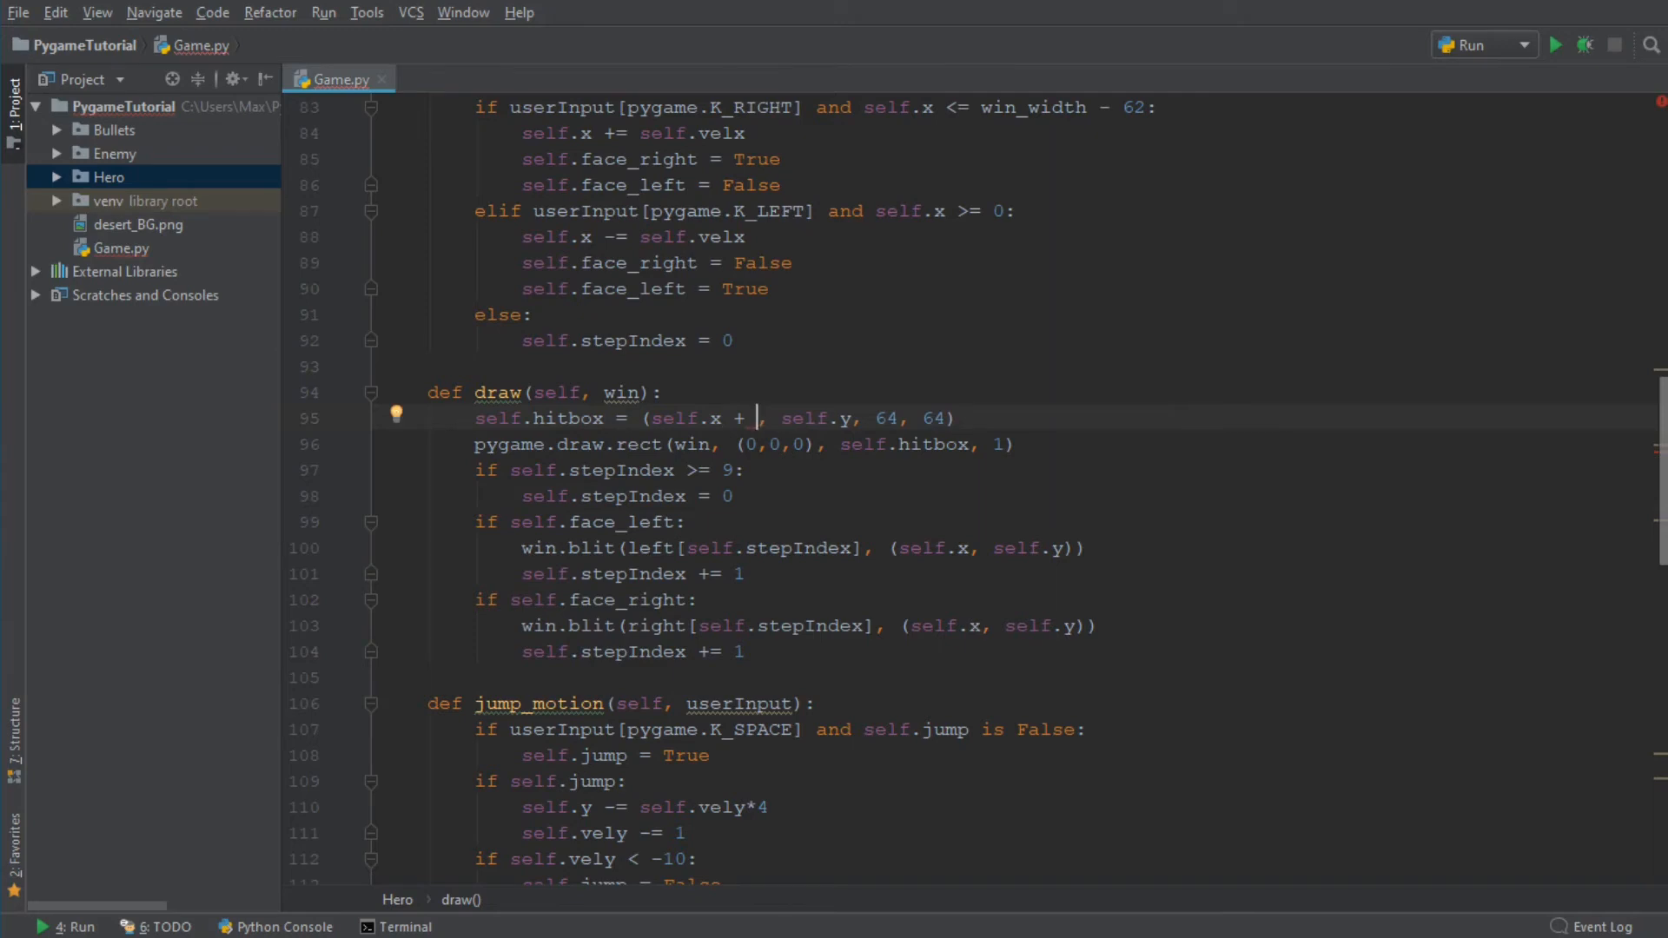
text(15)
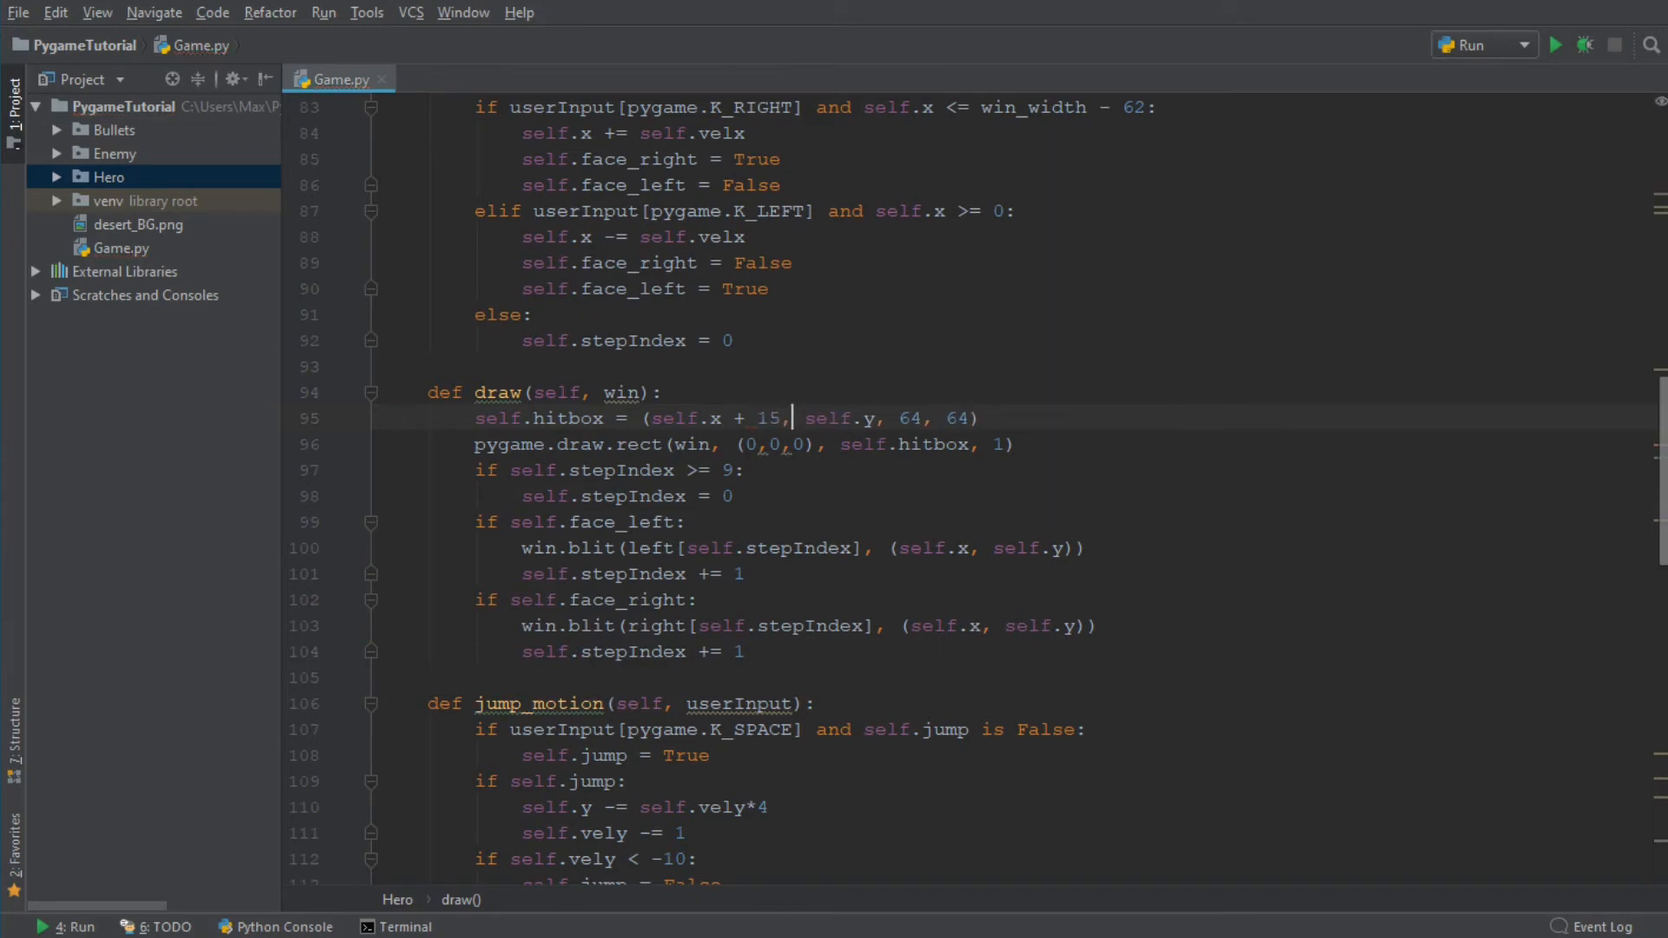
text(+)
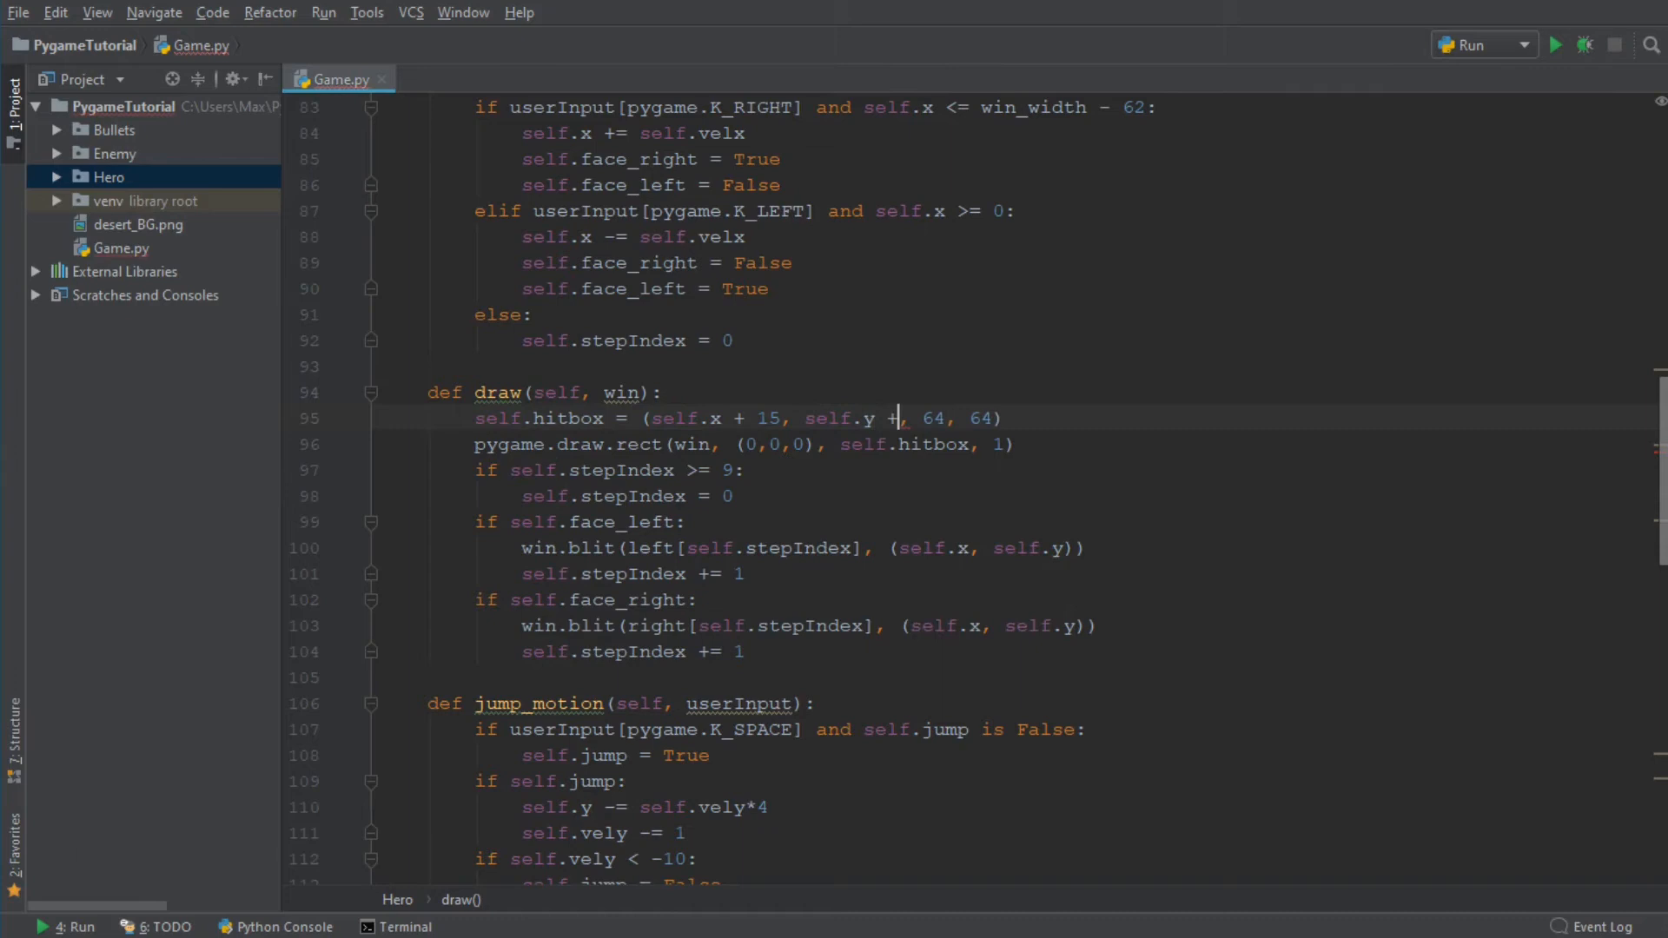
text(15)
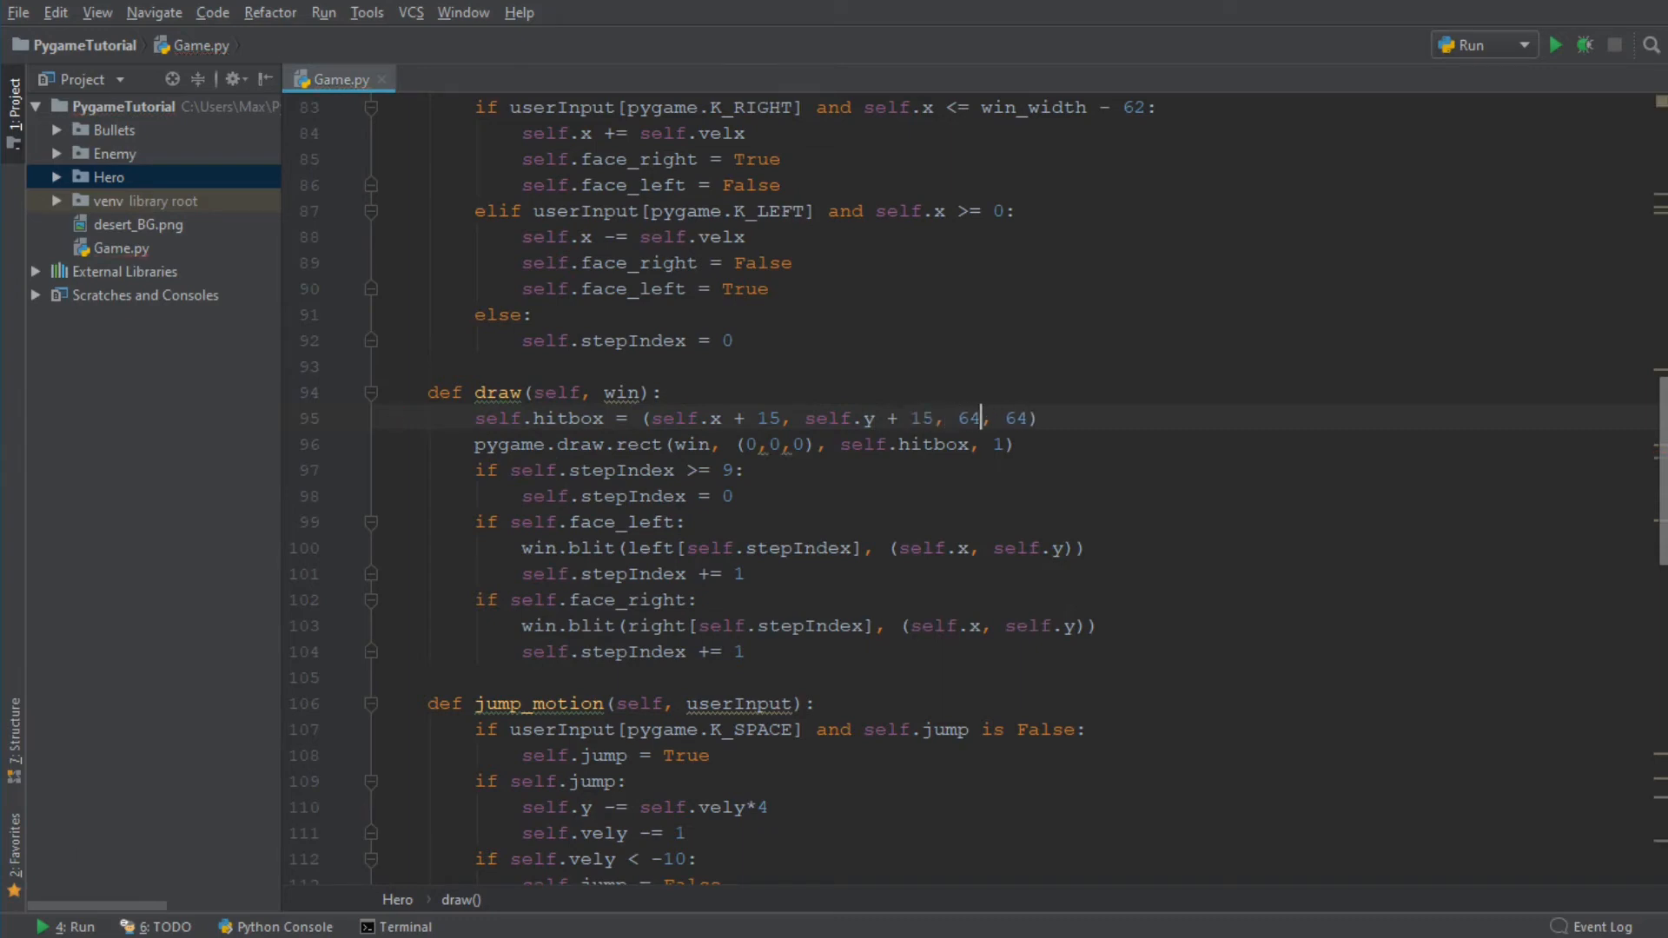
Change the hitbox width to 30 and height to 40
double_click(968, 417)
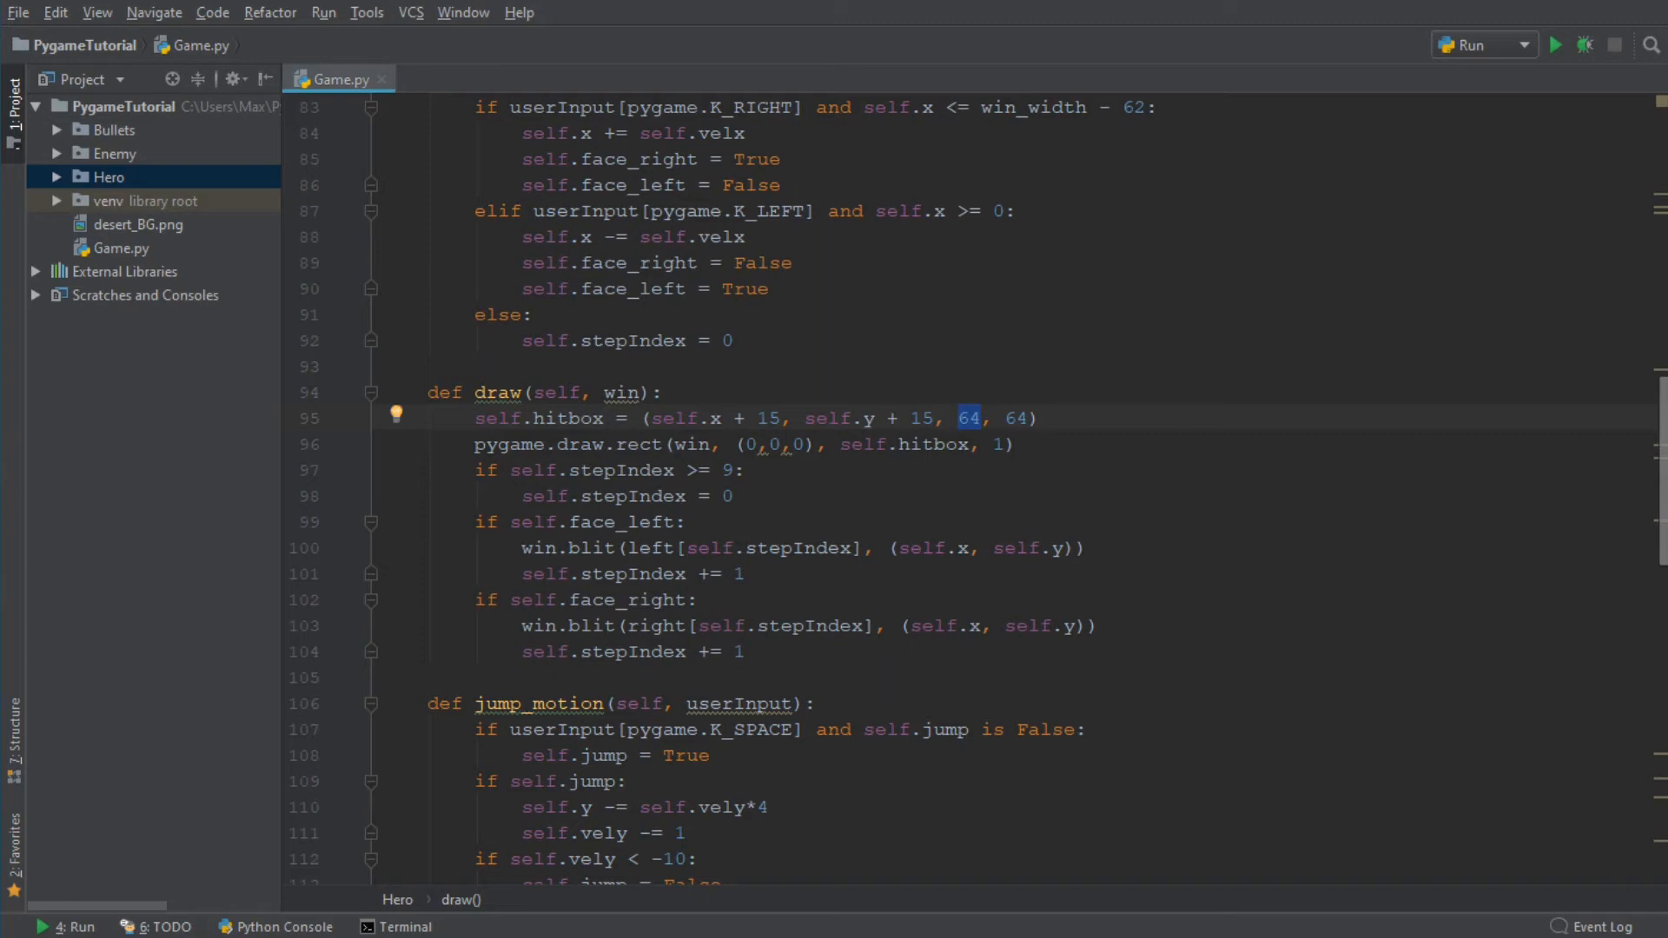
text(30)
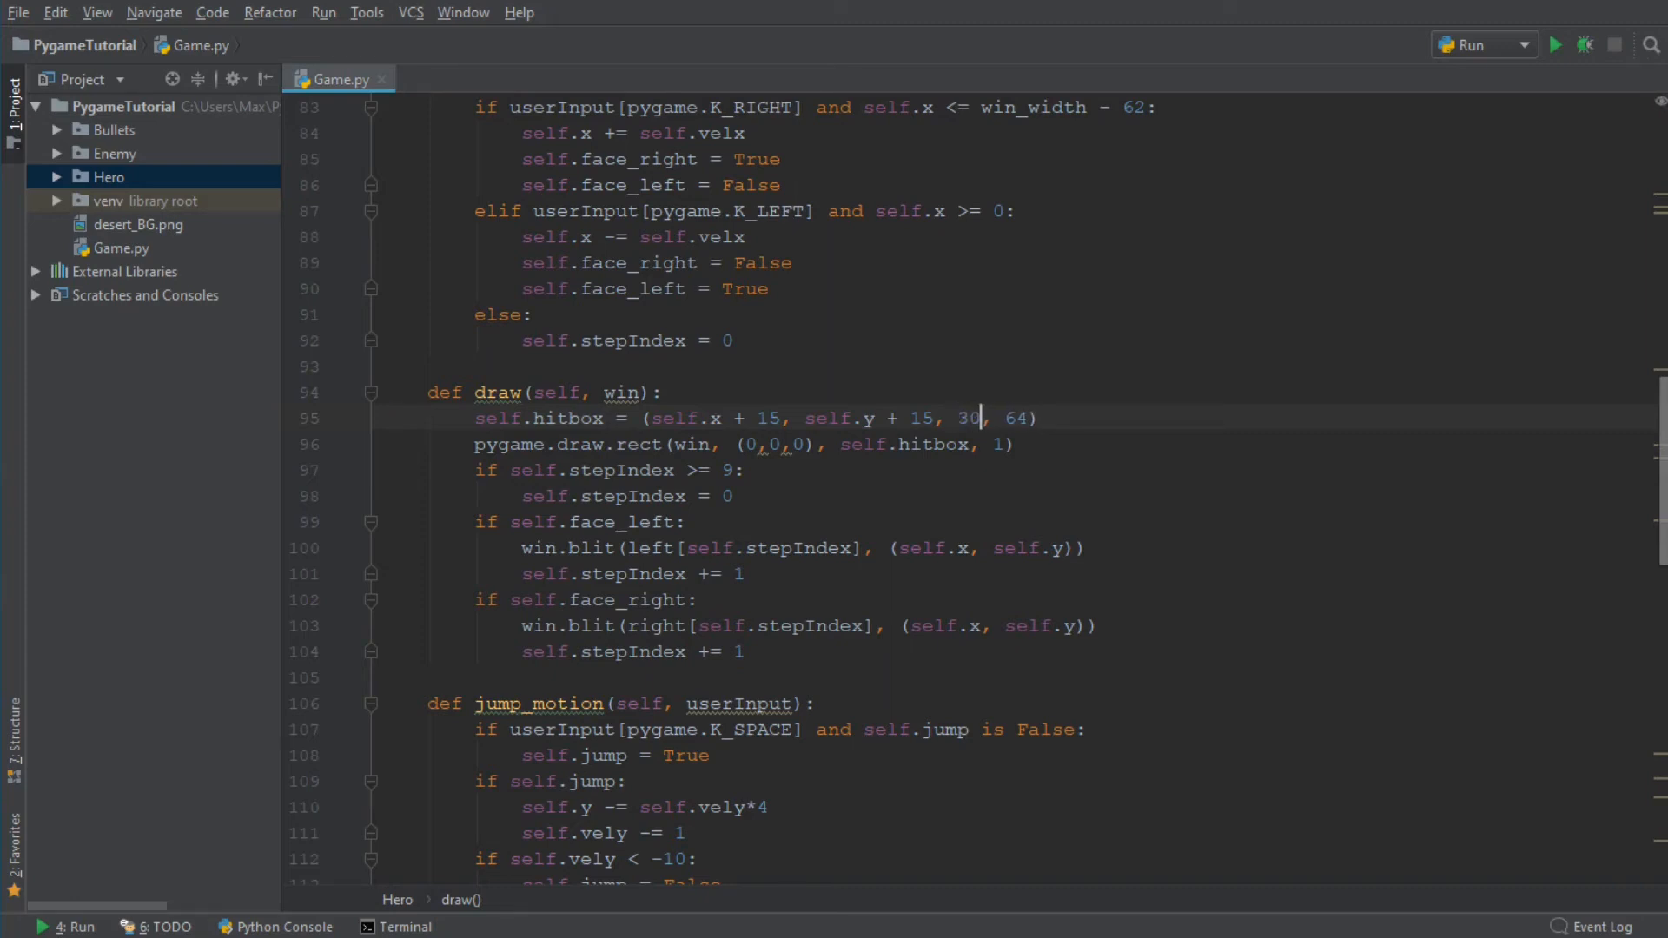
double_click(1015, 417)
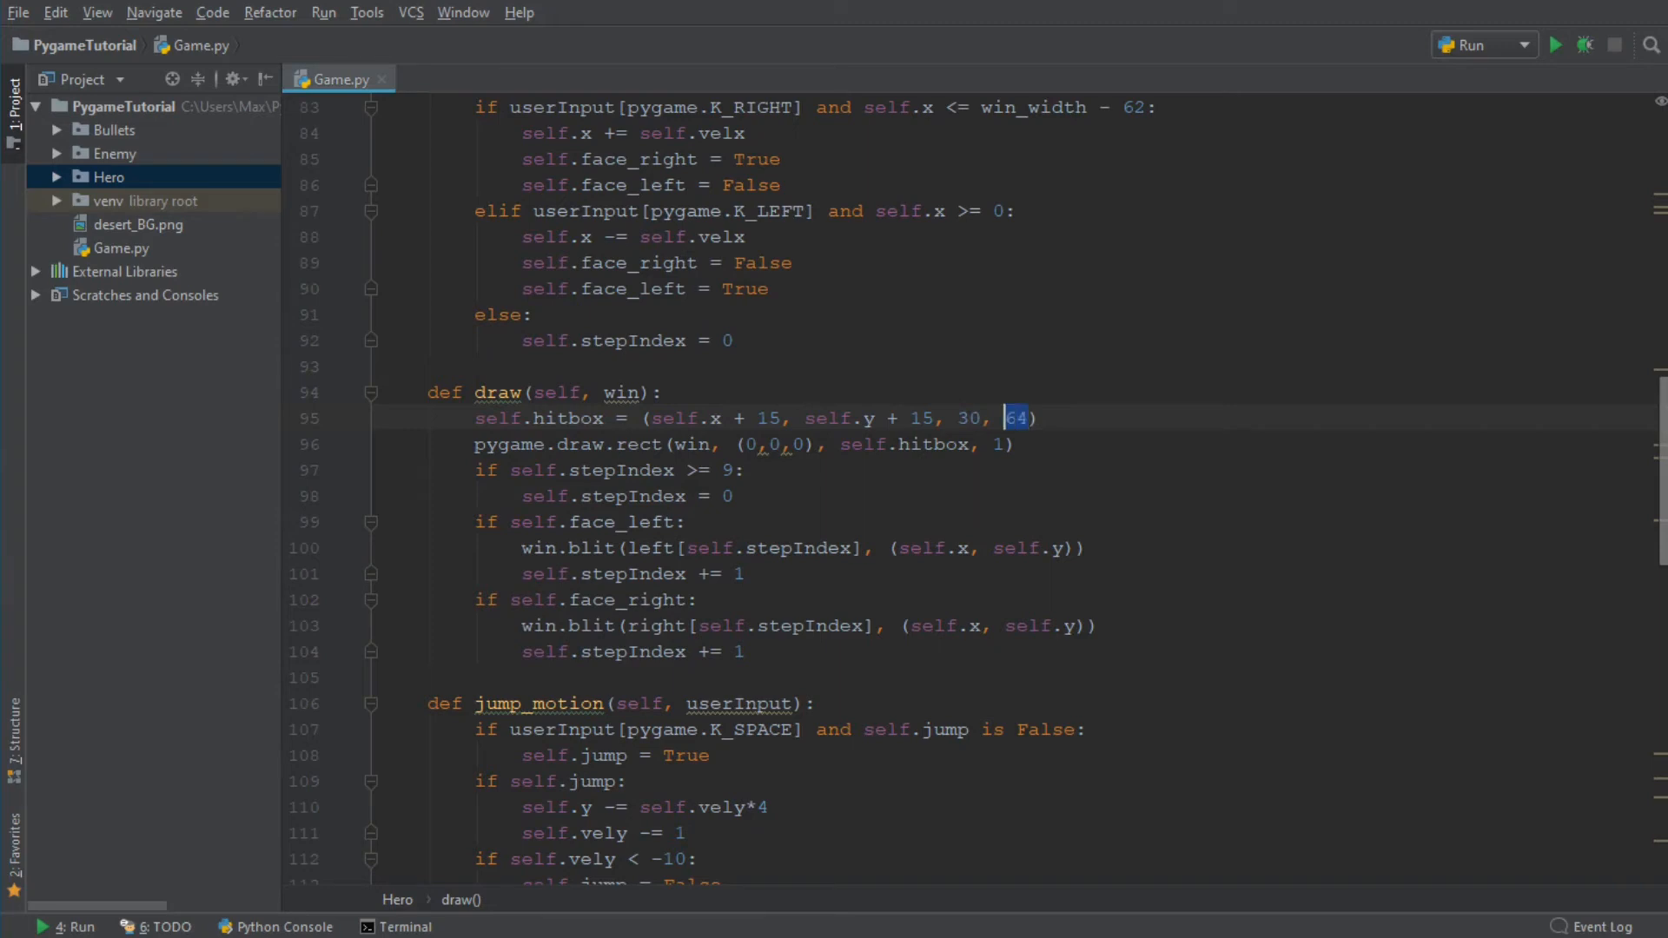
text(40)
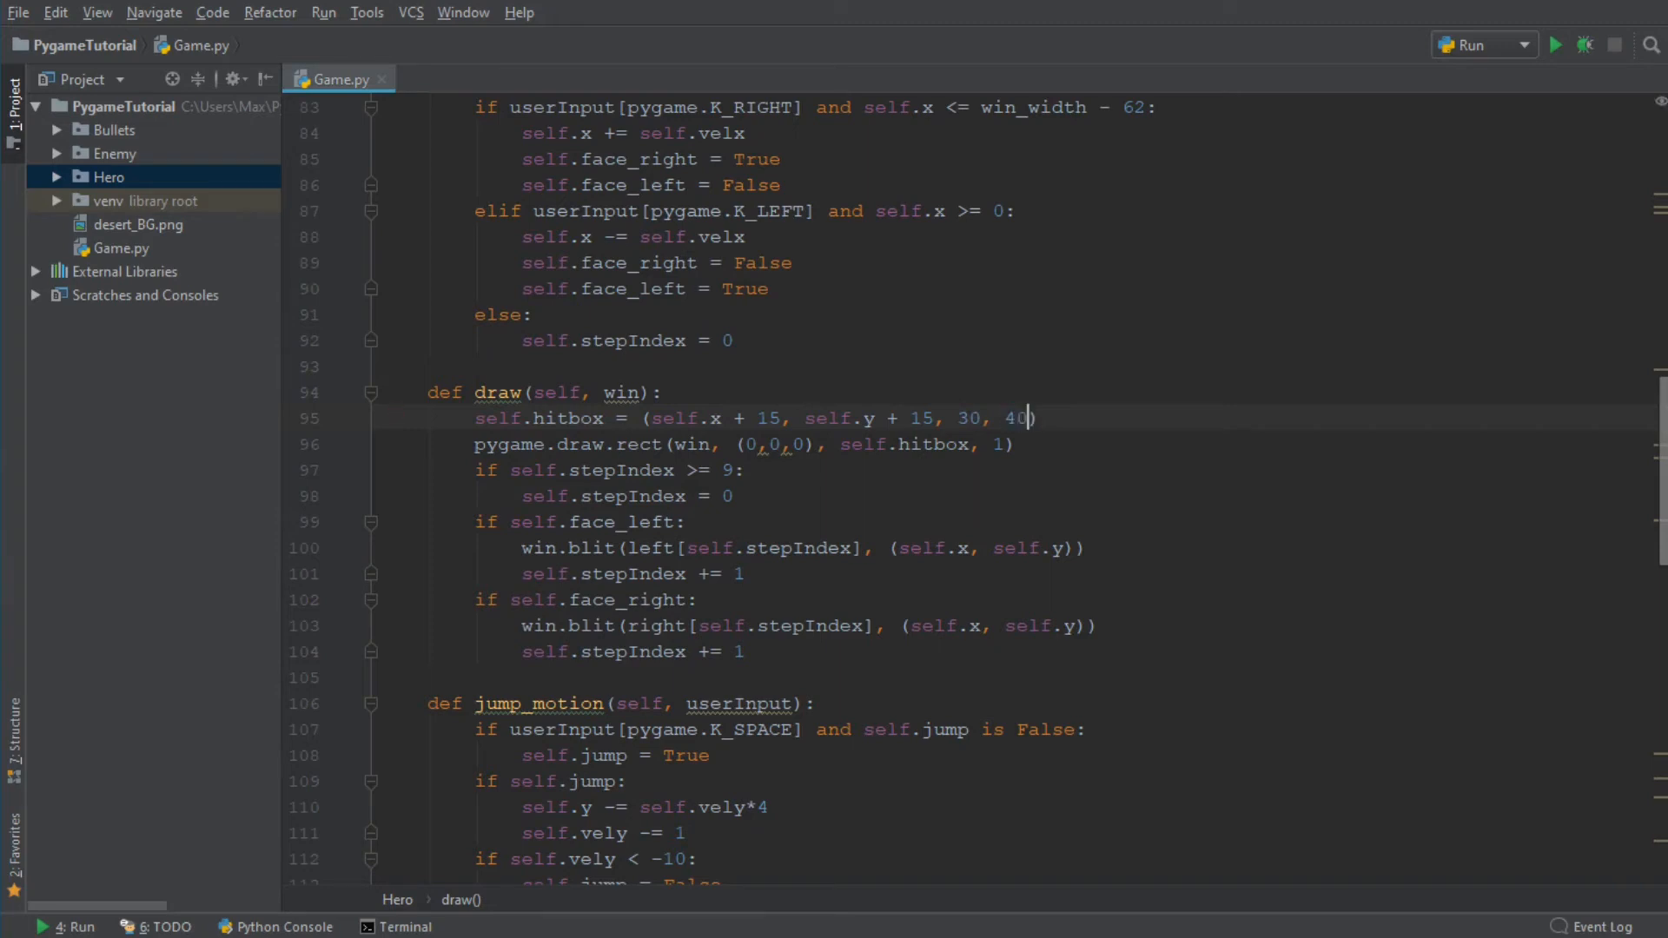
click(1554, 44)
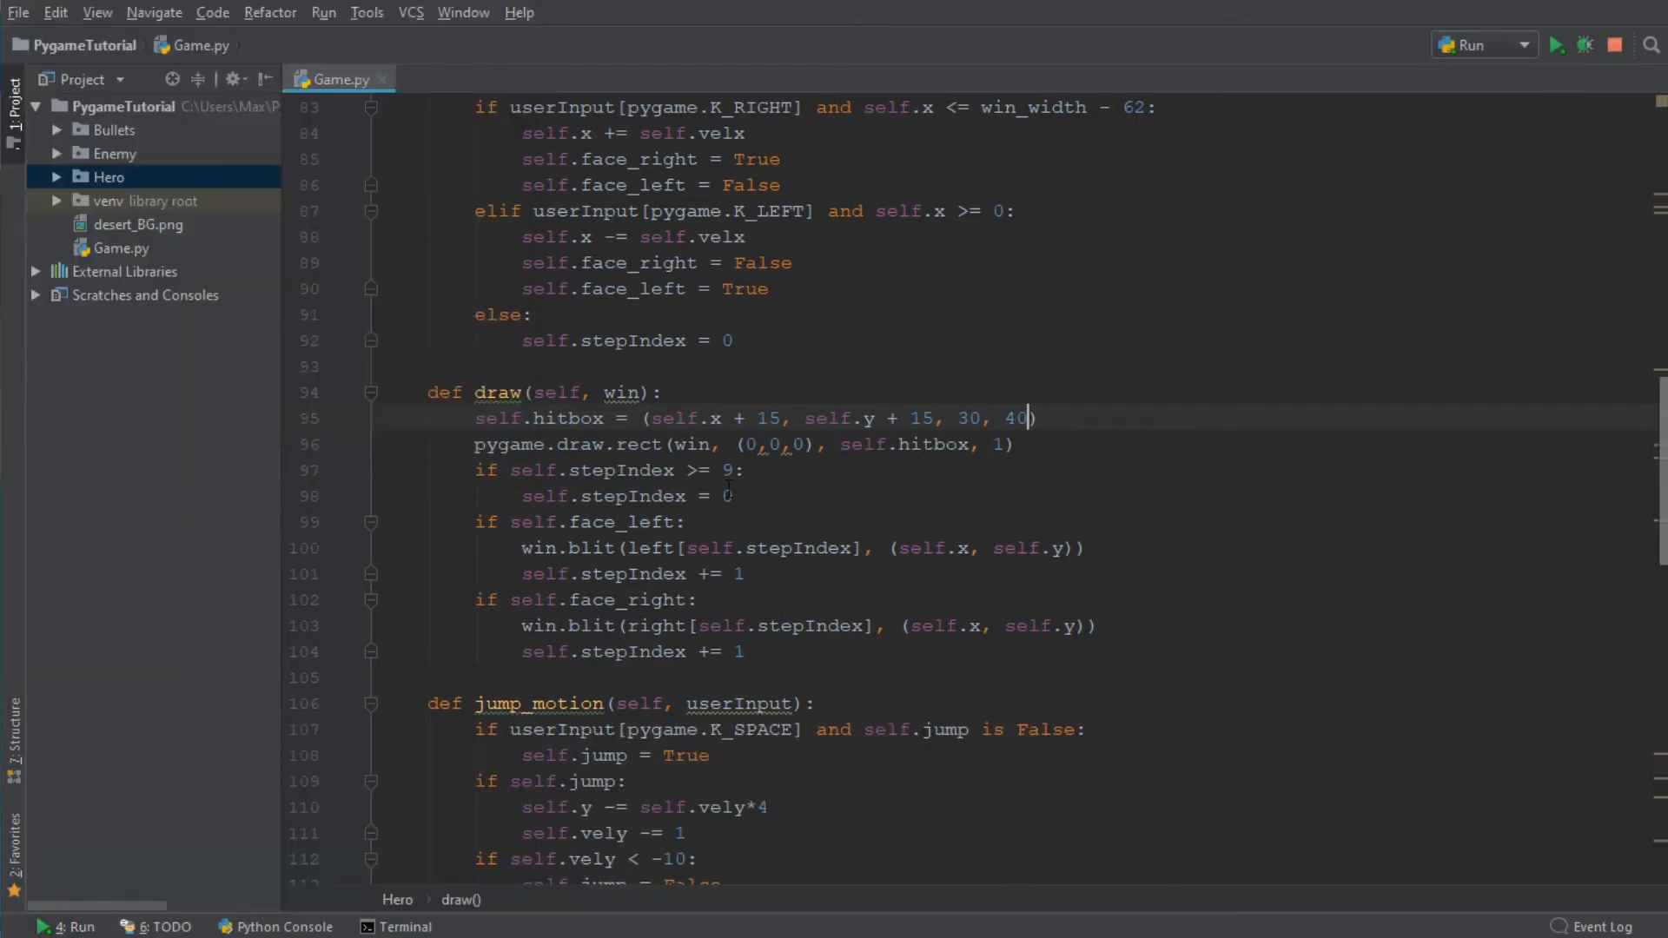
click(1554, 44)
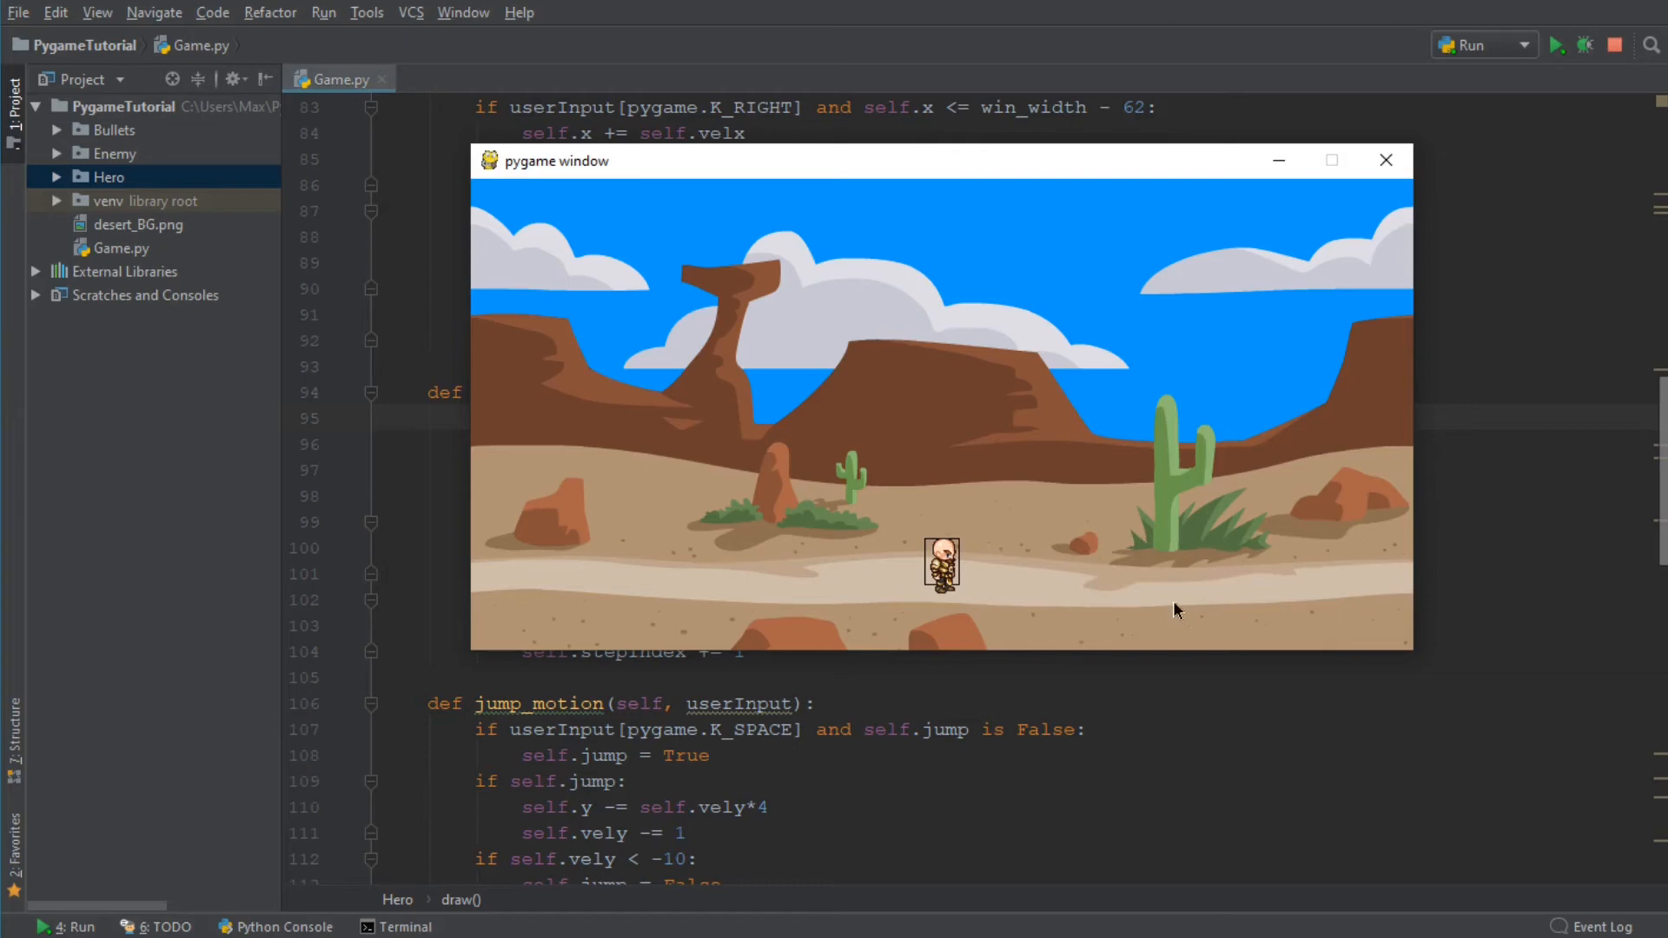
click(1384, 160)
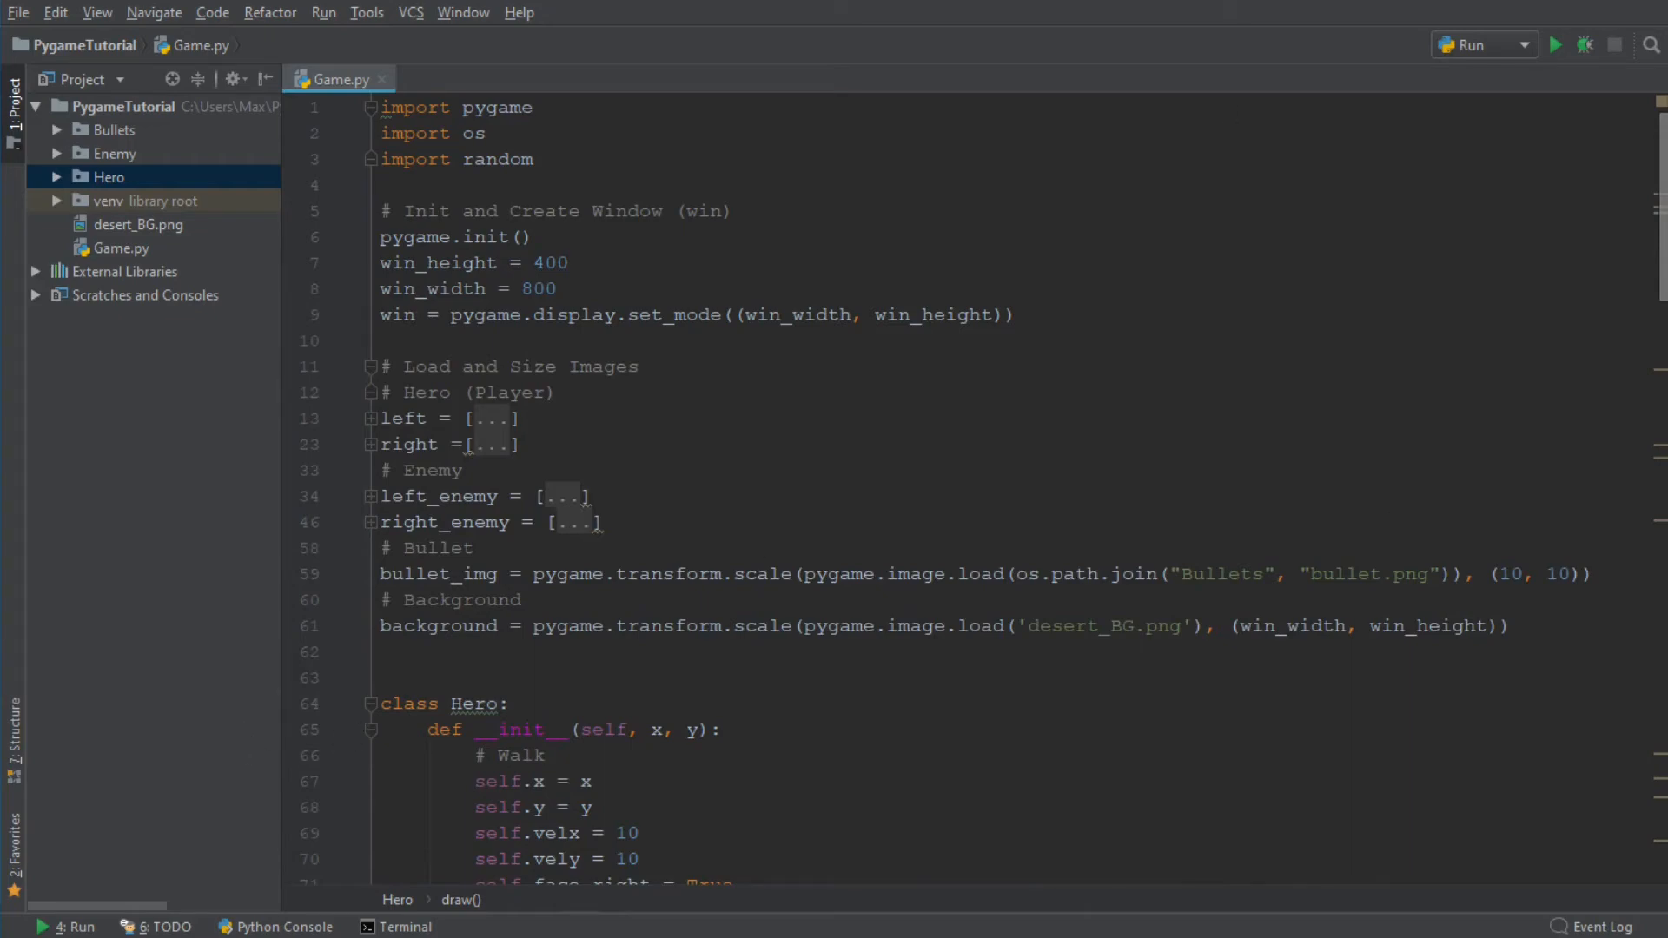
Type self.hitbox = (self.x, self.y, 64, 64) under # Health in Enemy.__init__
scroll(down, 3)
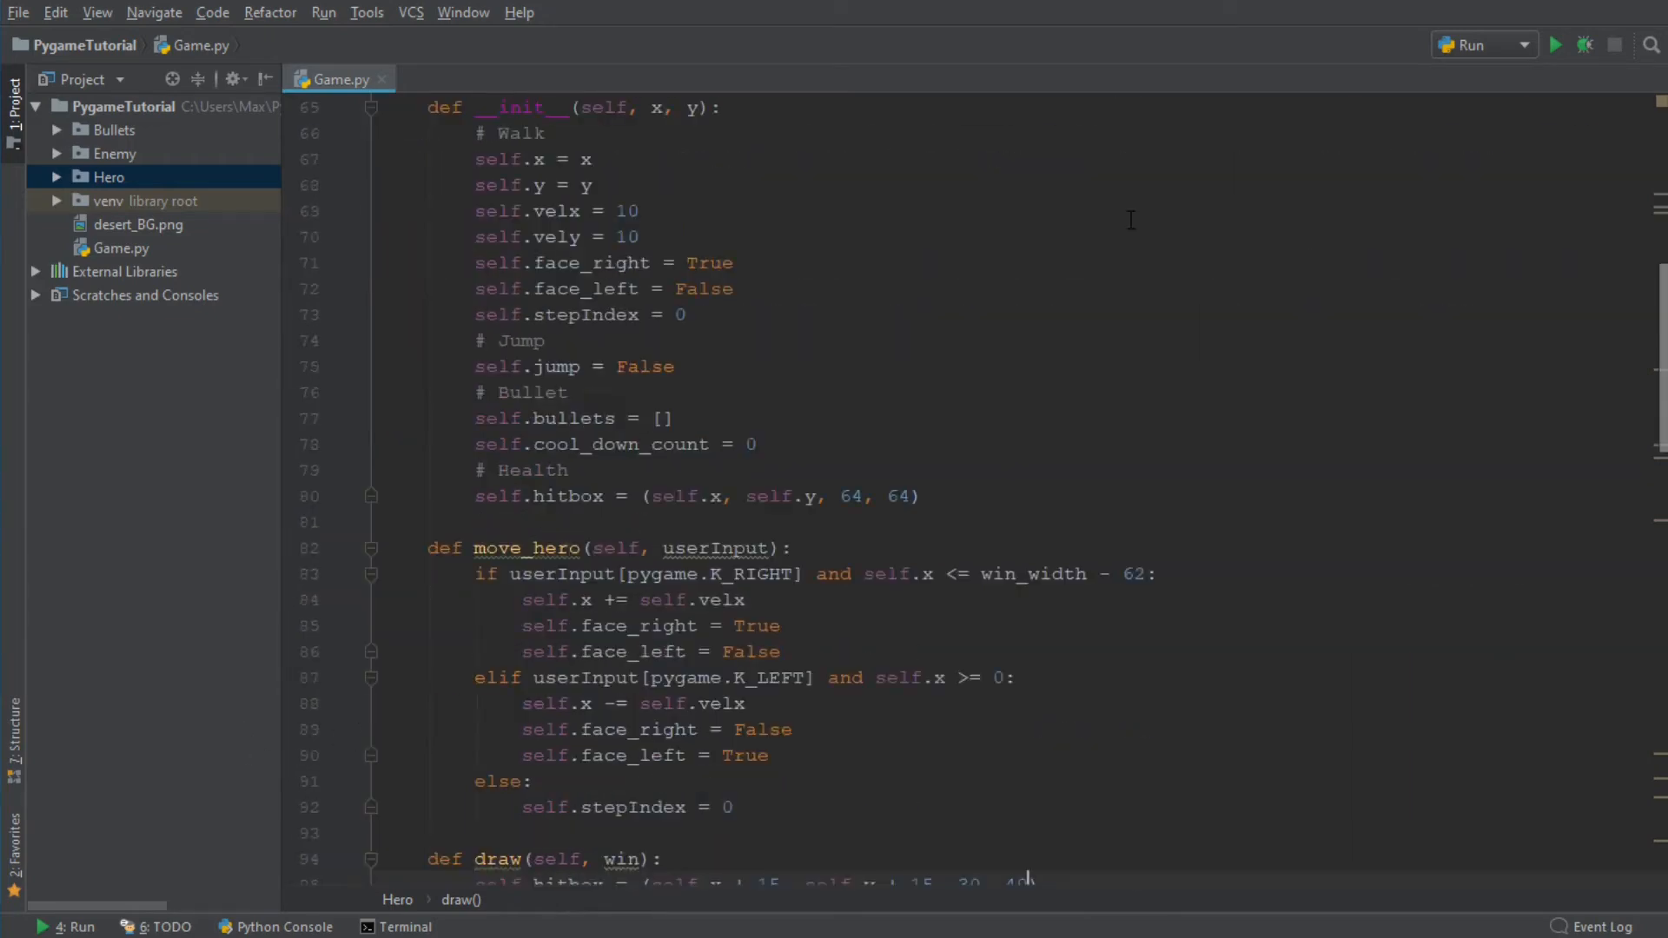
scroll(down, 3)
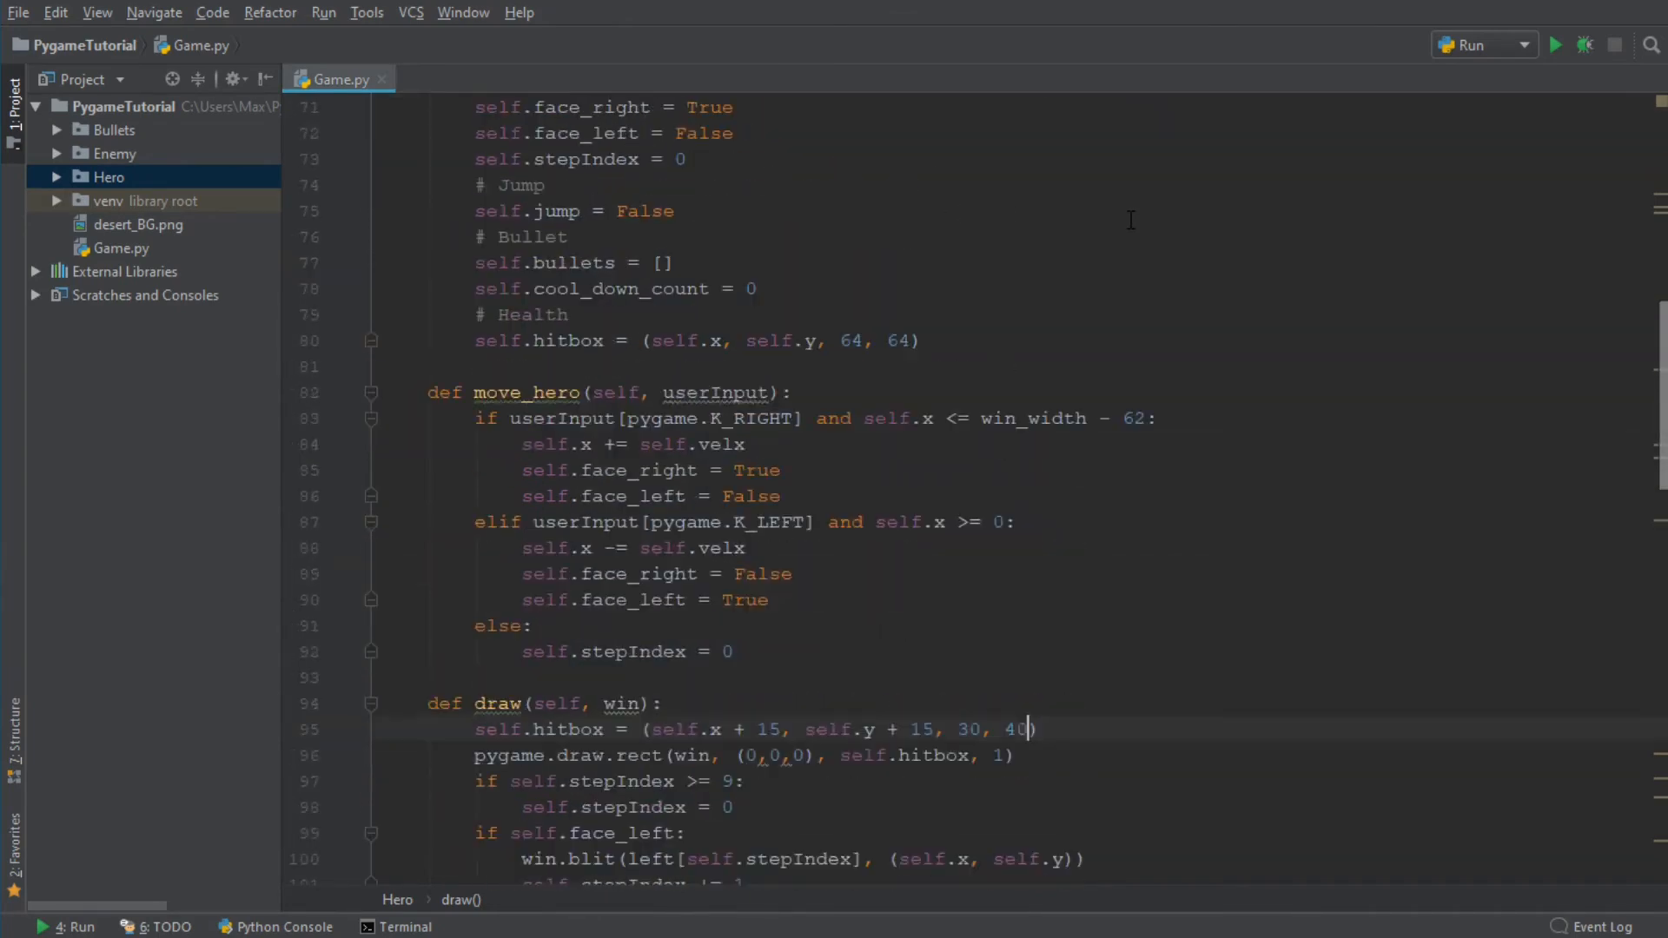
scroll(down, 3)
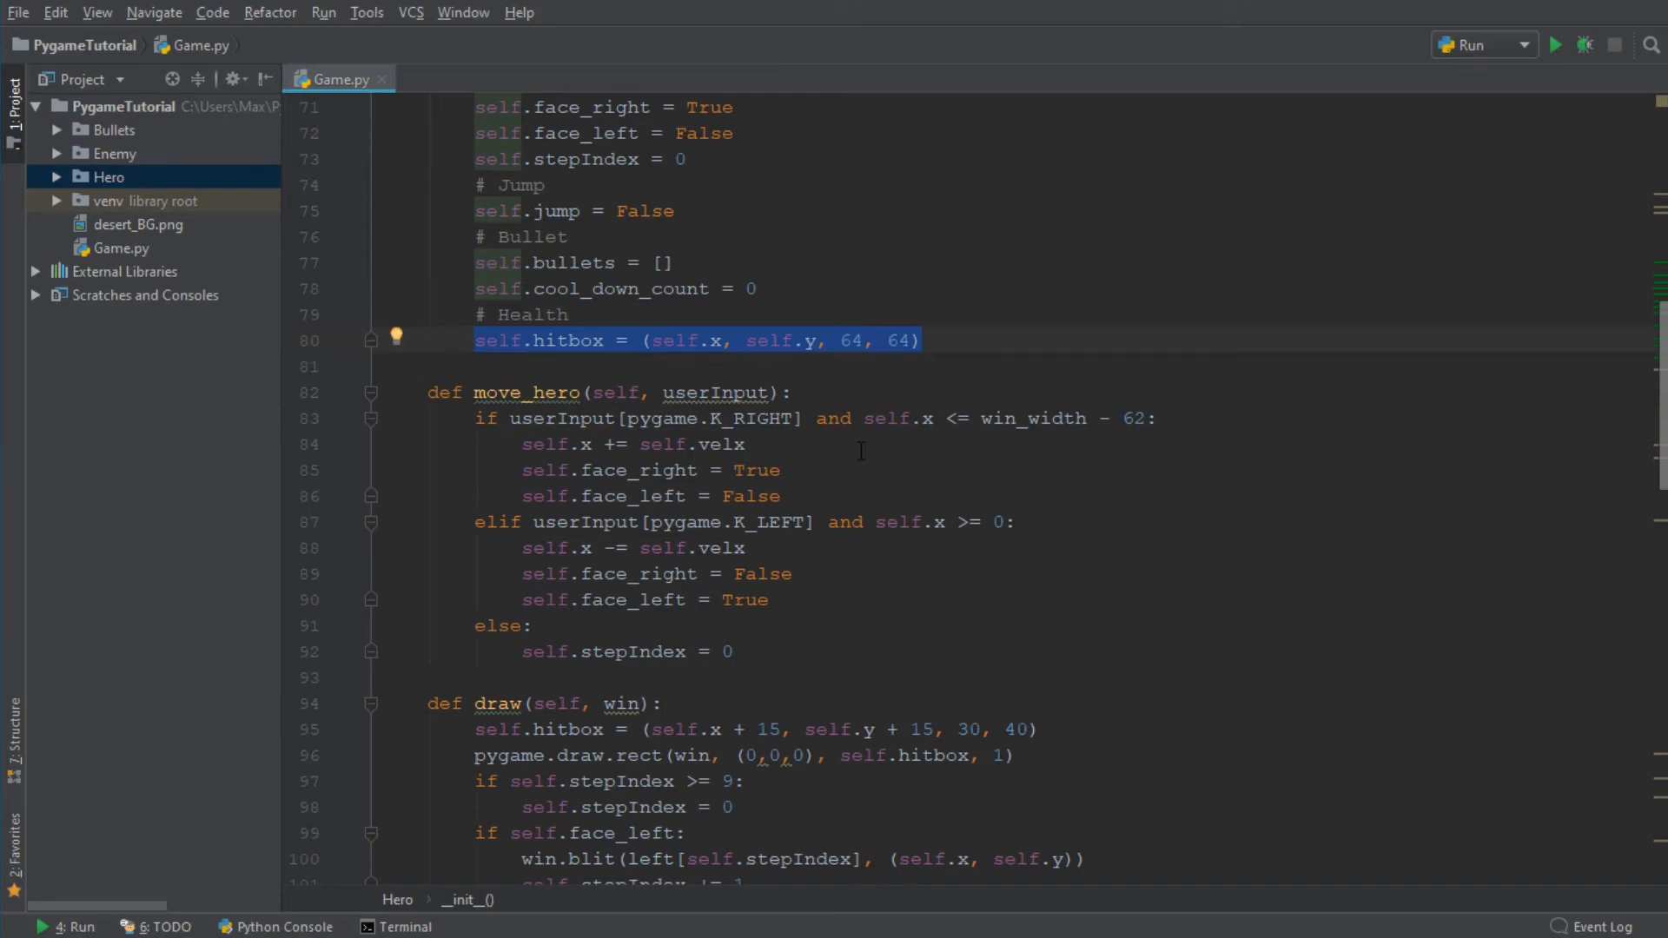
scroll(down, 3)
text(# Health)
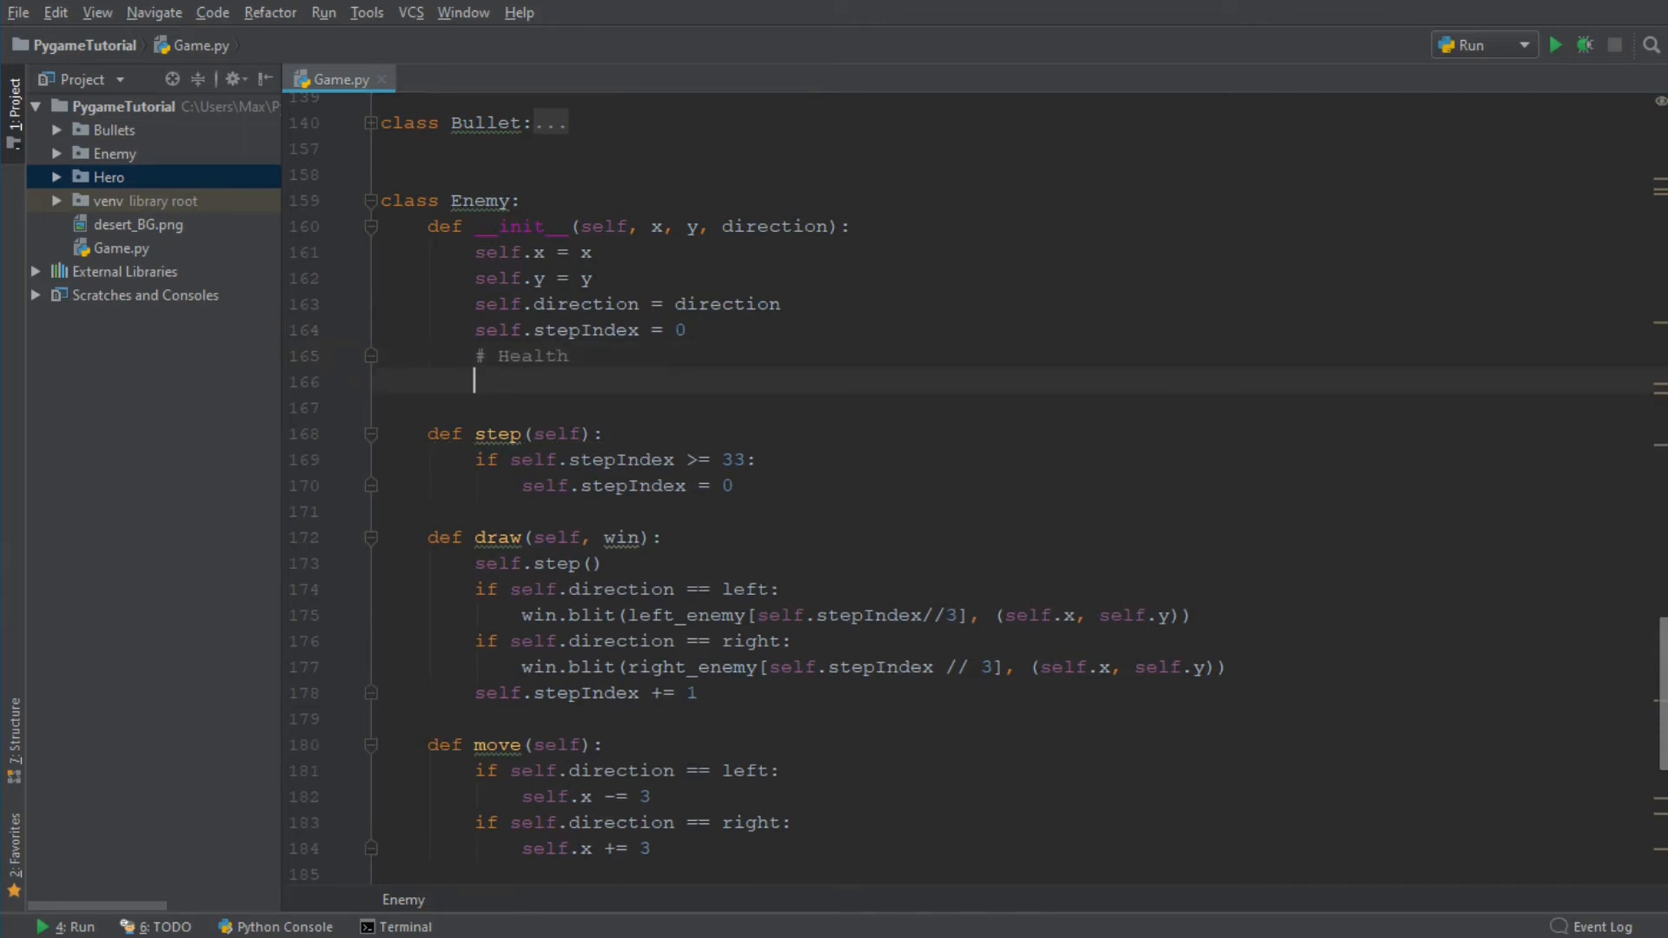
text(self.hitbox = (self.x, self.y, 64, 64))
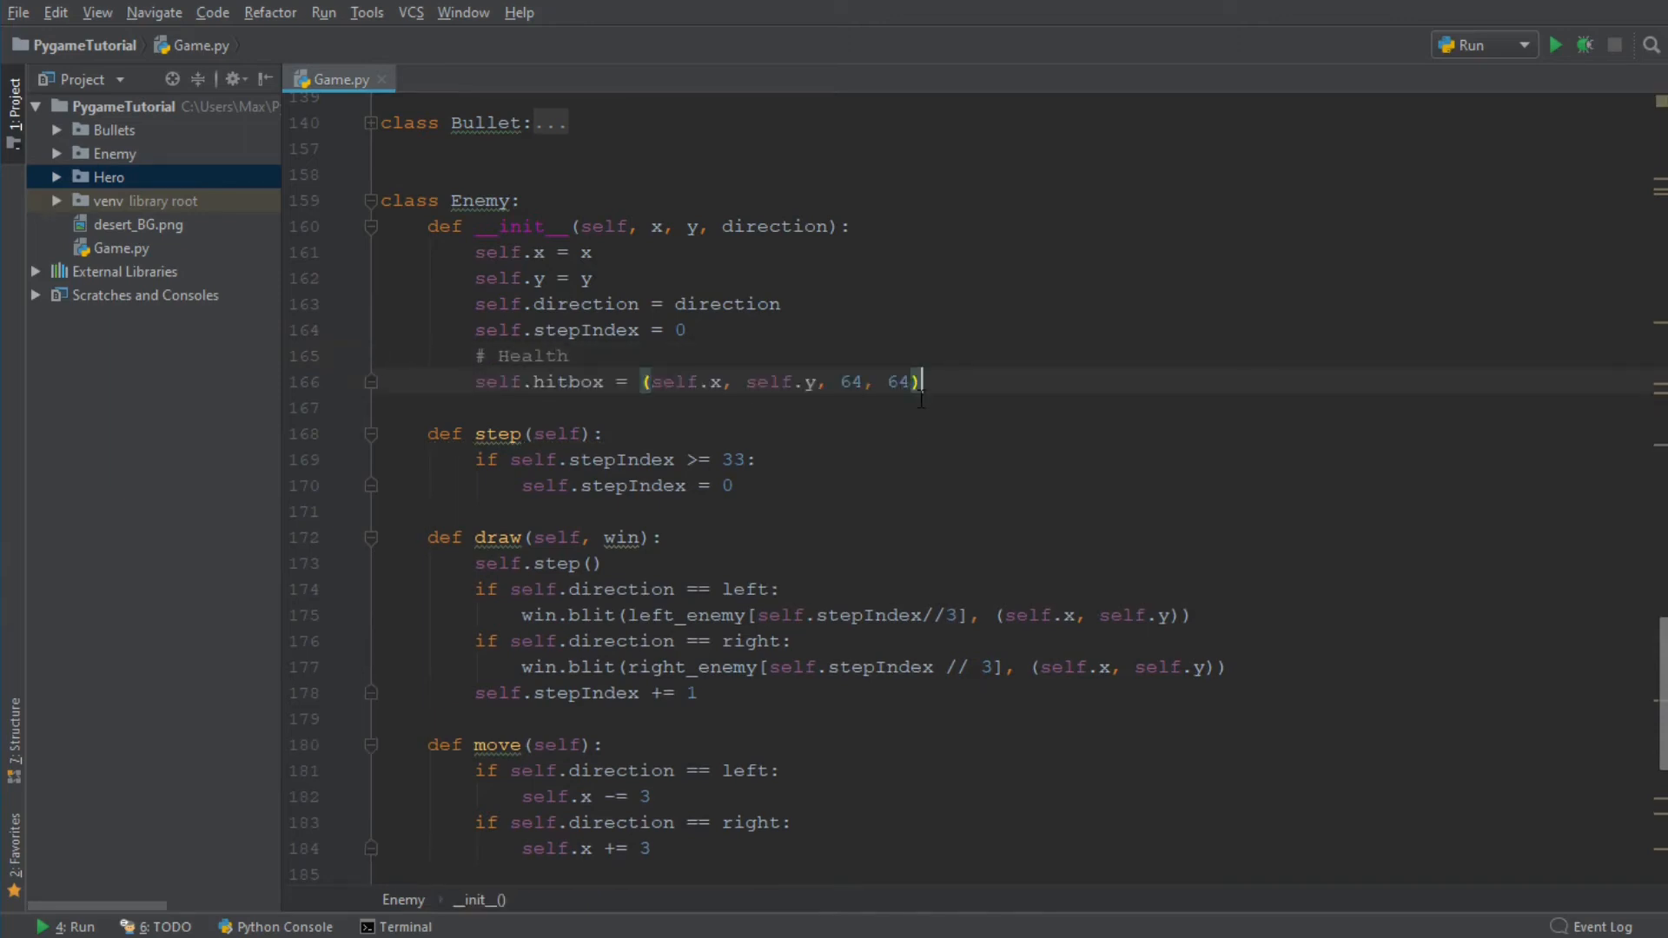
mouse_move(646, 440)
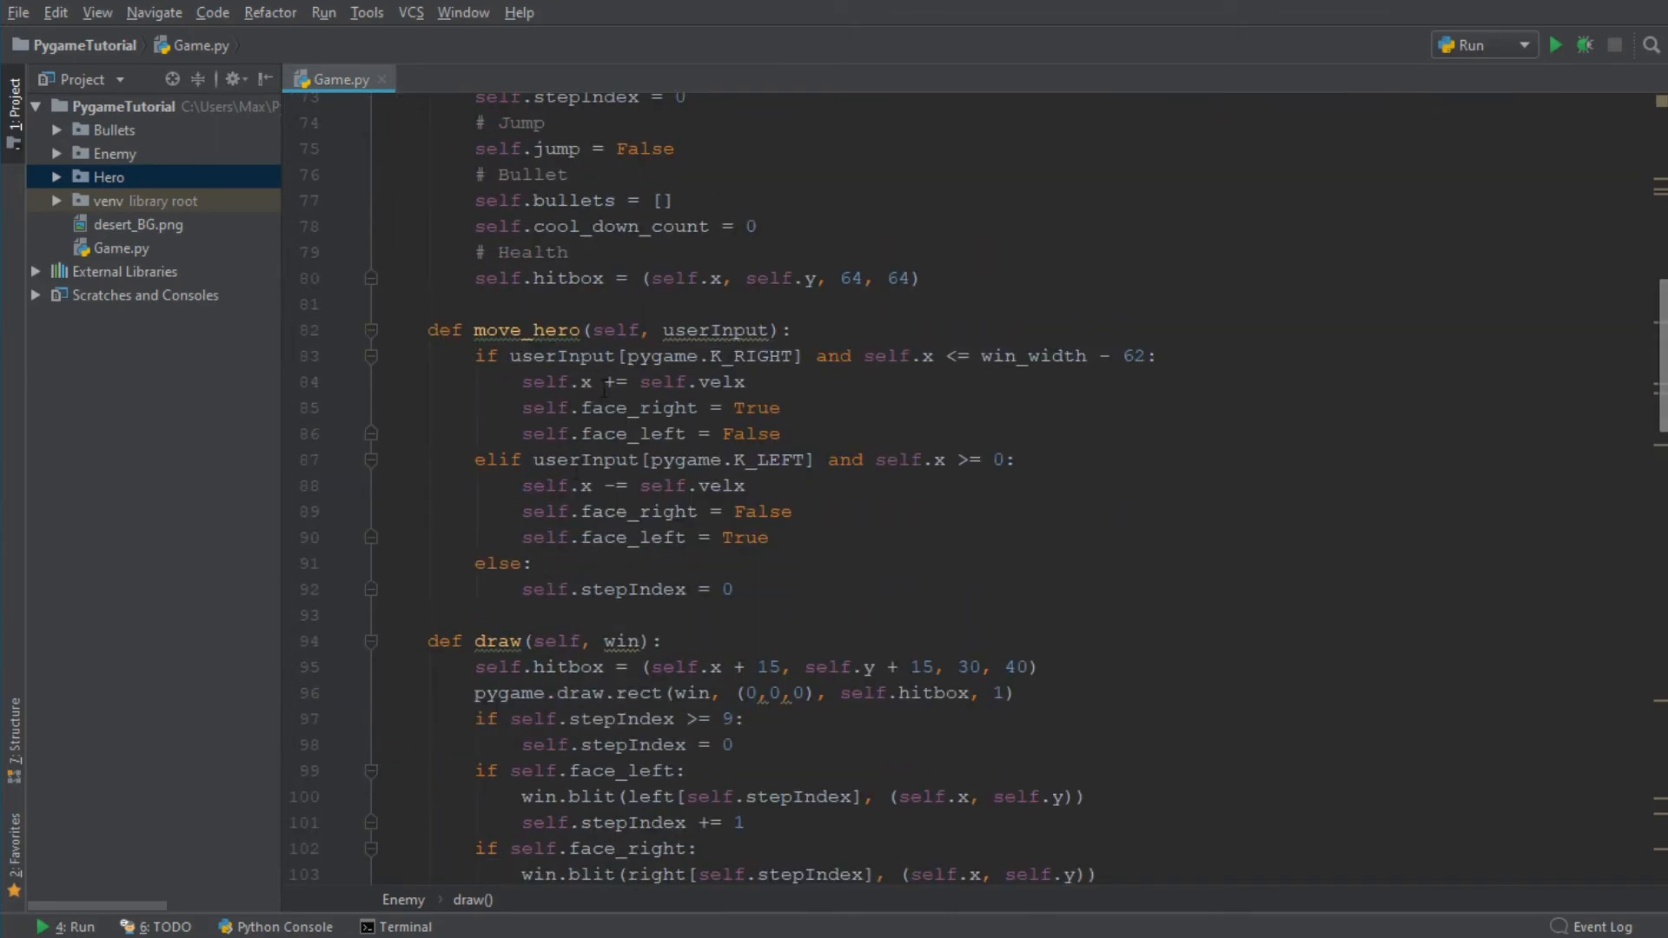
Copy Hero.draw's two hitbox lines into Enemy.draw, then view the 64x64 L4.png hero sprite
scroll(down, 3)
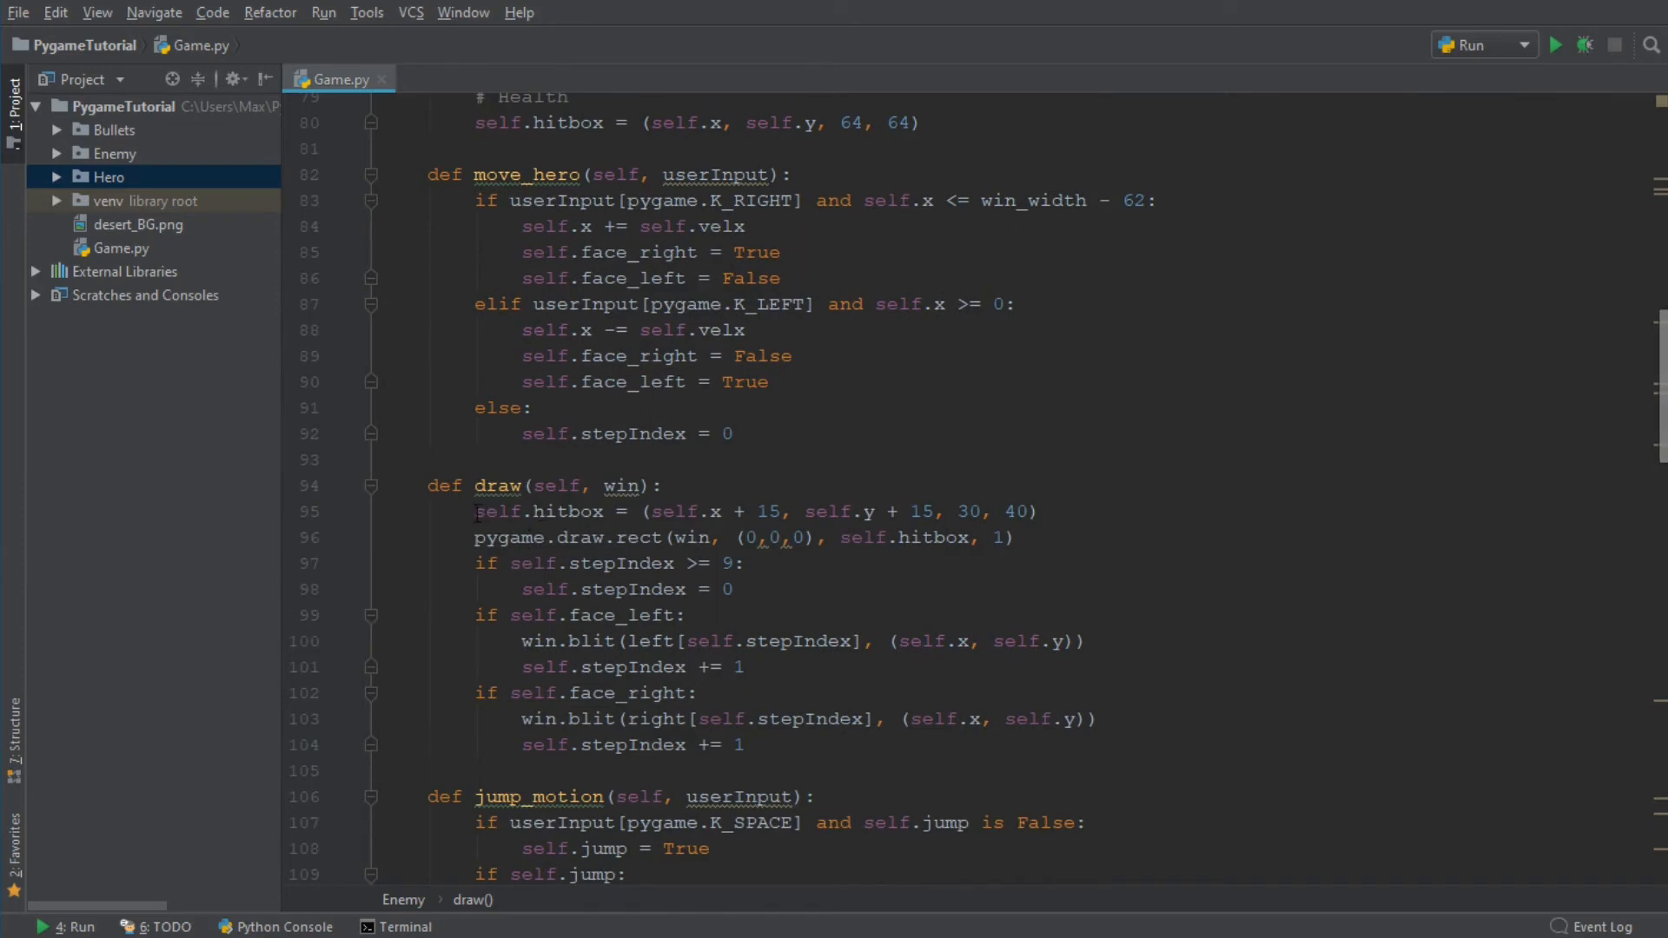
click(479, 512)
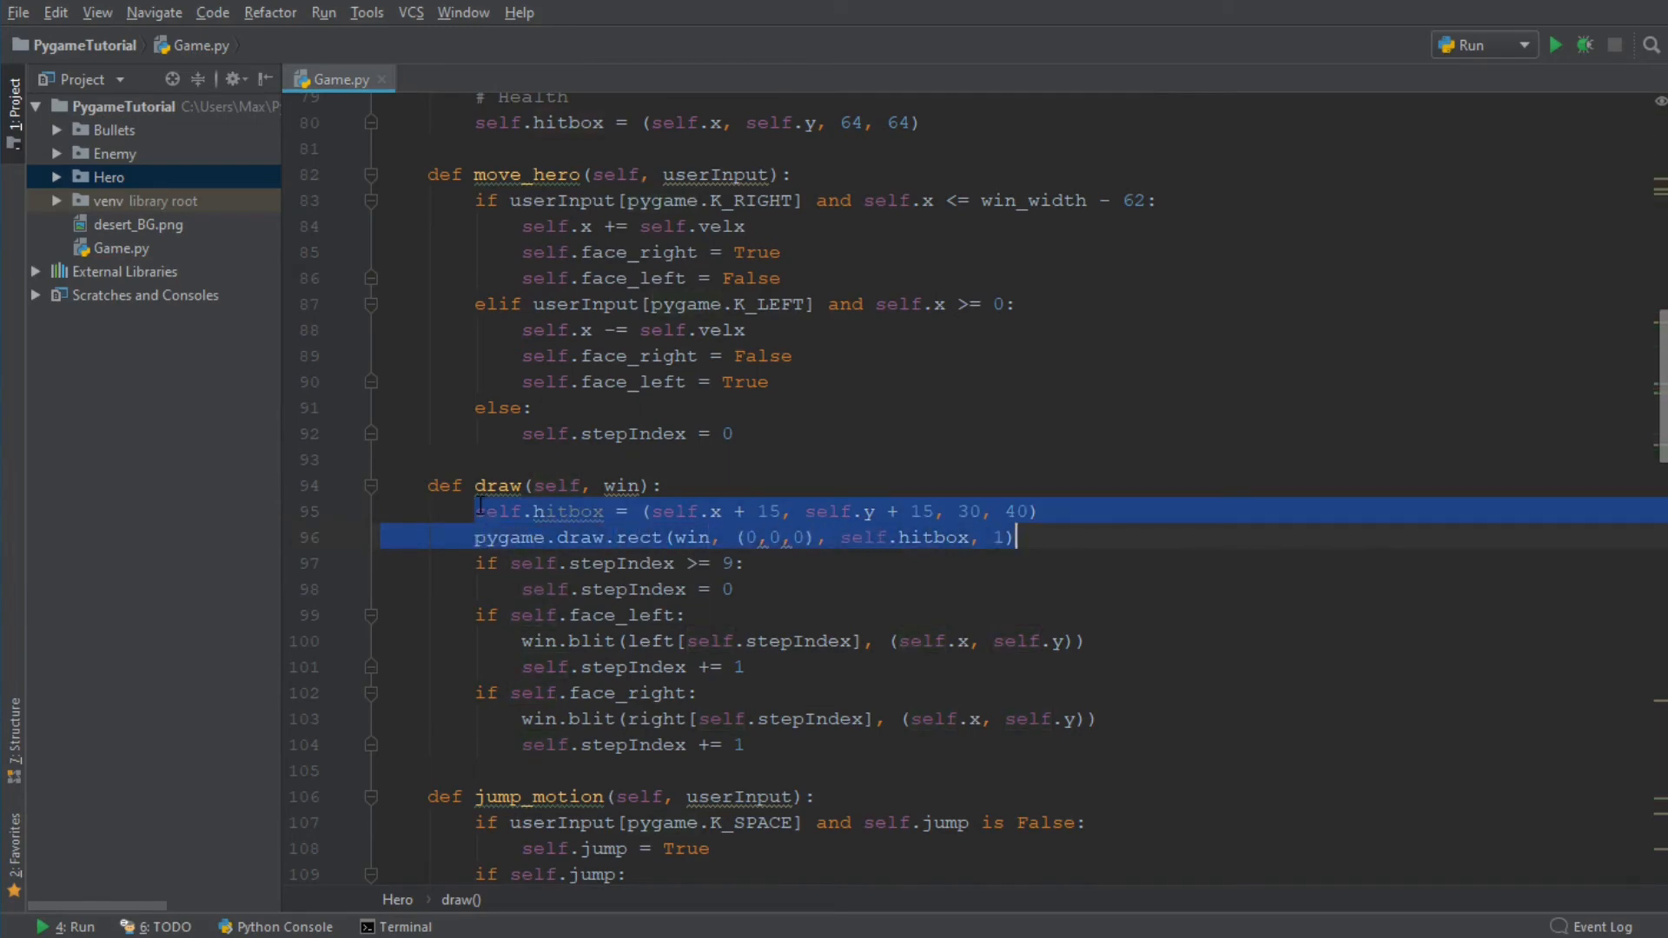
scroll(down, 3)
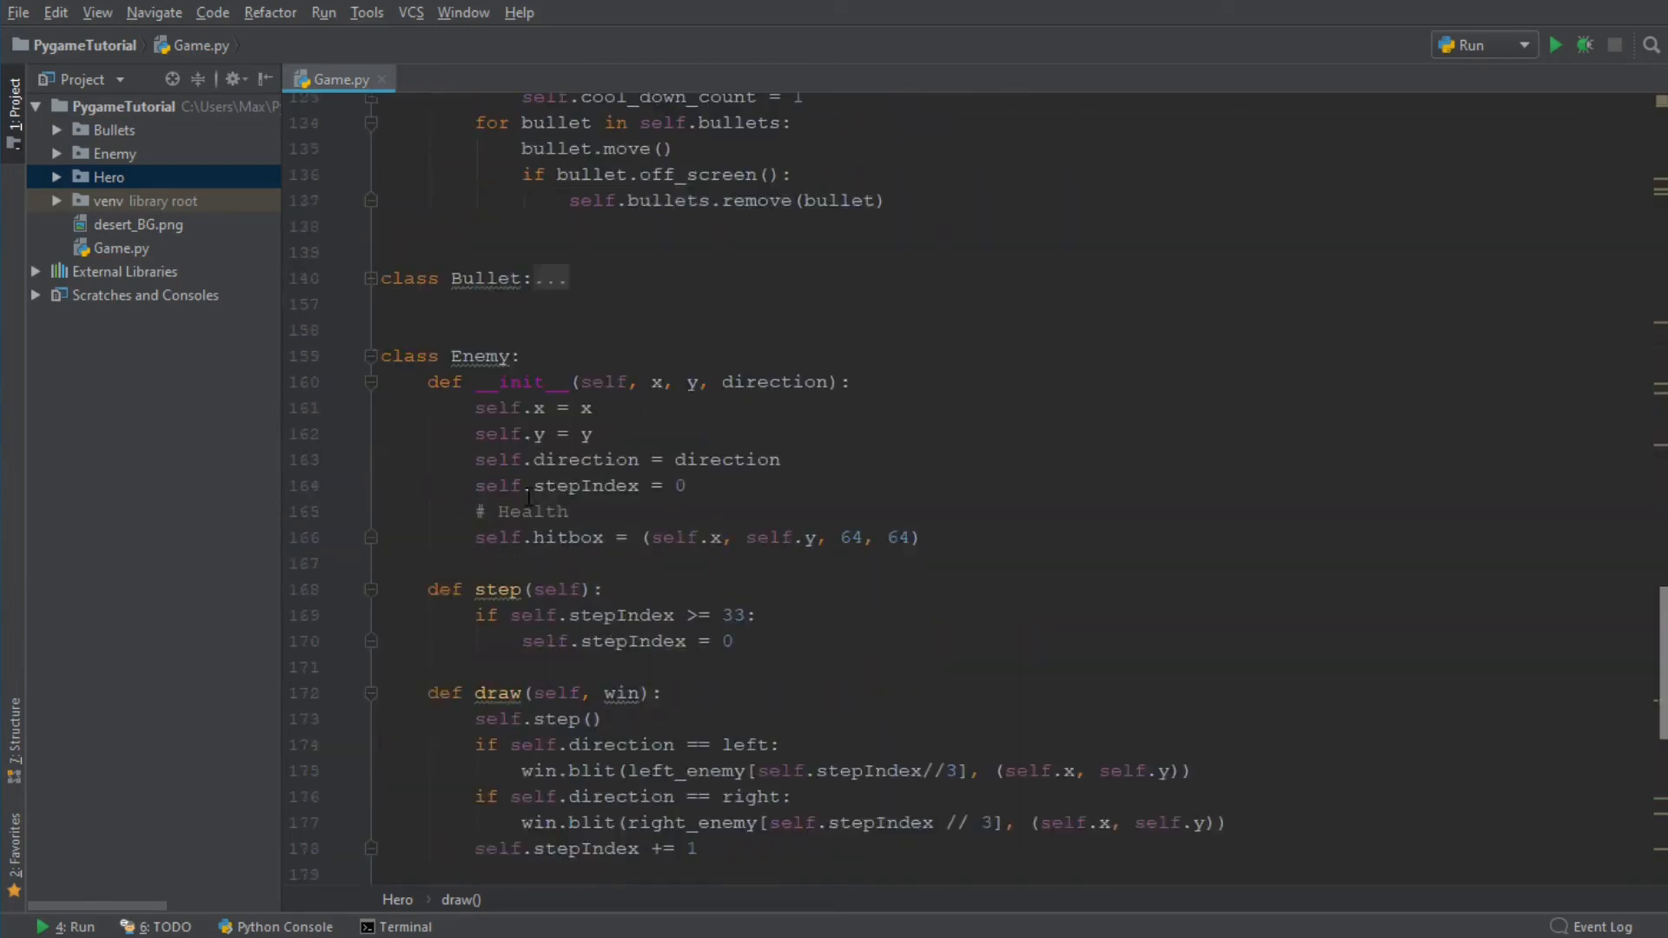
scroll(down, 3)
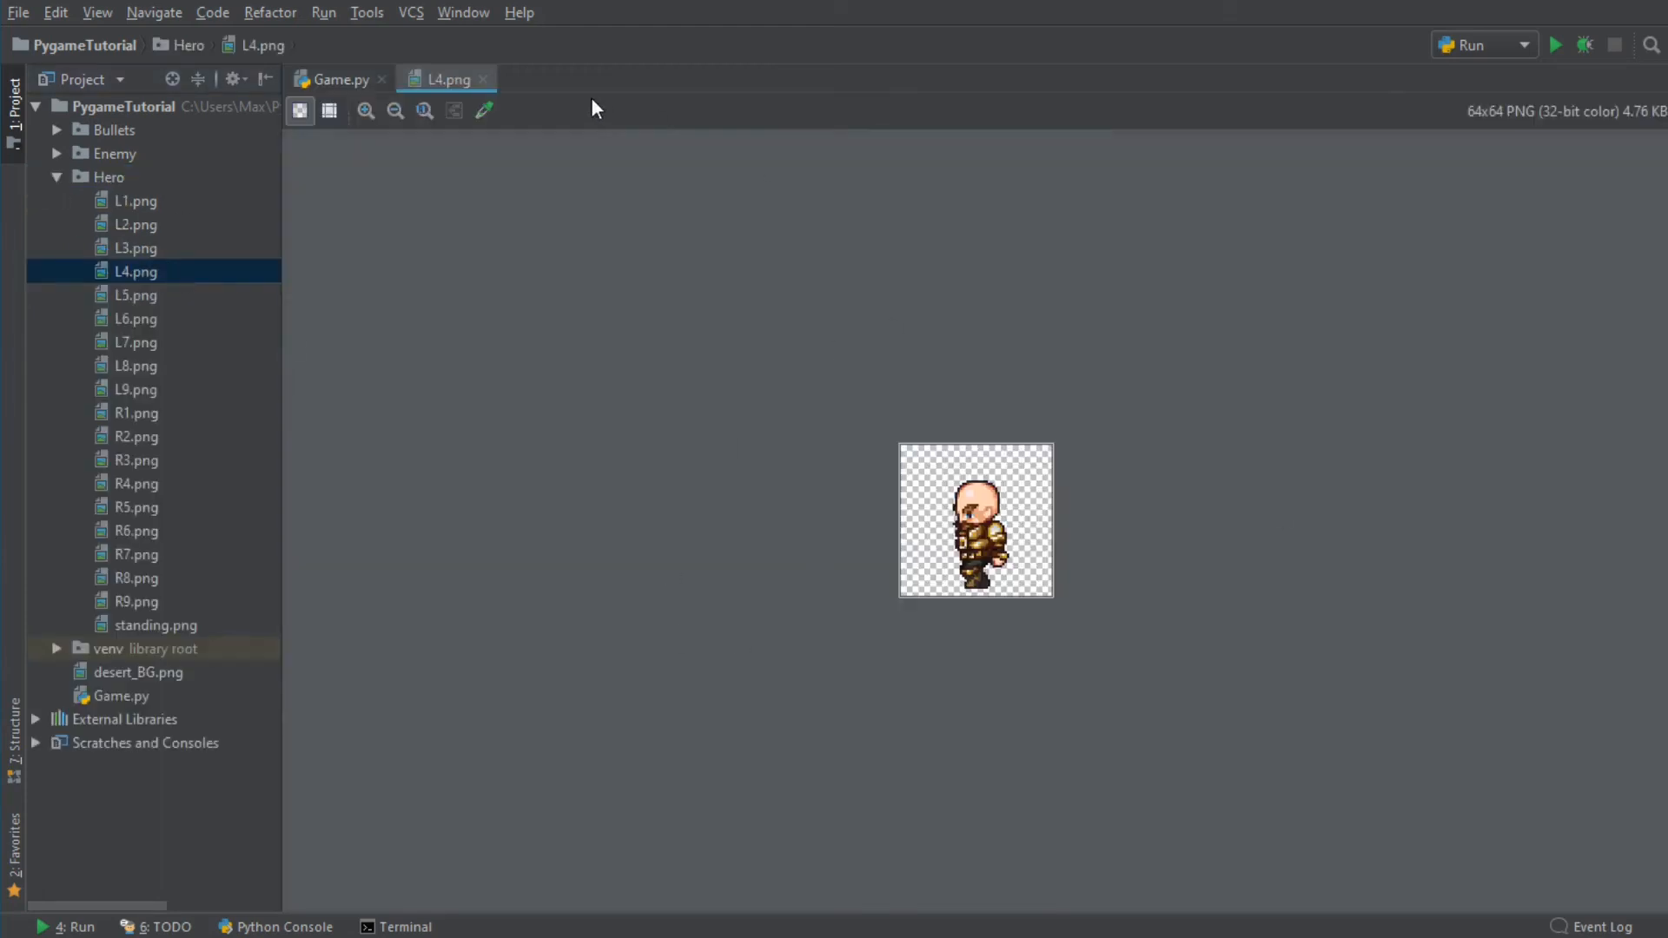
Back in Game.py, change the Enemy hitbox to (self.x + 25, self.y + 15, 30, 40)
click(340, 79)
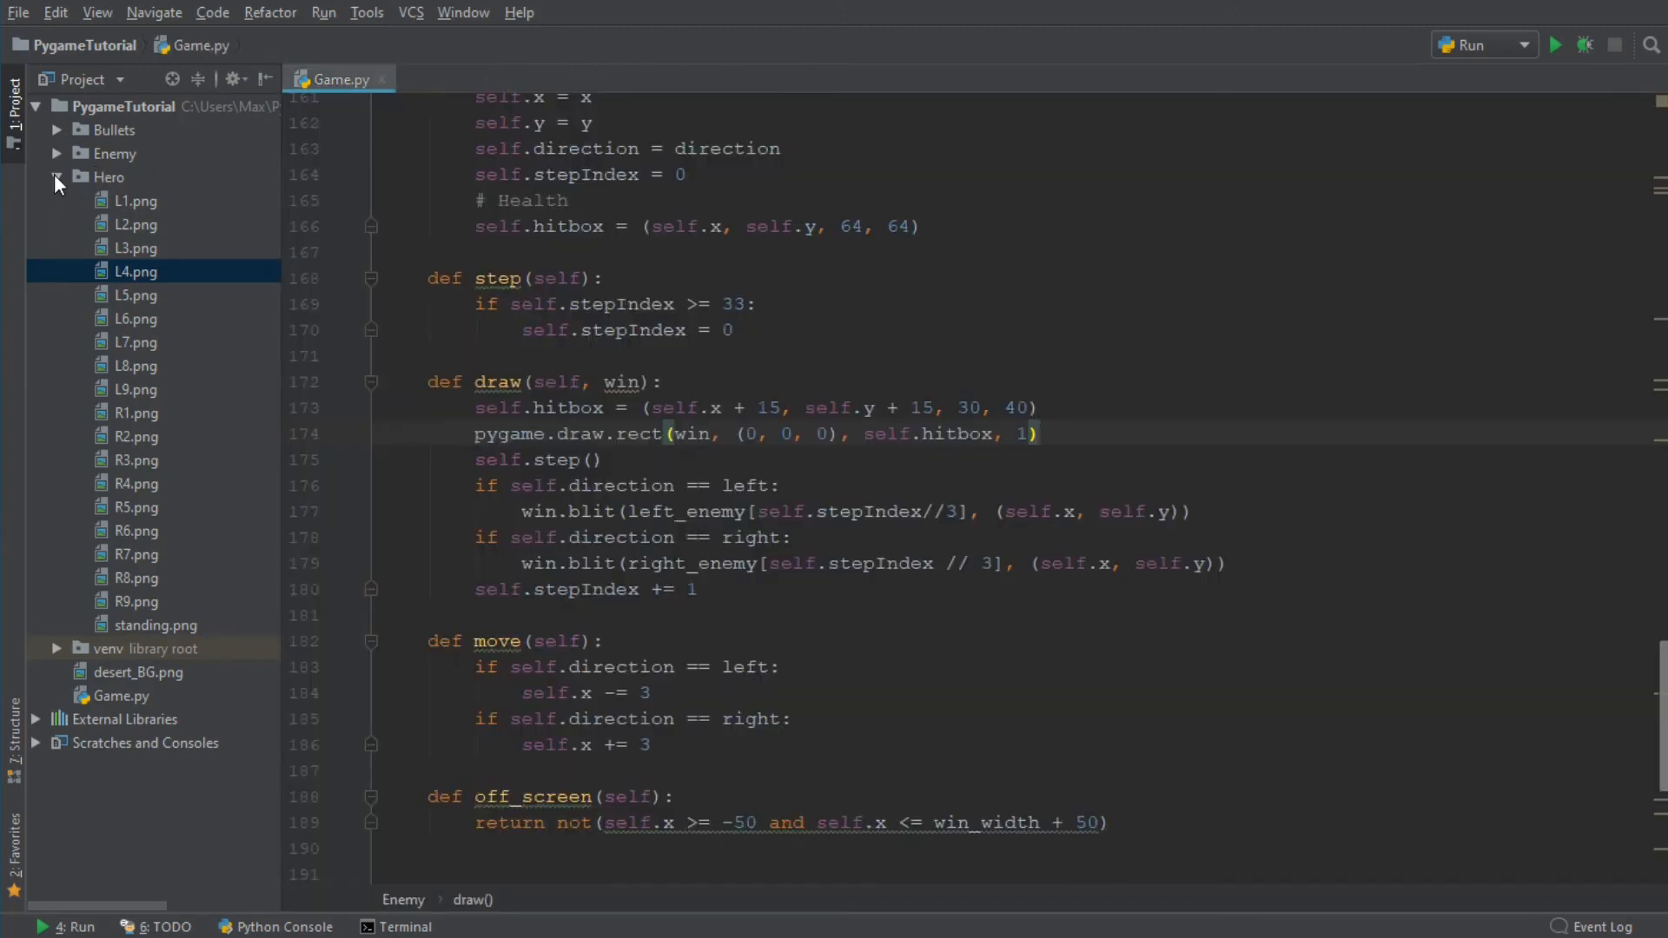
click(56, 176)
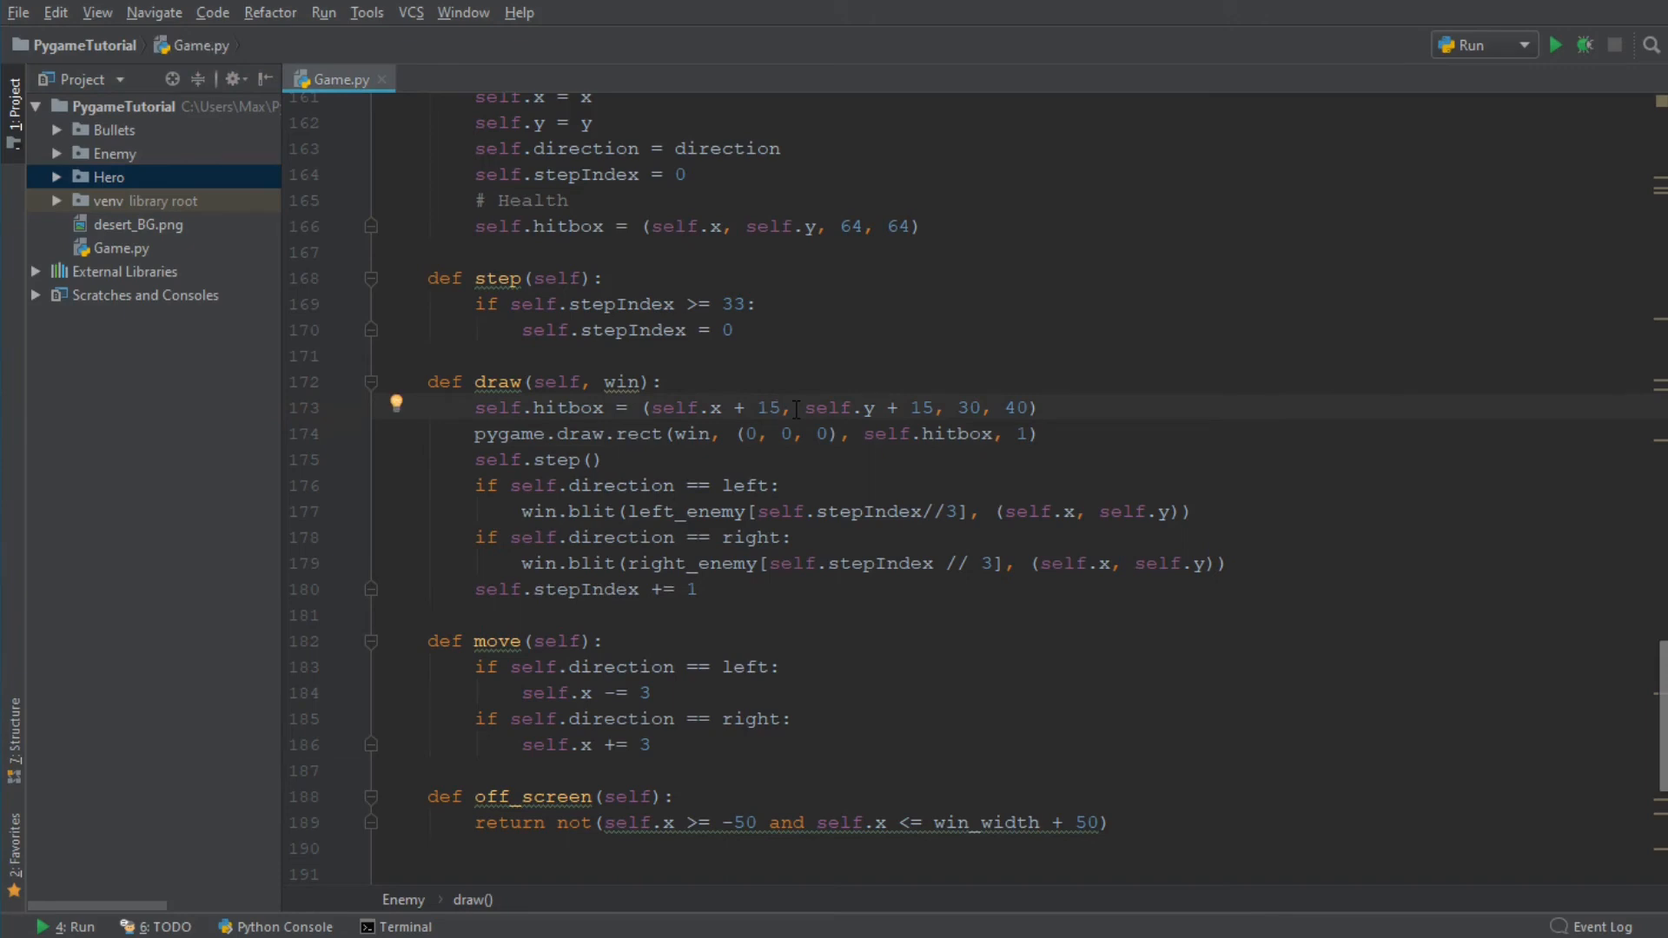
text(2)
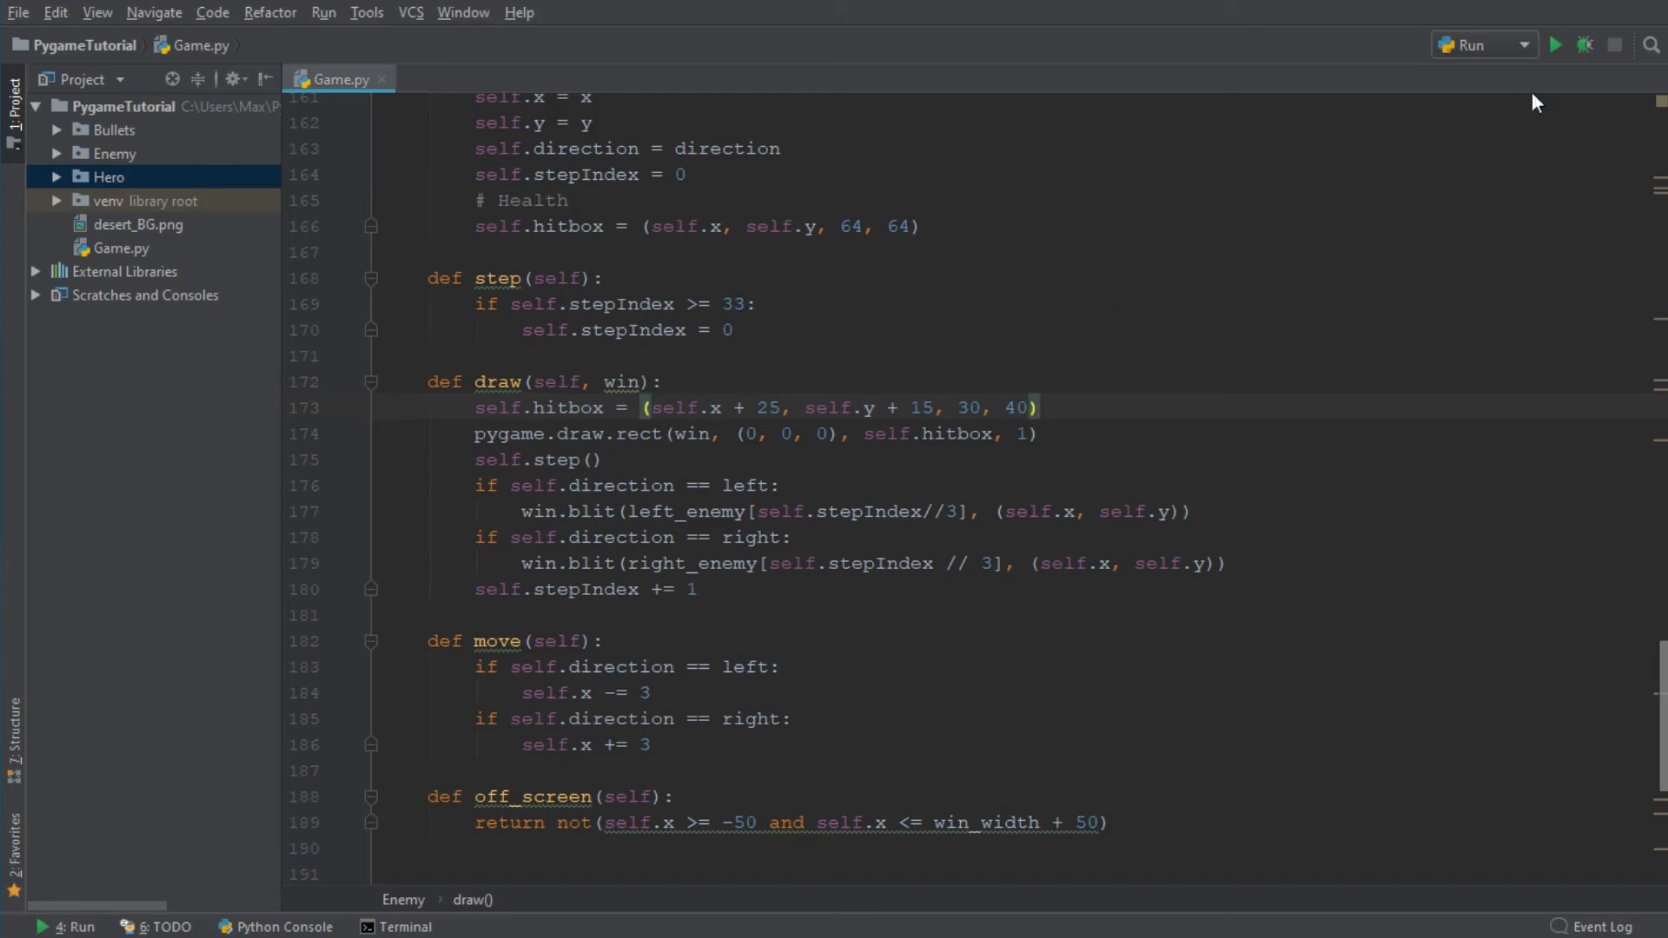
click(1555, 45)
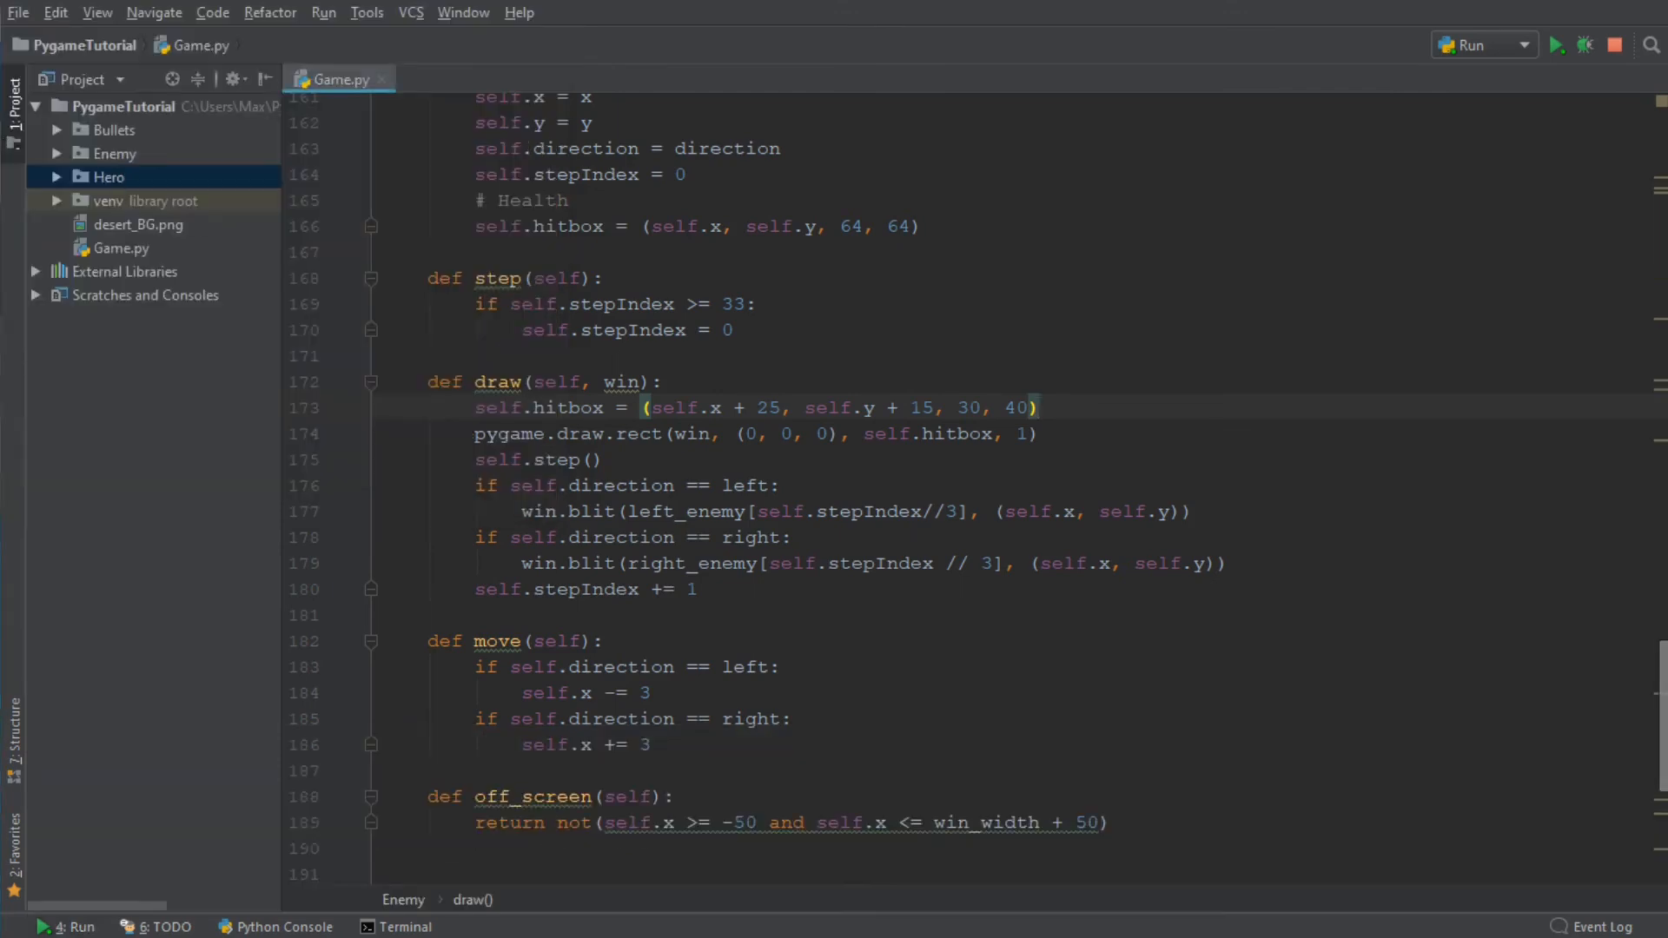
click(1555, 44)
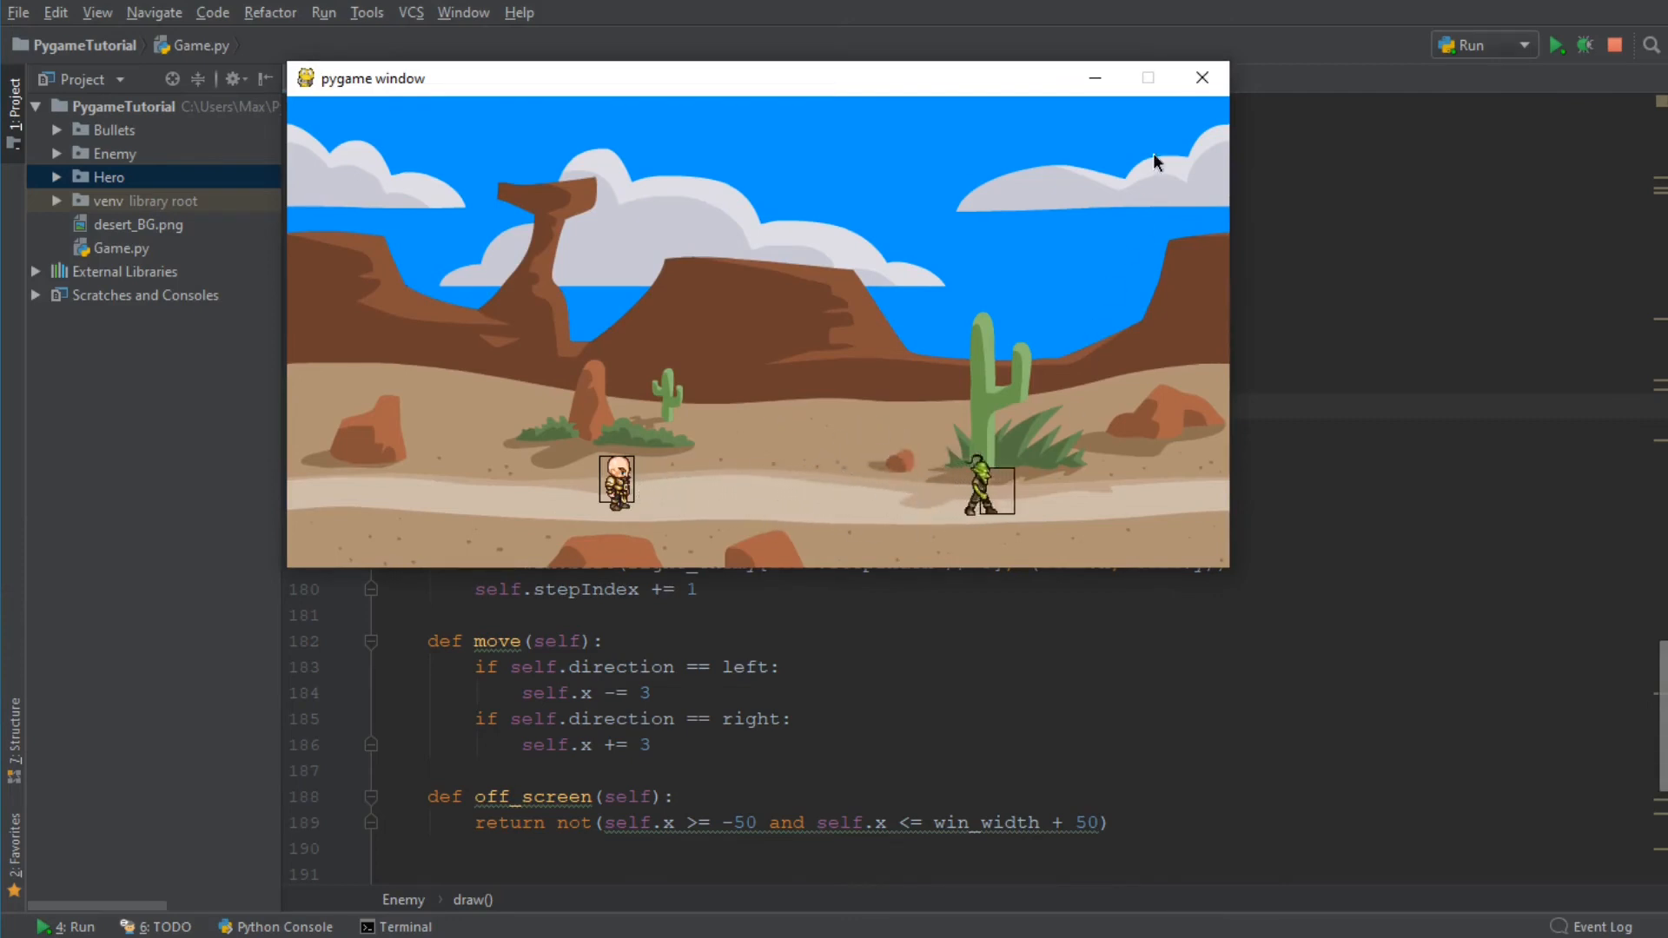
click(1202, 77)
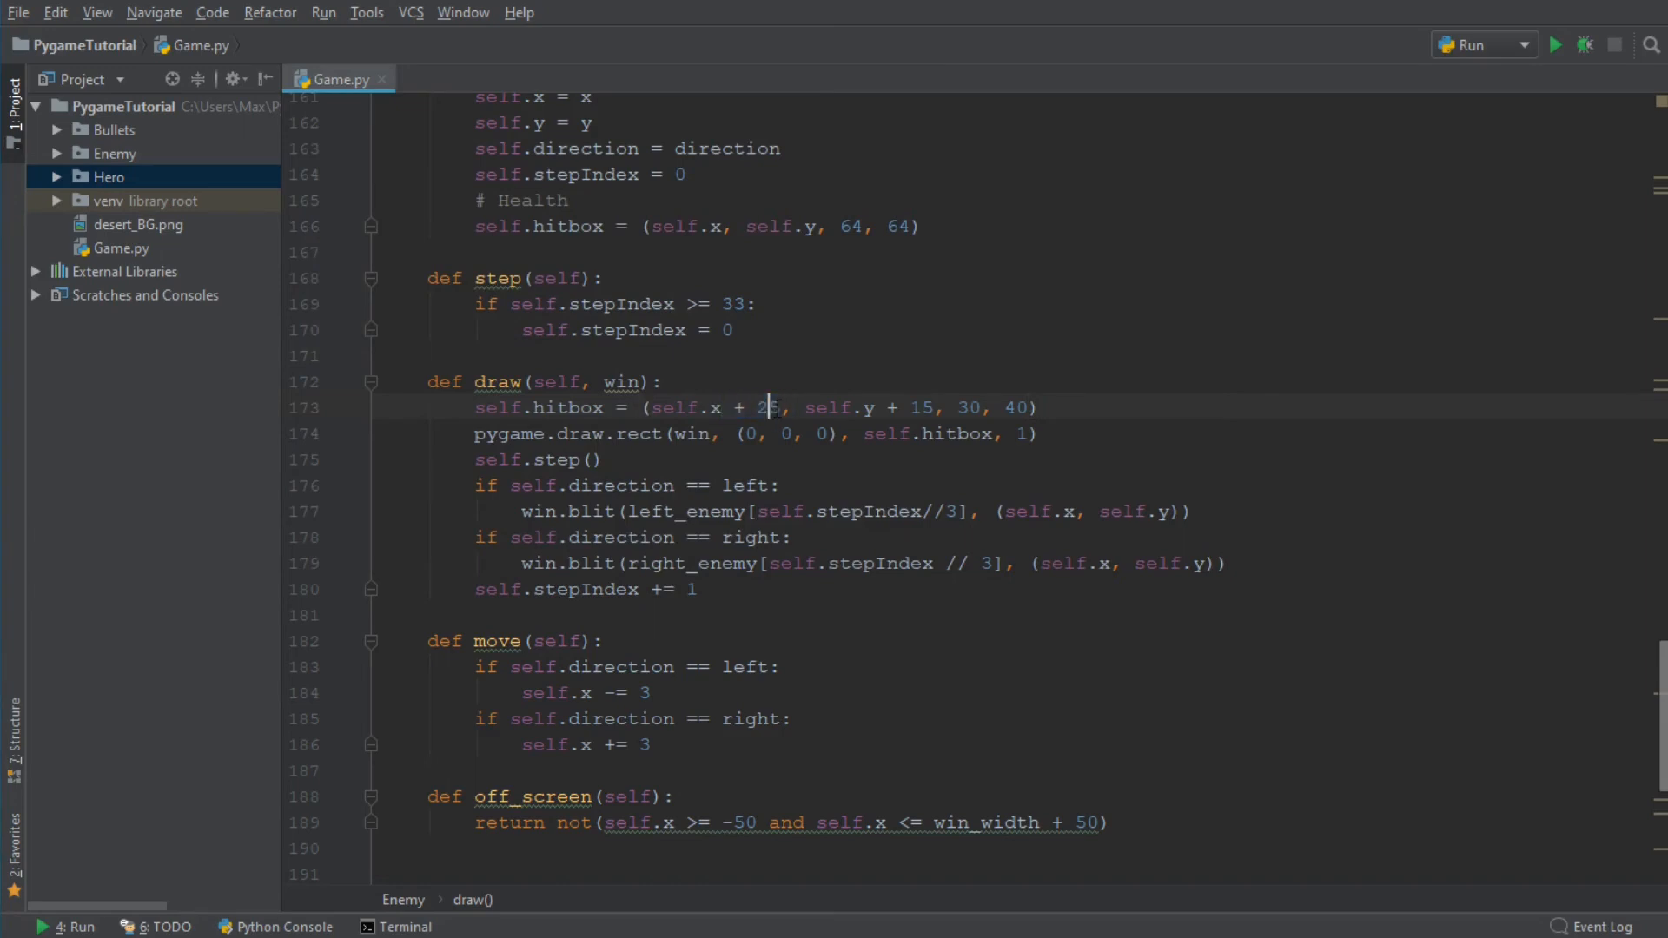
Set the enemy hitbox x offset back to self.x + 15 and test-run the game to confirm
text(5)
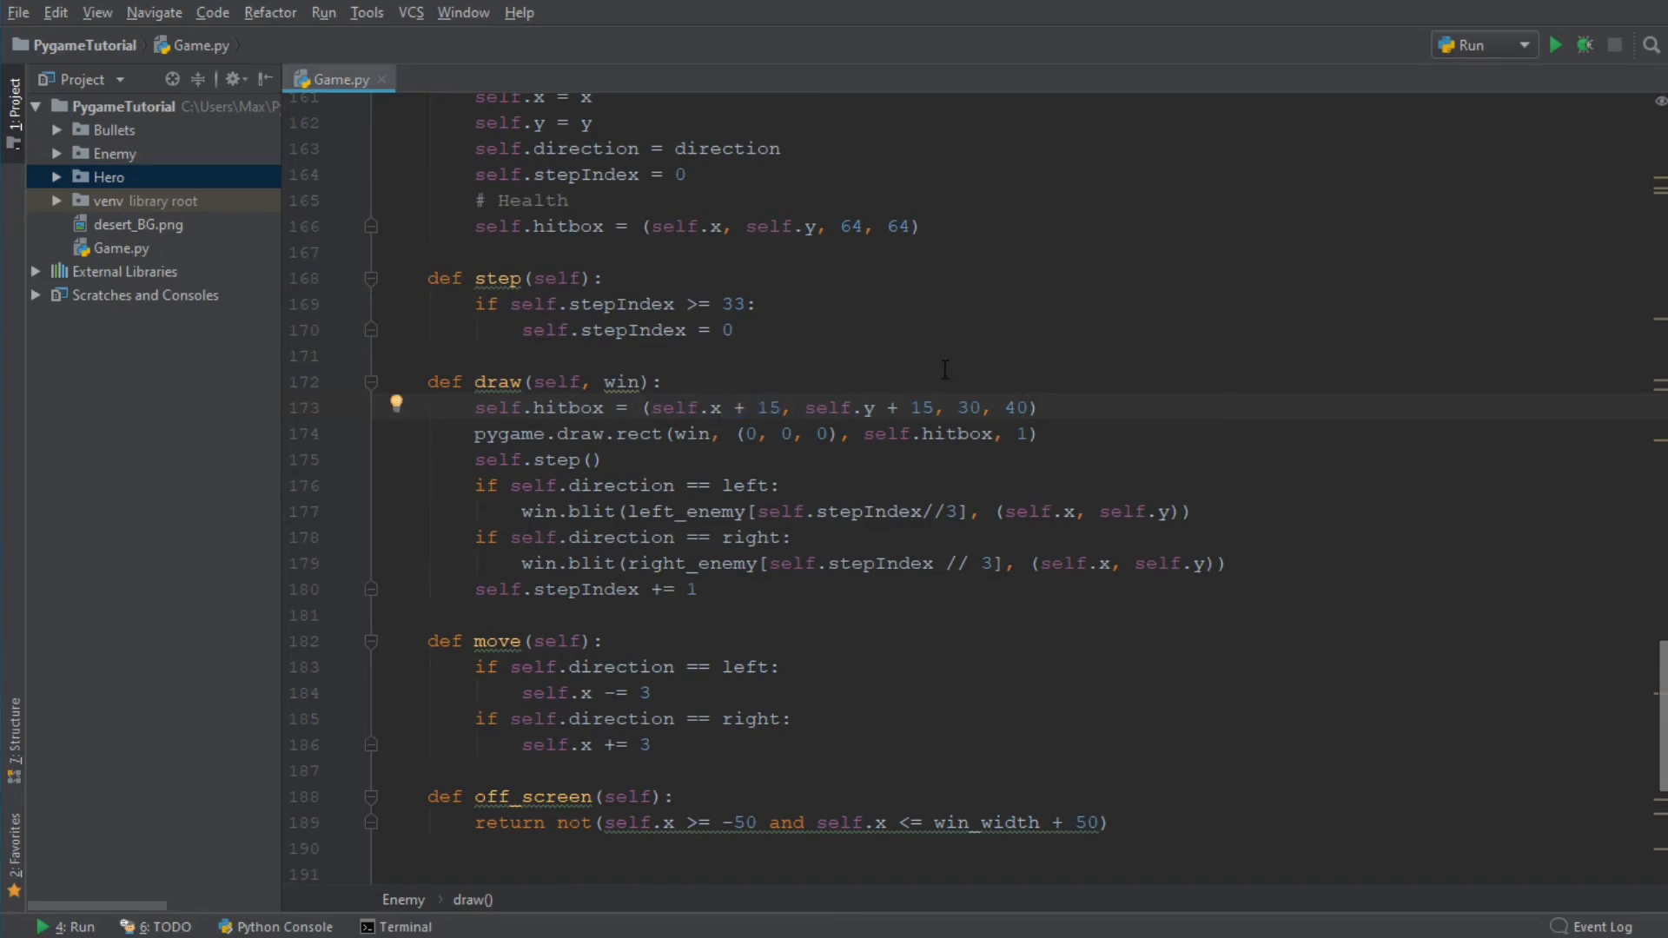
click(1554, 45)
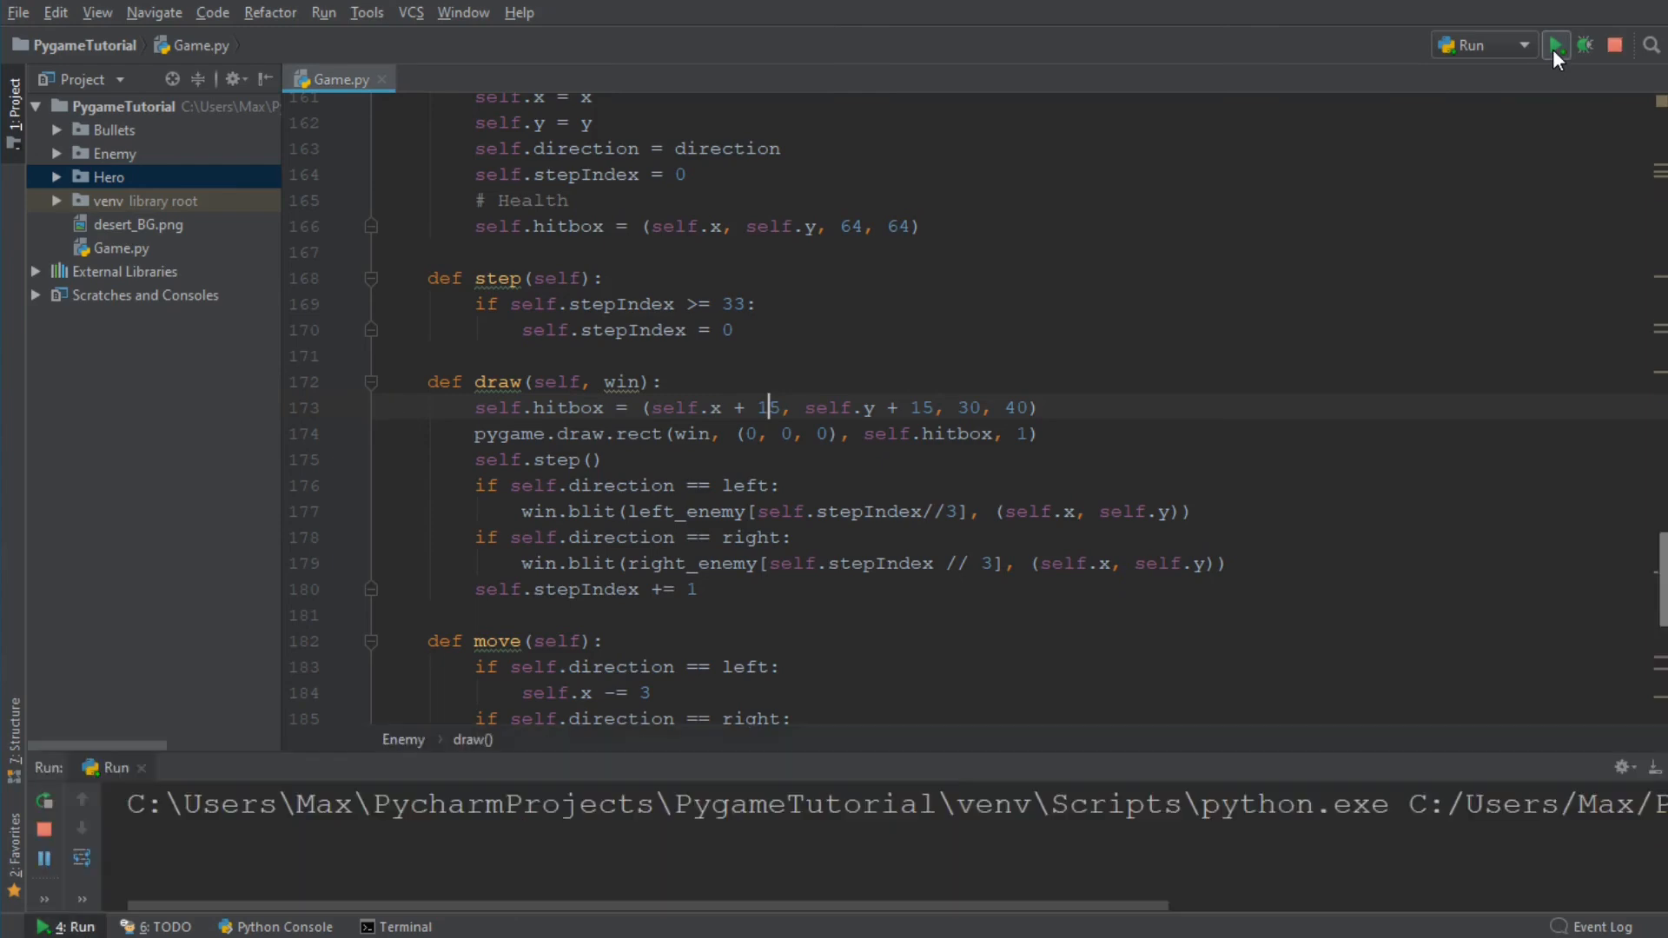
click(1554, 45)
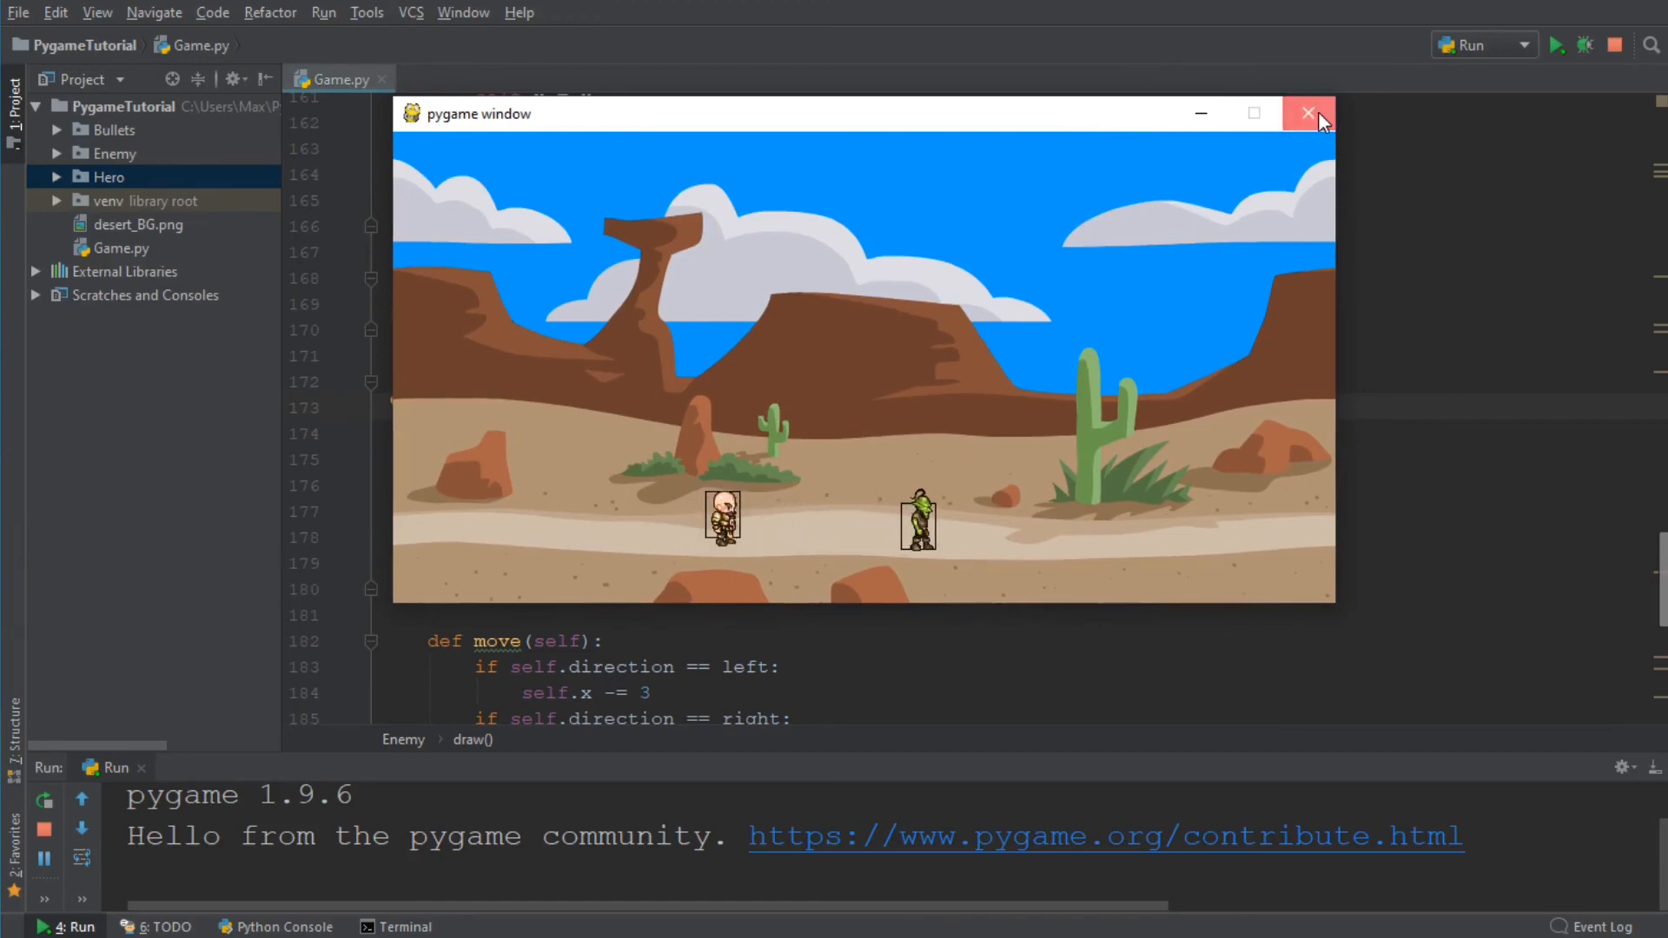
click(1307, 114)
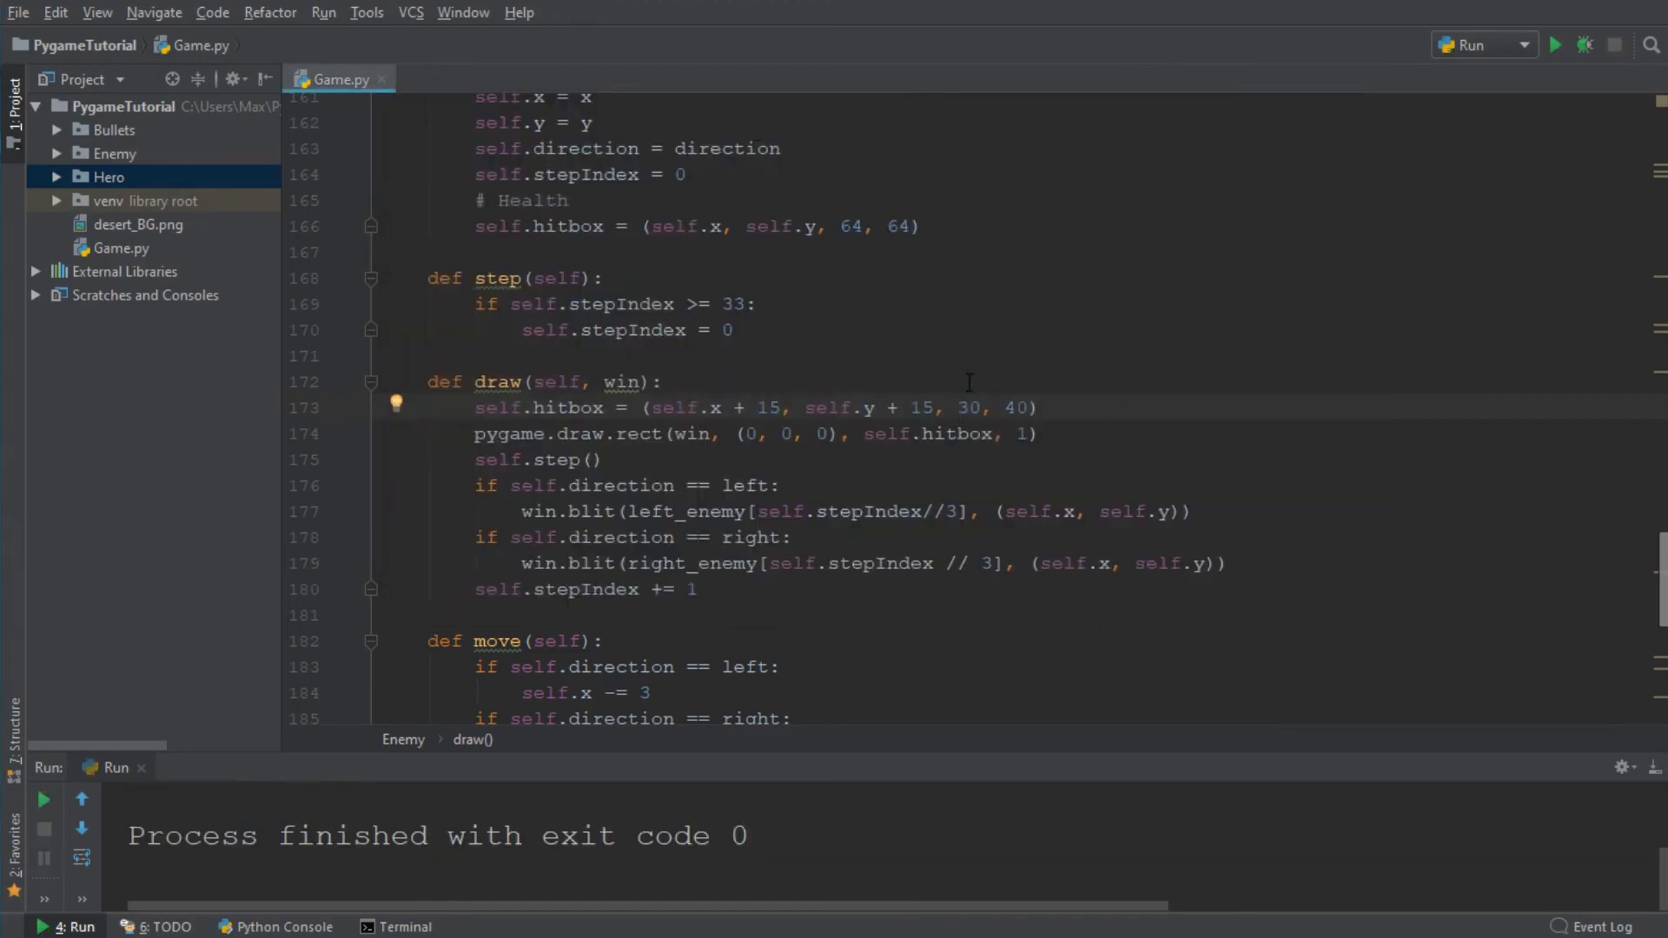
click(766, 407)
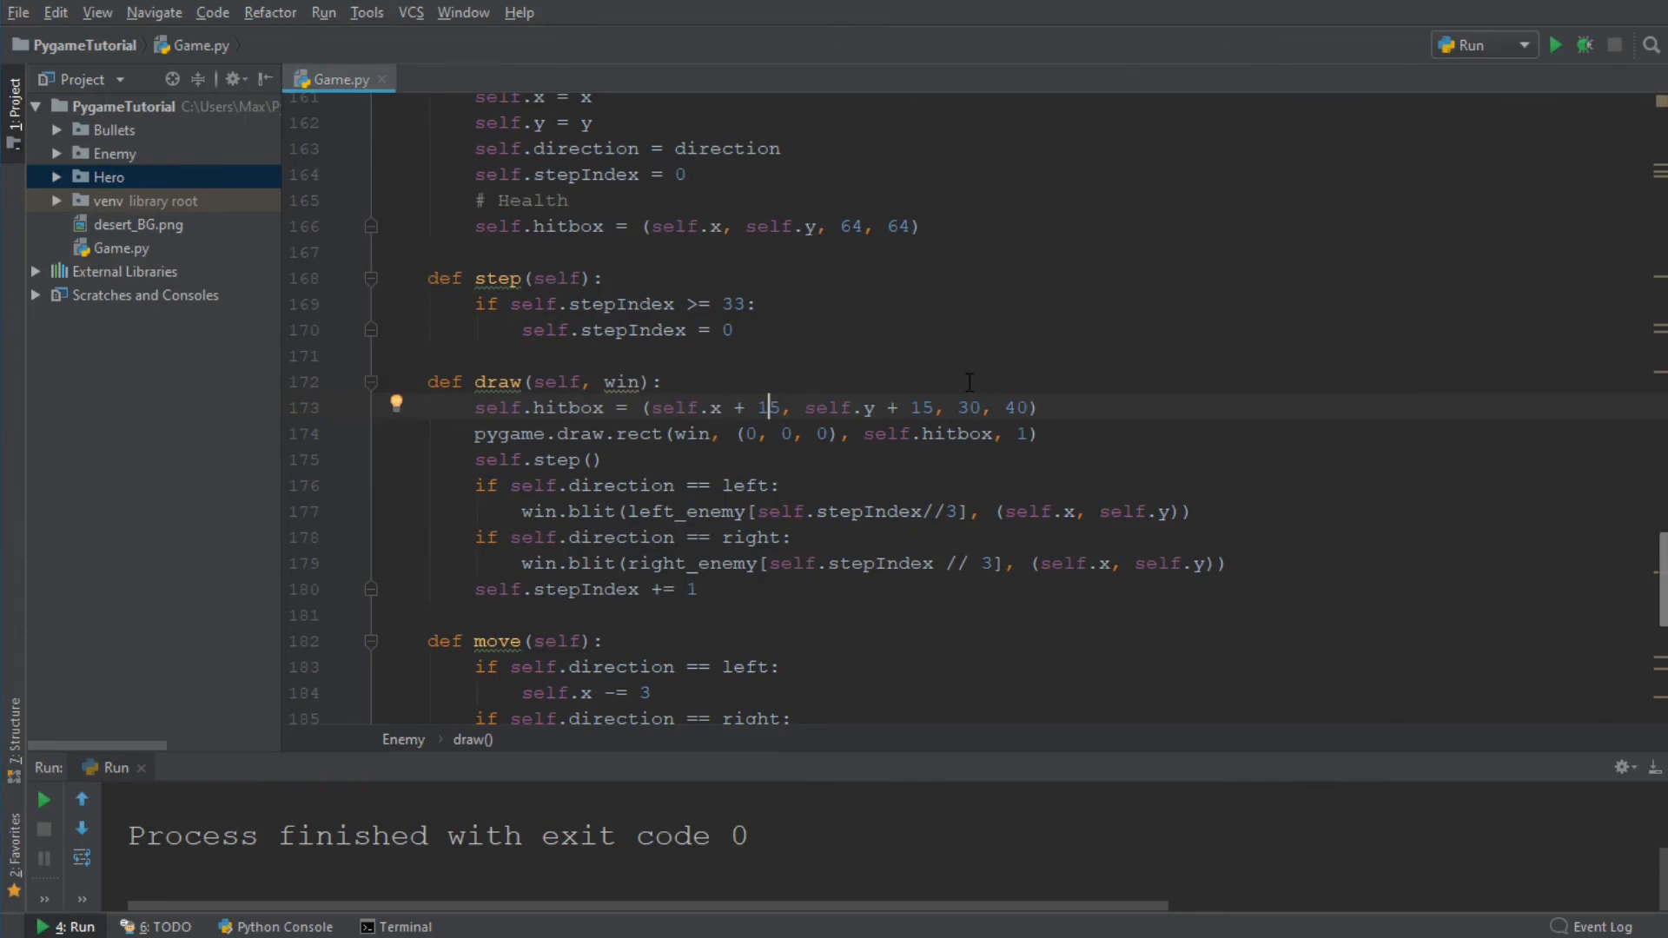
mouse_move(882, 385)
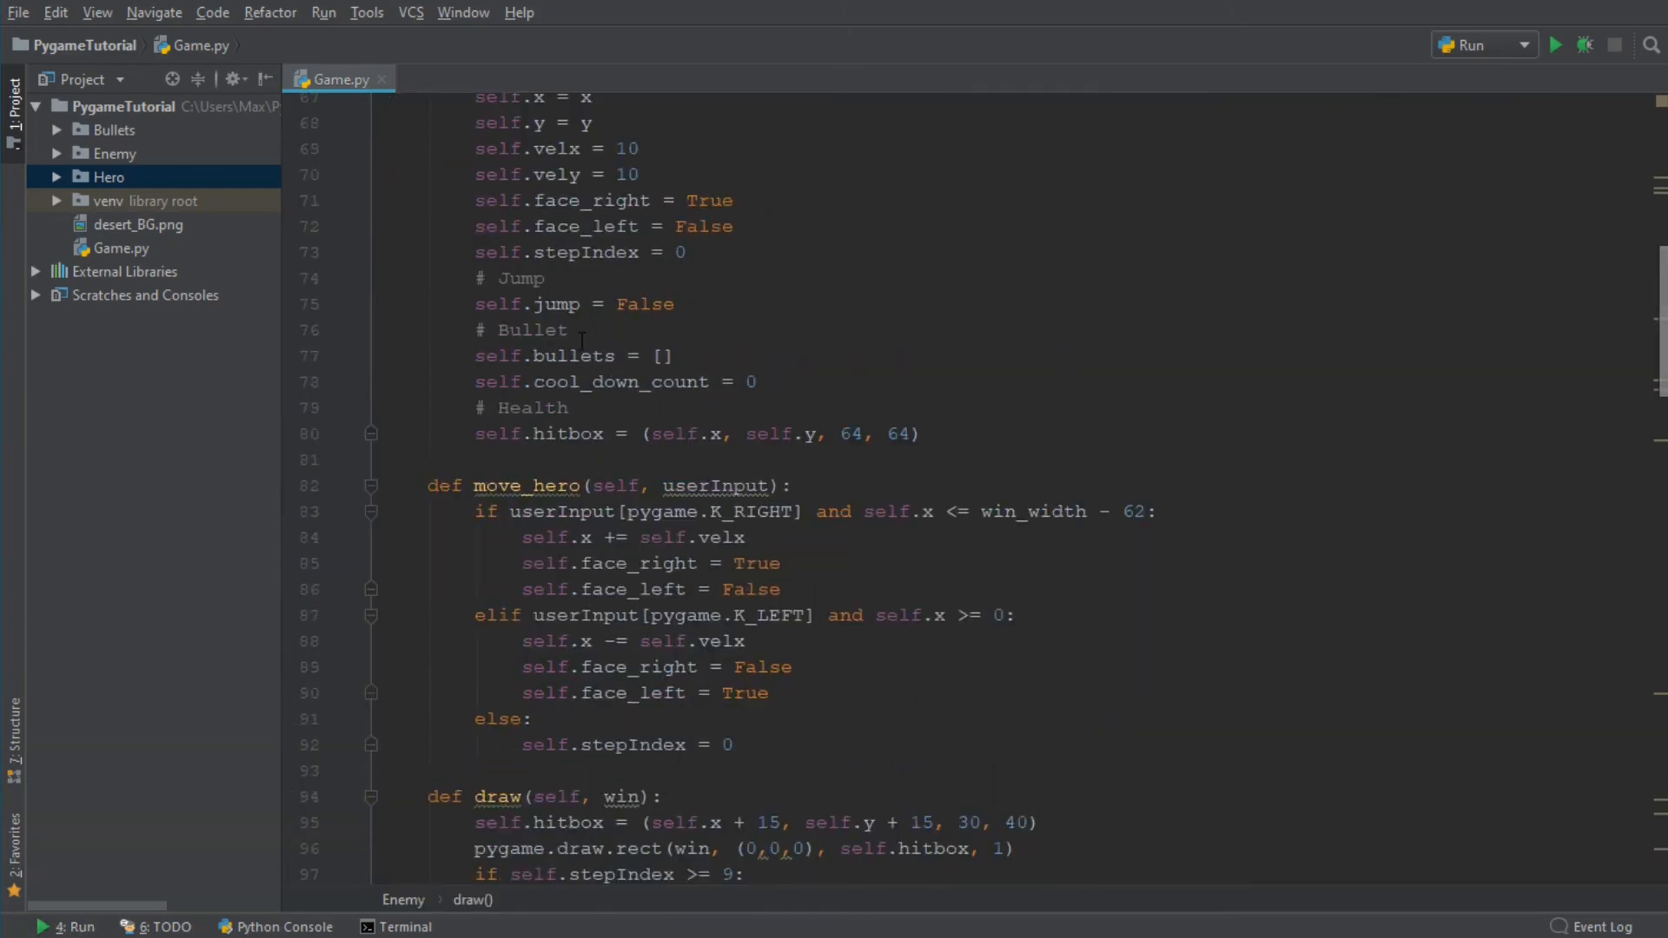
scroll(down, 3)
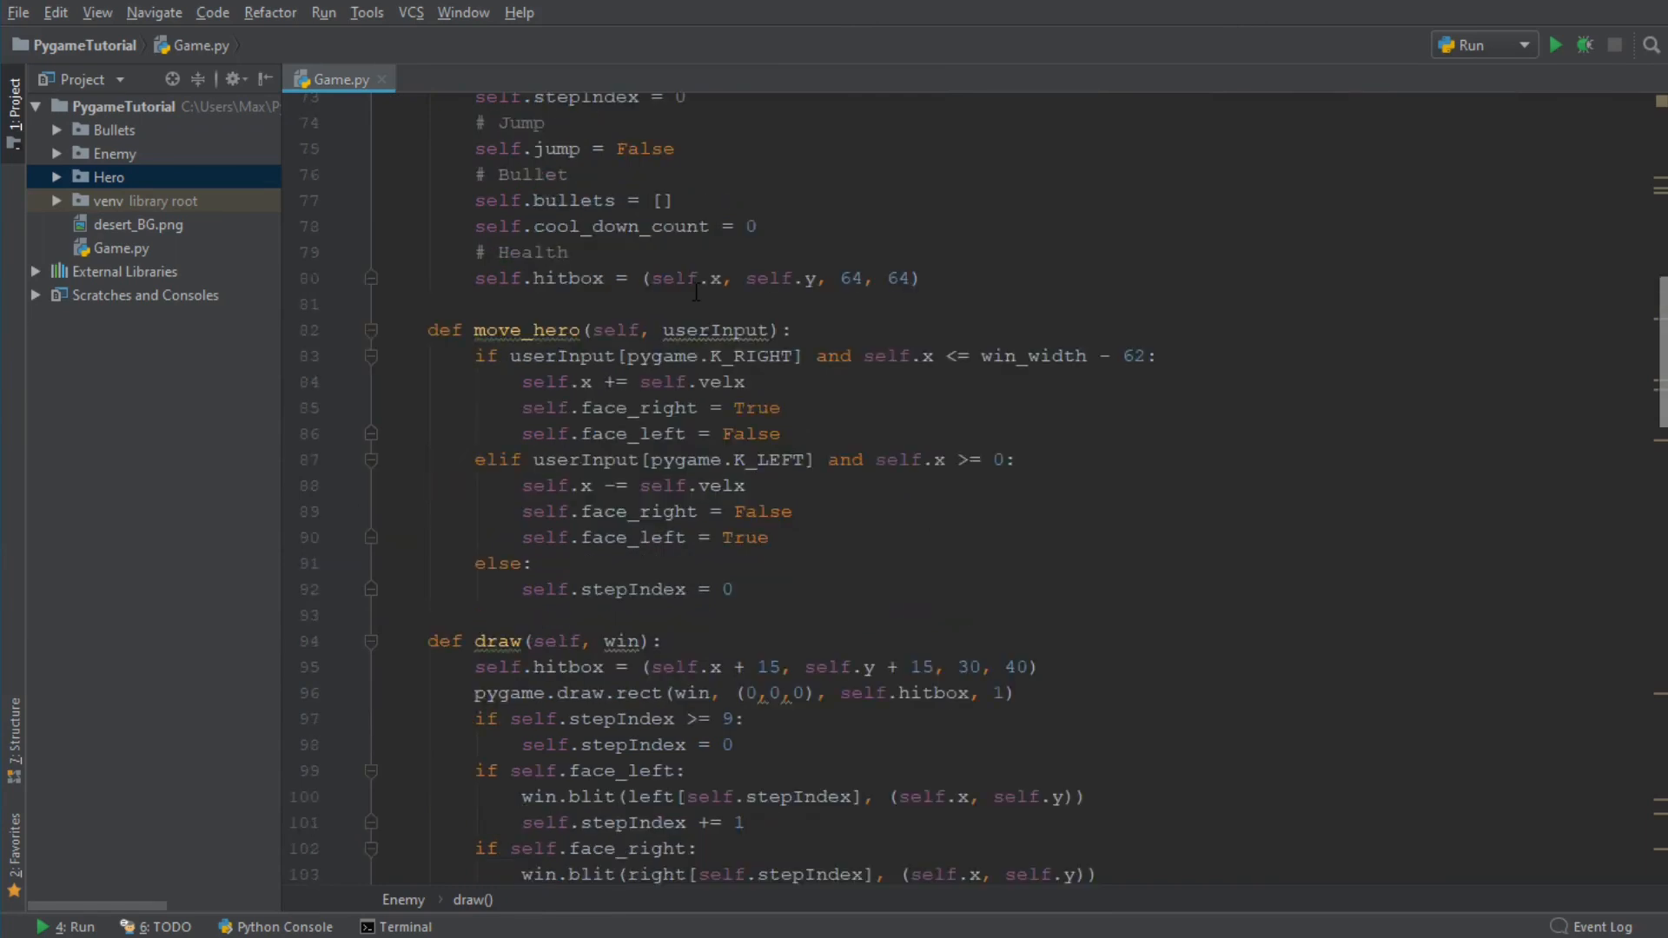
scroll(down, 3)
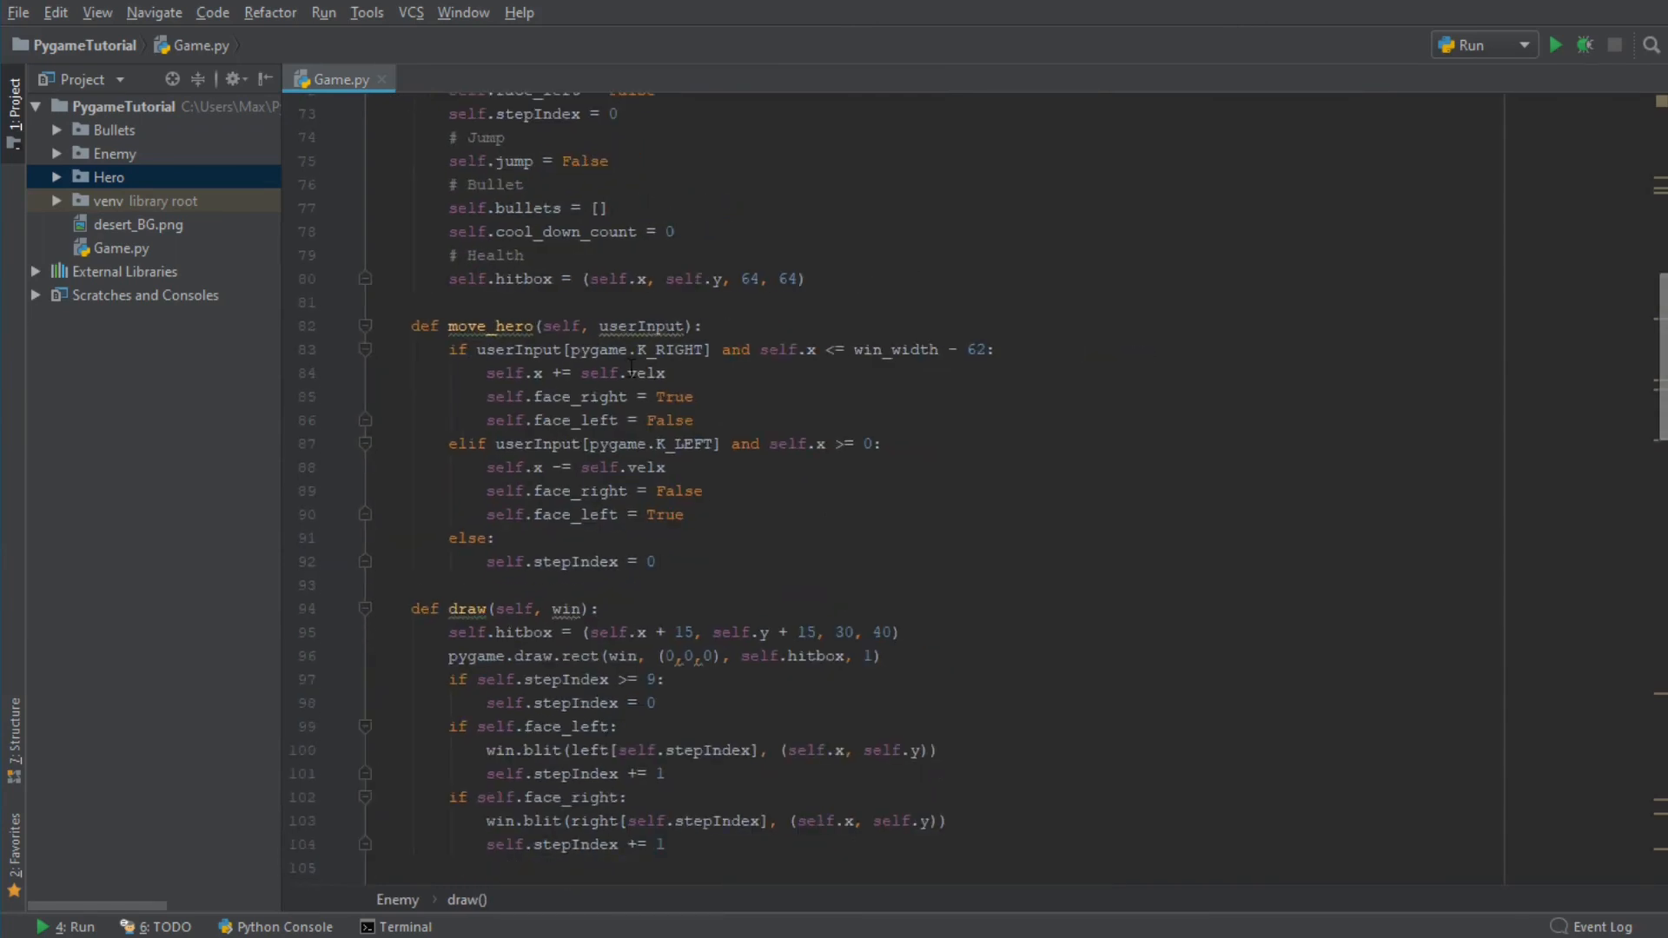
scroll(down, 3)
text(#)
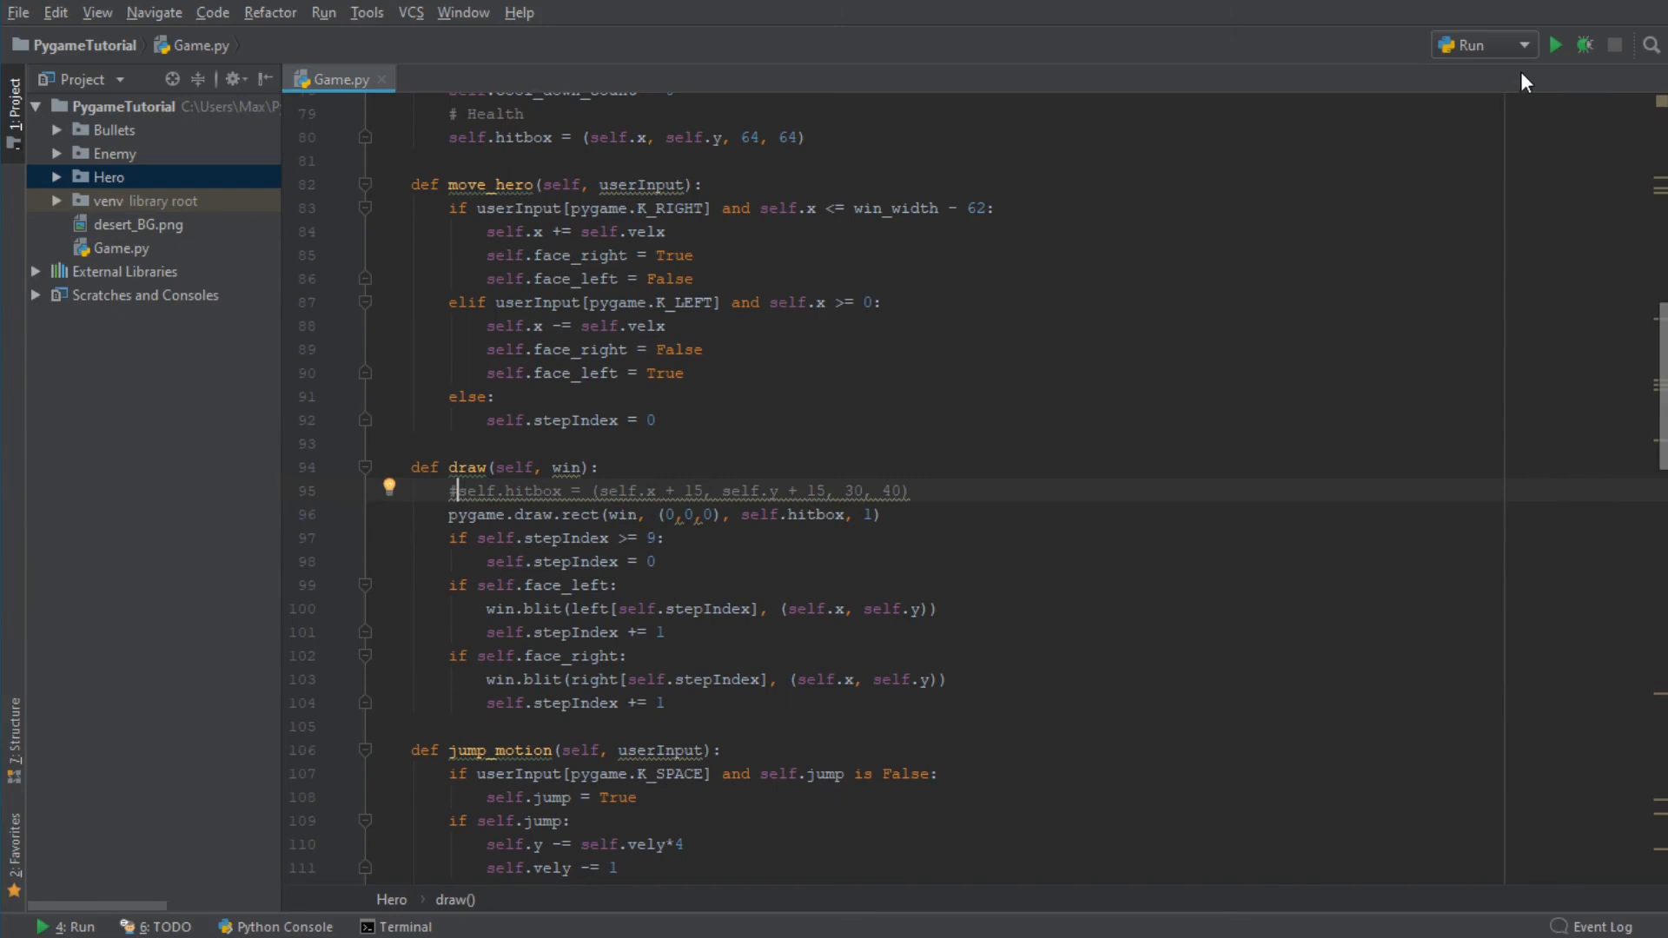
click(1555, 44)
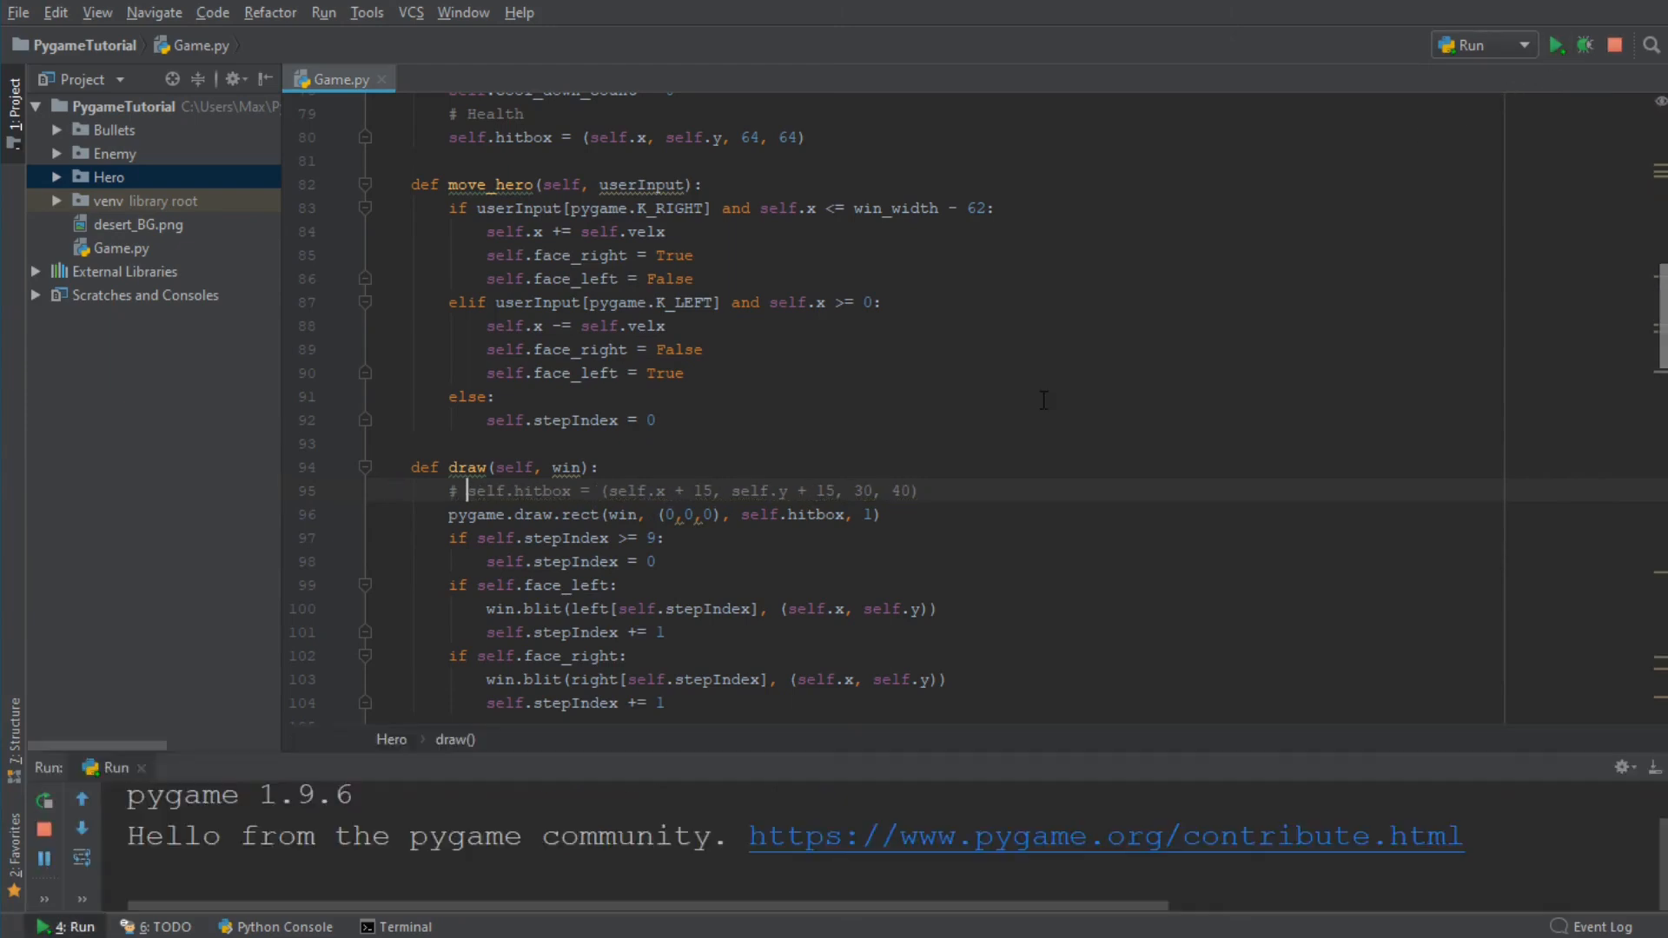
click(1555, 44)
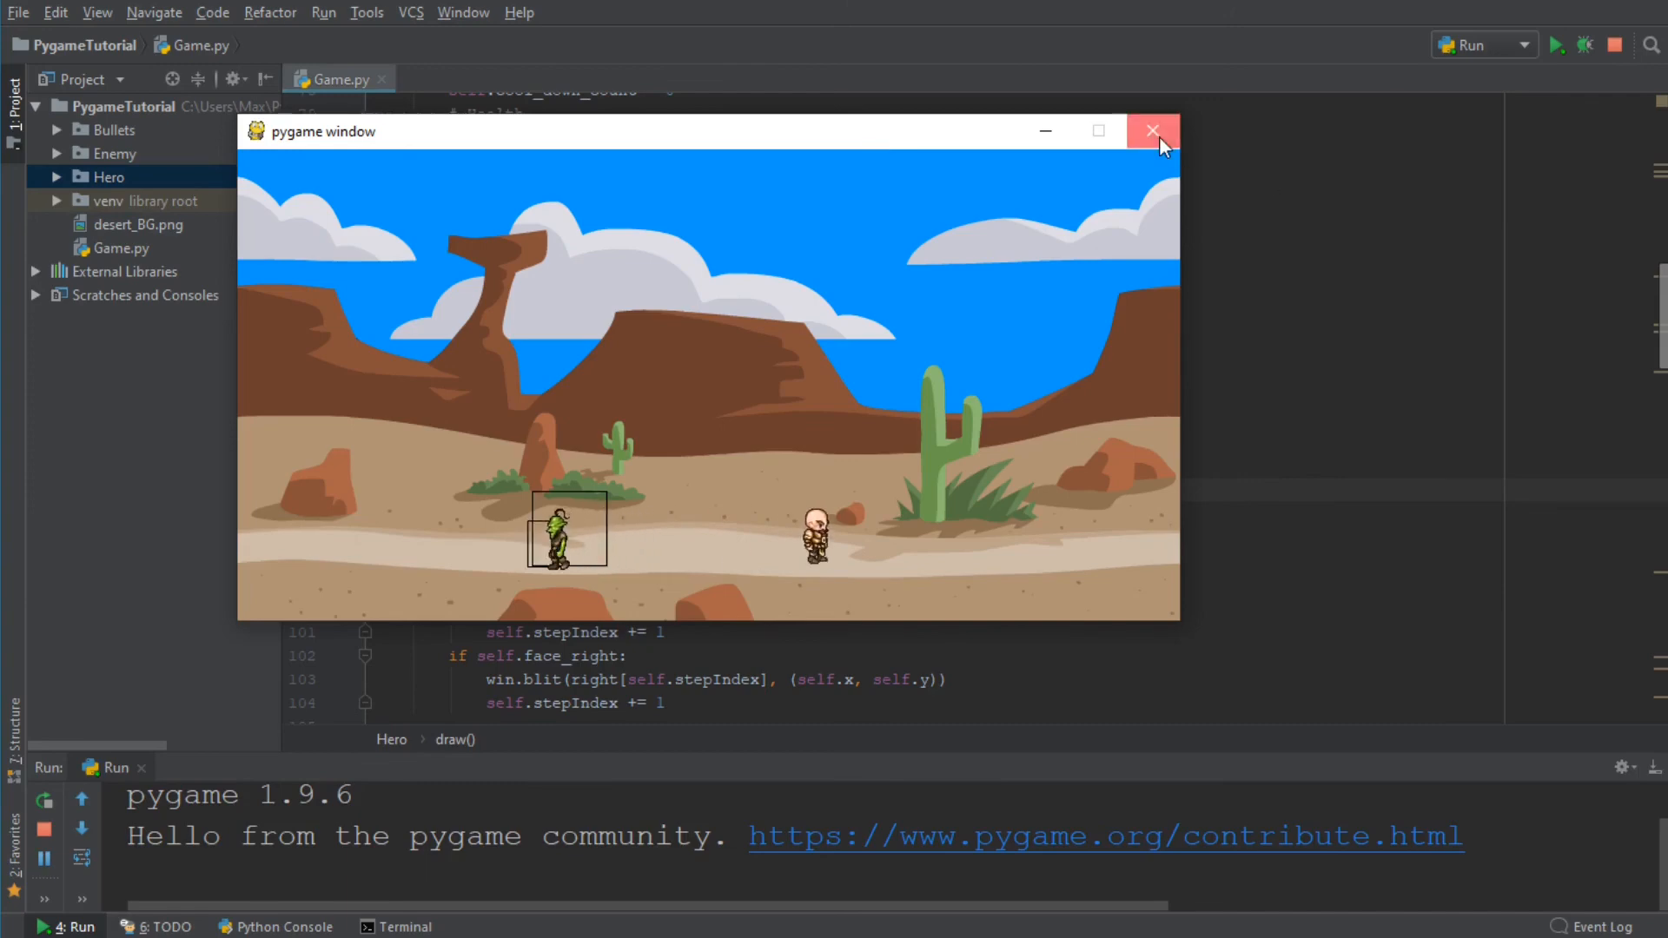
click(1152, 132)
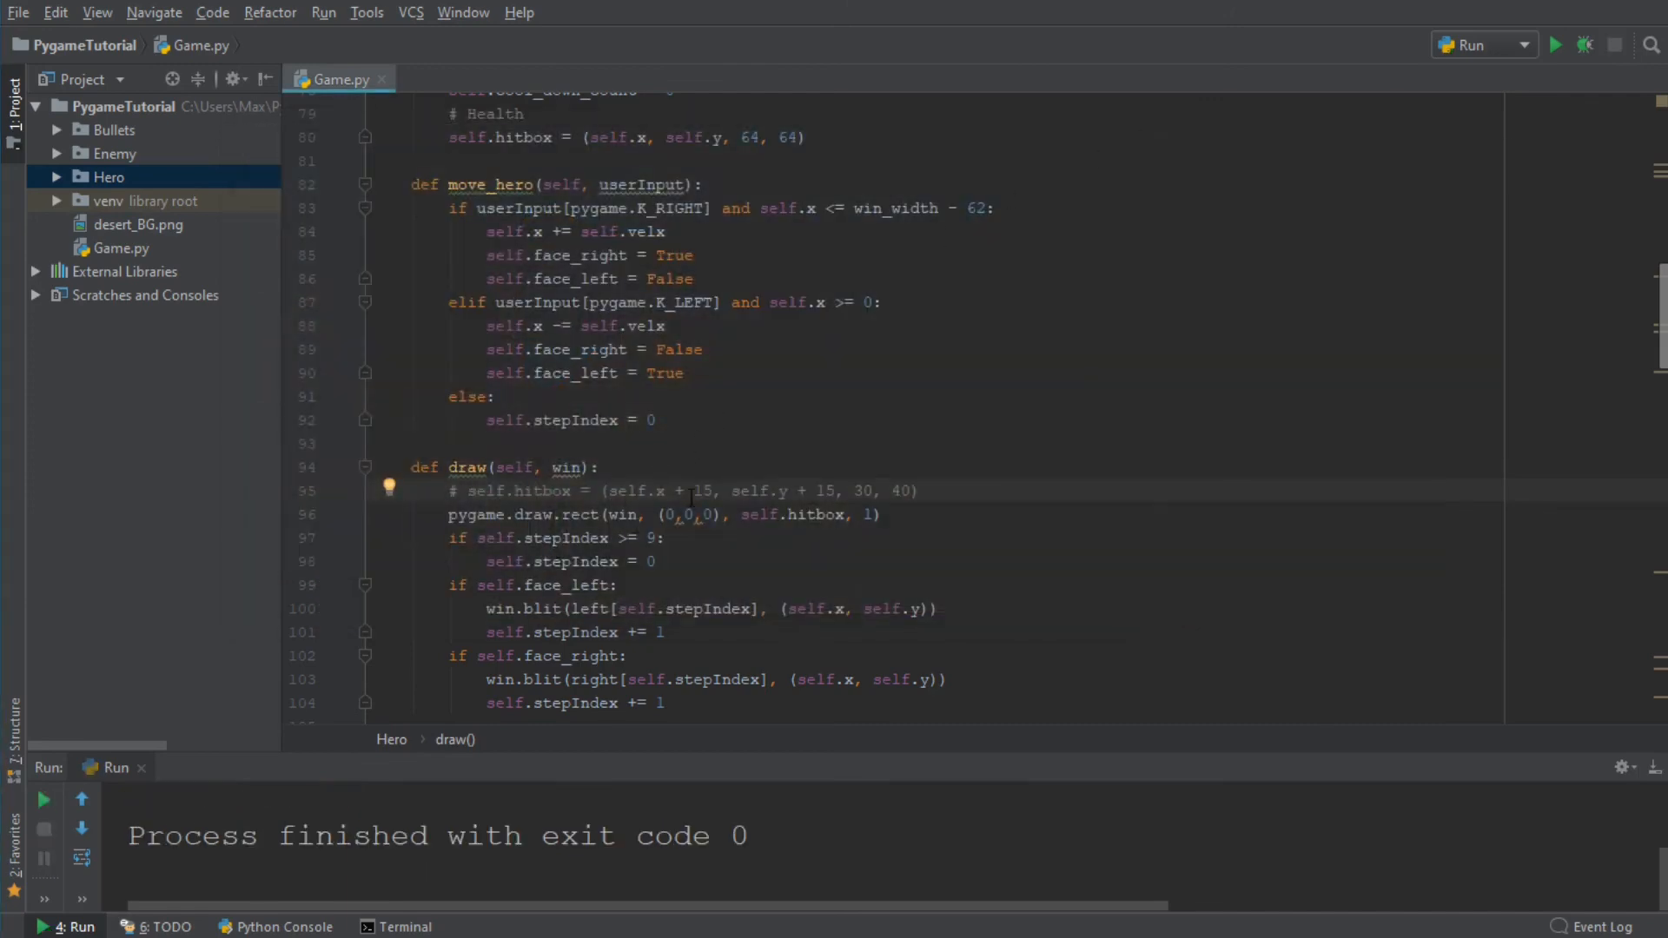
scroll(up, 3)
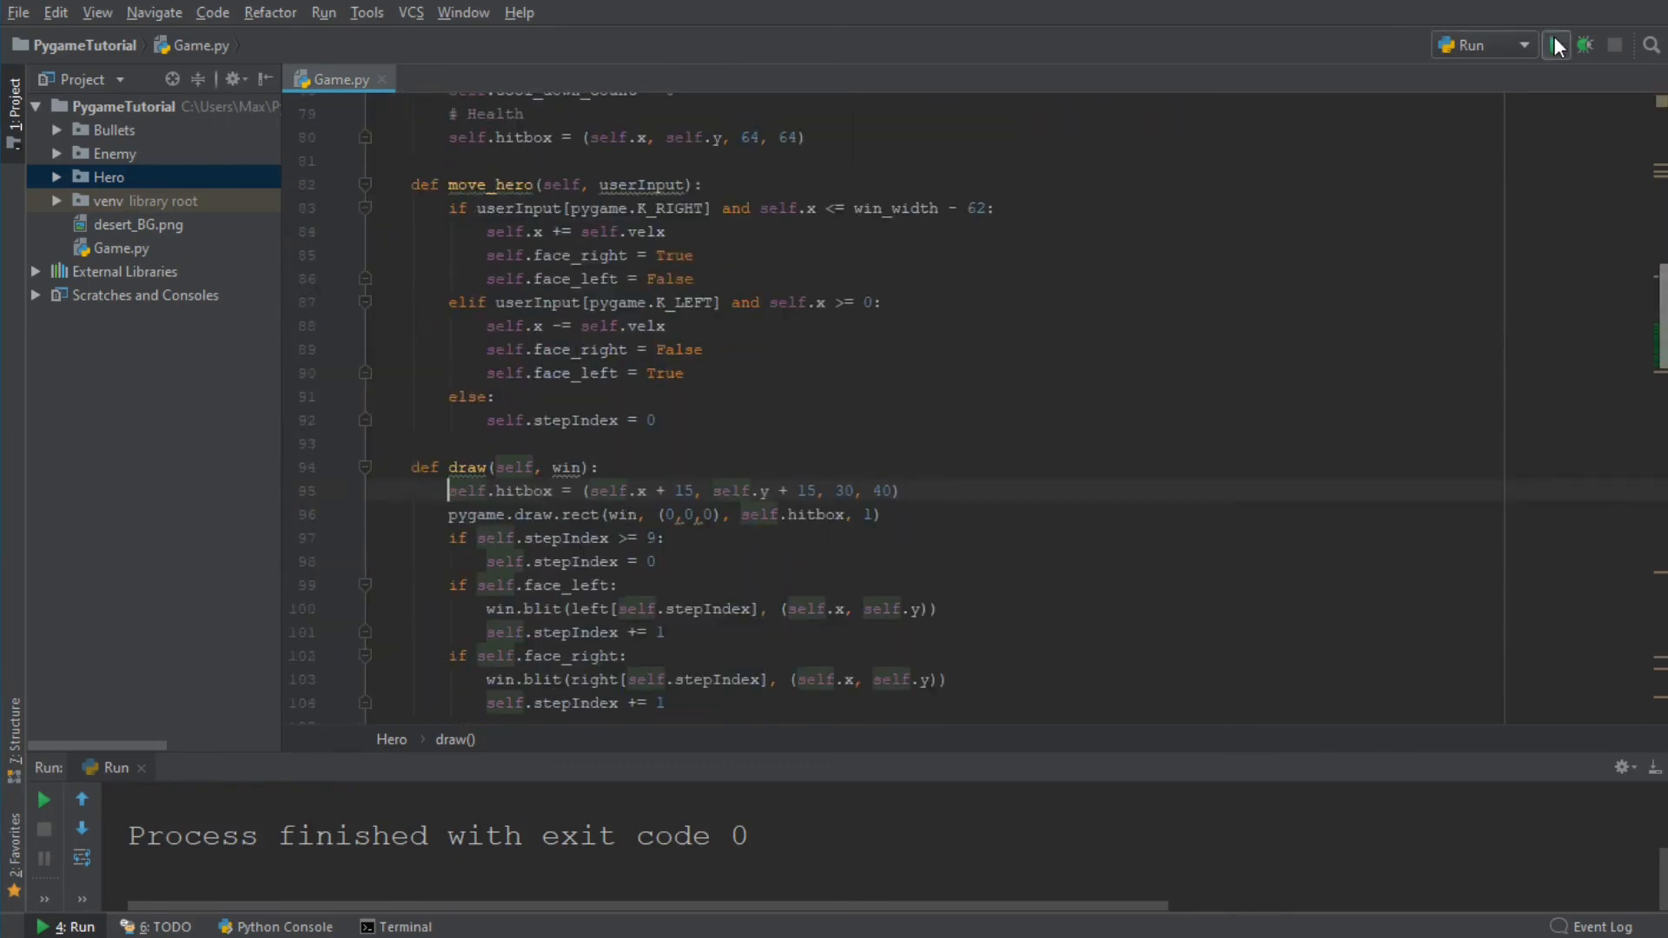
click(1556, 45)
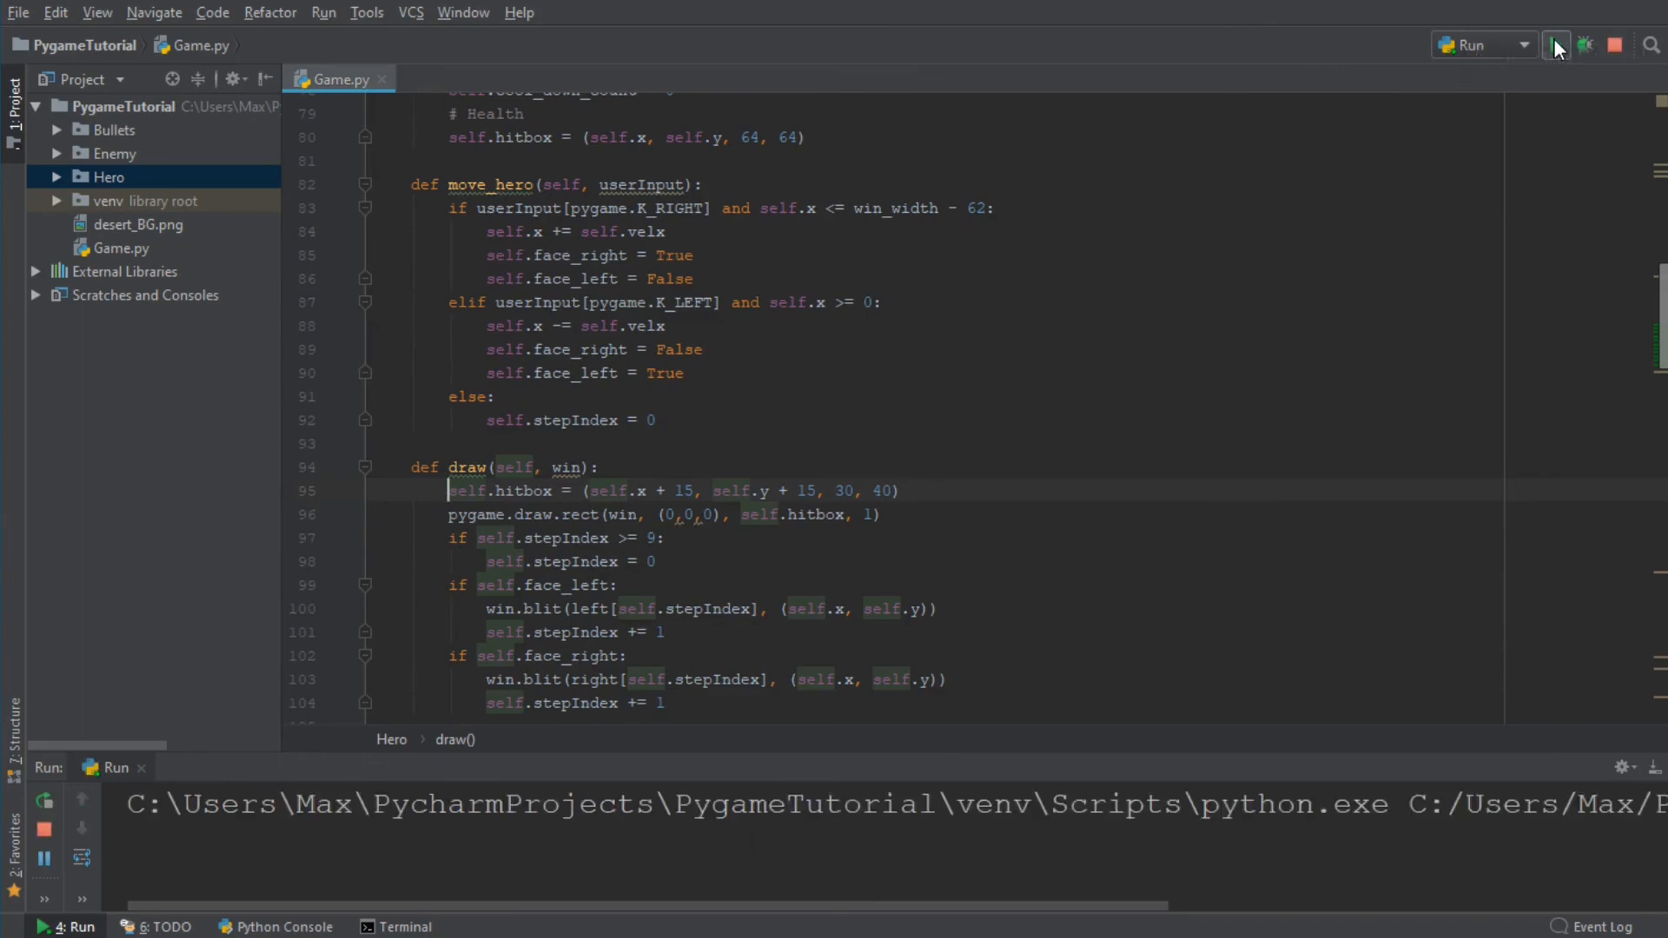
click(1555, 44)
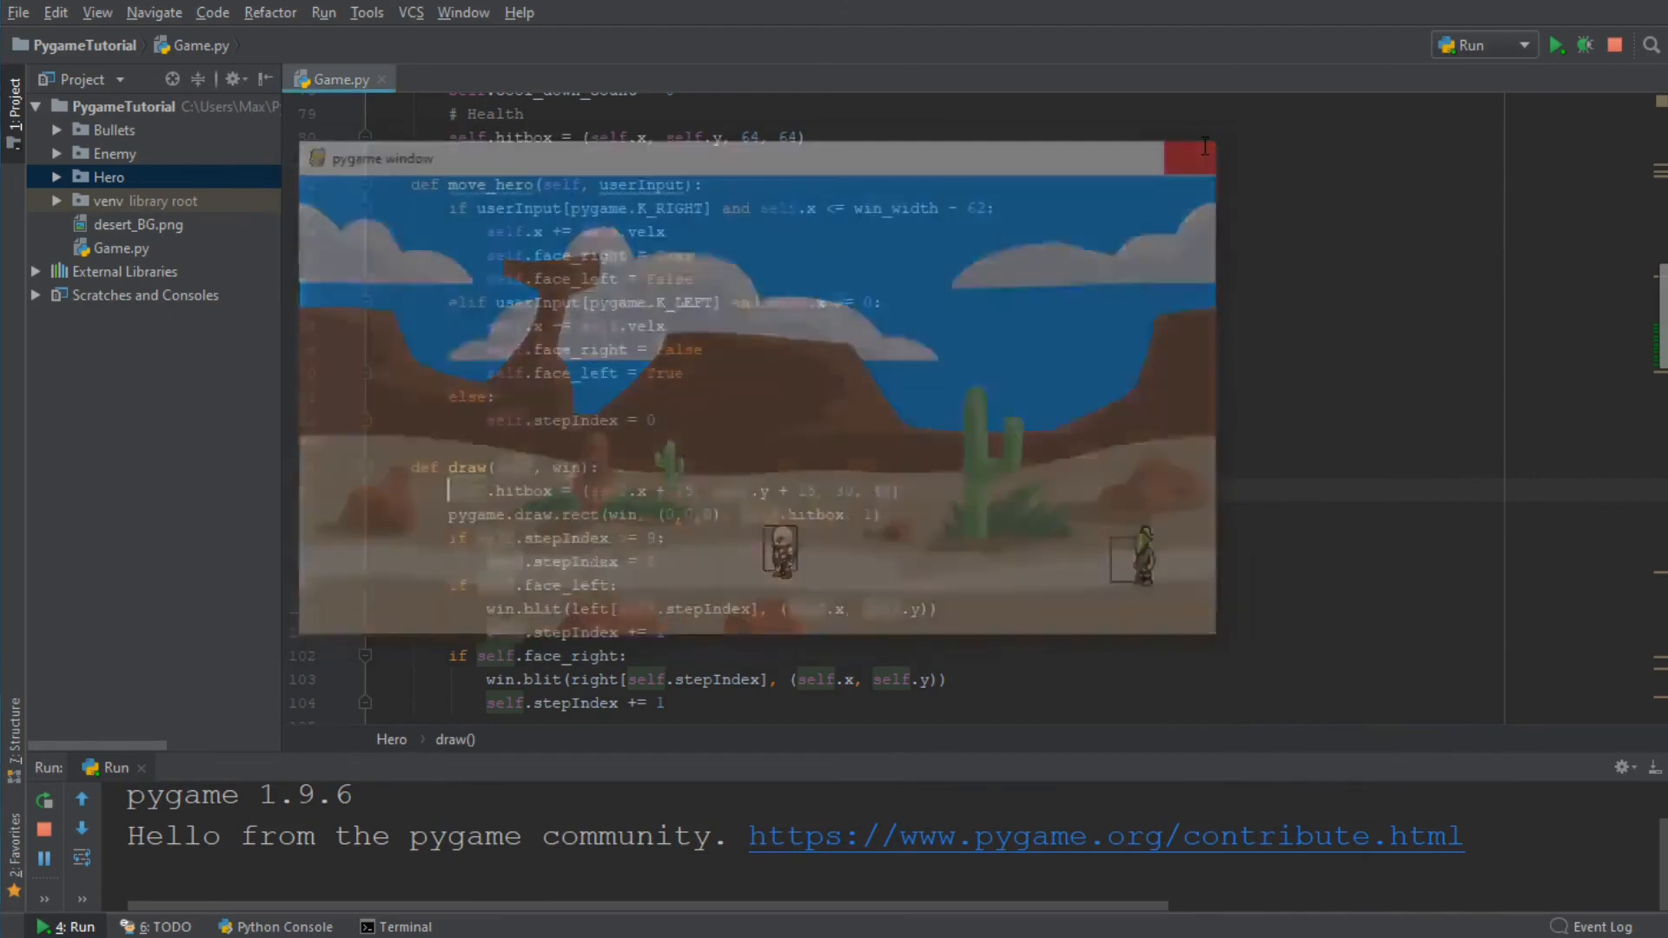
click(1193, 151)
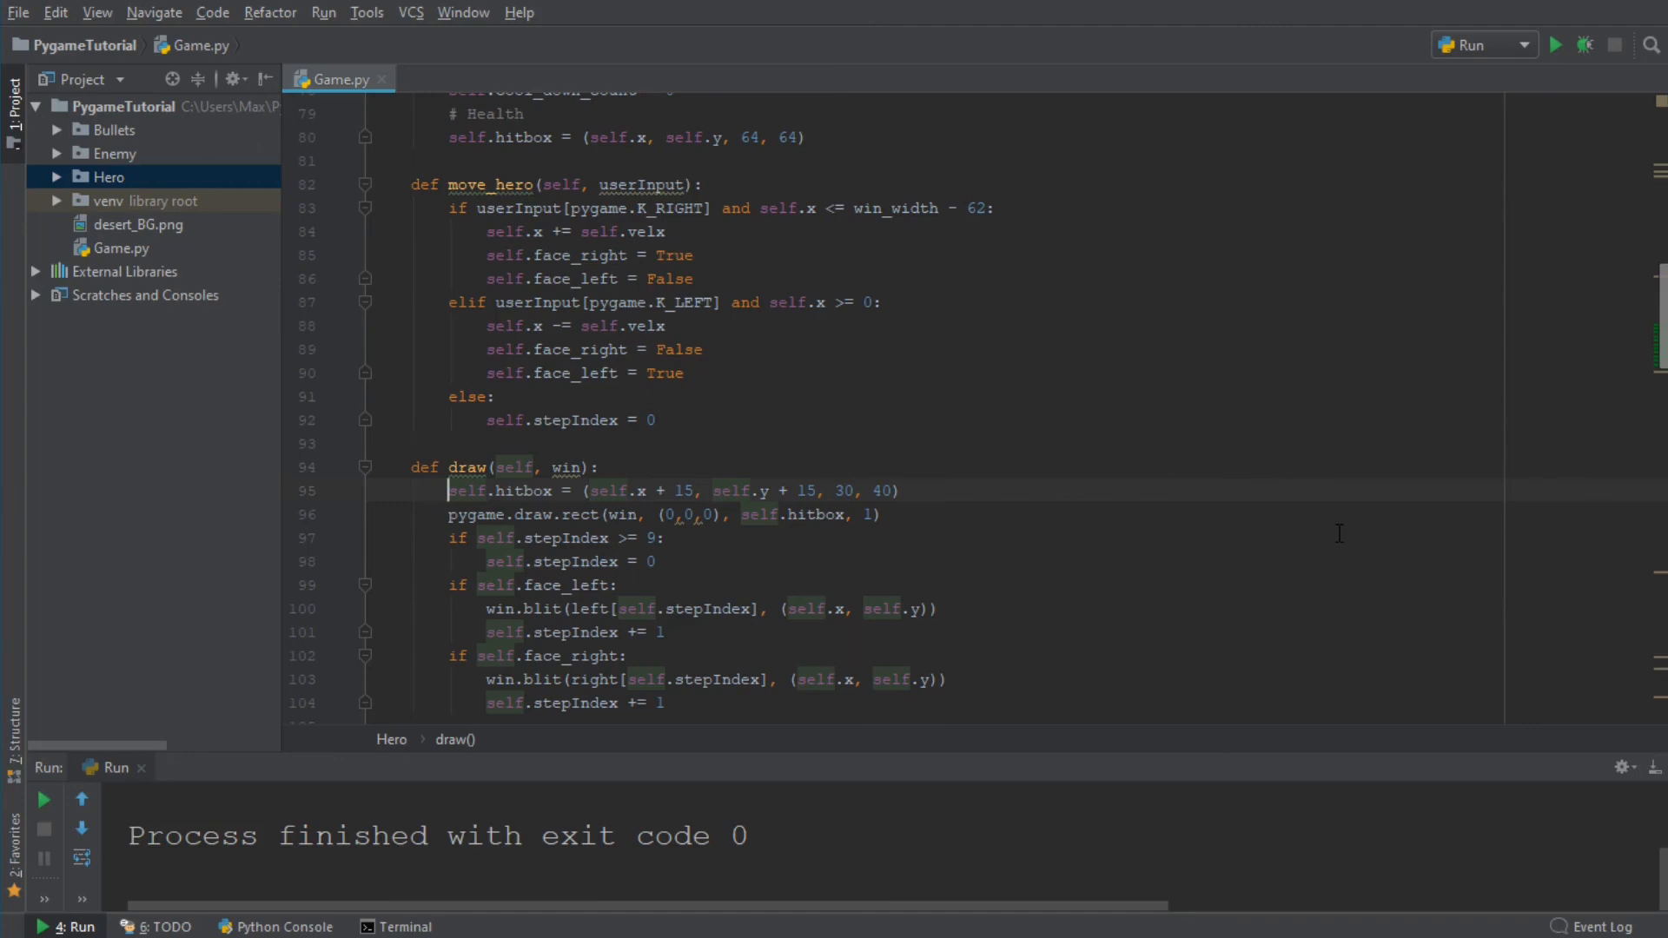
click(1554, 45)
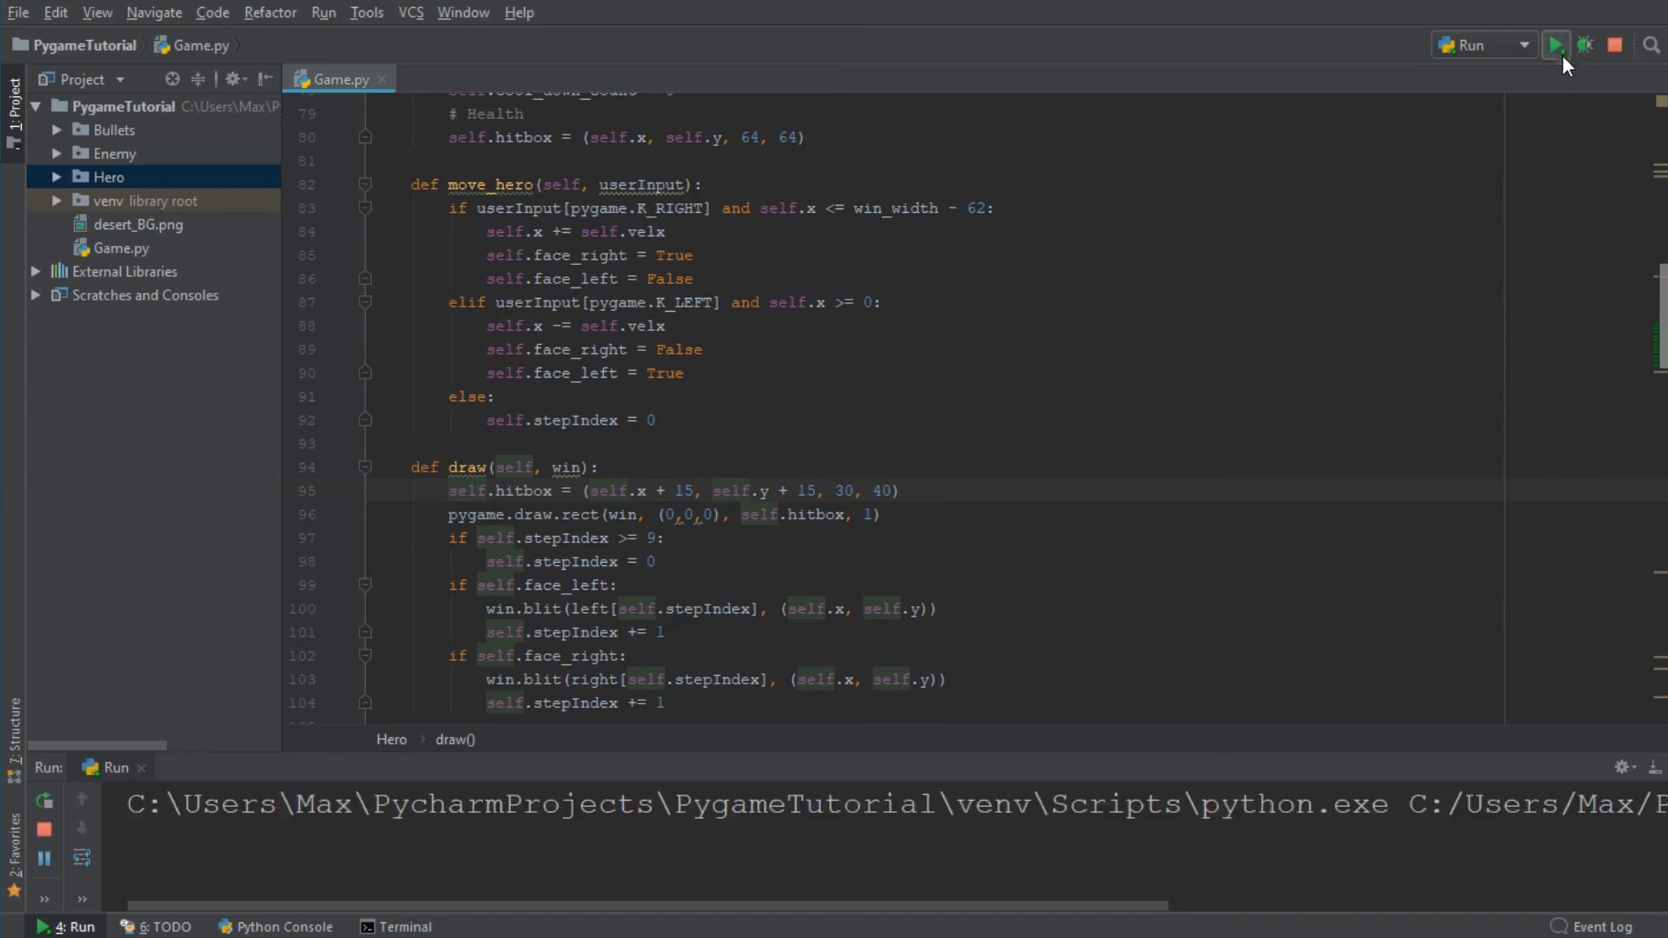
click(1554, 44)
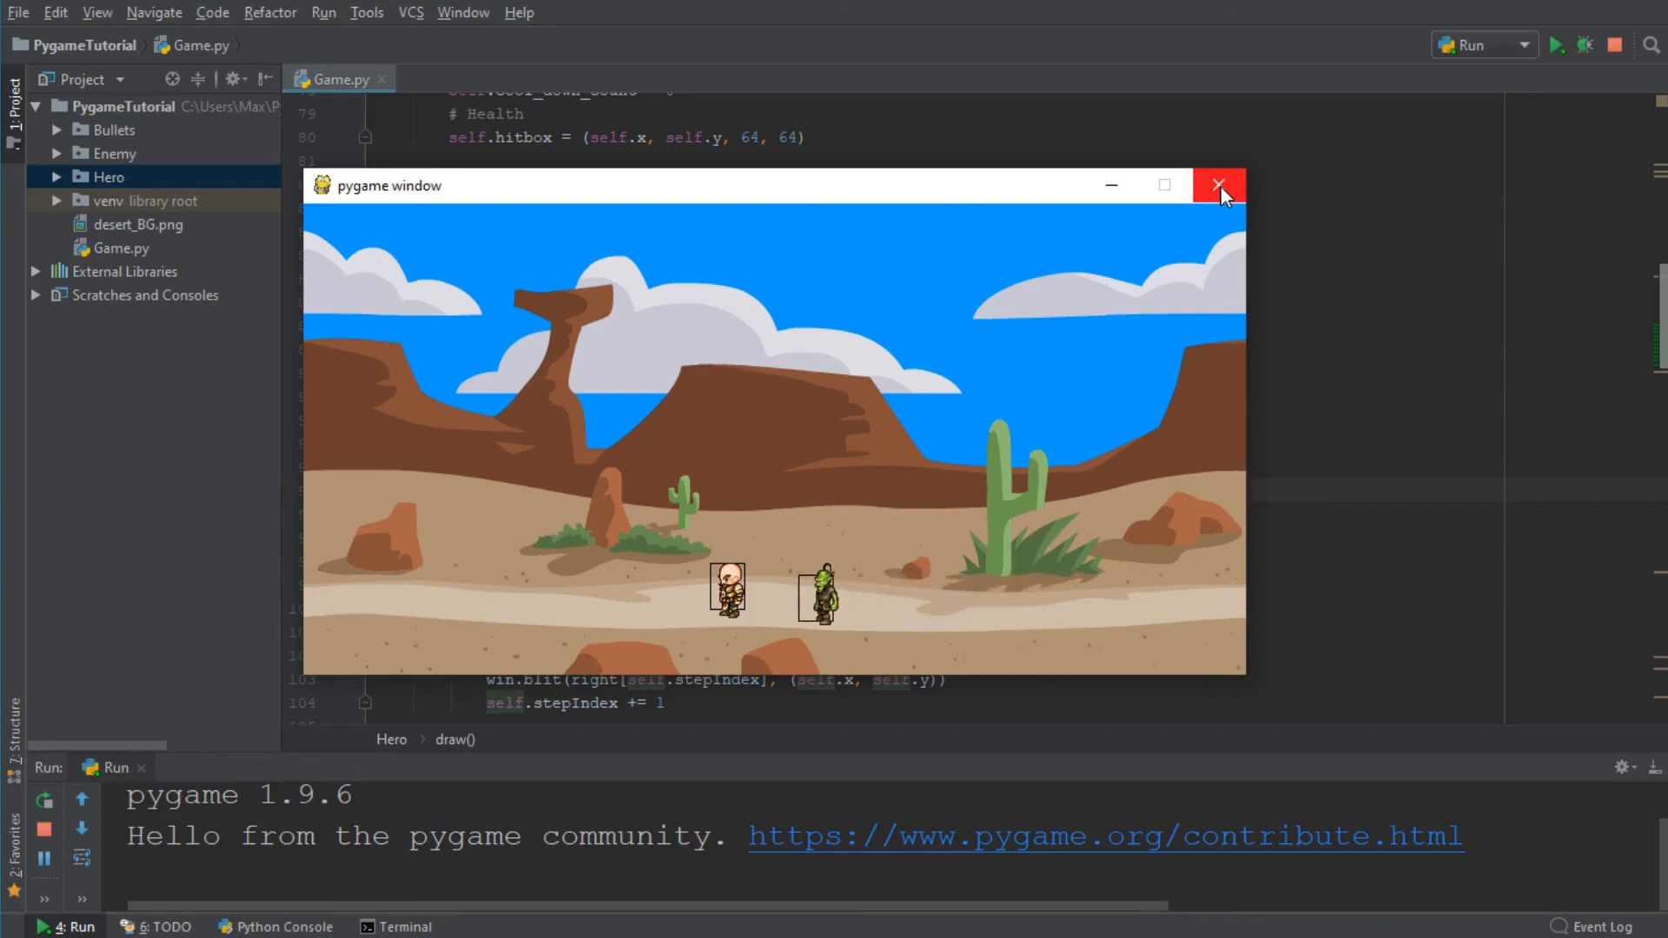
click(1220, 184)
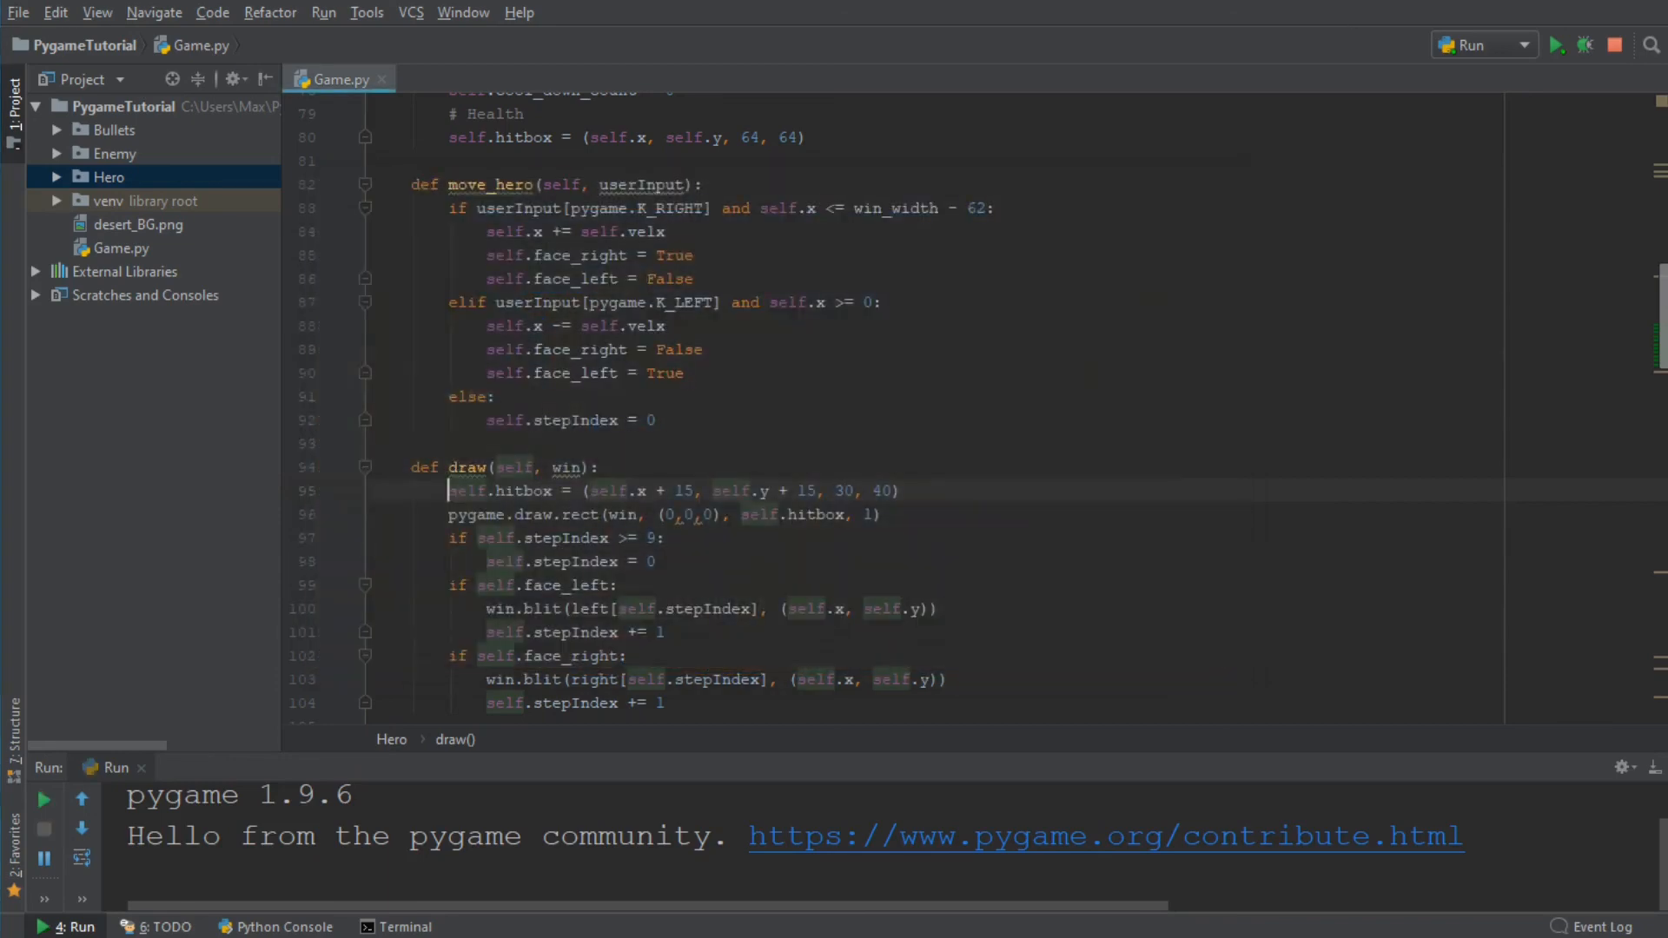